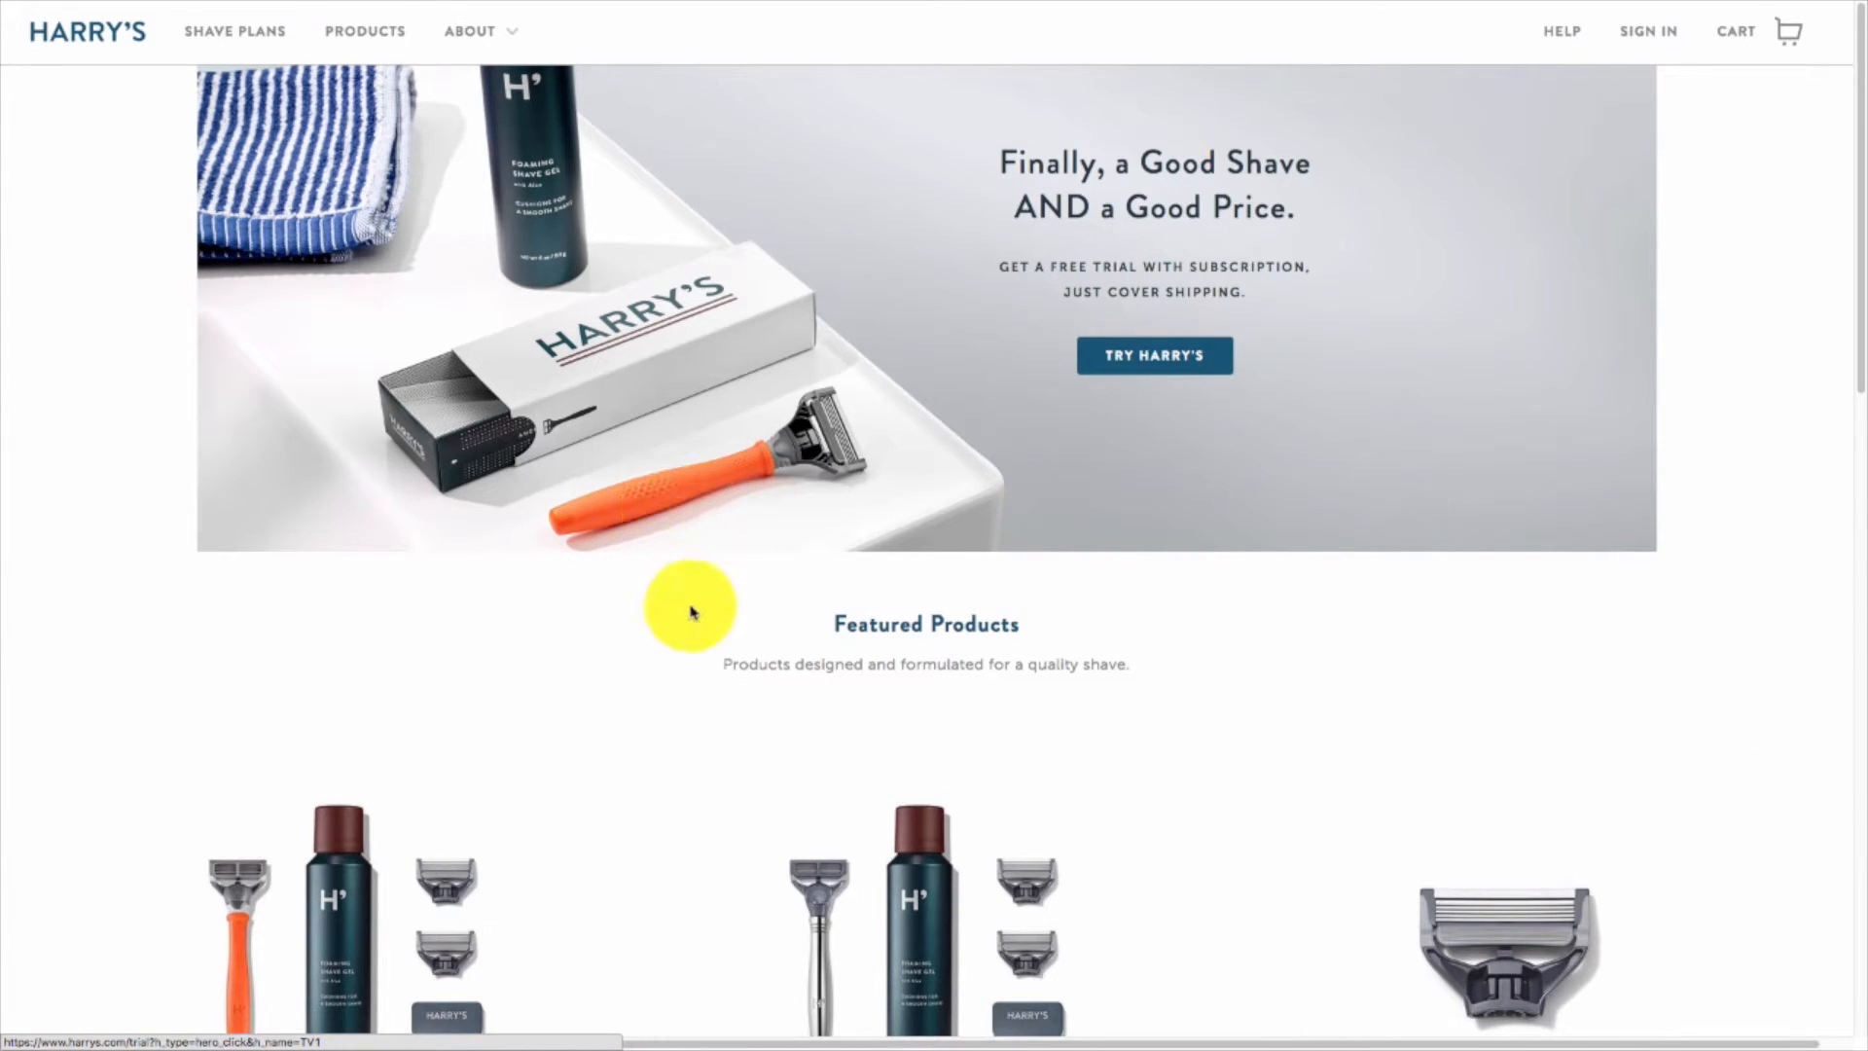
{"action": "mouse_move", "coordinate": [744, 637]}
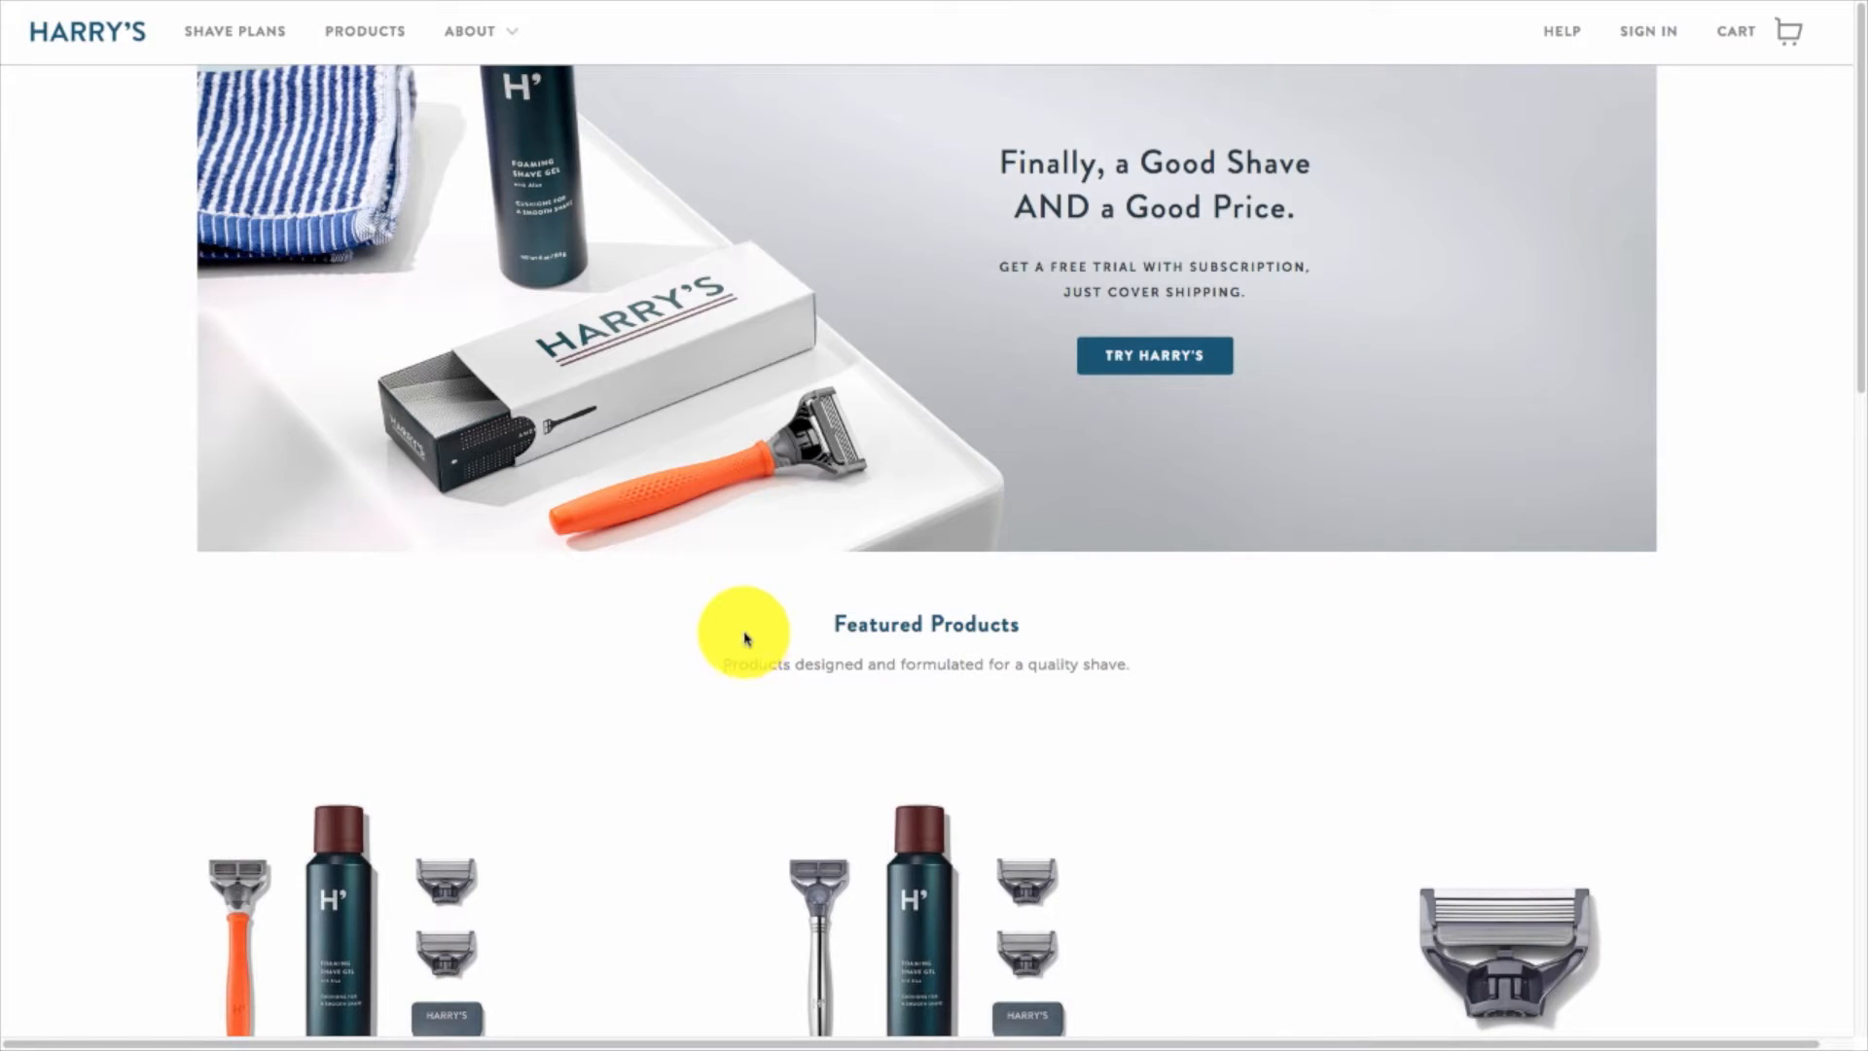
{"action": "mouse_move", "coordinate": [716, 581]}
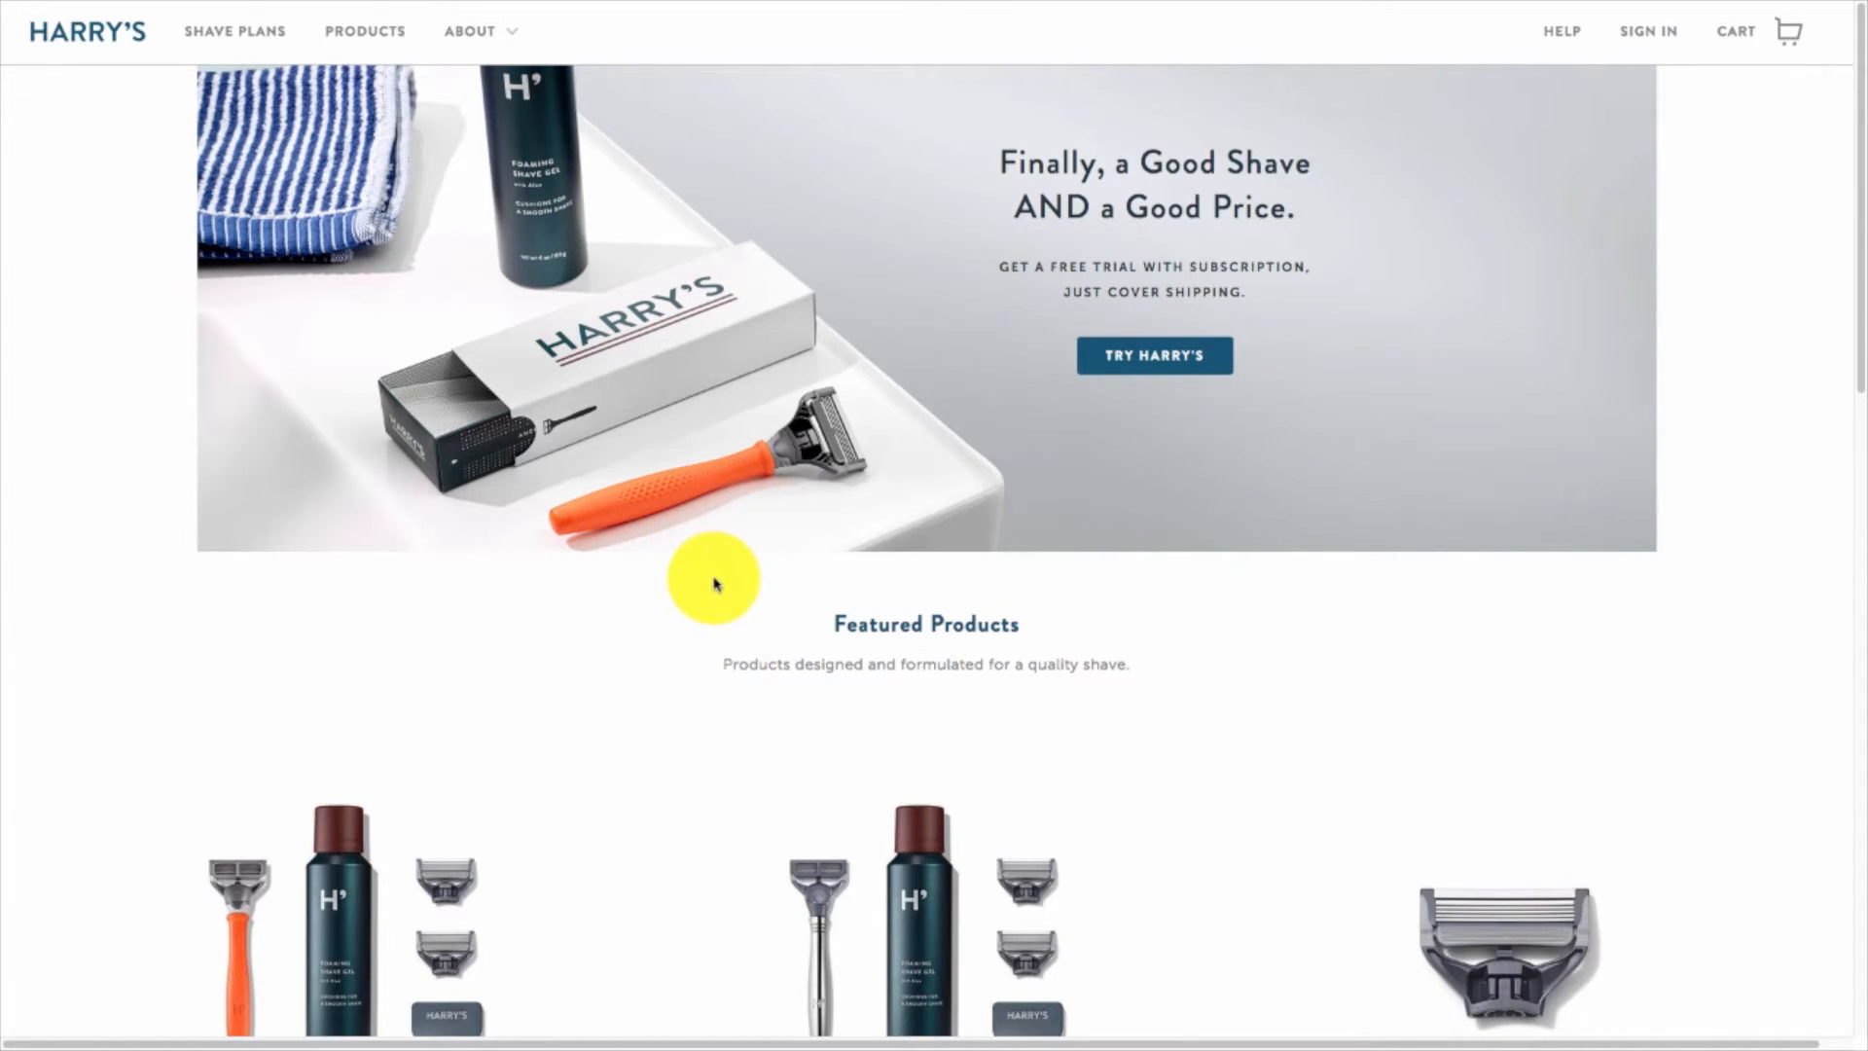
{"action": "mouse_move", "coordinate": [679, 601]}
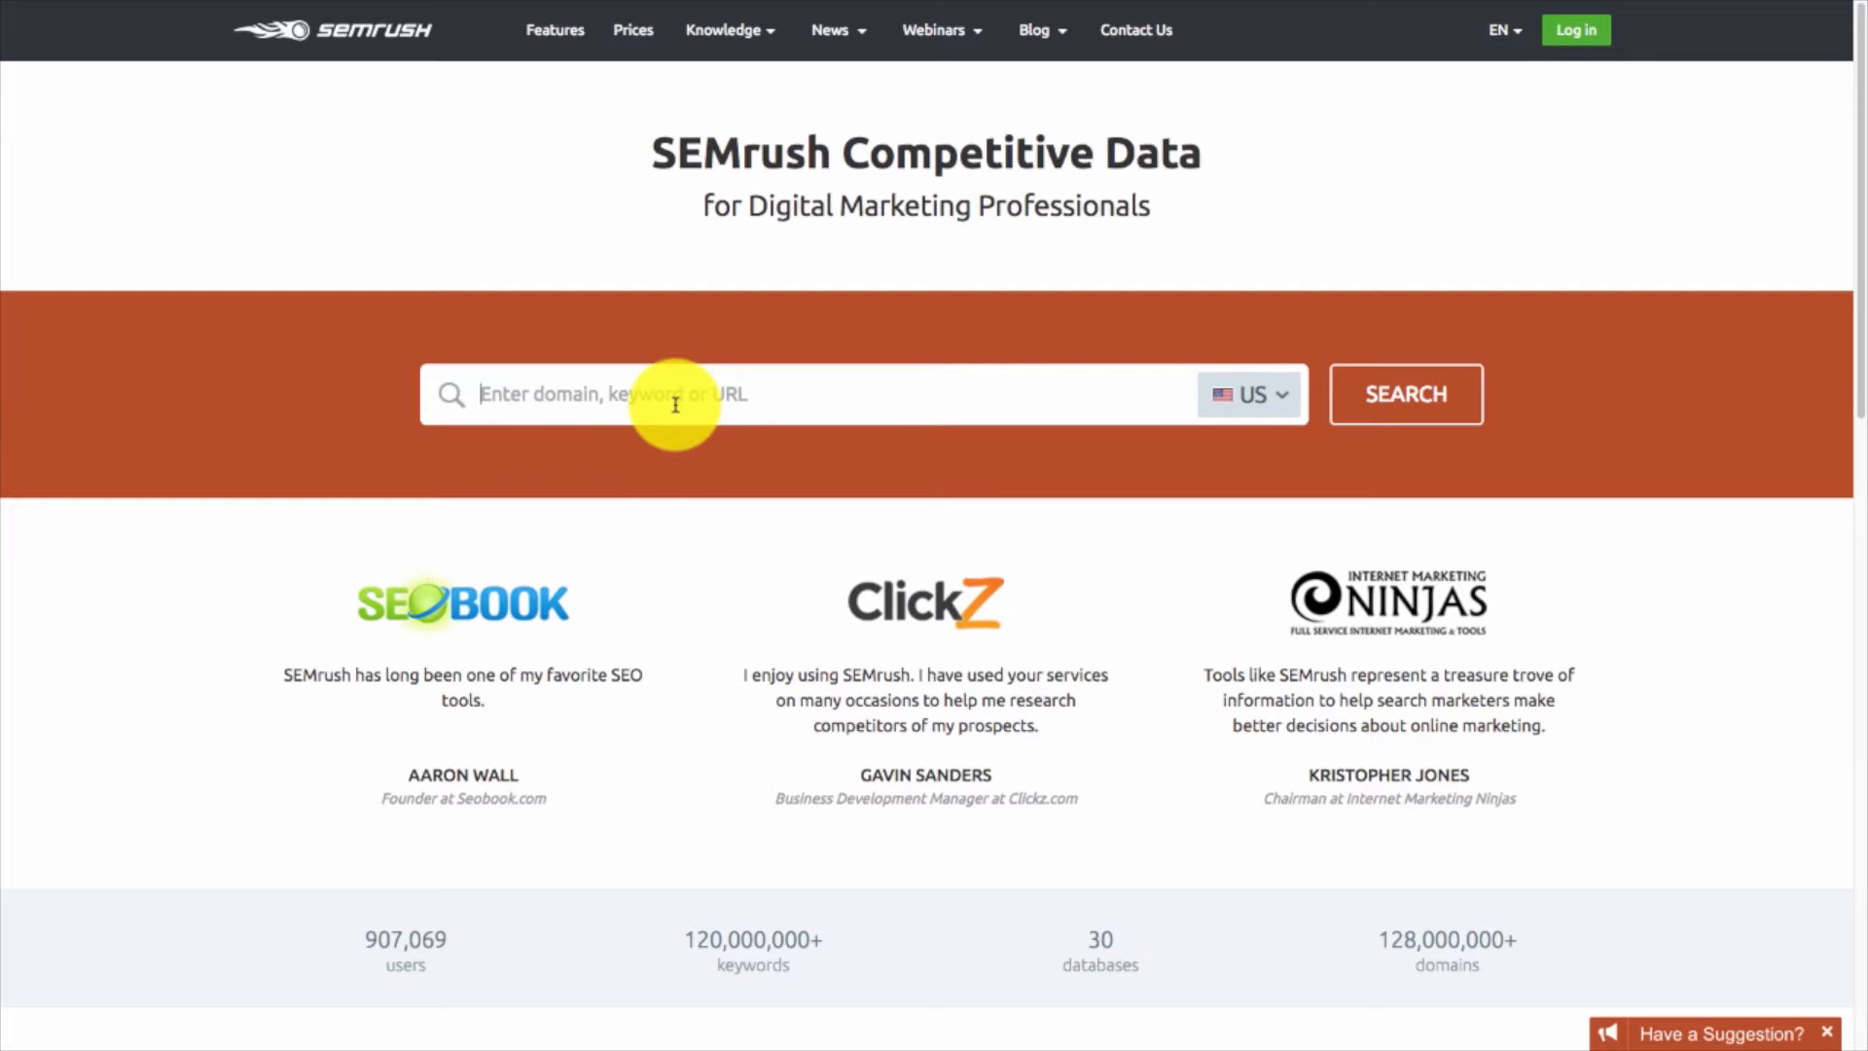
Enter 'harrys.c' in the domain search so harrys.com and harrys.se are suggested.
{"action": "type", "text": "harrys.c"}
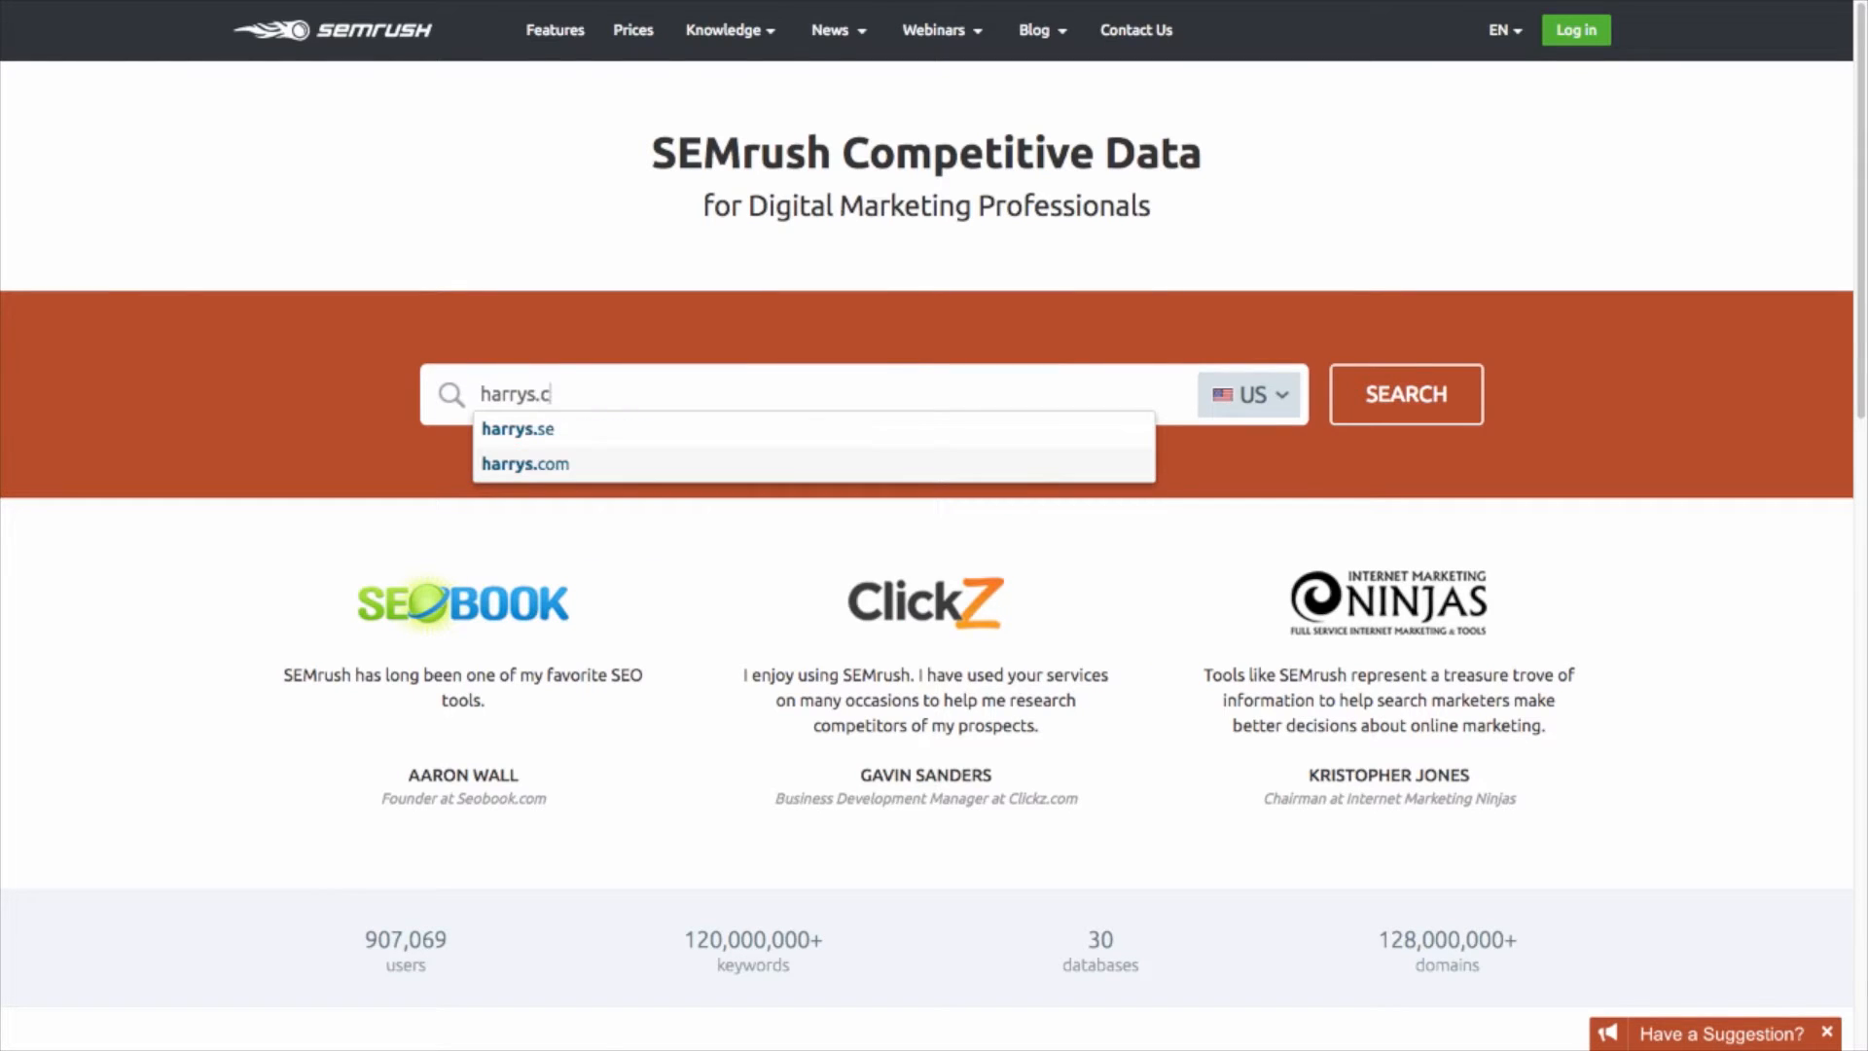
Select the harrys.com suggestion to load its Domain Overview (106K organic, 10.0K paid, 4.9K backlinks).
{"action": "left_click", "coordinate": [524, 464]}
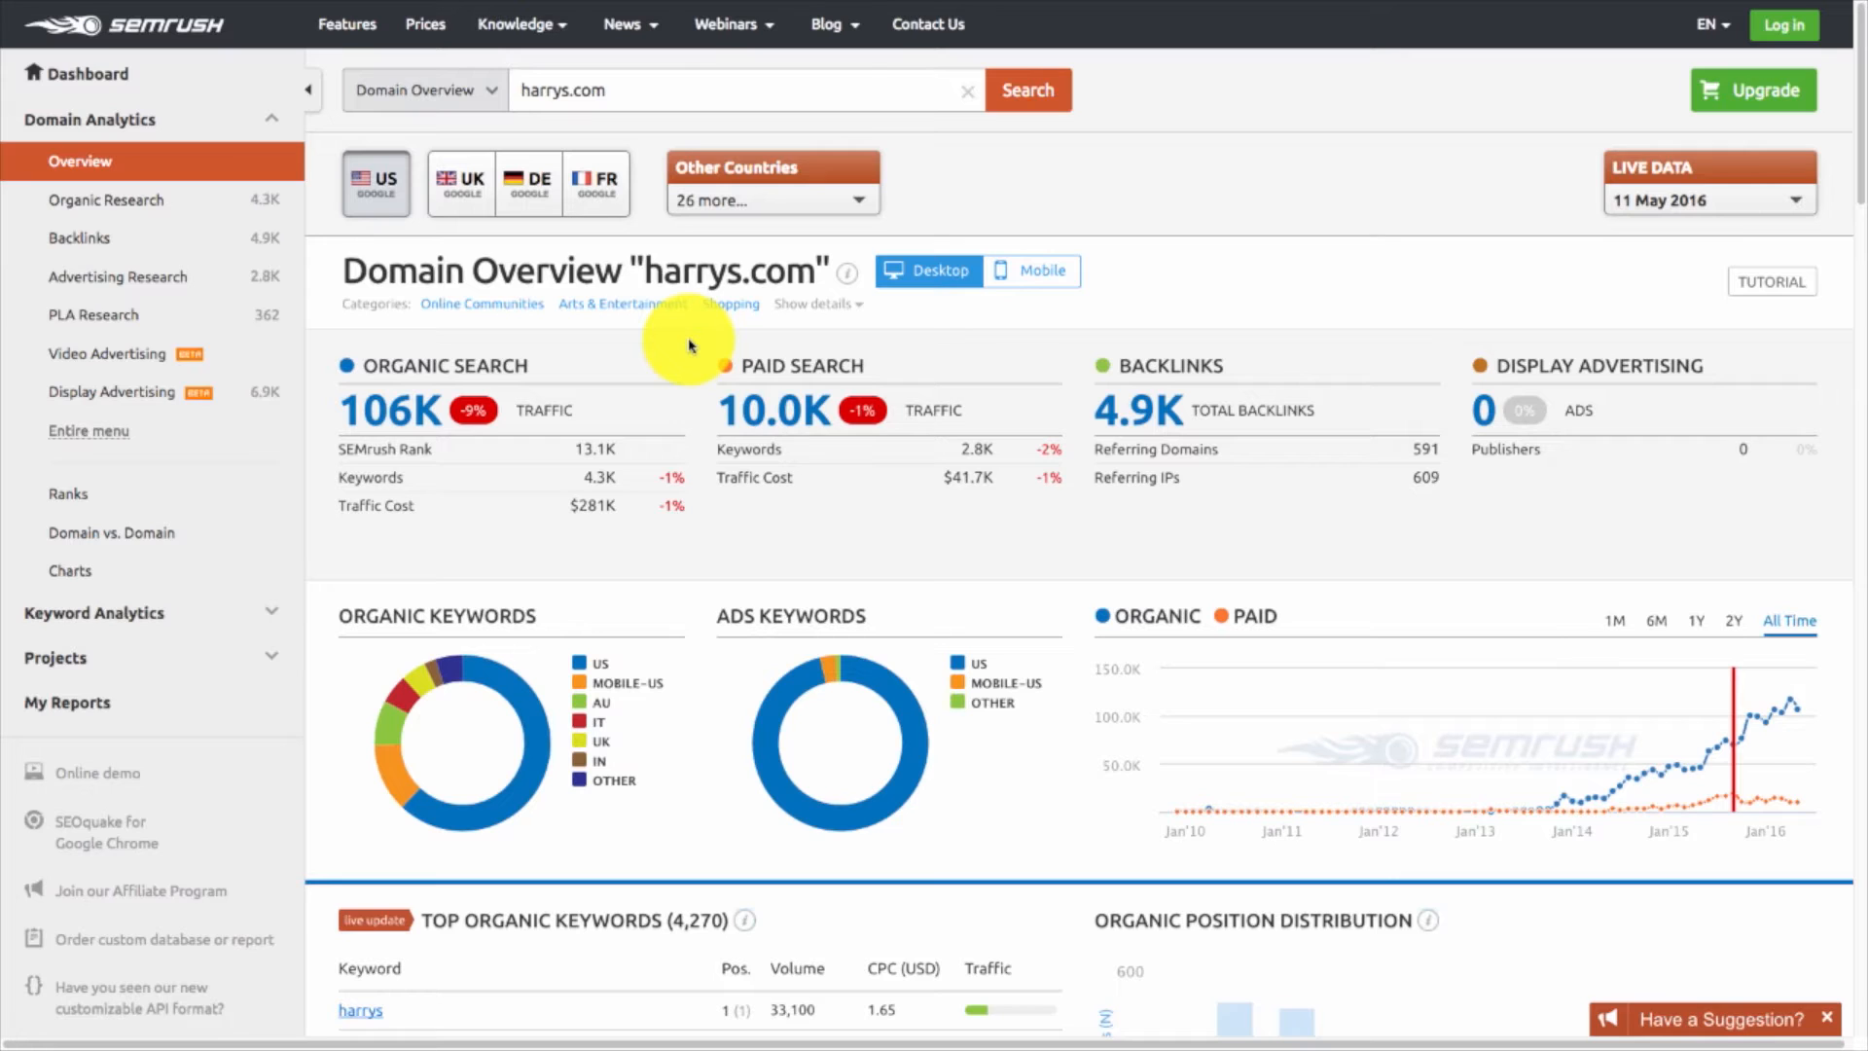
{"action": "mouse_move", "coordinate": [745, 415]}
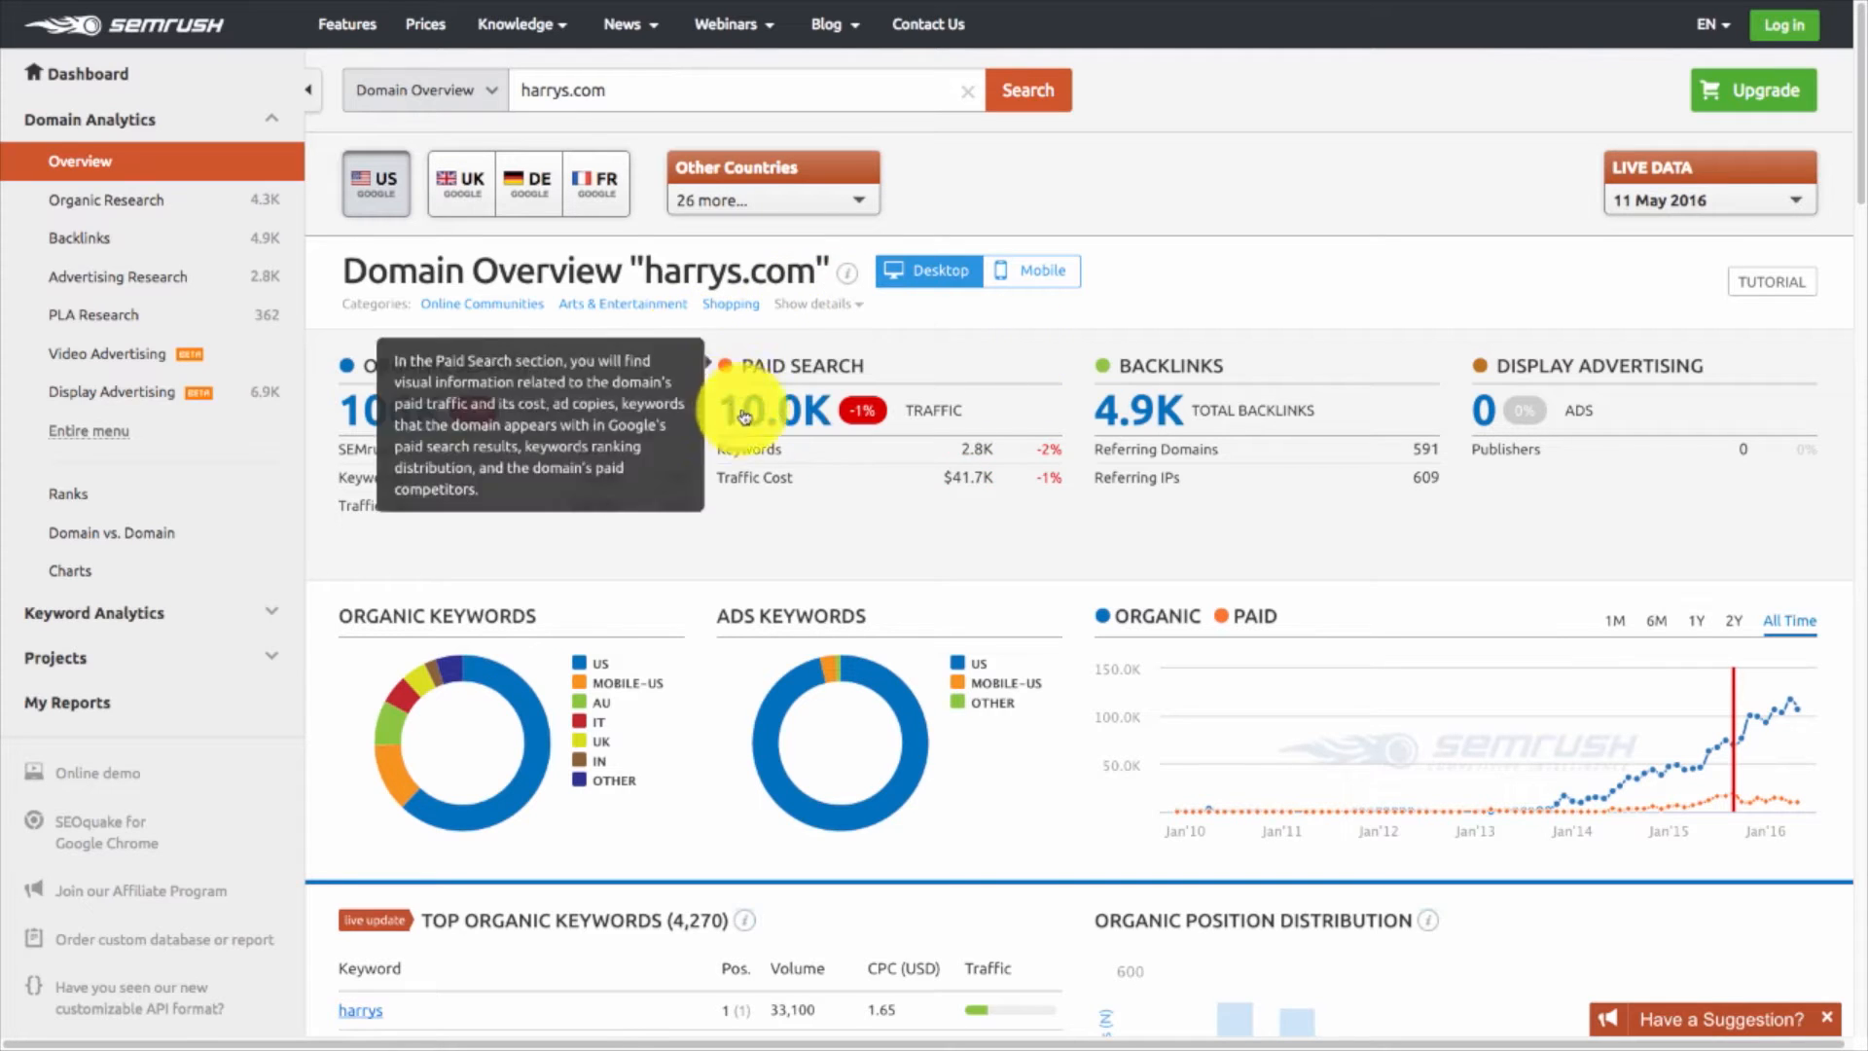
{"action": "mouse_move", "coordinate": [1072, 322]}
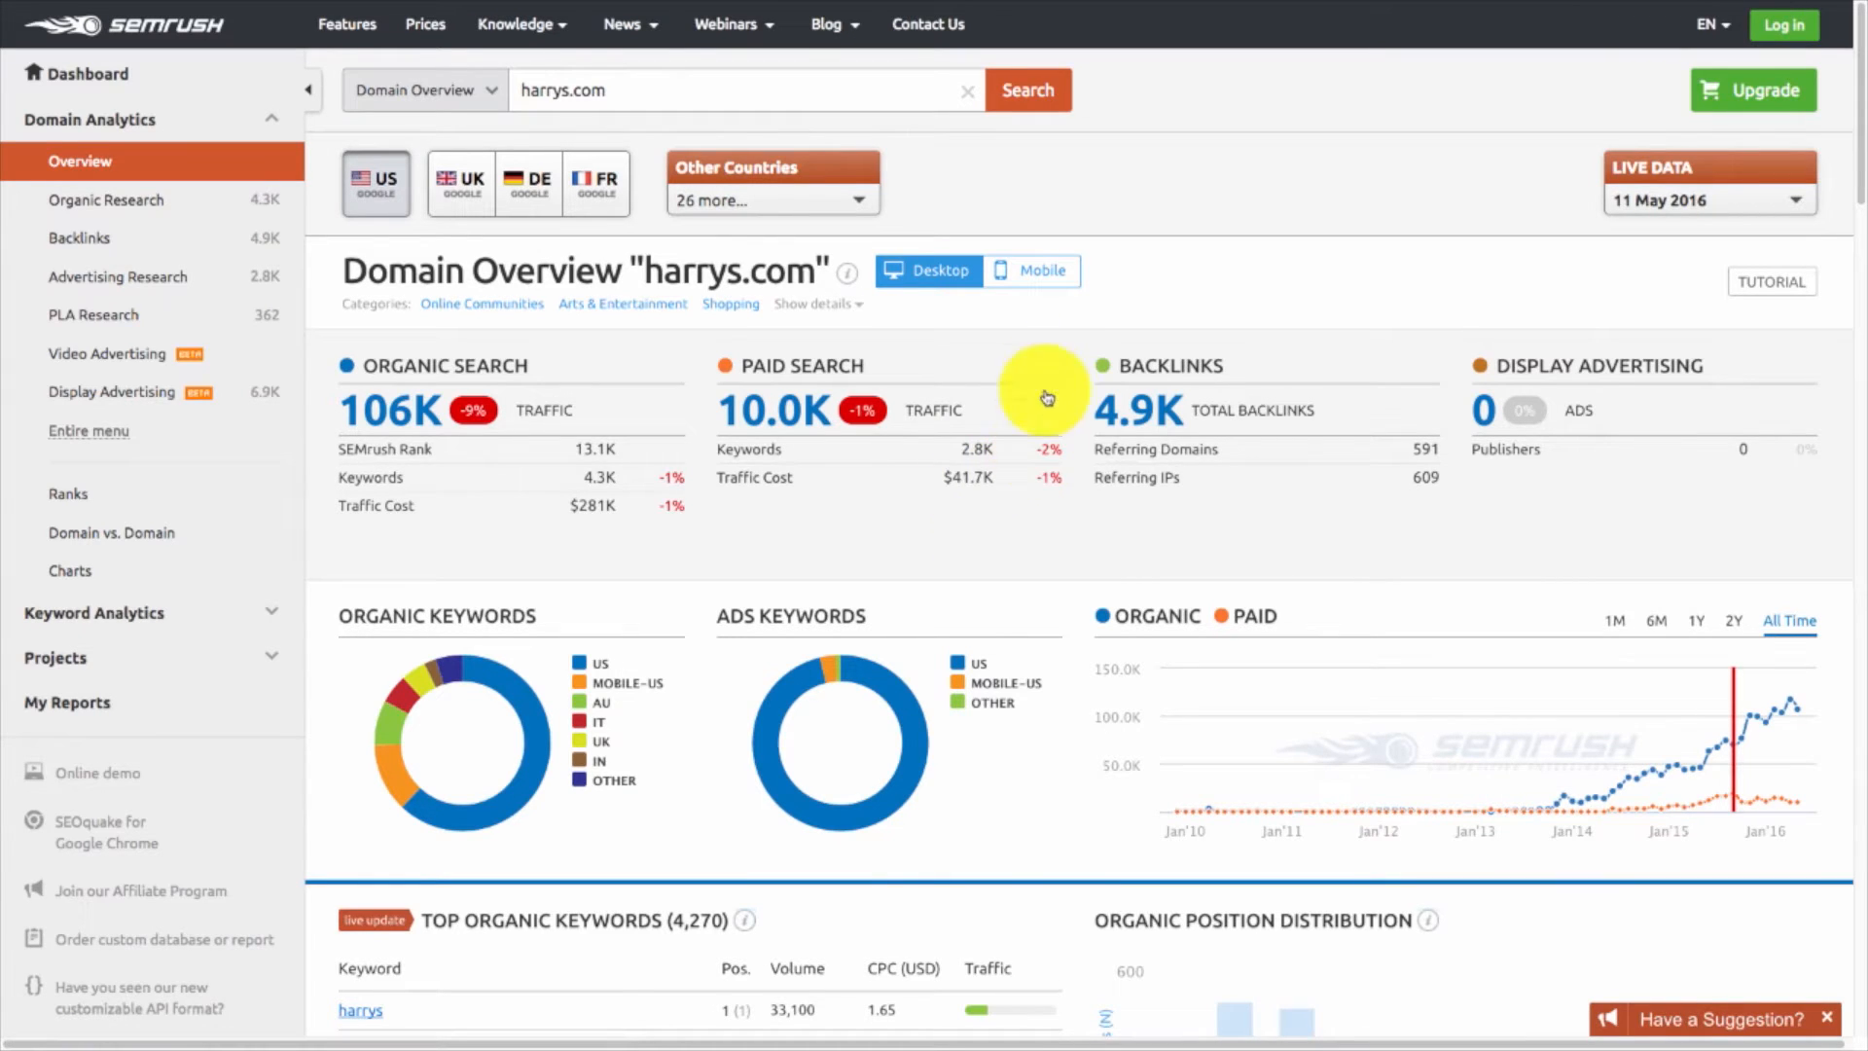
{"action": "mouse_move", "coordinate": [973, 345]}
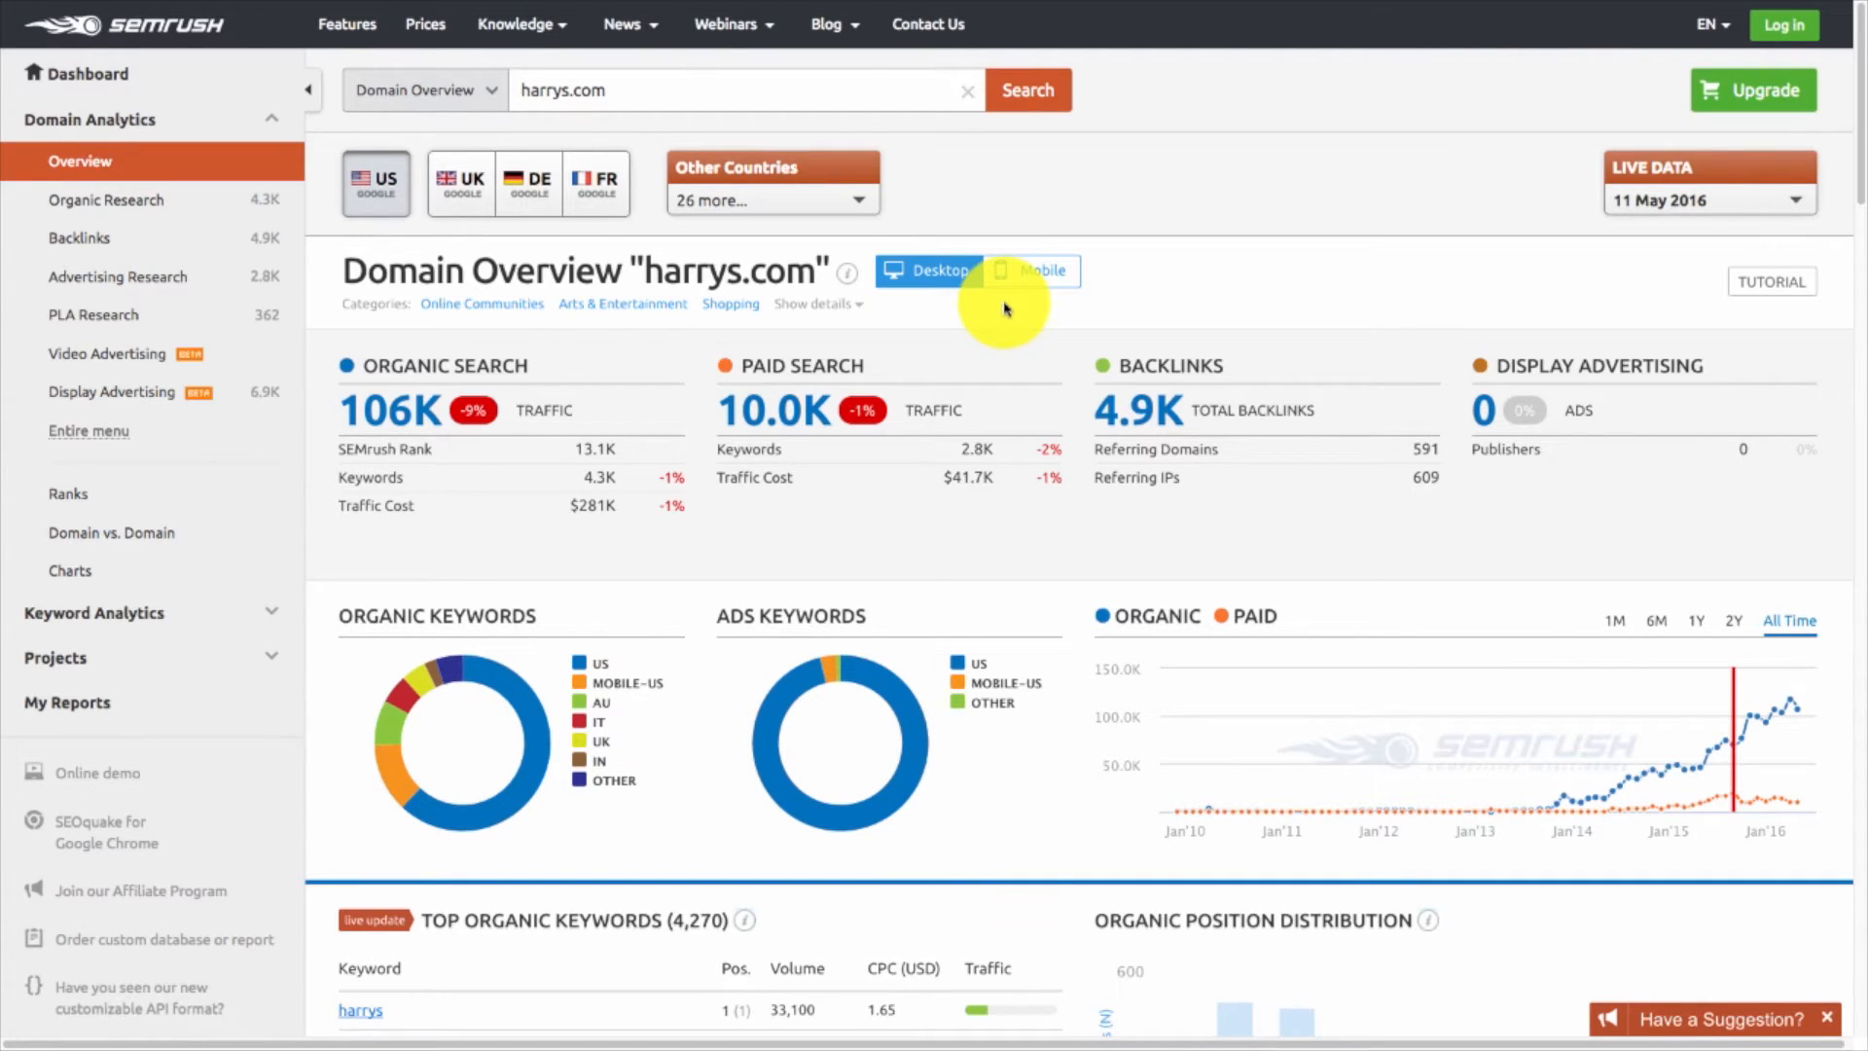
{"action": "mouse_move", "coordinate": [1247, 301]}
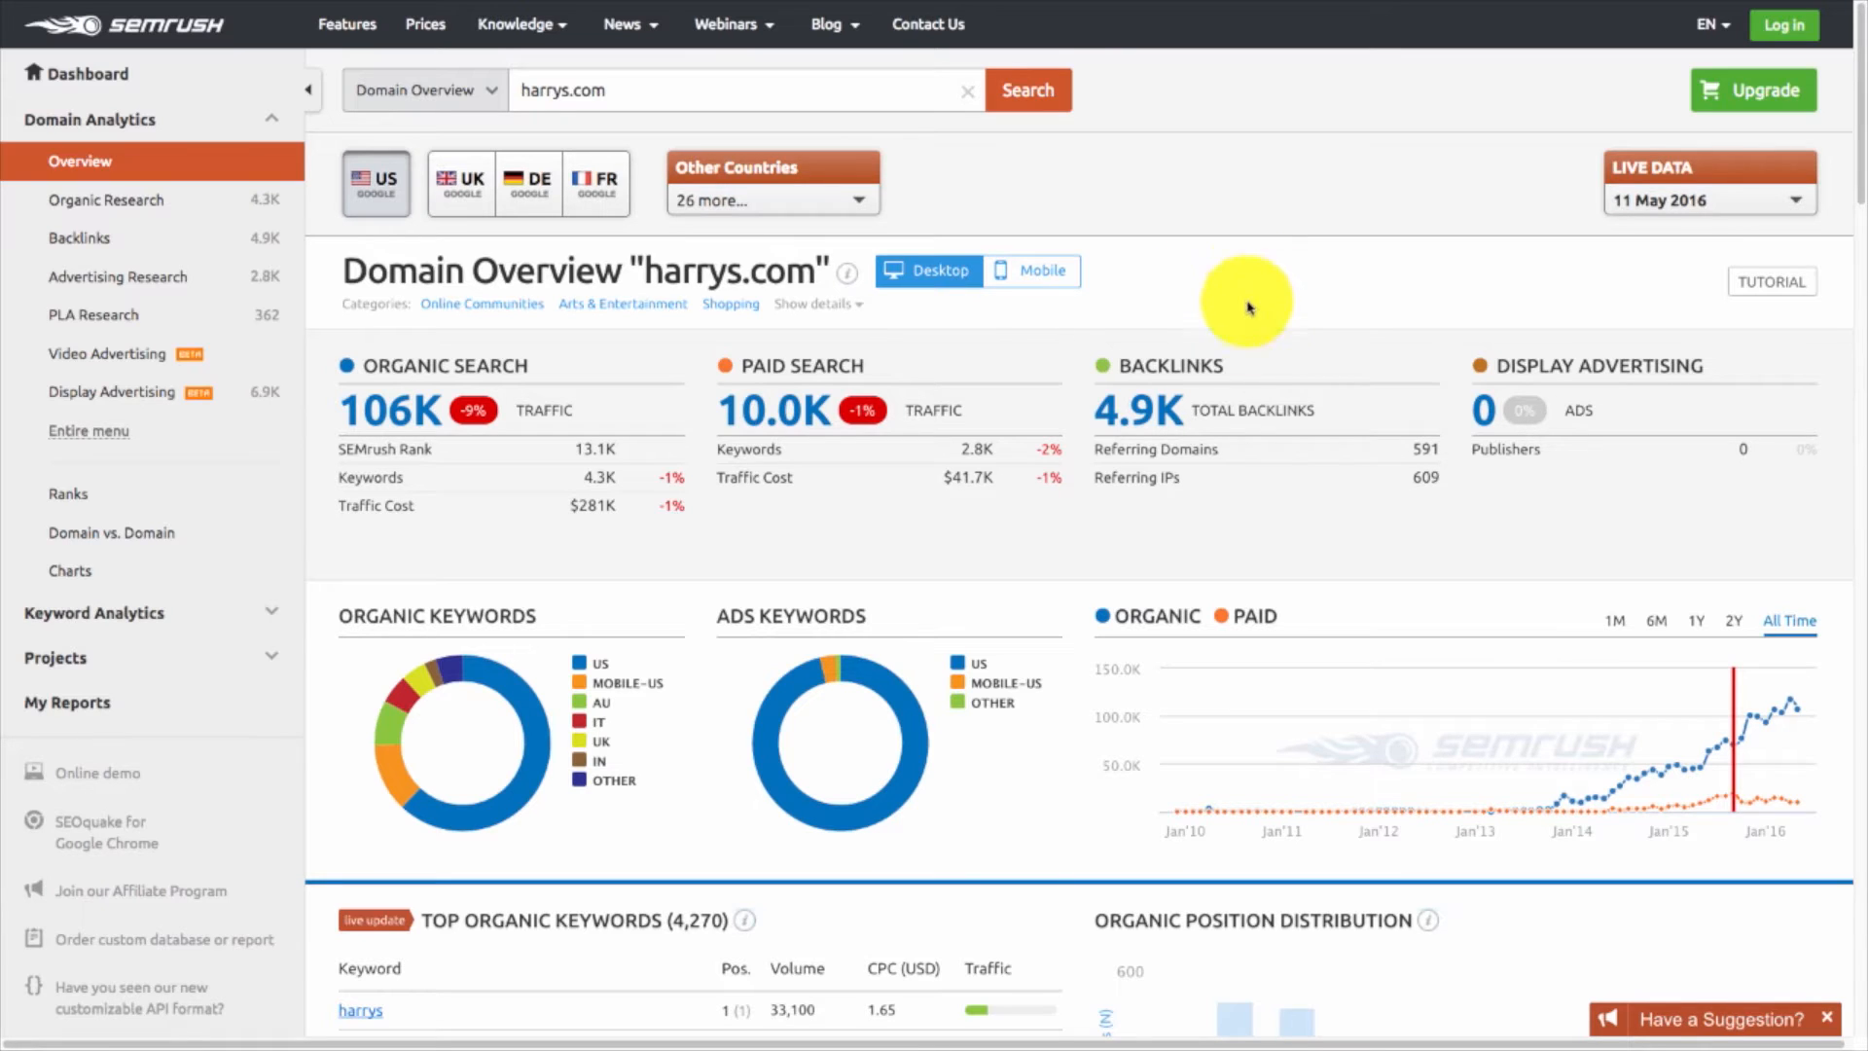
{"action": "mouse_move", "coordinate": [1225, 331]}
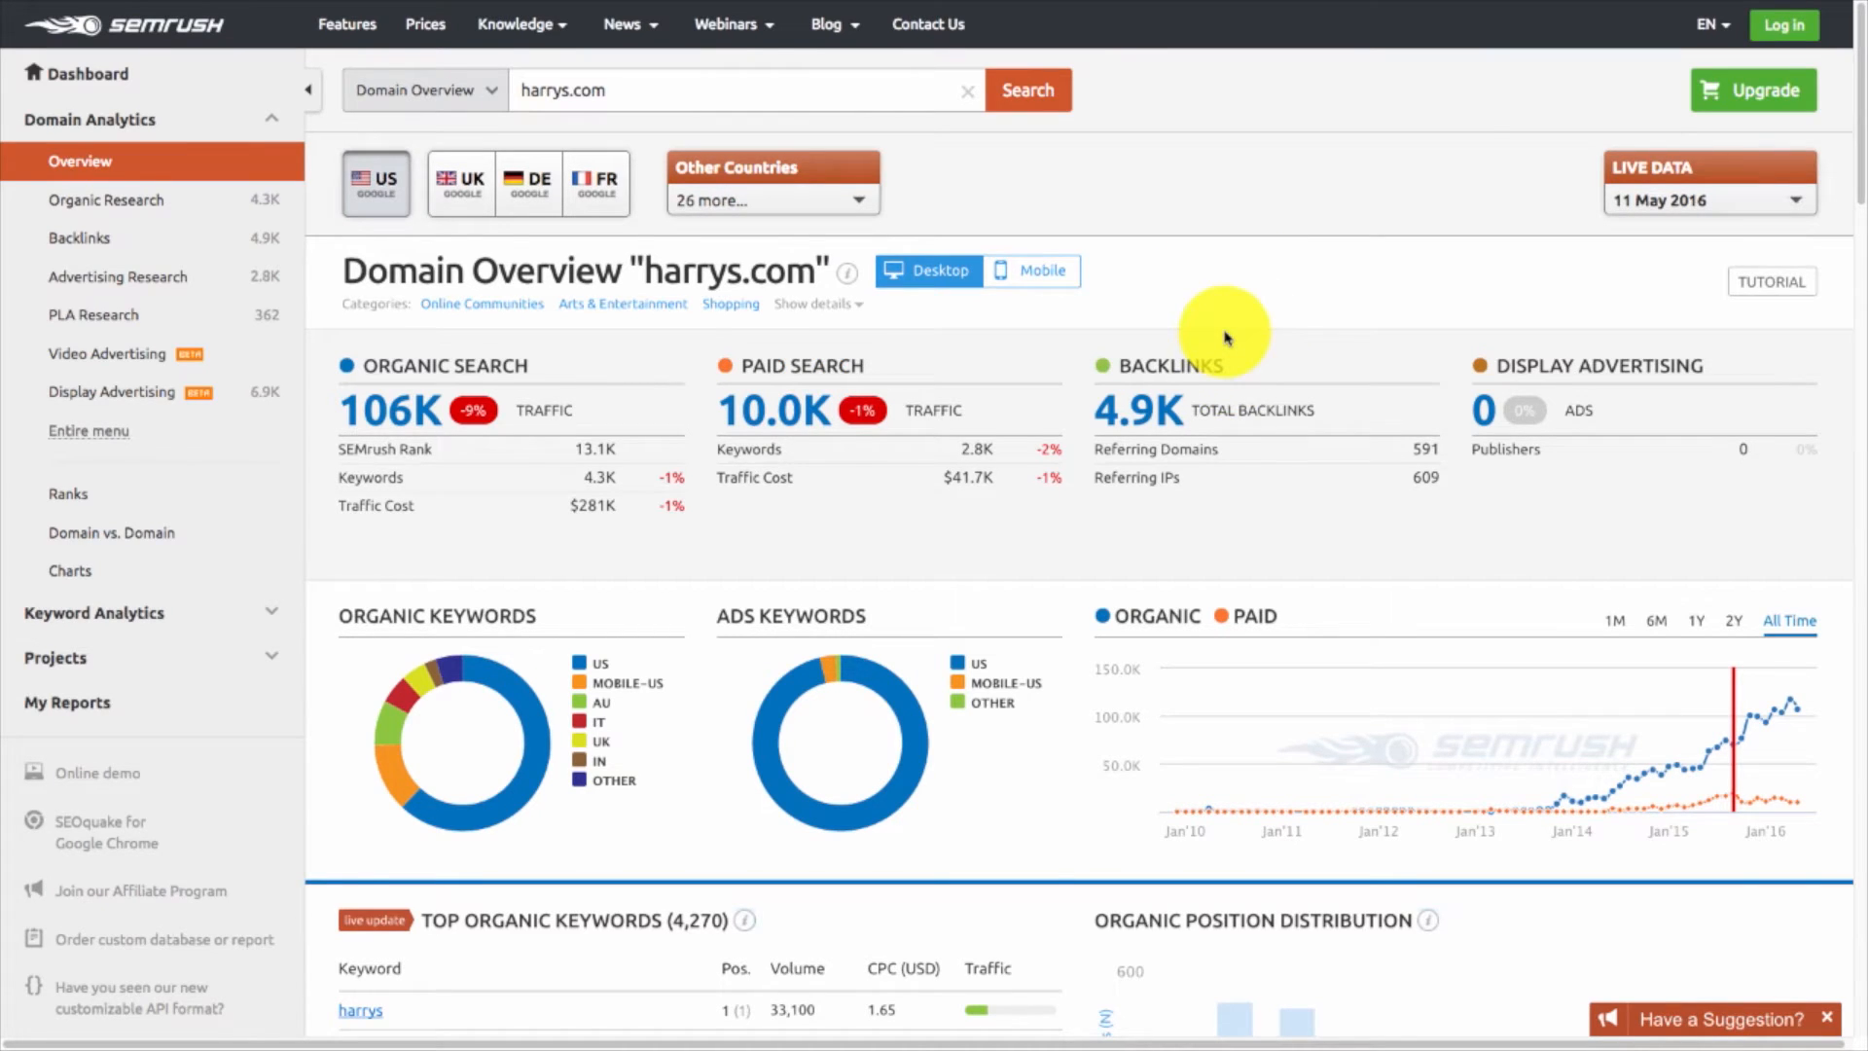
{"action": "scroll", "scroll_direction": "down", "scroll_amount": 3}
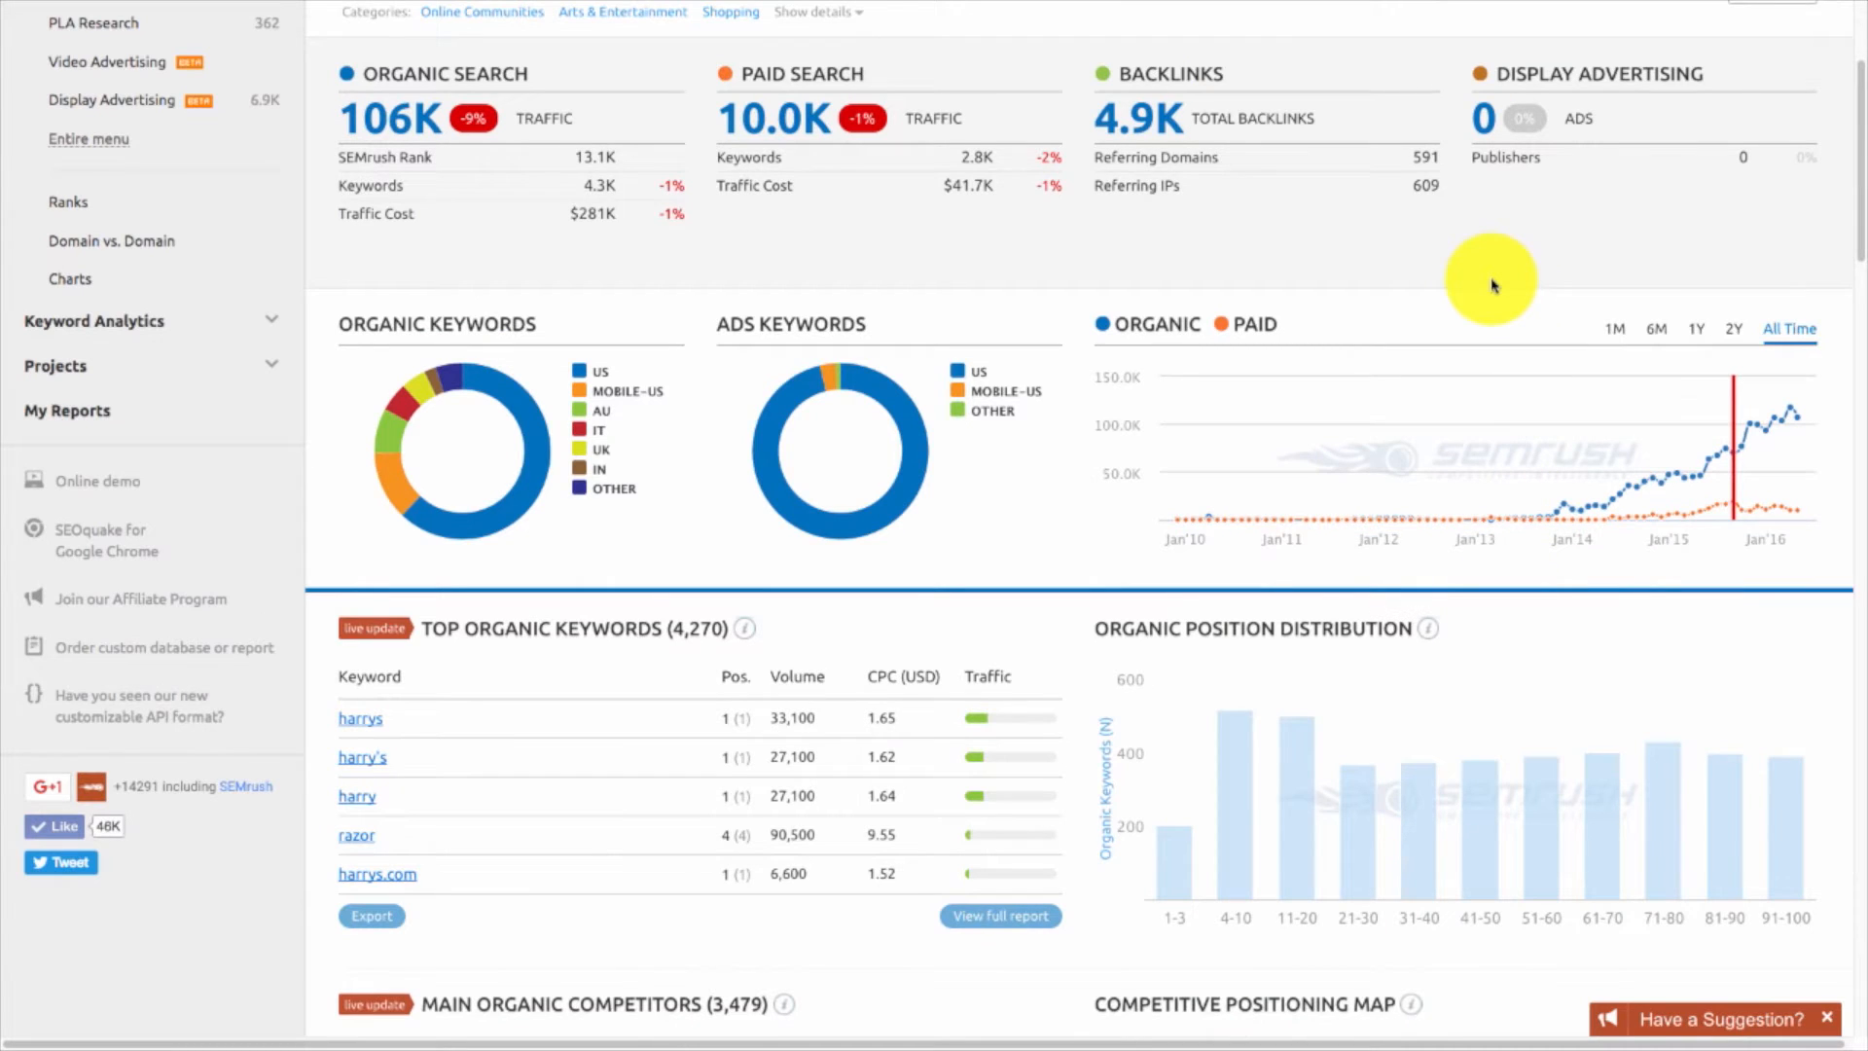
{"action": "mouse_move", "coordinate": [553, 384]}
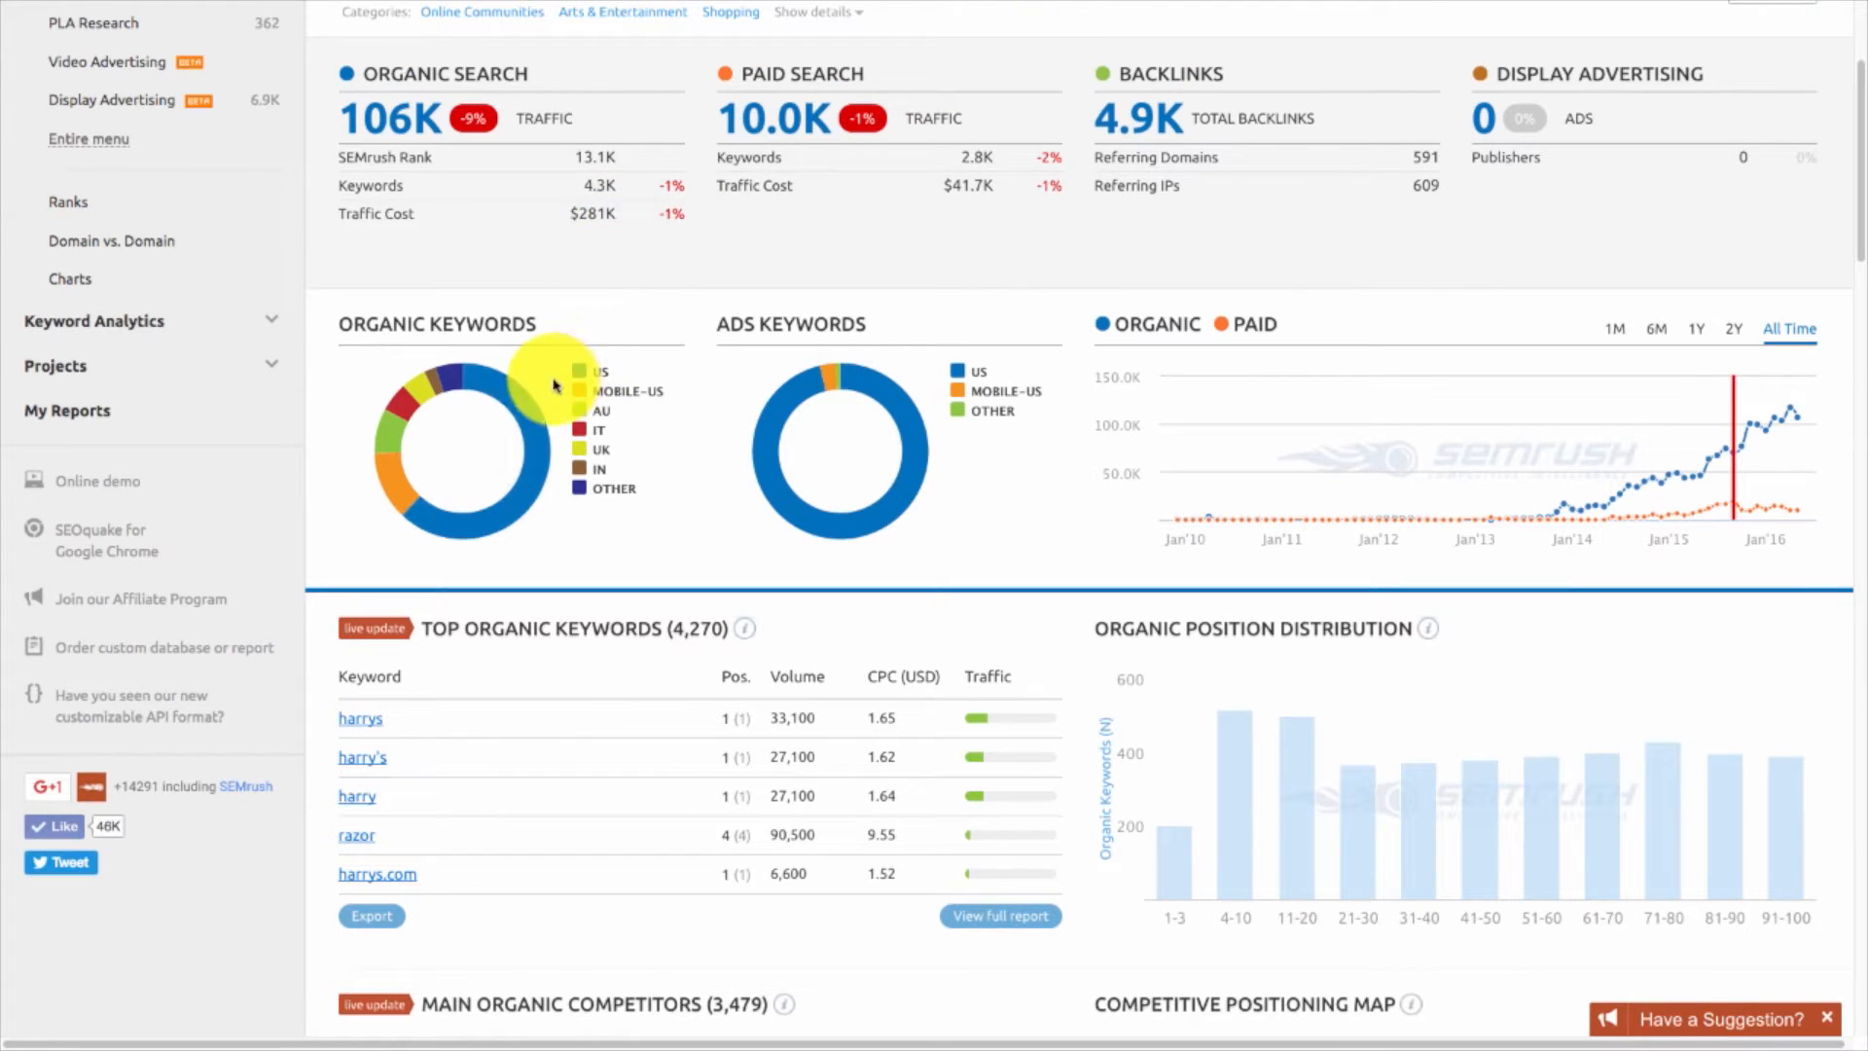
{"action": "mouse_move", "coordinate": [506, 404]}
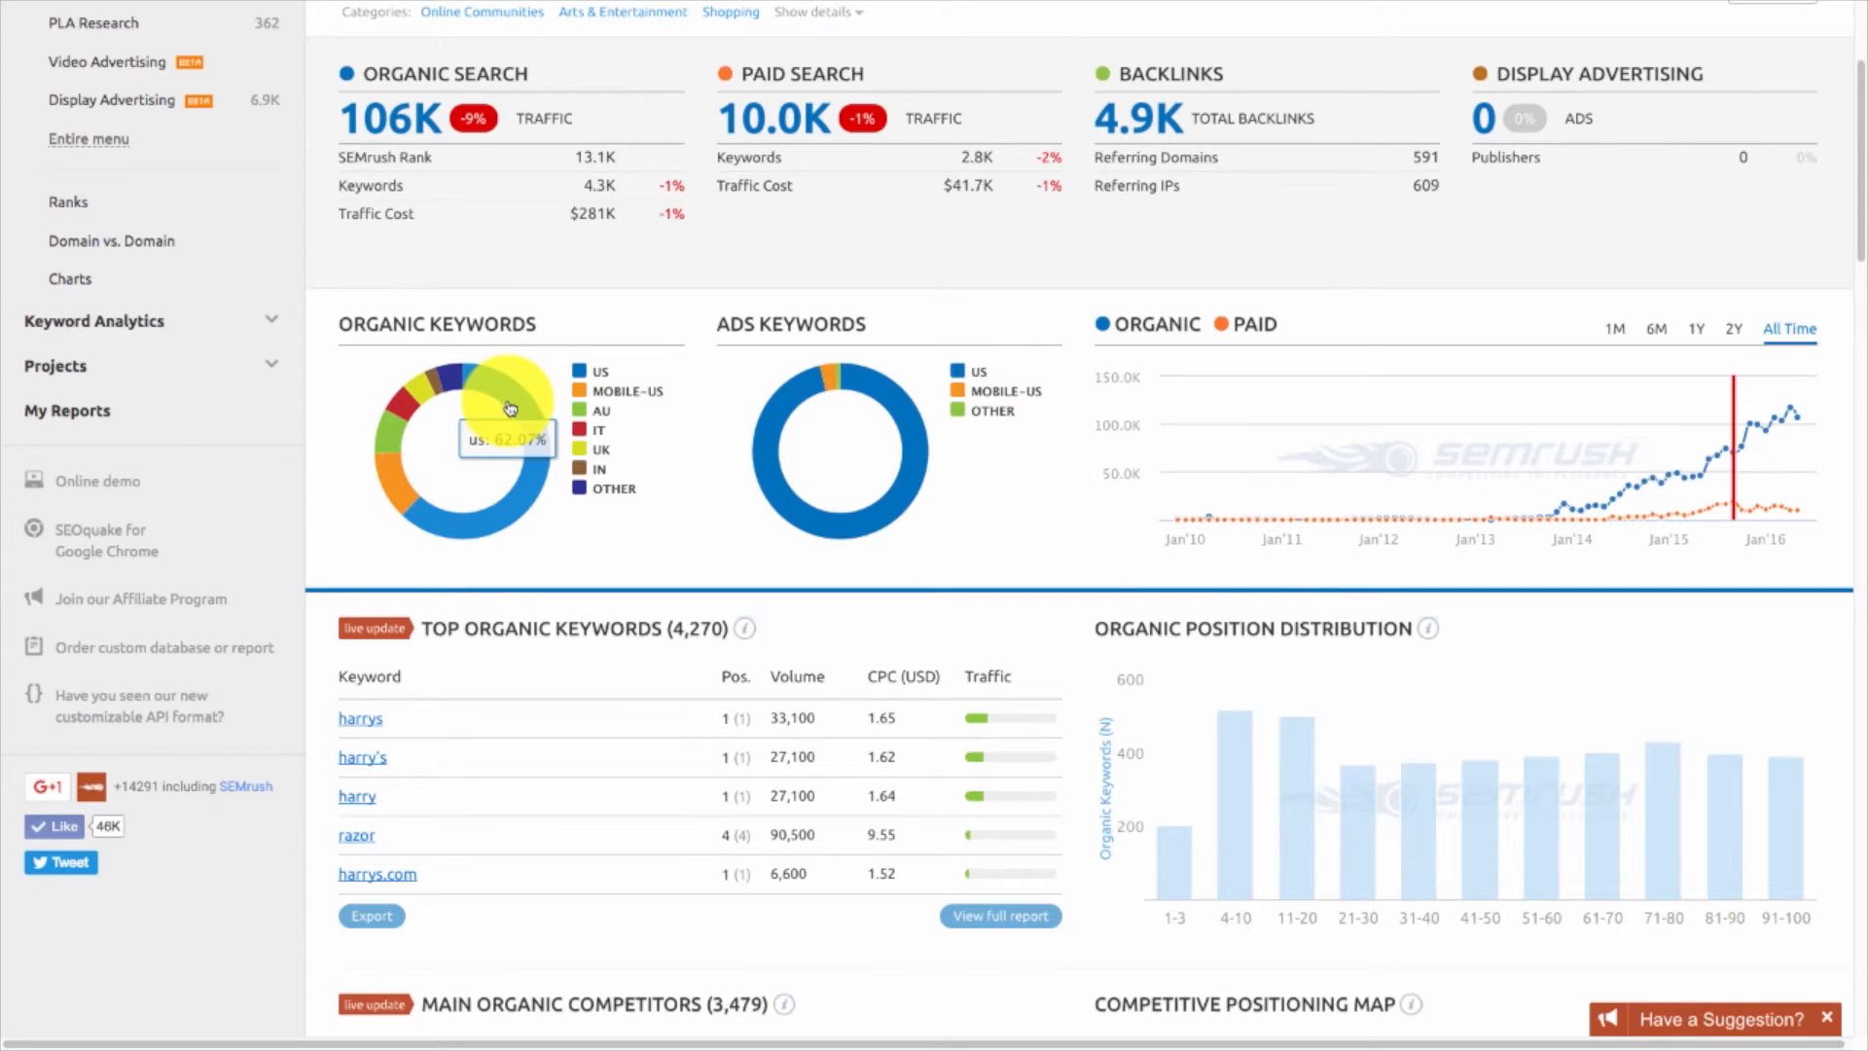
{"action": "mouse_move", "coordinate": [780, 455]}
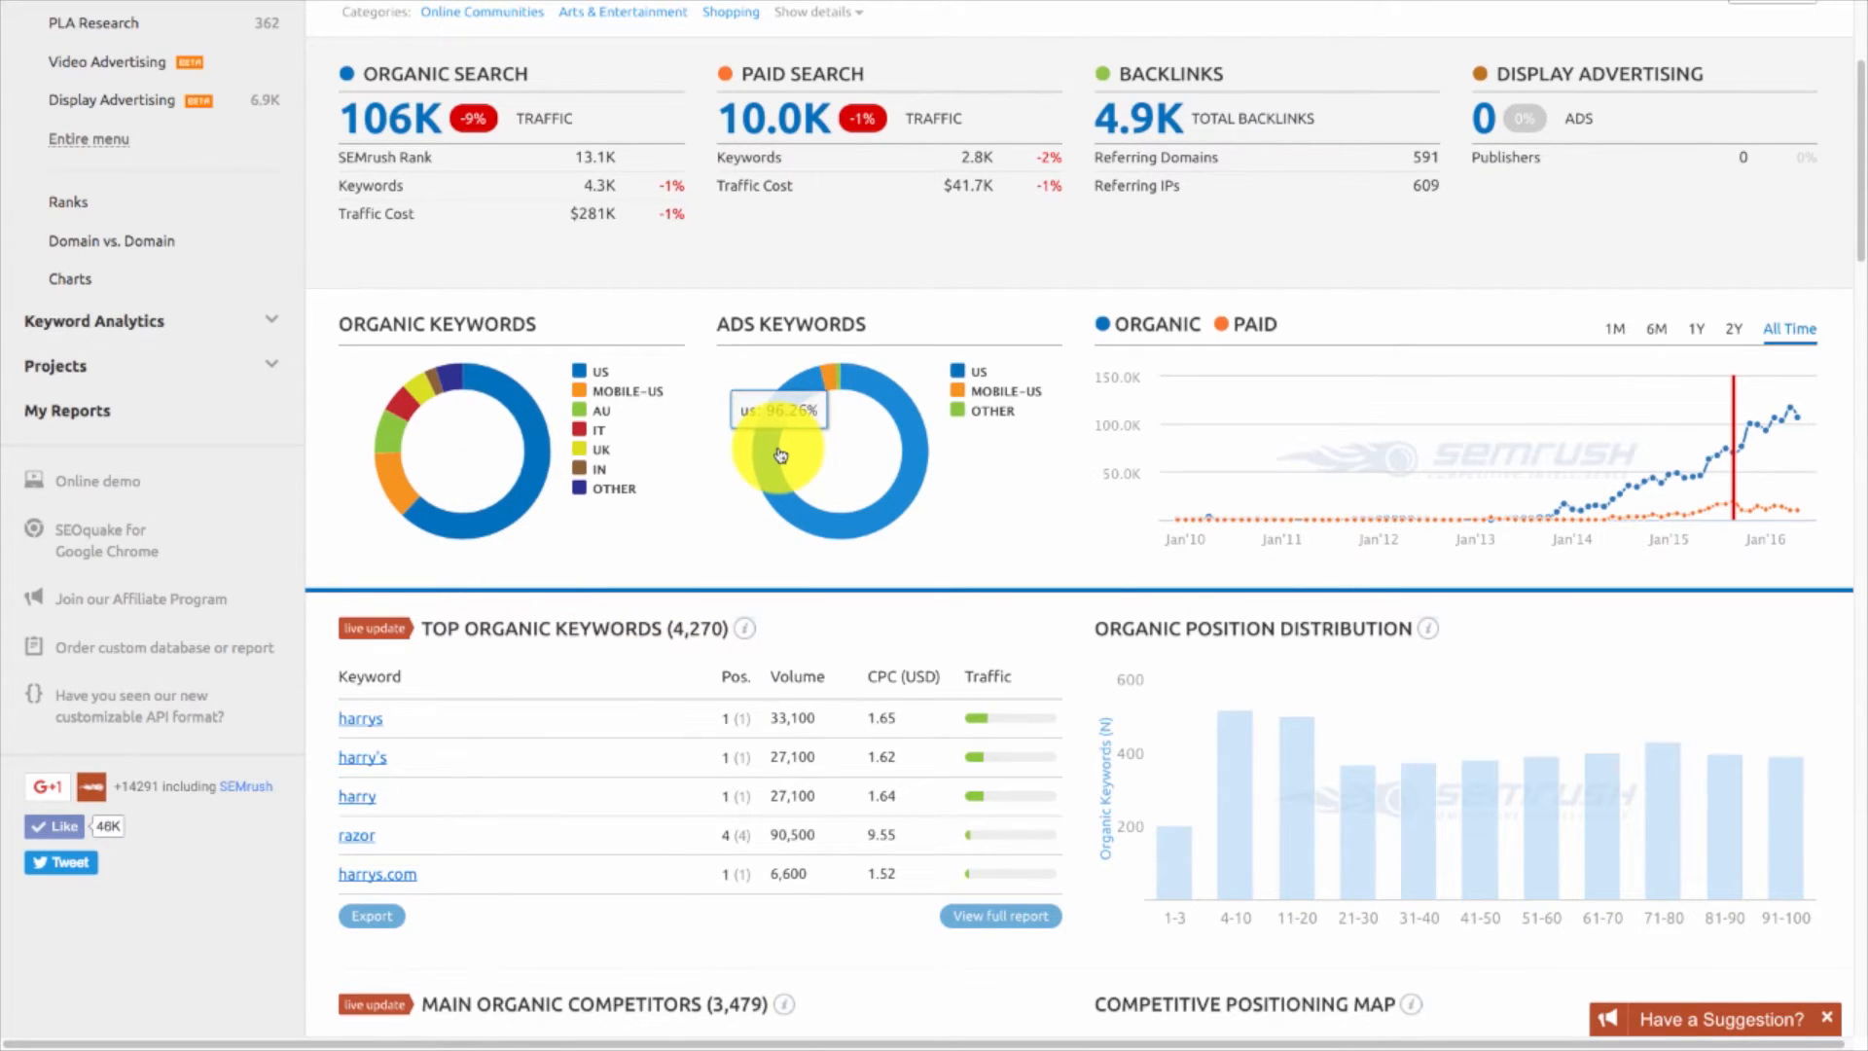
{"action": "mouse_move", "coordinate": [1015, 424]}
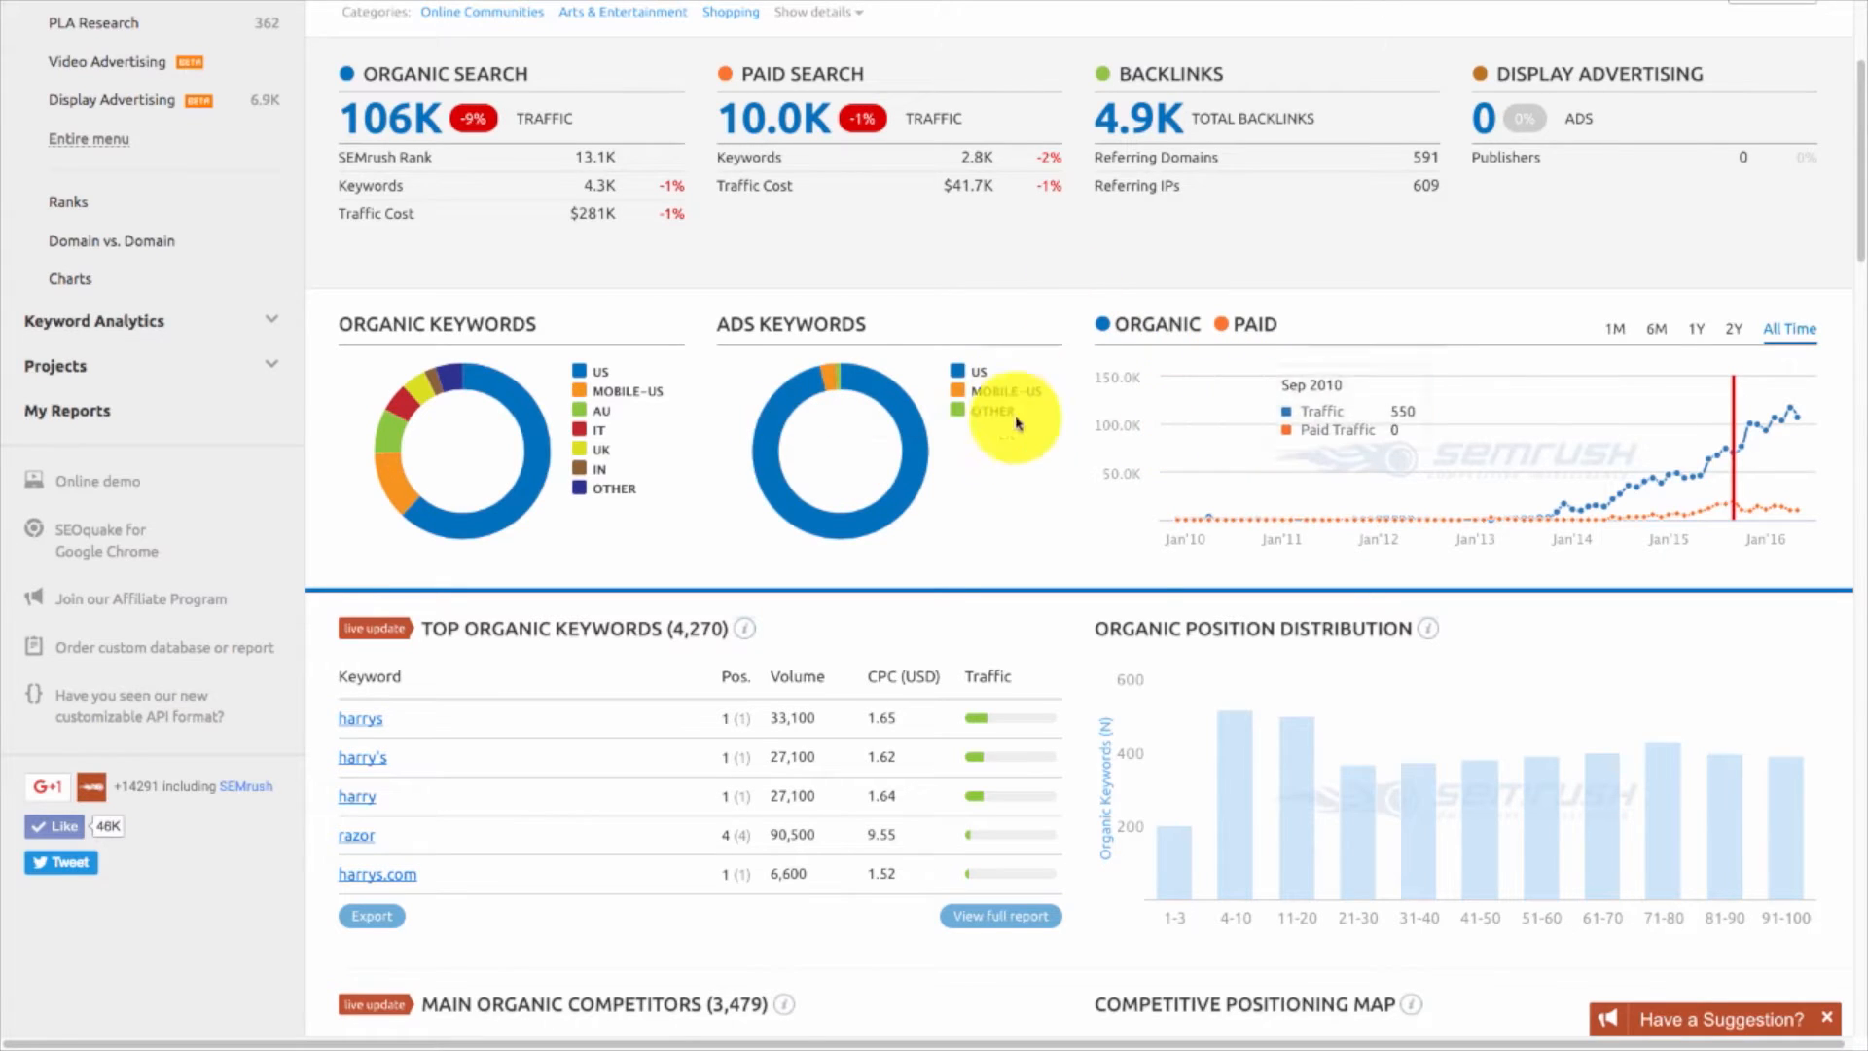
{"action": "mouse_move", "coordinate": [1035, 502]}
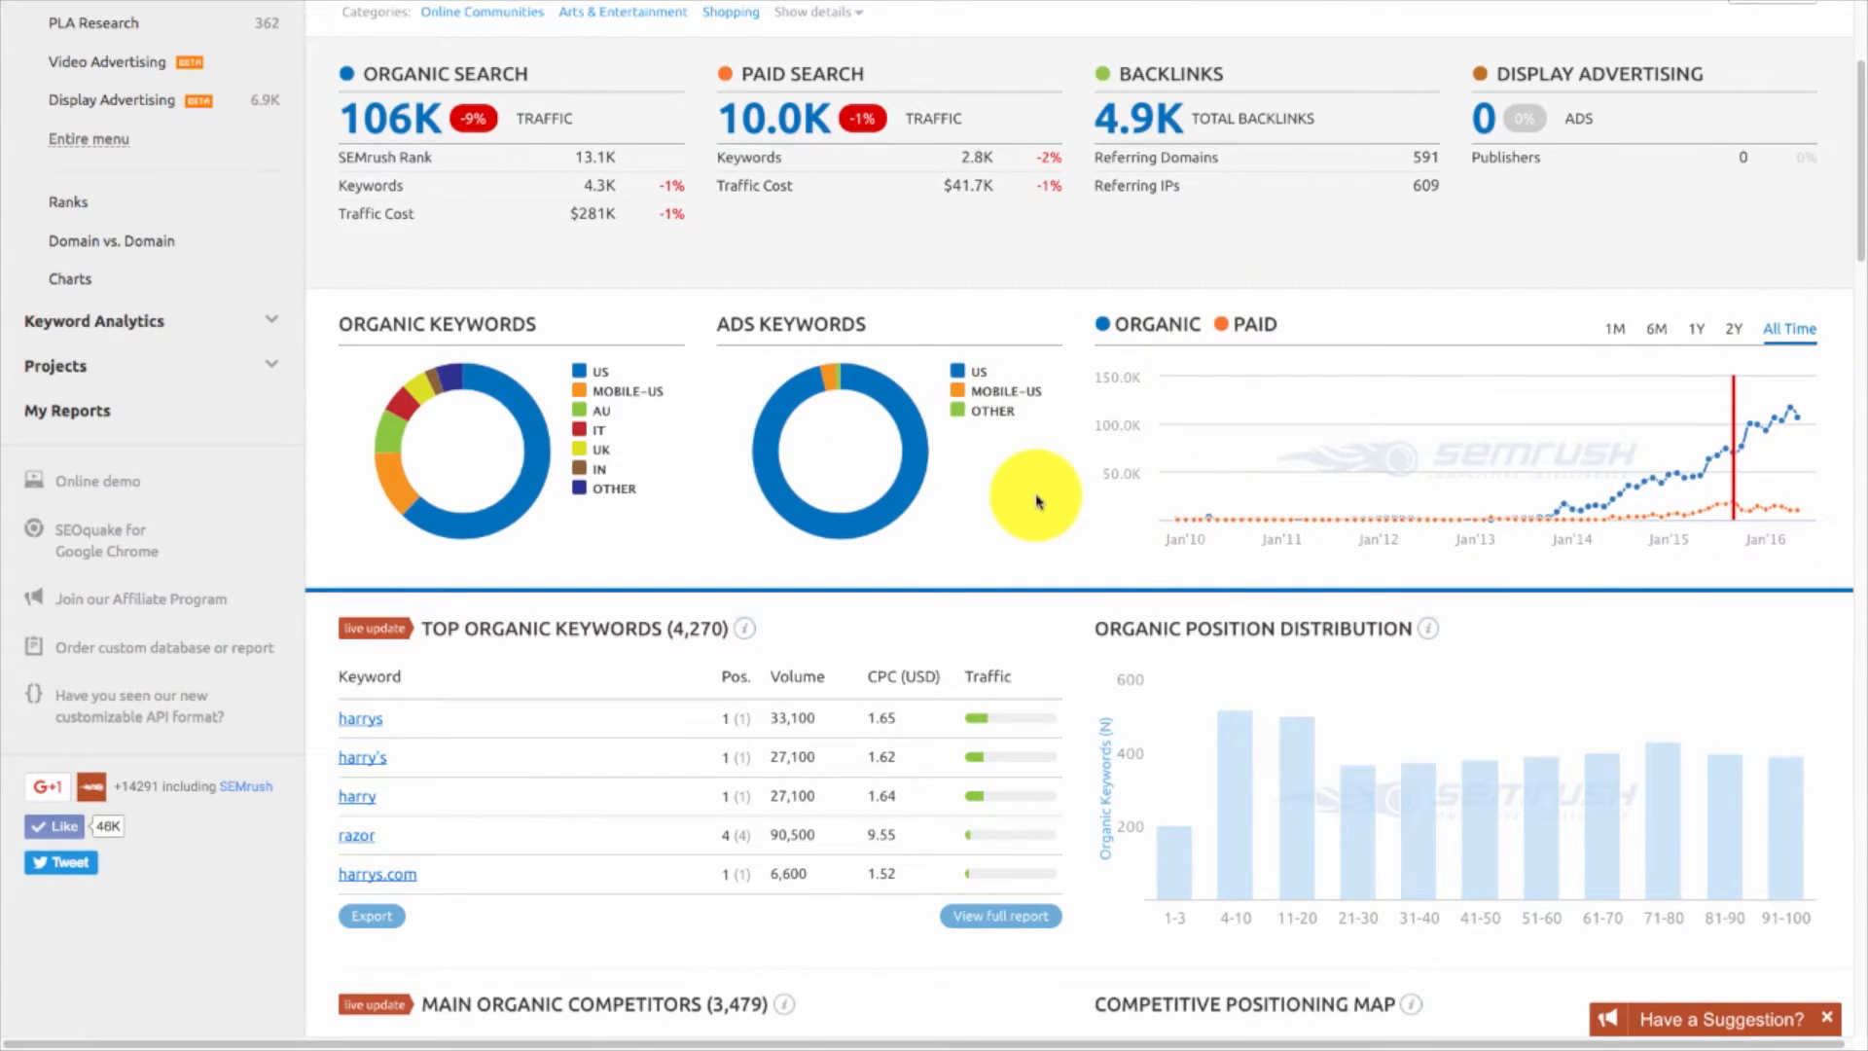
{"action": "mouse_move", "coordinate": [1496, 568]}
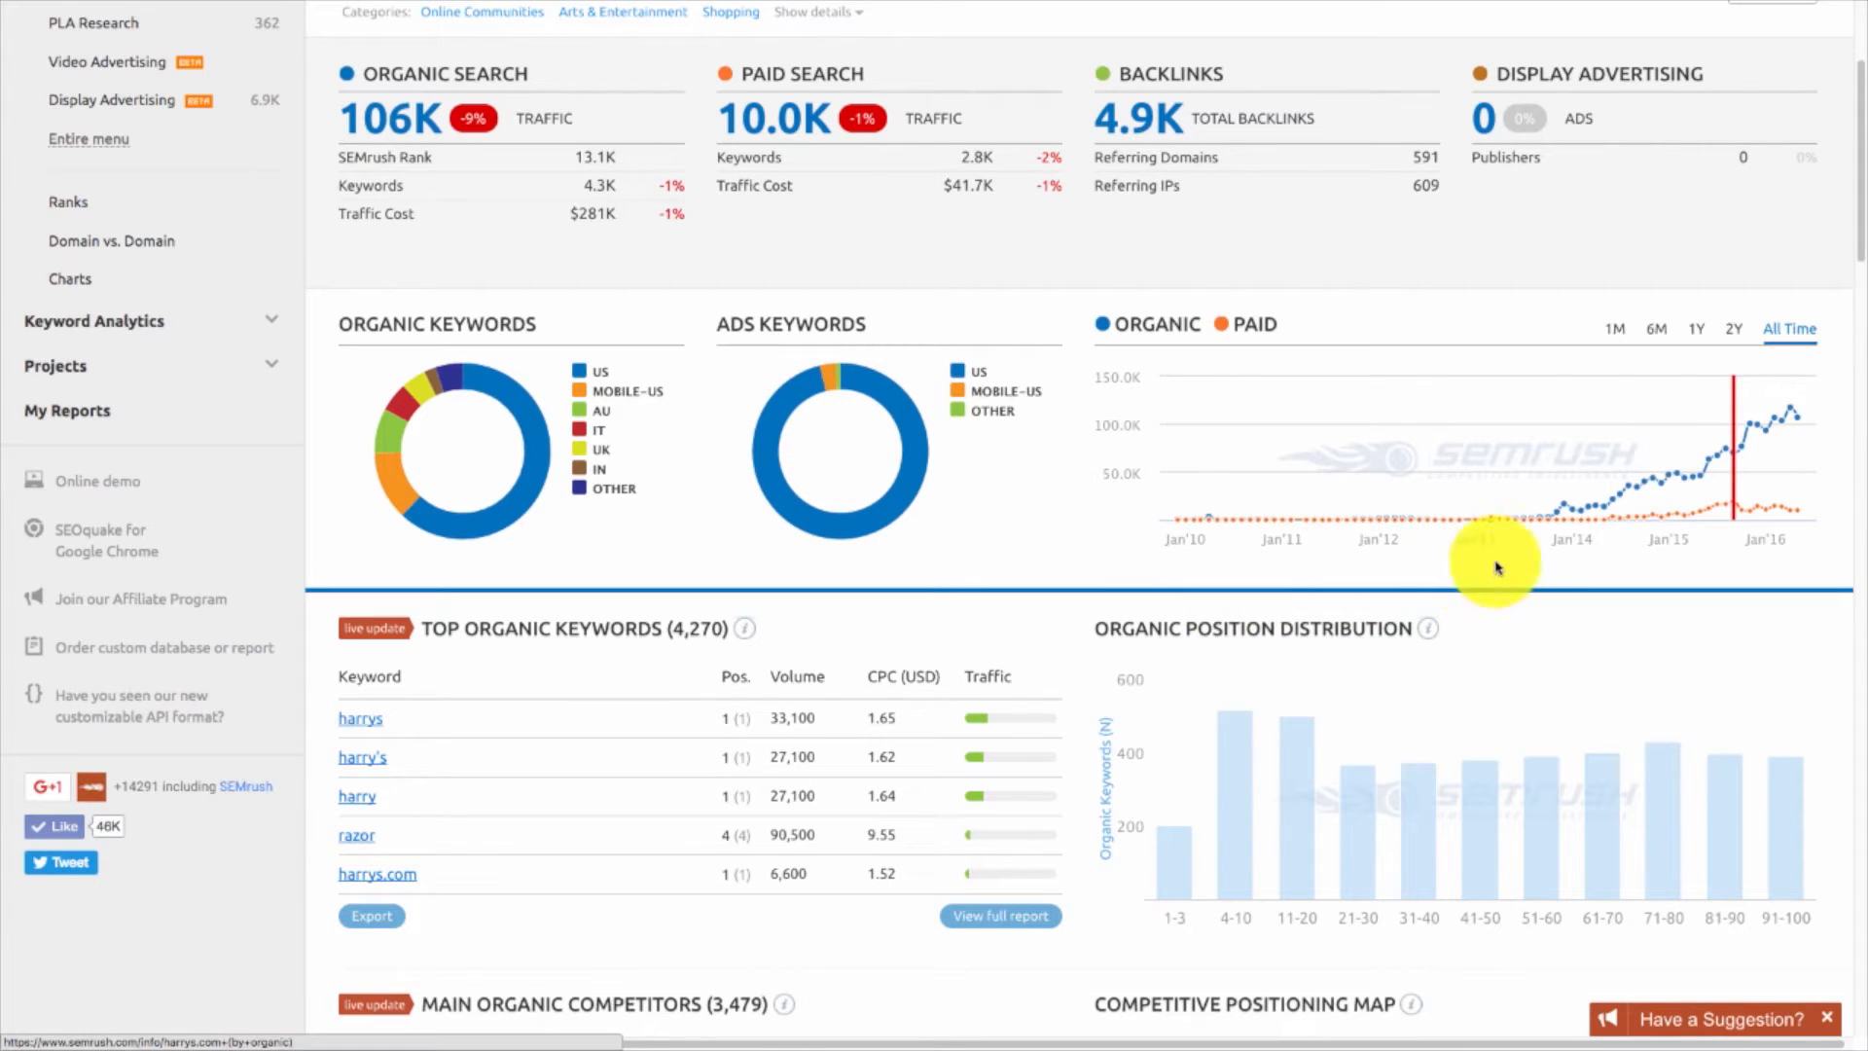
{"action": "mouse_move", "coordinate": [1672, 483]}
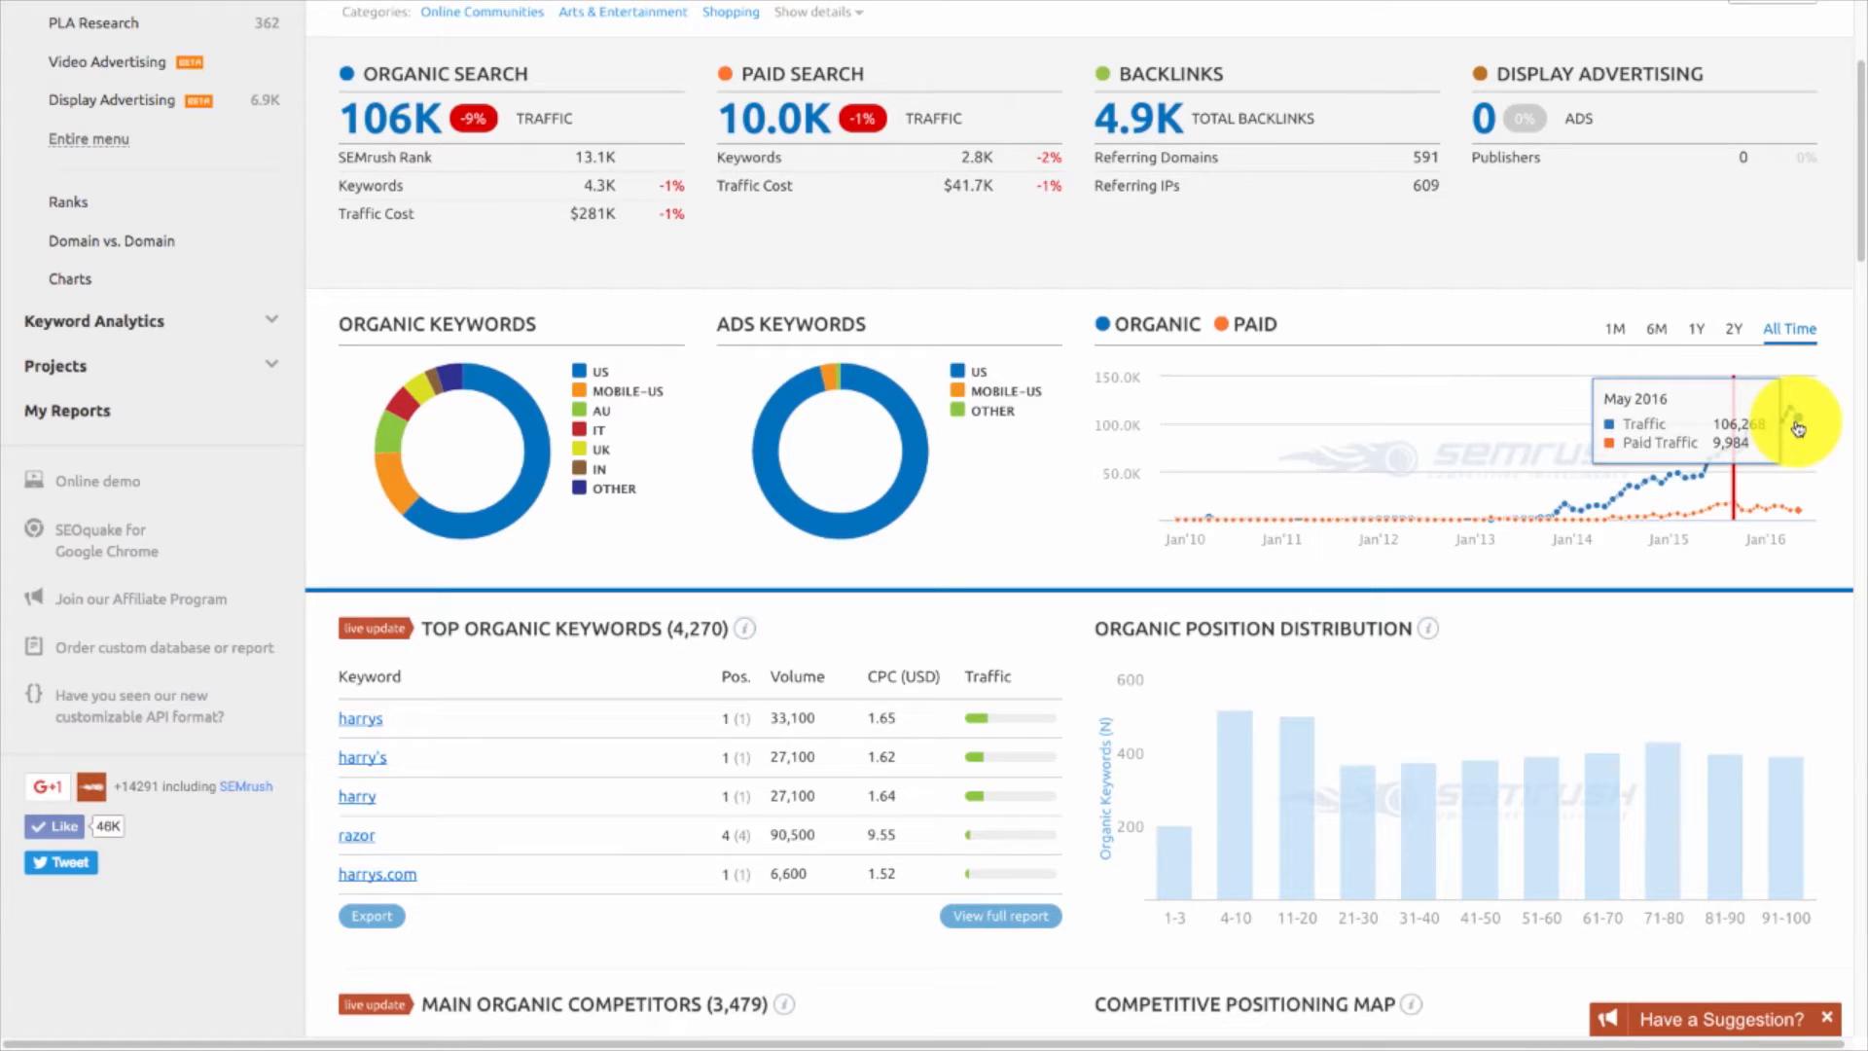
{"action": "mouse_move", "coordinate": [1656, 524]}
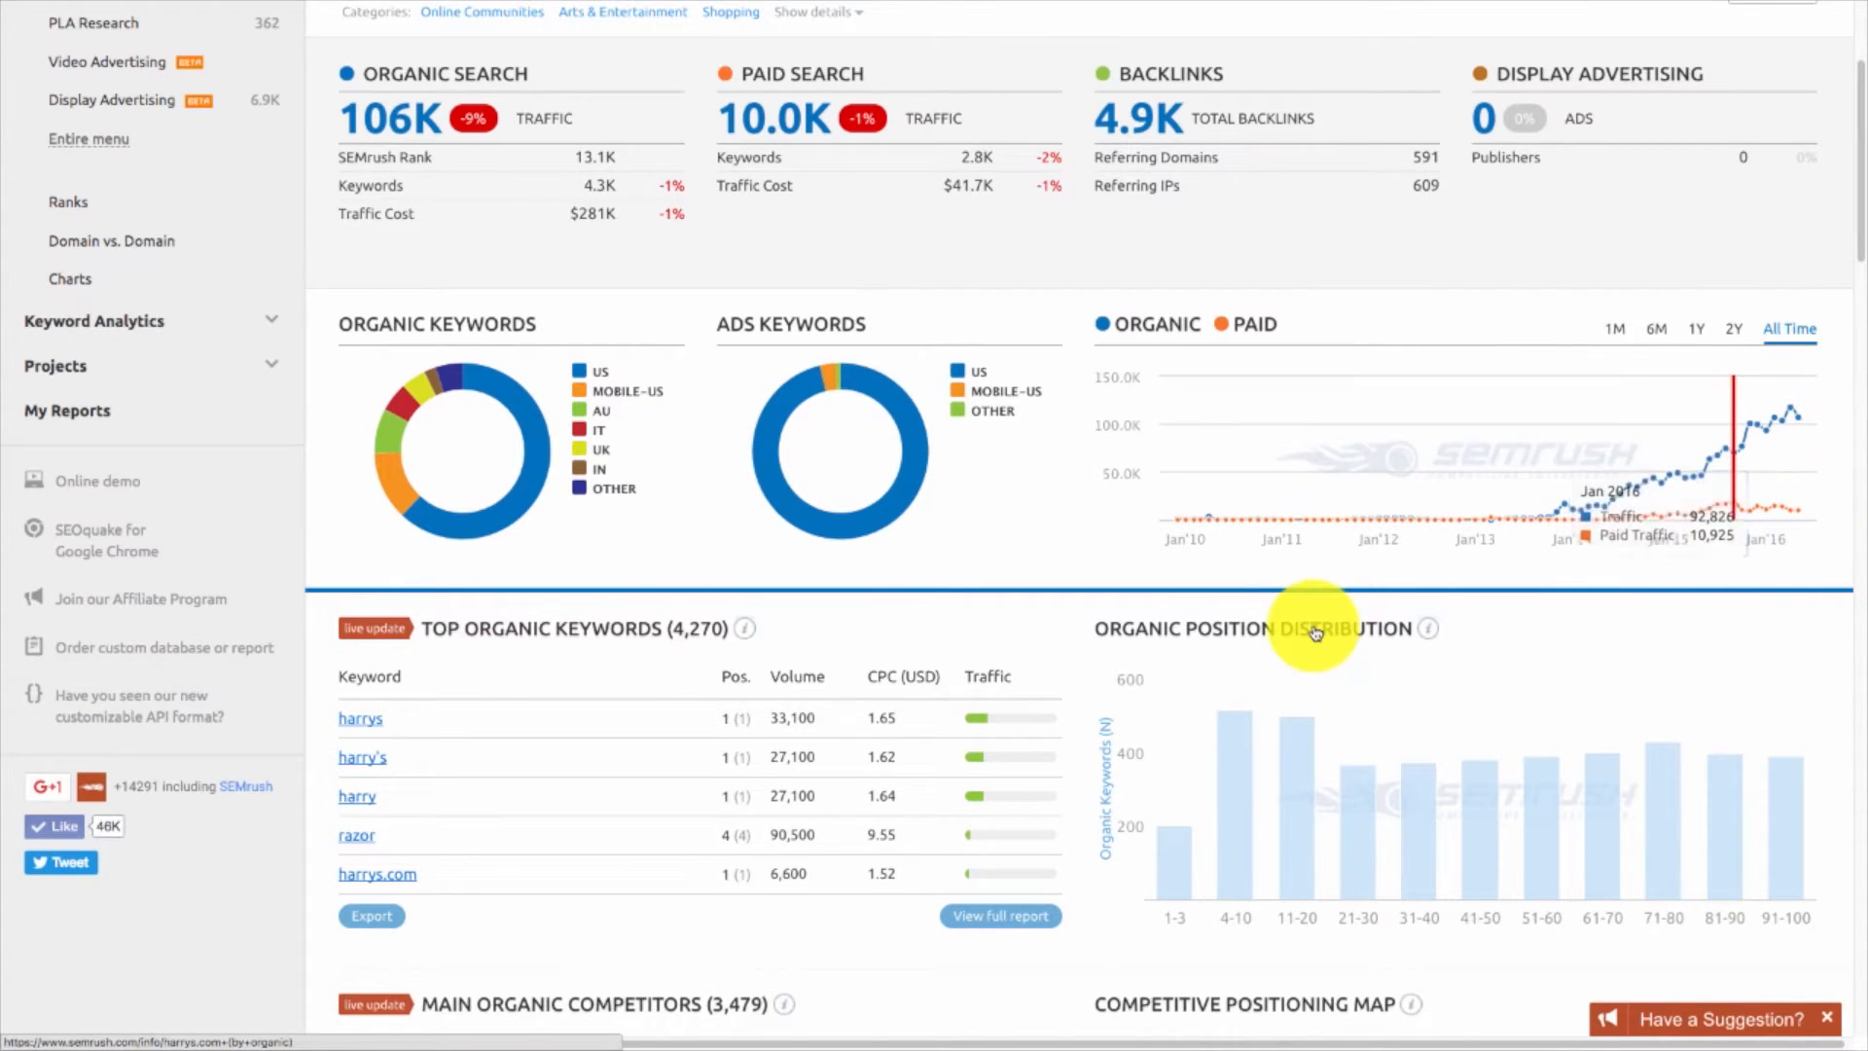
{"action": "scroll", "scroll_direction": "down", "scroll_amount": 3}
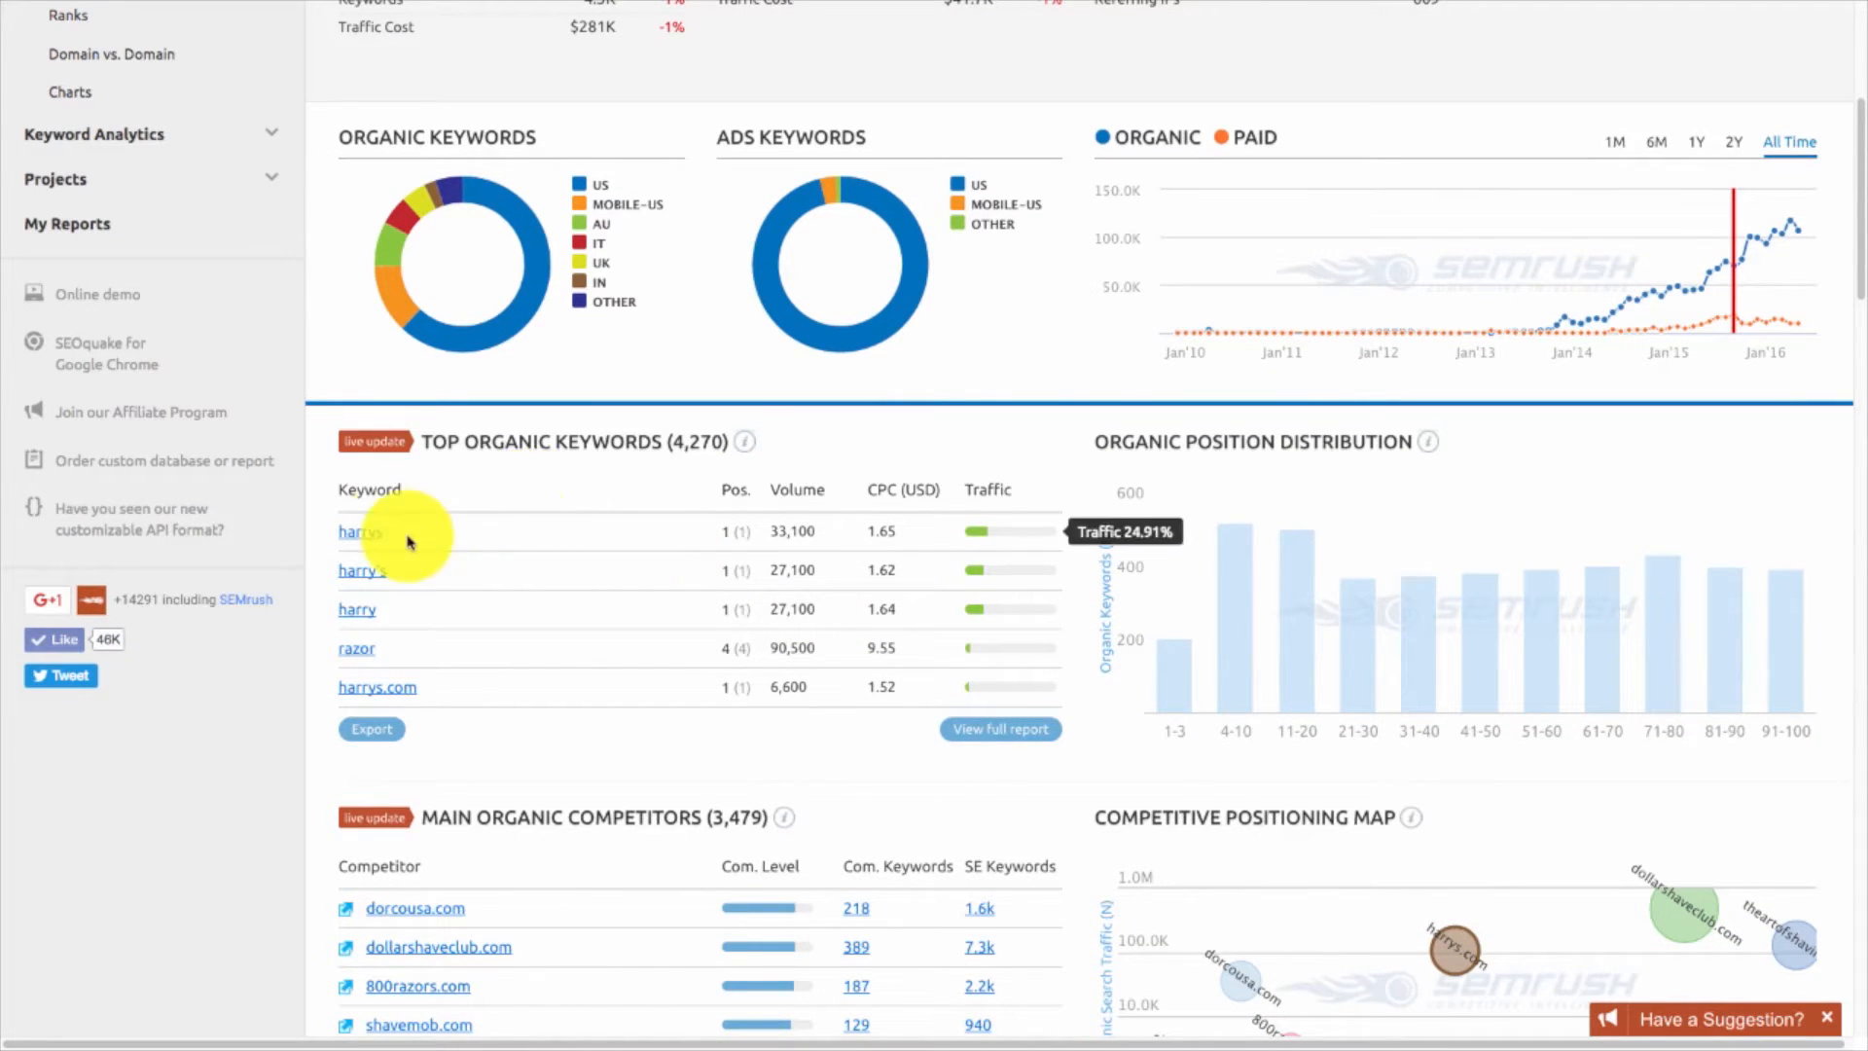
{"action": "mouse_move", "coordinate": [379, 536]}
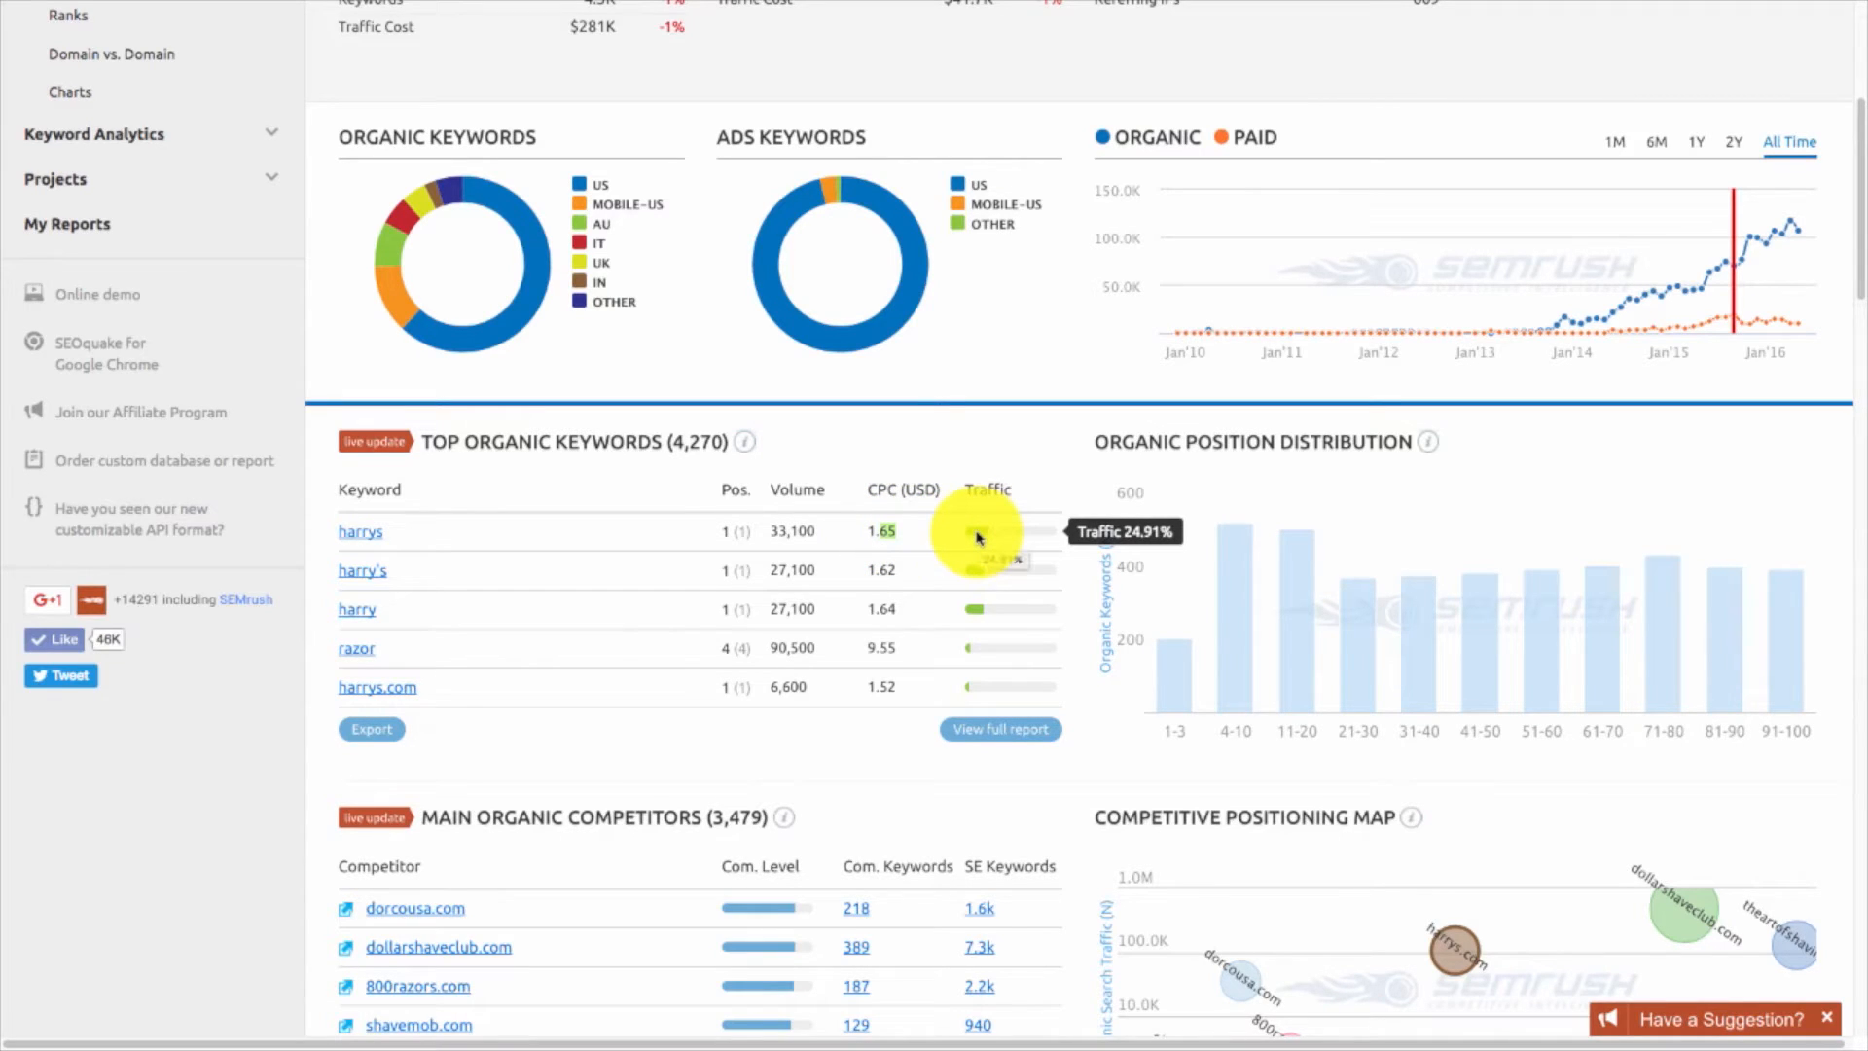
{"action": "mouse_move", "coordinate": [971, 599]}
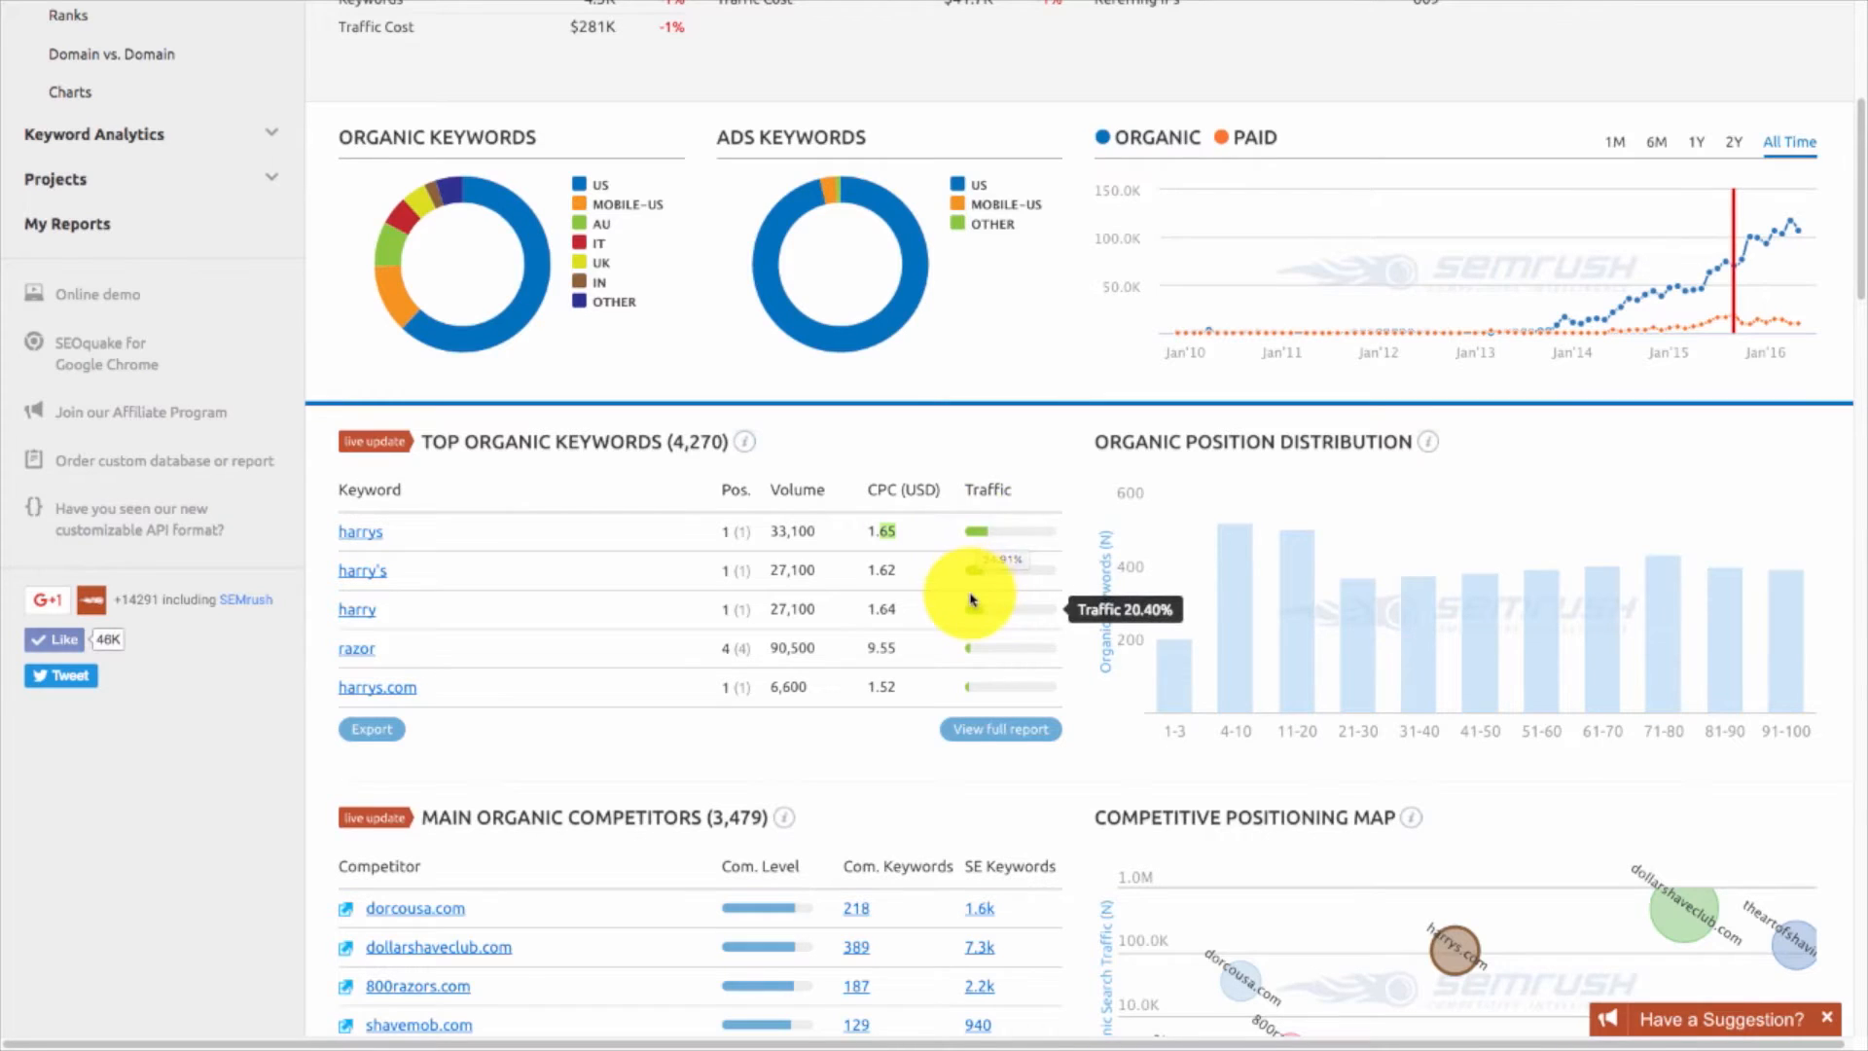
Scroll the harrys.com overview past competitors to branded search (65.1K) and top paid keywords (2,789).
{"action": "scroll", "scroll_direction": "down", "scroll_amount": 3}
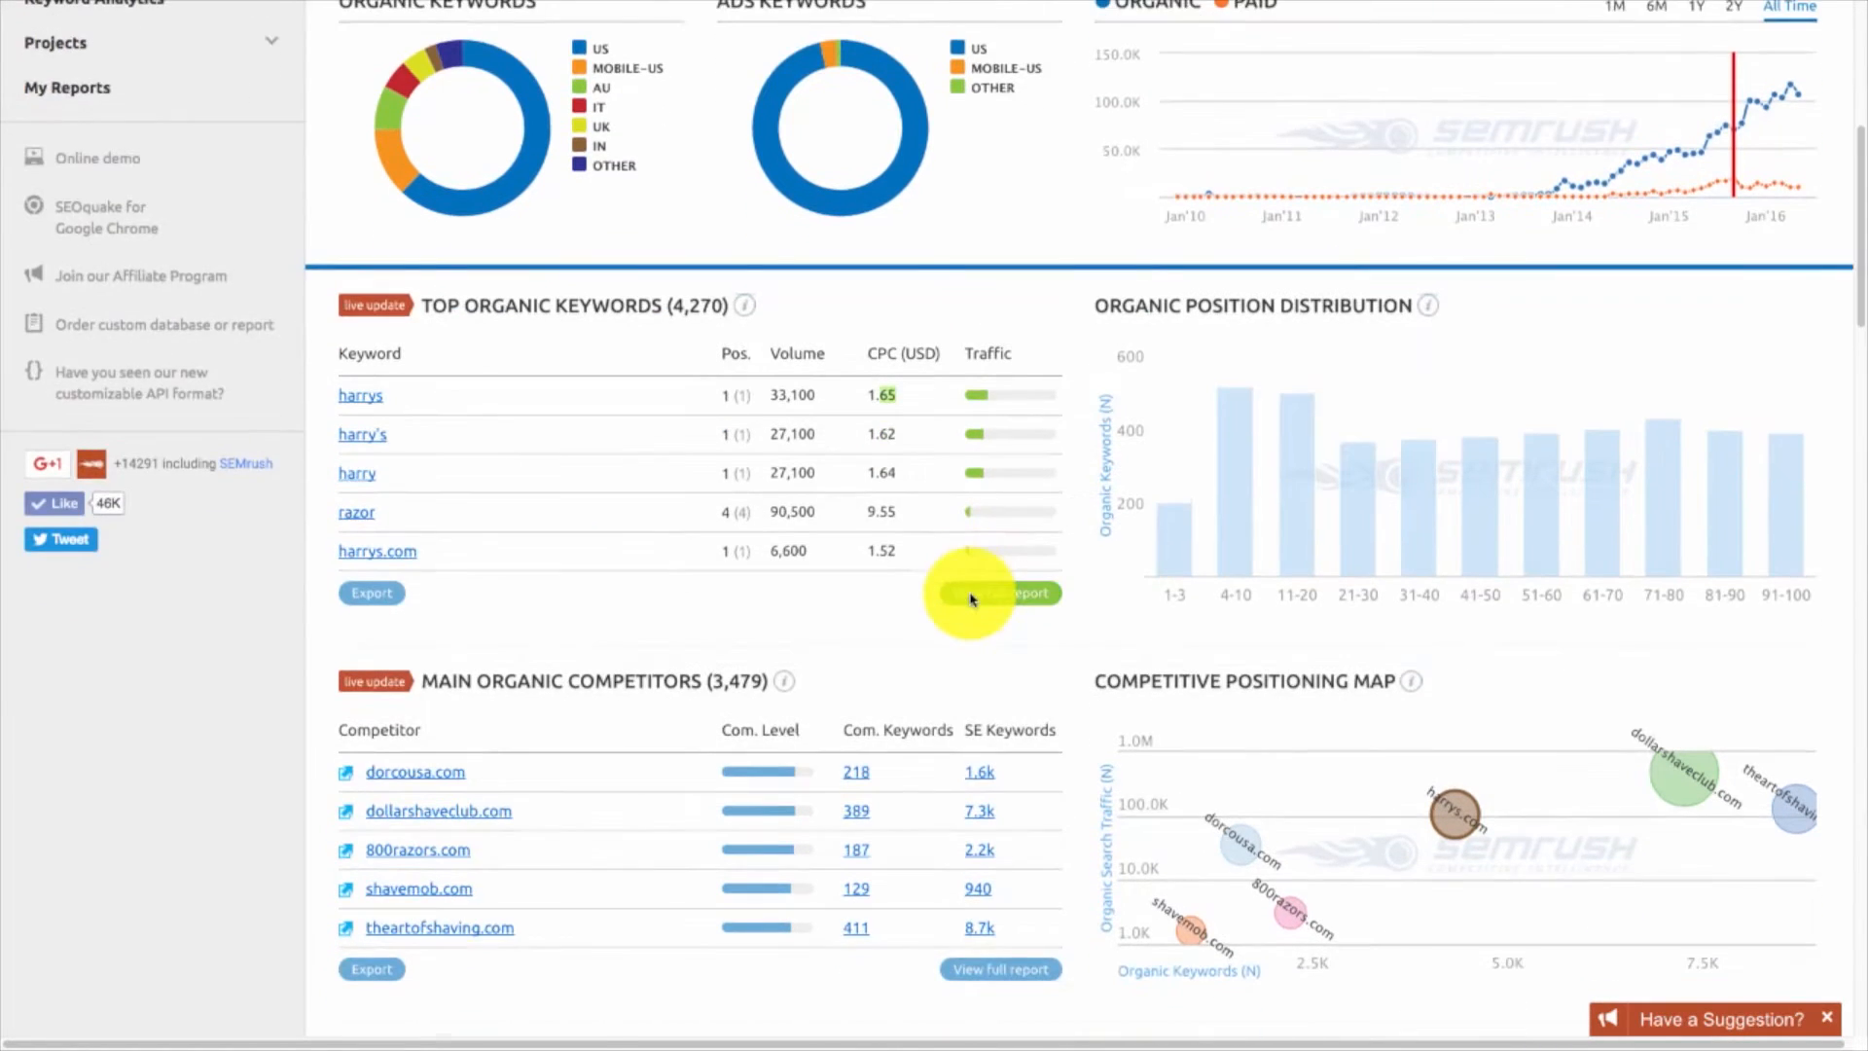
{"action": "scroll", "scroll_direction": "down", "scroll_amount": 3}
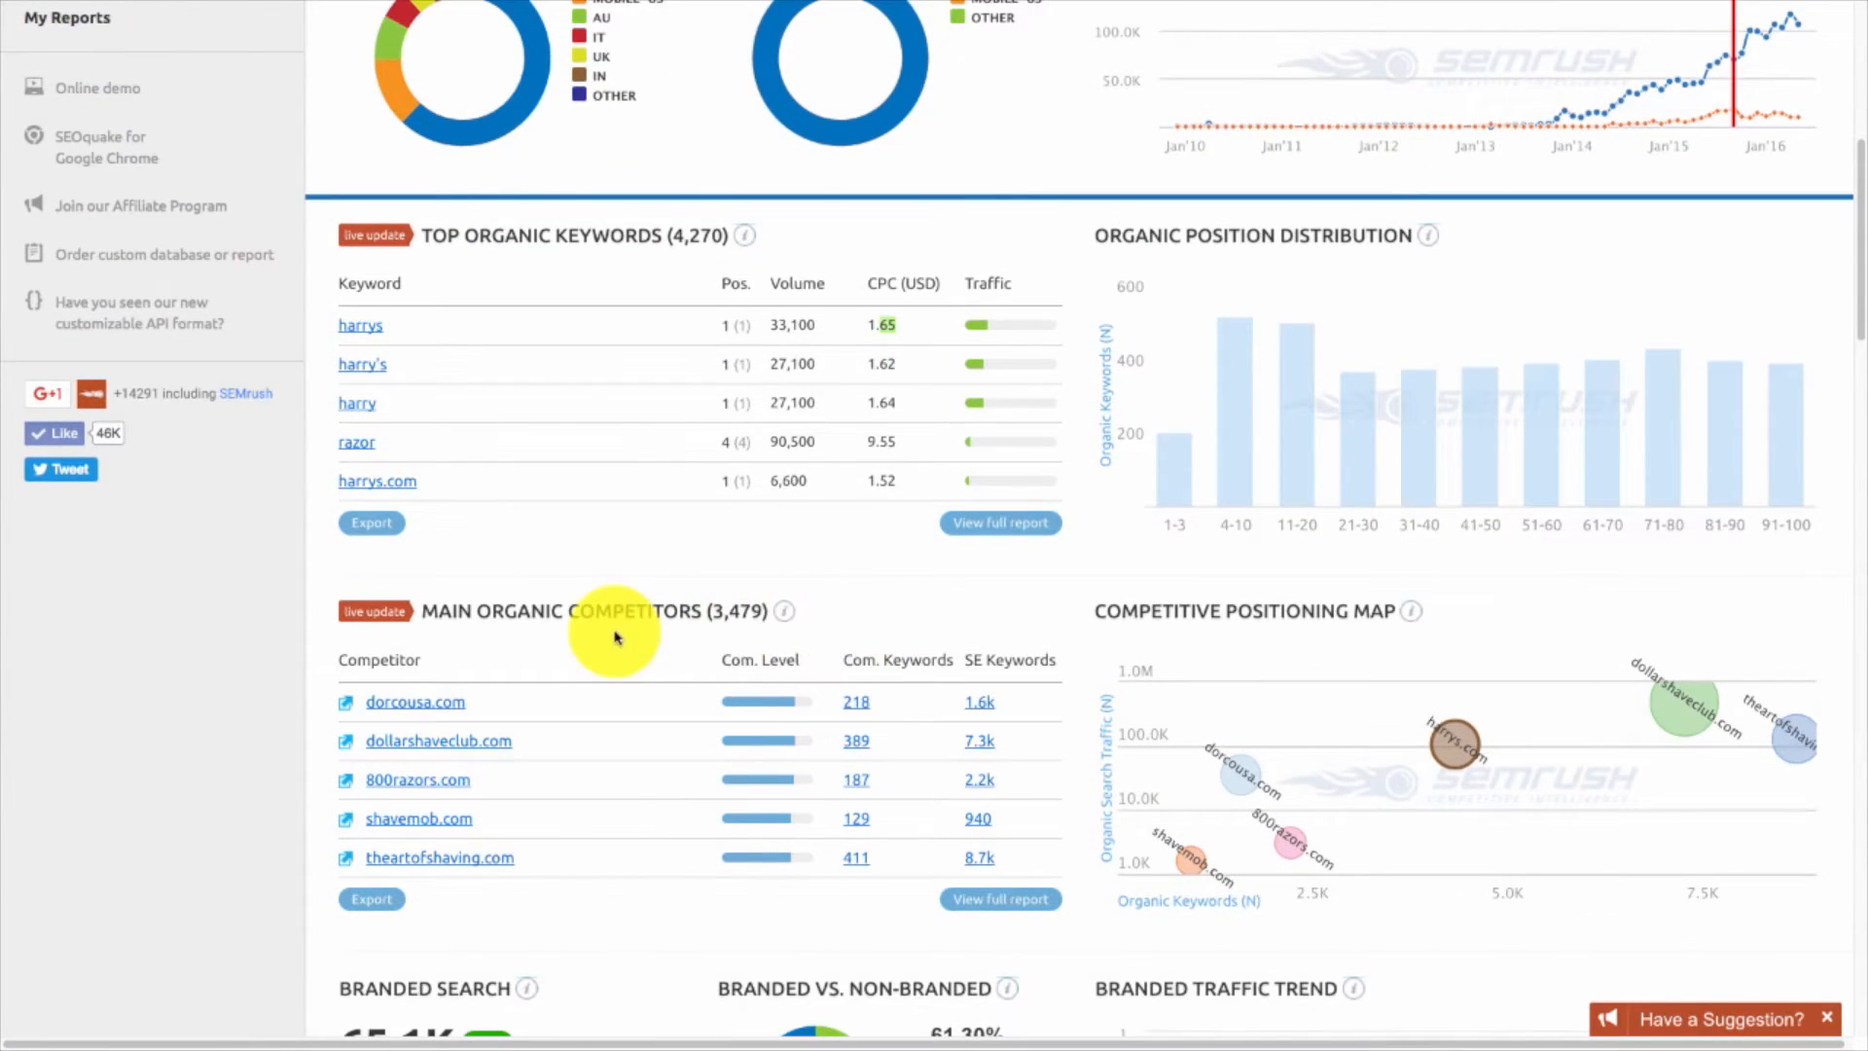
{"action": "mouse_move", "coordinate": [917, 542]}
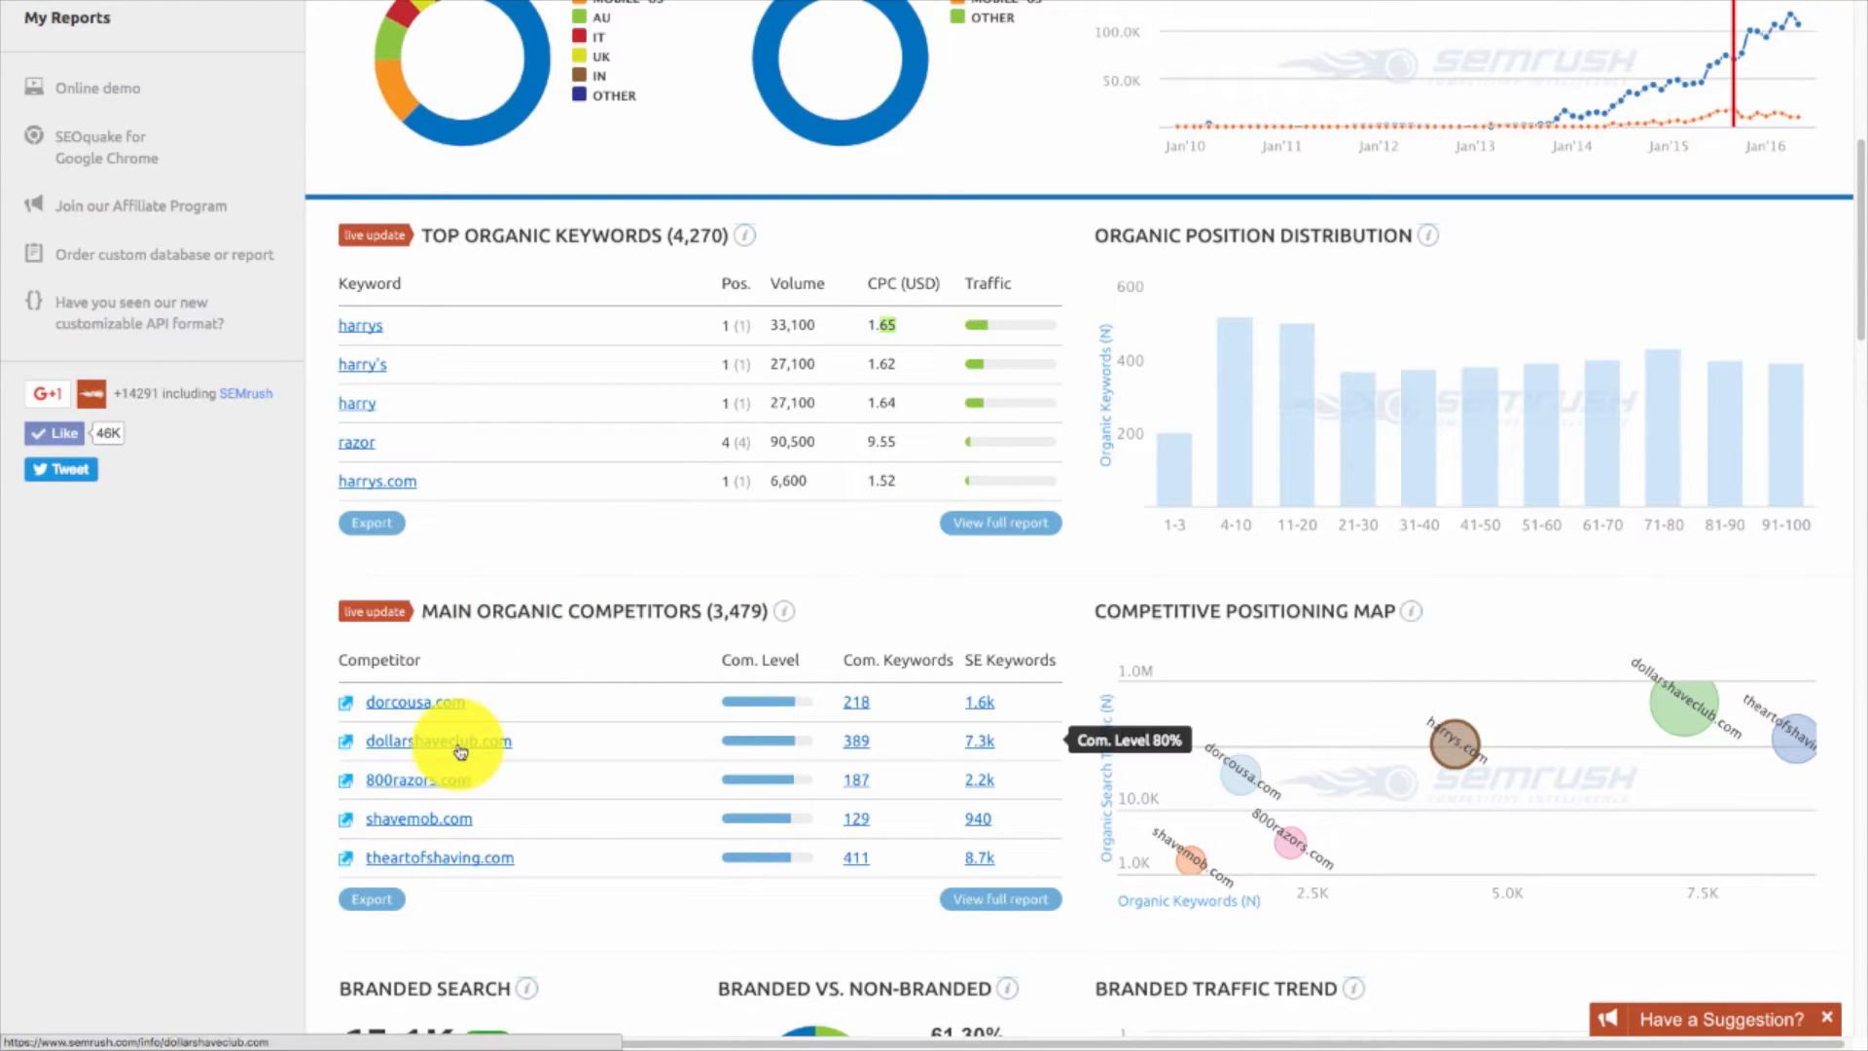
{"action": "mouse_move", "coordinate": [438, 740]}
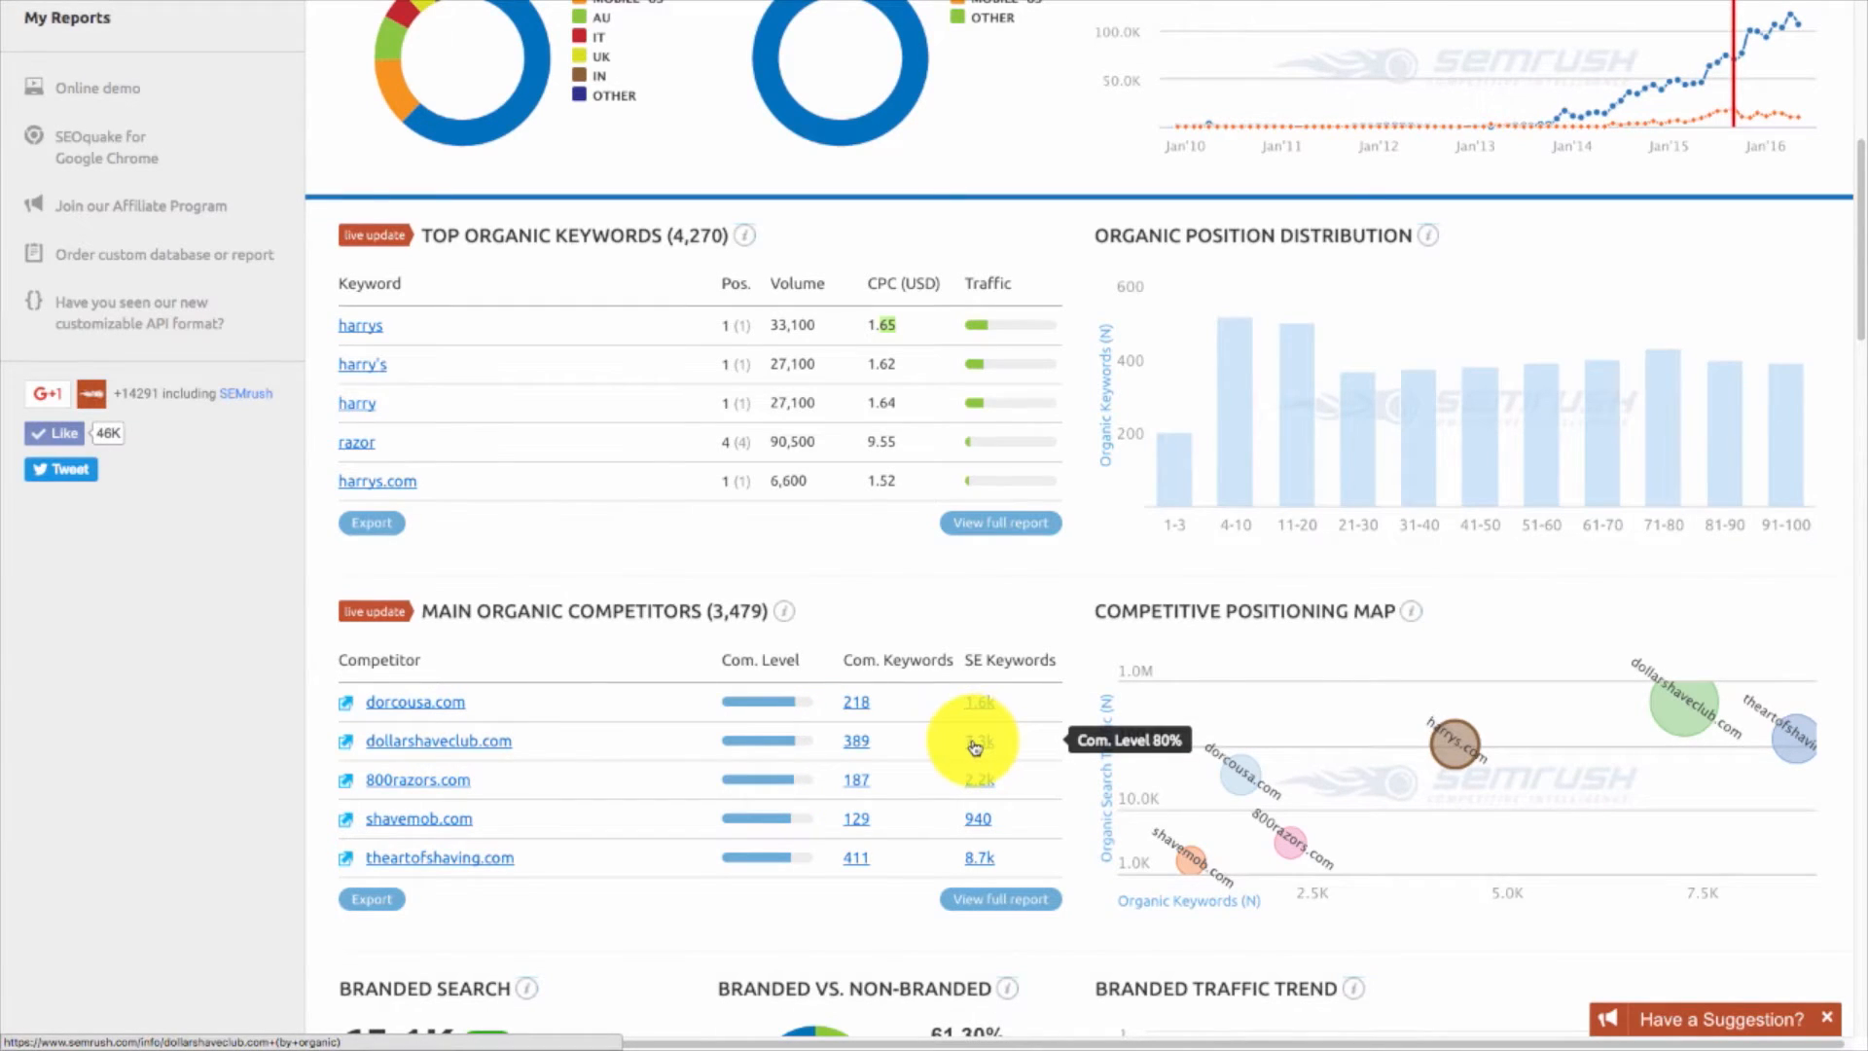
{"action": "scroll", "scroll_direction": "down", "scroll_amount": 3}
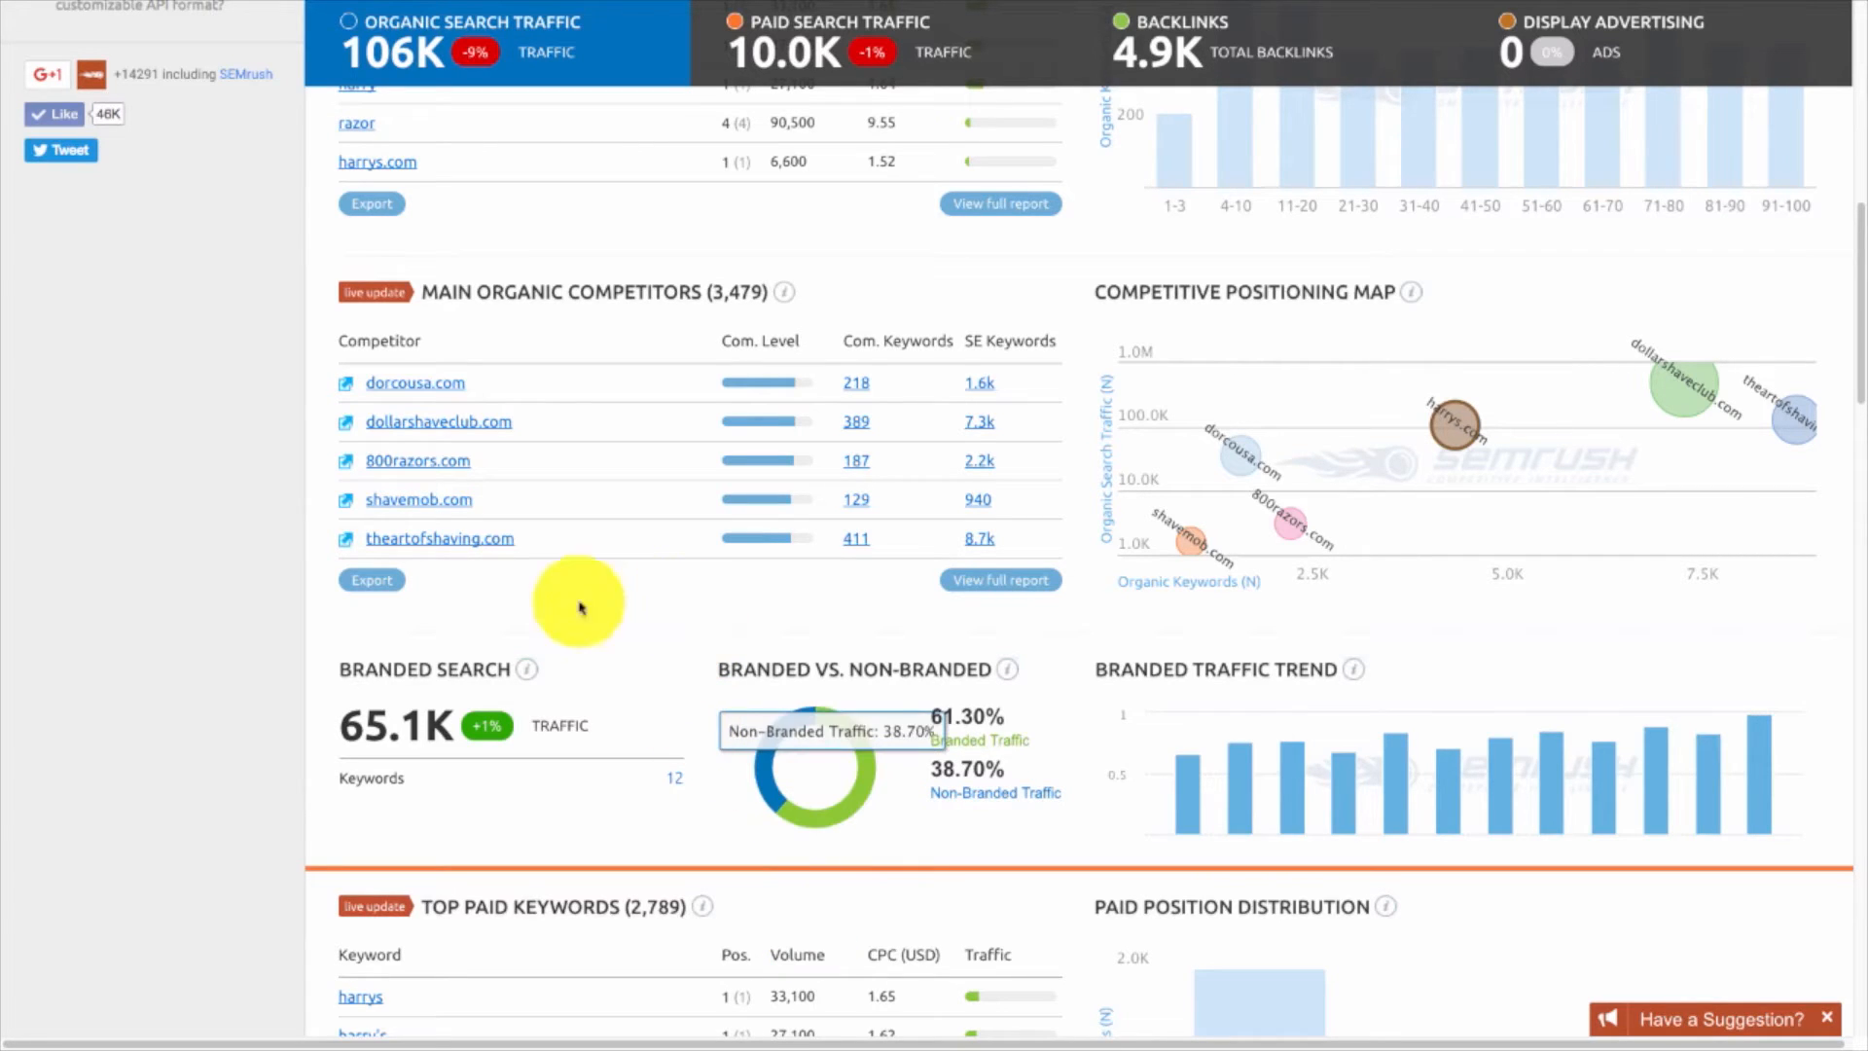
{"action": "mouse_move", "coordinate": [488, 596]}
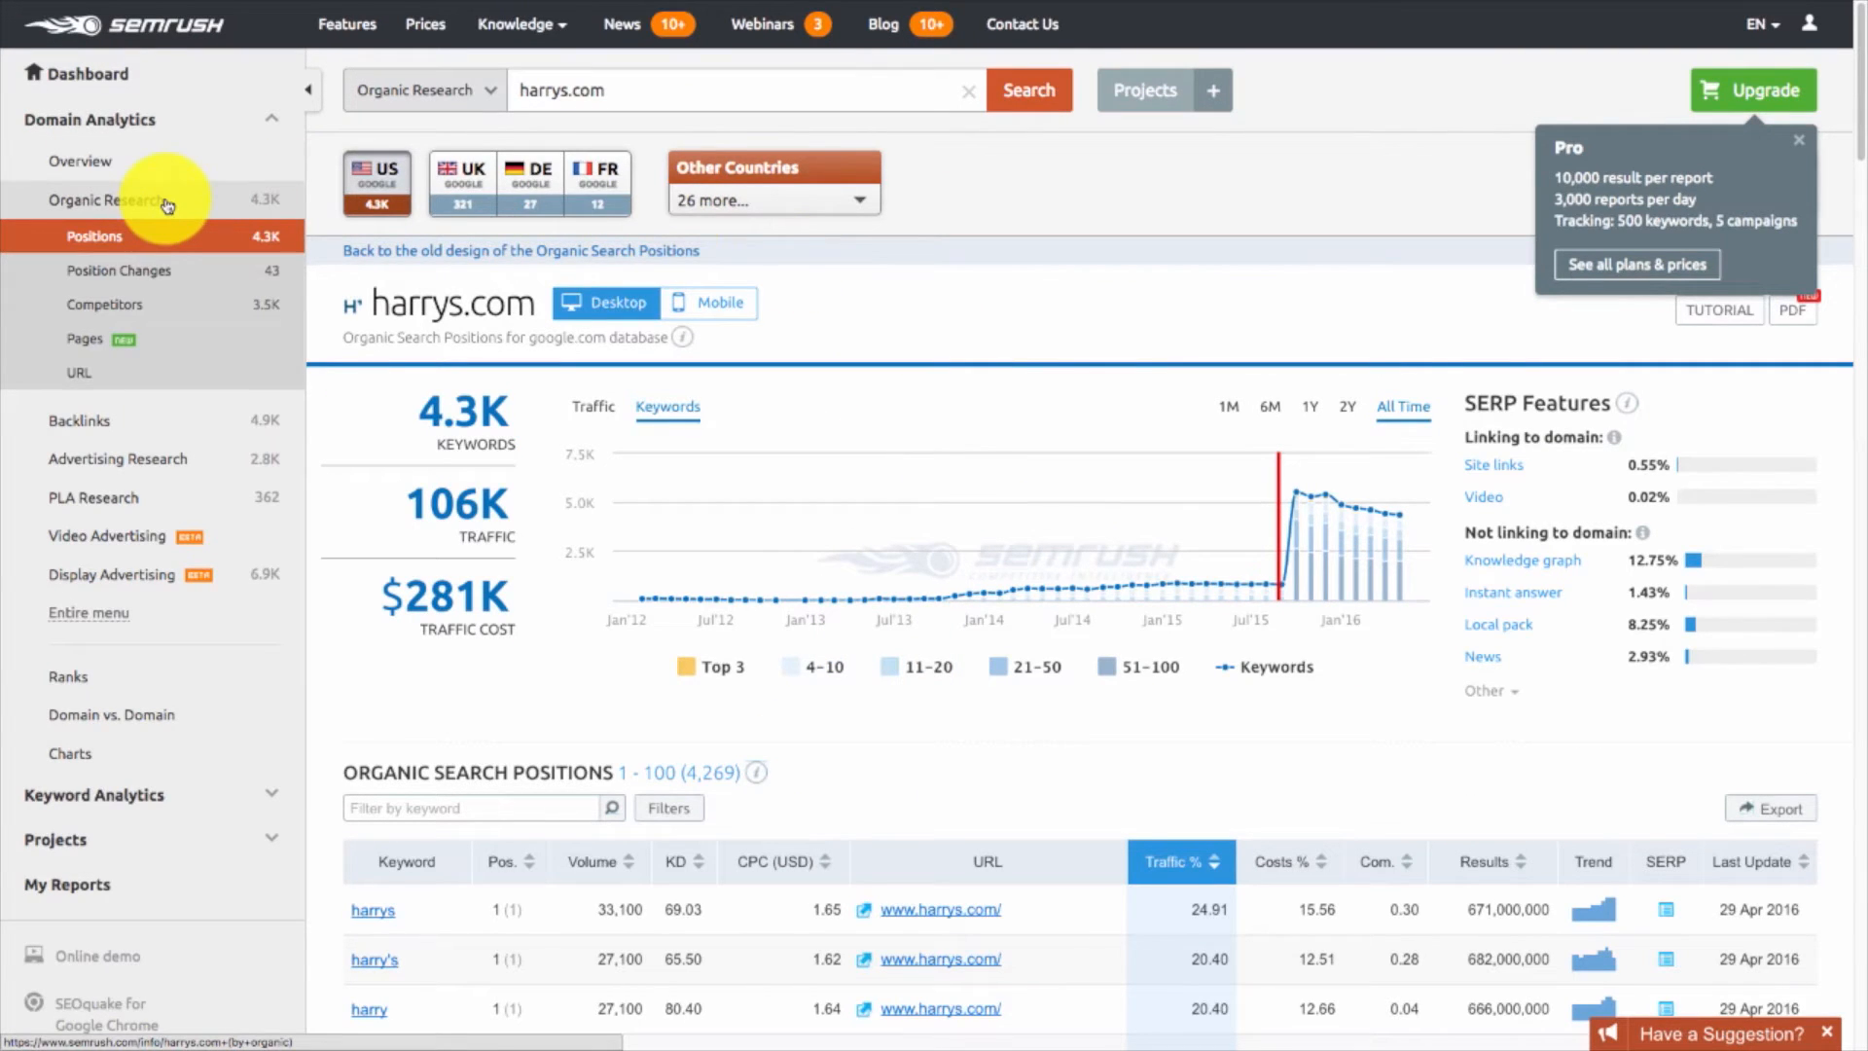
{"action": "mouse_move", "coordinate": [173, 245]}
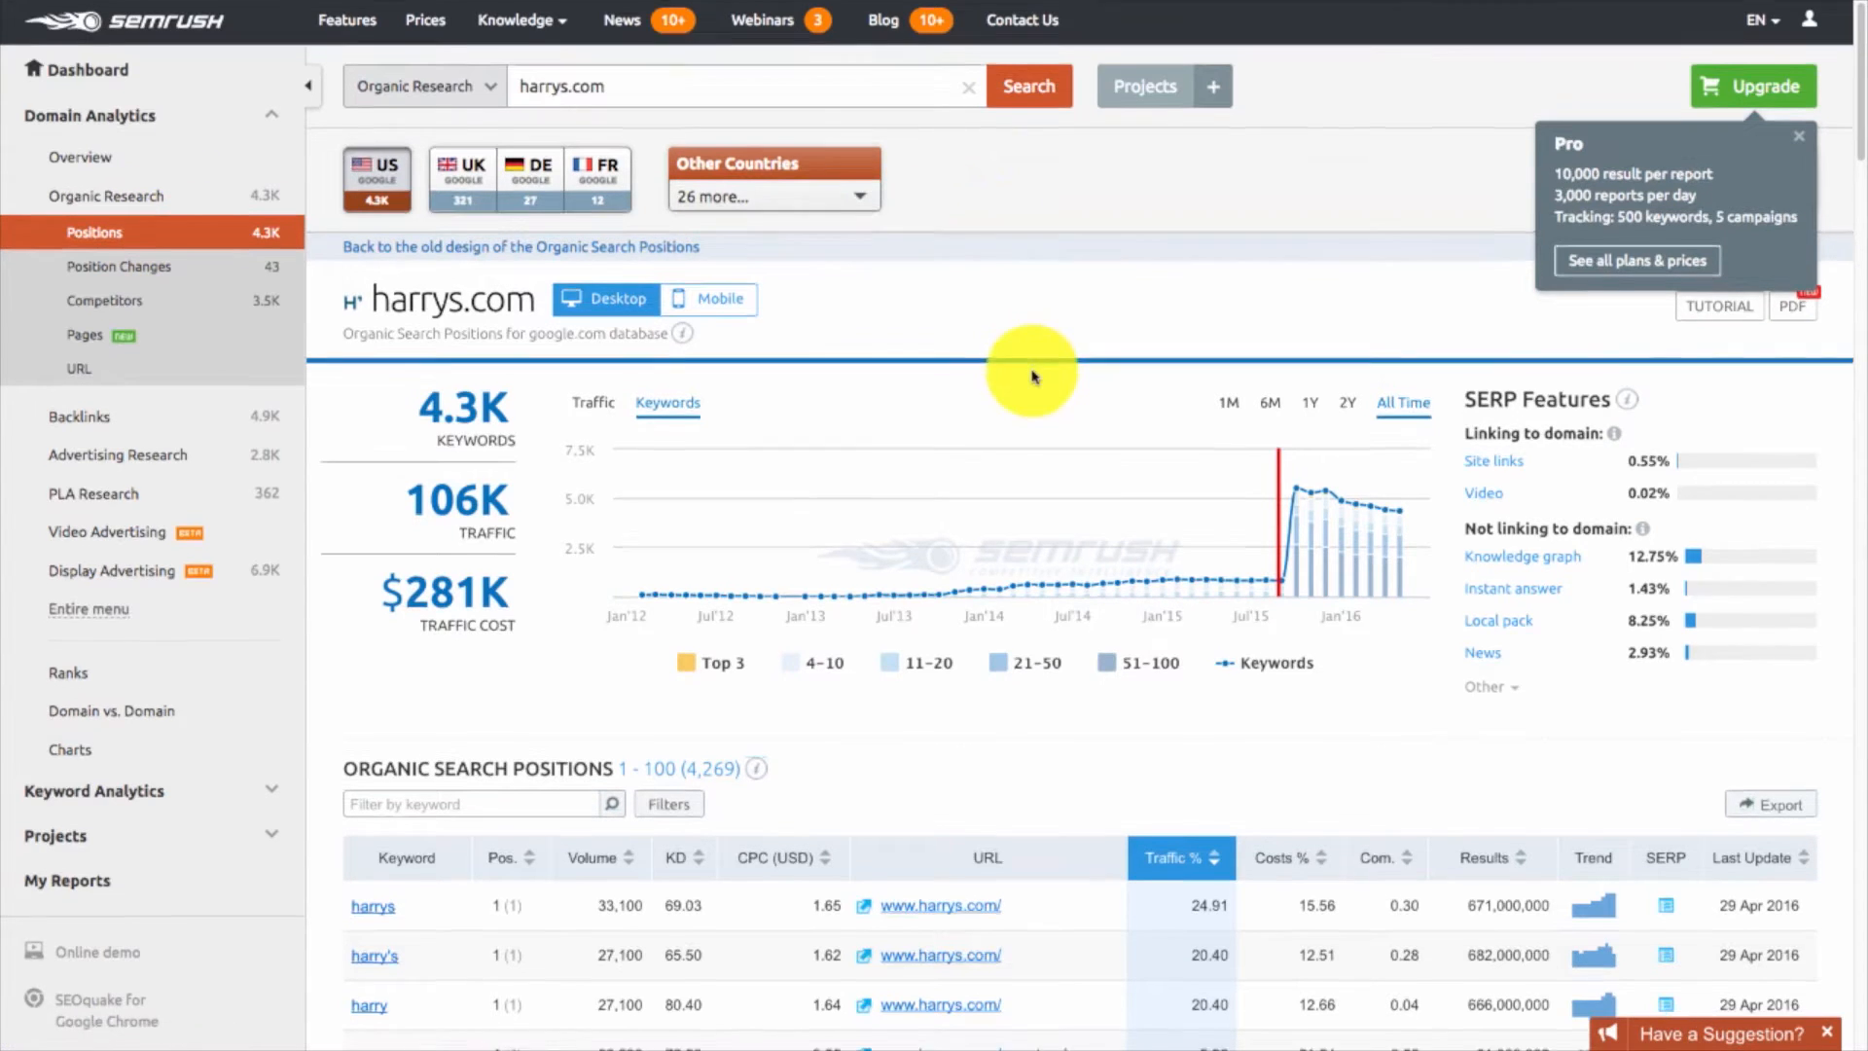
{"action": "scroll", "scroll_direction": "down", "scroll_amount": 3}
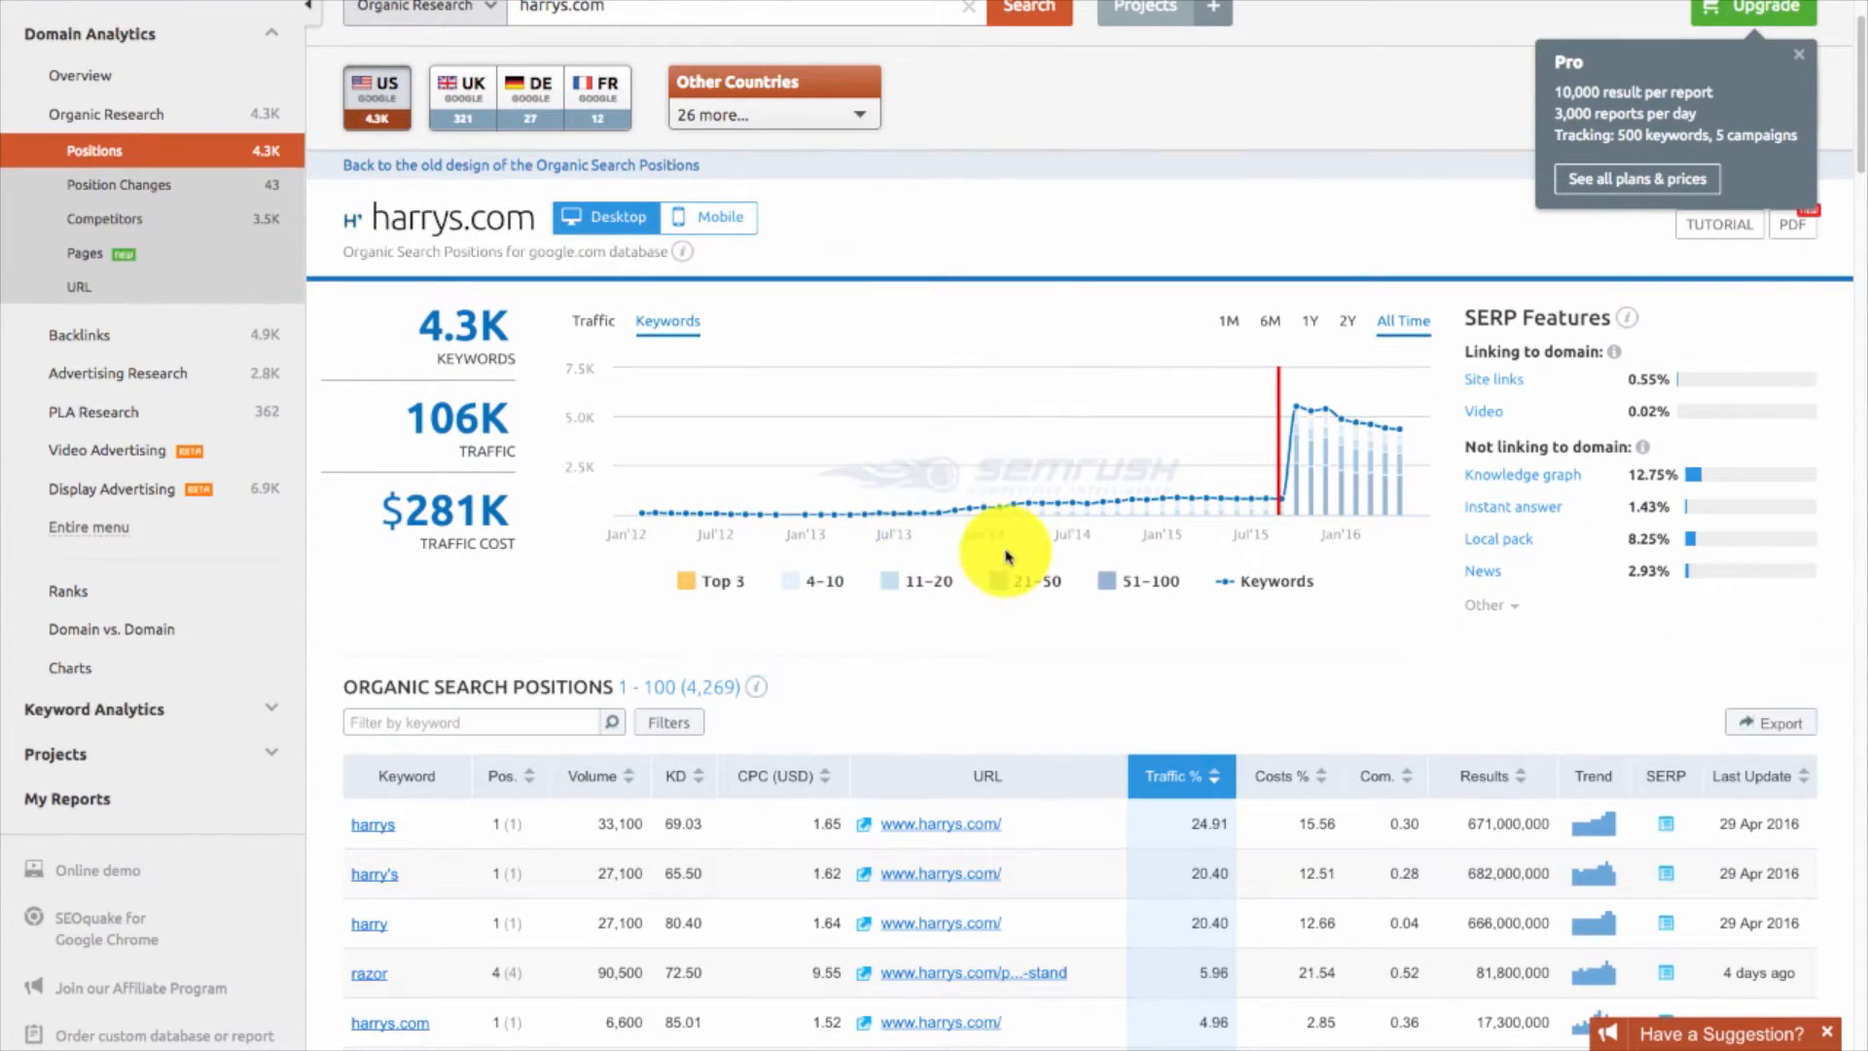
{"action": "scroll", "scroll_direction": "down", "scroll_amount": 3}
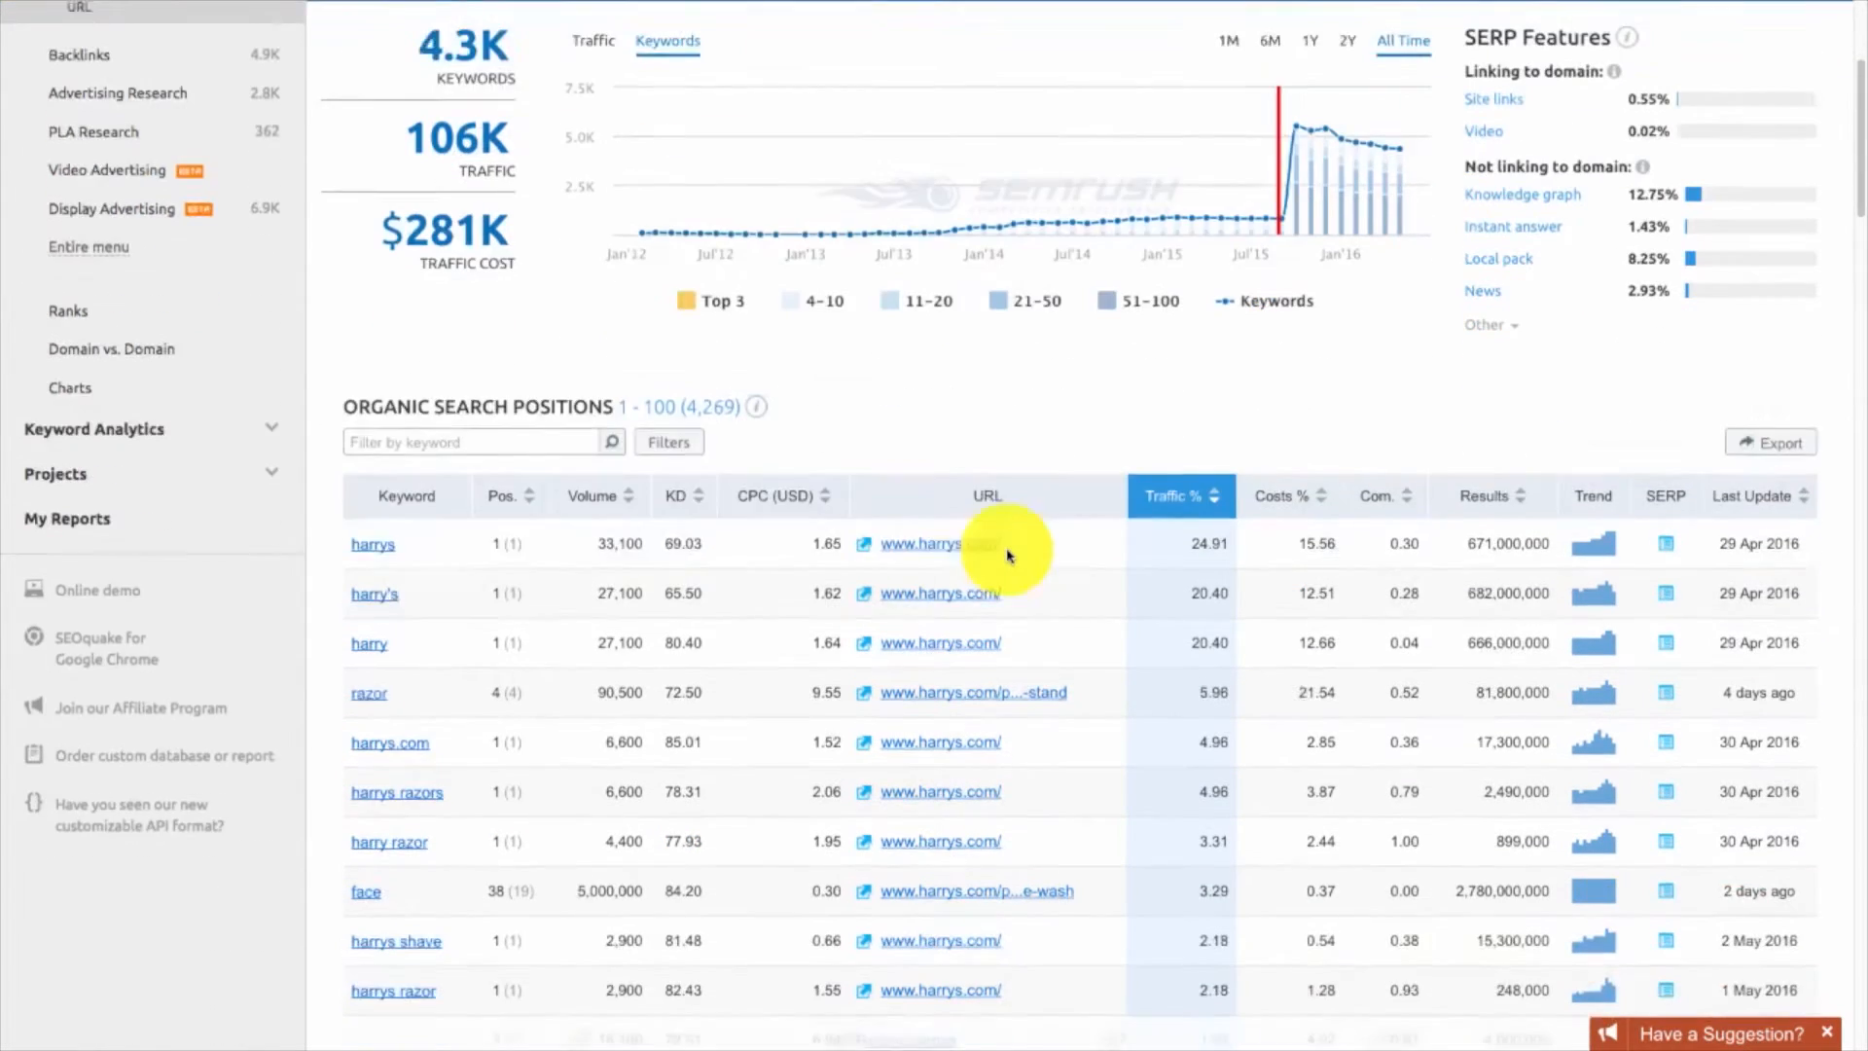
{"action": "scroll", "scroll_direction": "down", "scroll_amount": 3}
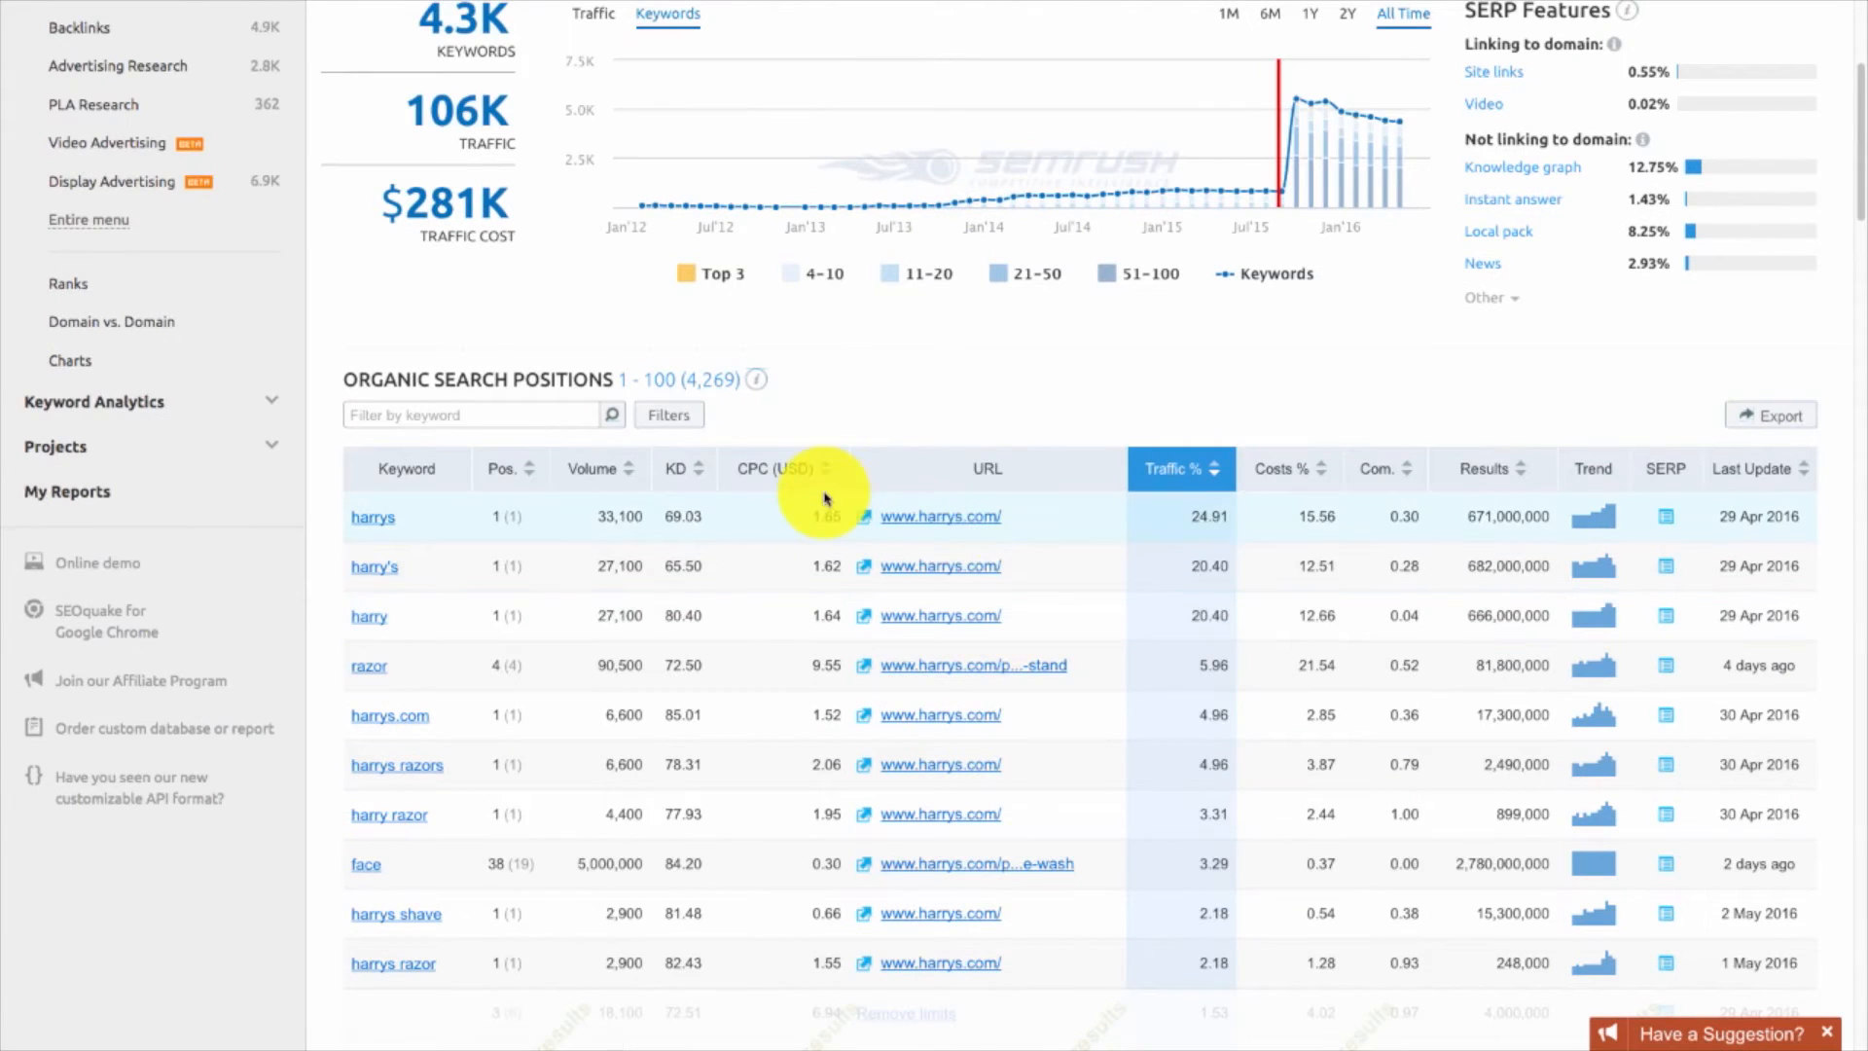
{"action": "mouse_move", "coordinate": [1180, 468]}
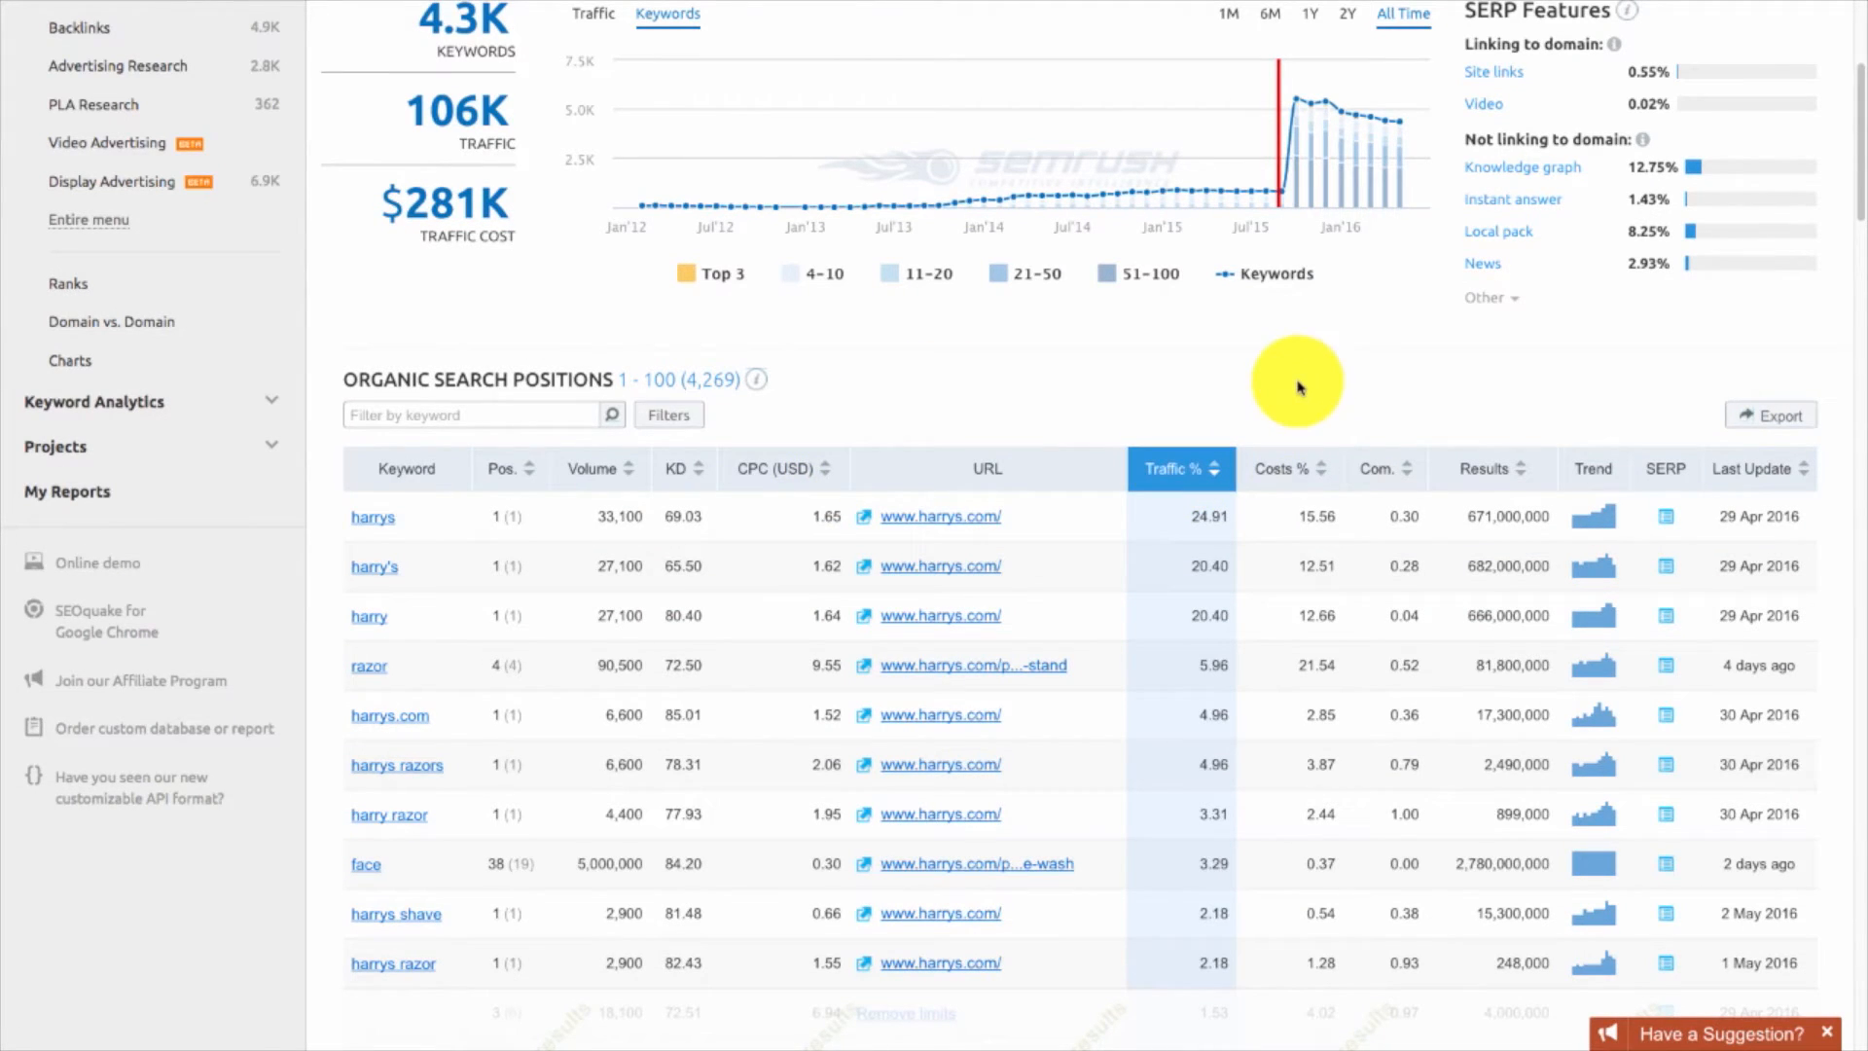
{"action": "mouse_move", "coordinate": [1296, 378]}
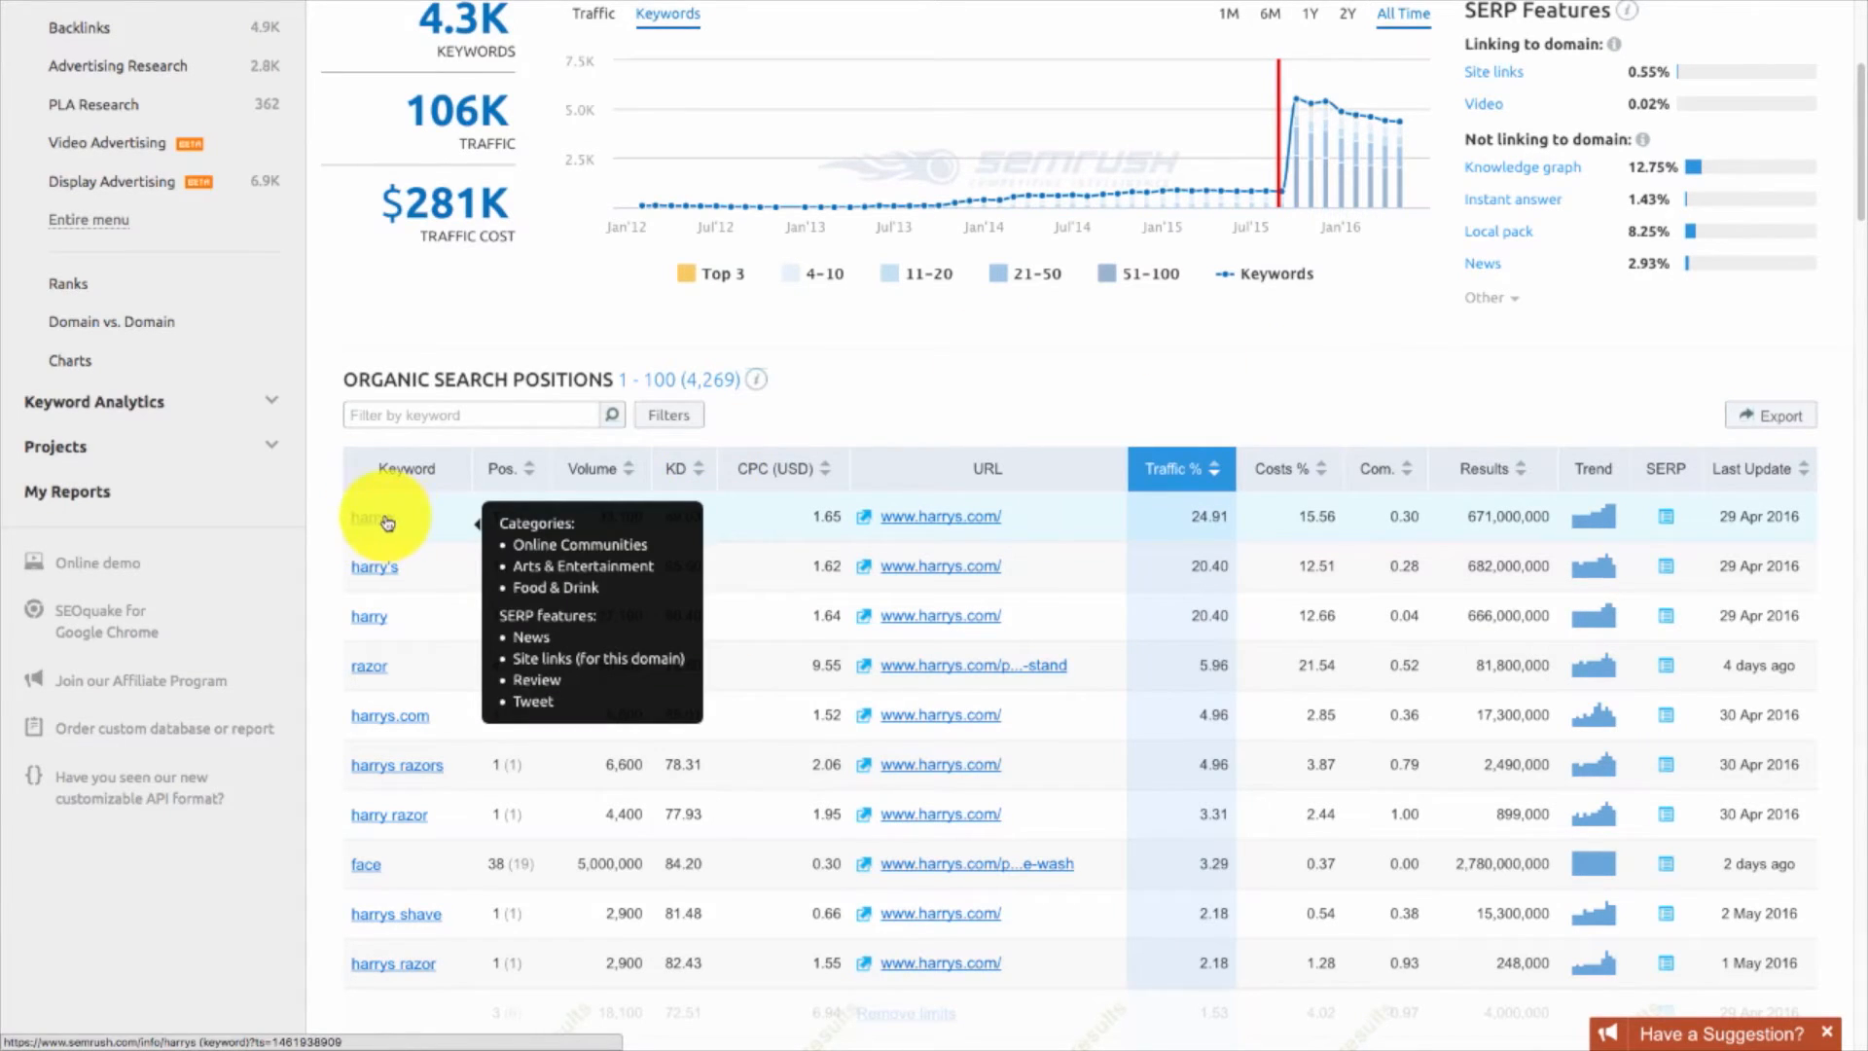
{"action": "mouse_move", "coordinate": [381, 616]}
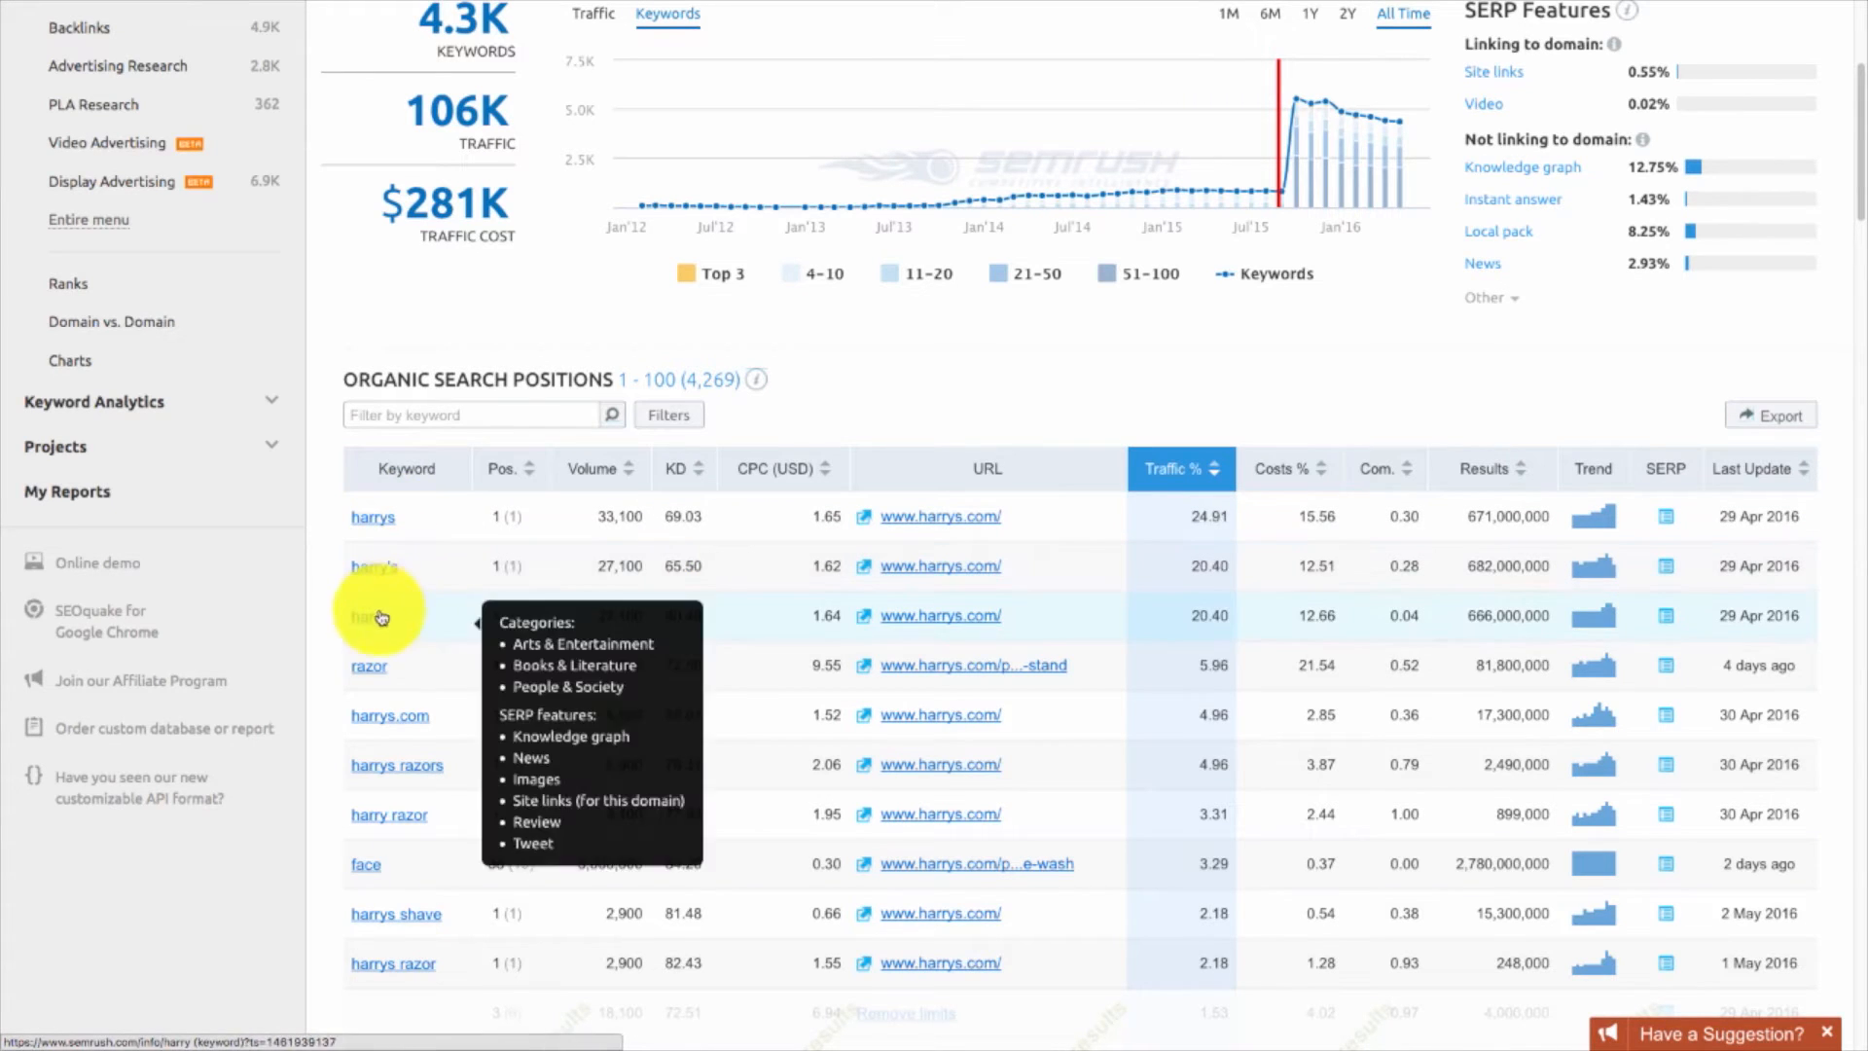
{"action": "mouse_move", "coordinate": [930, 368]}
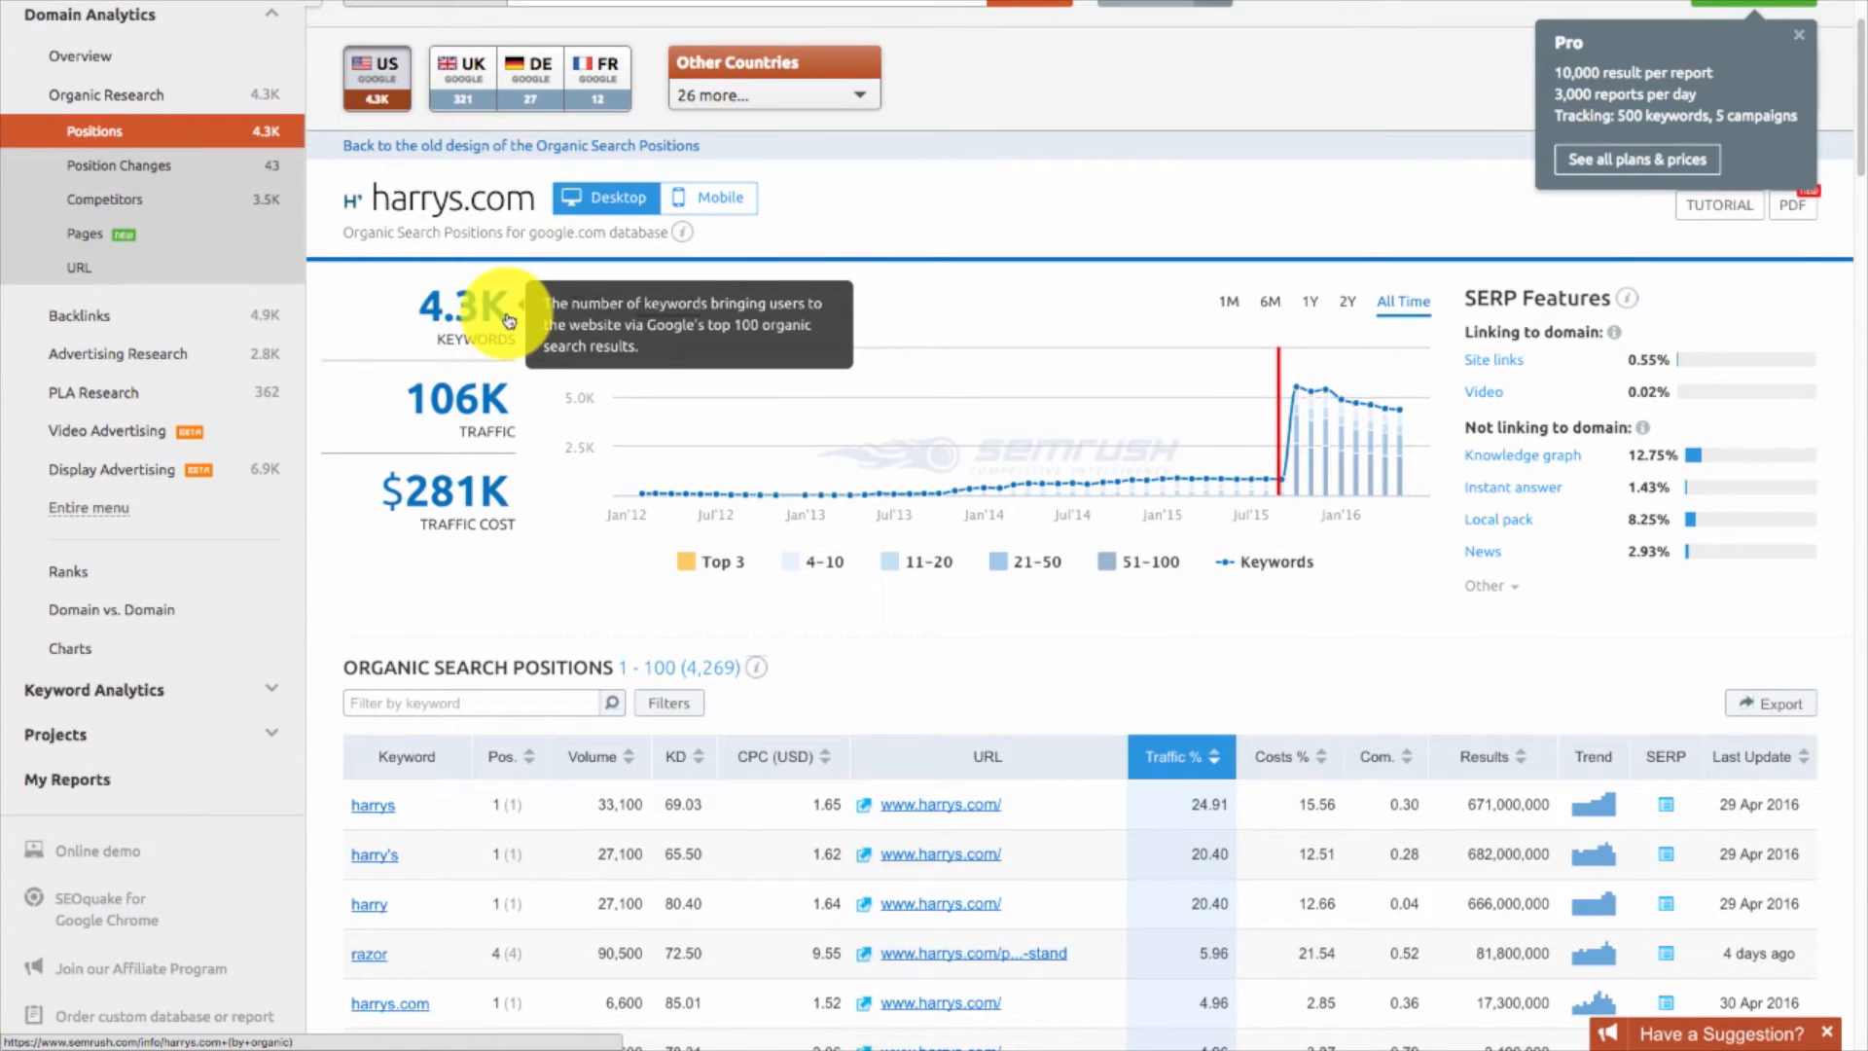
{"action": "mouse_move", "coordinate": [459, 410]}
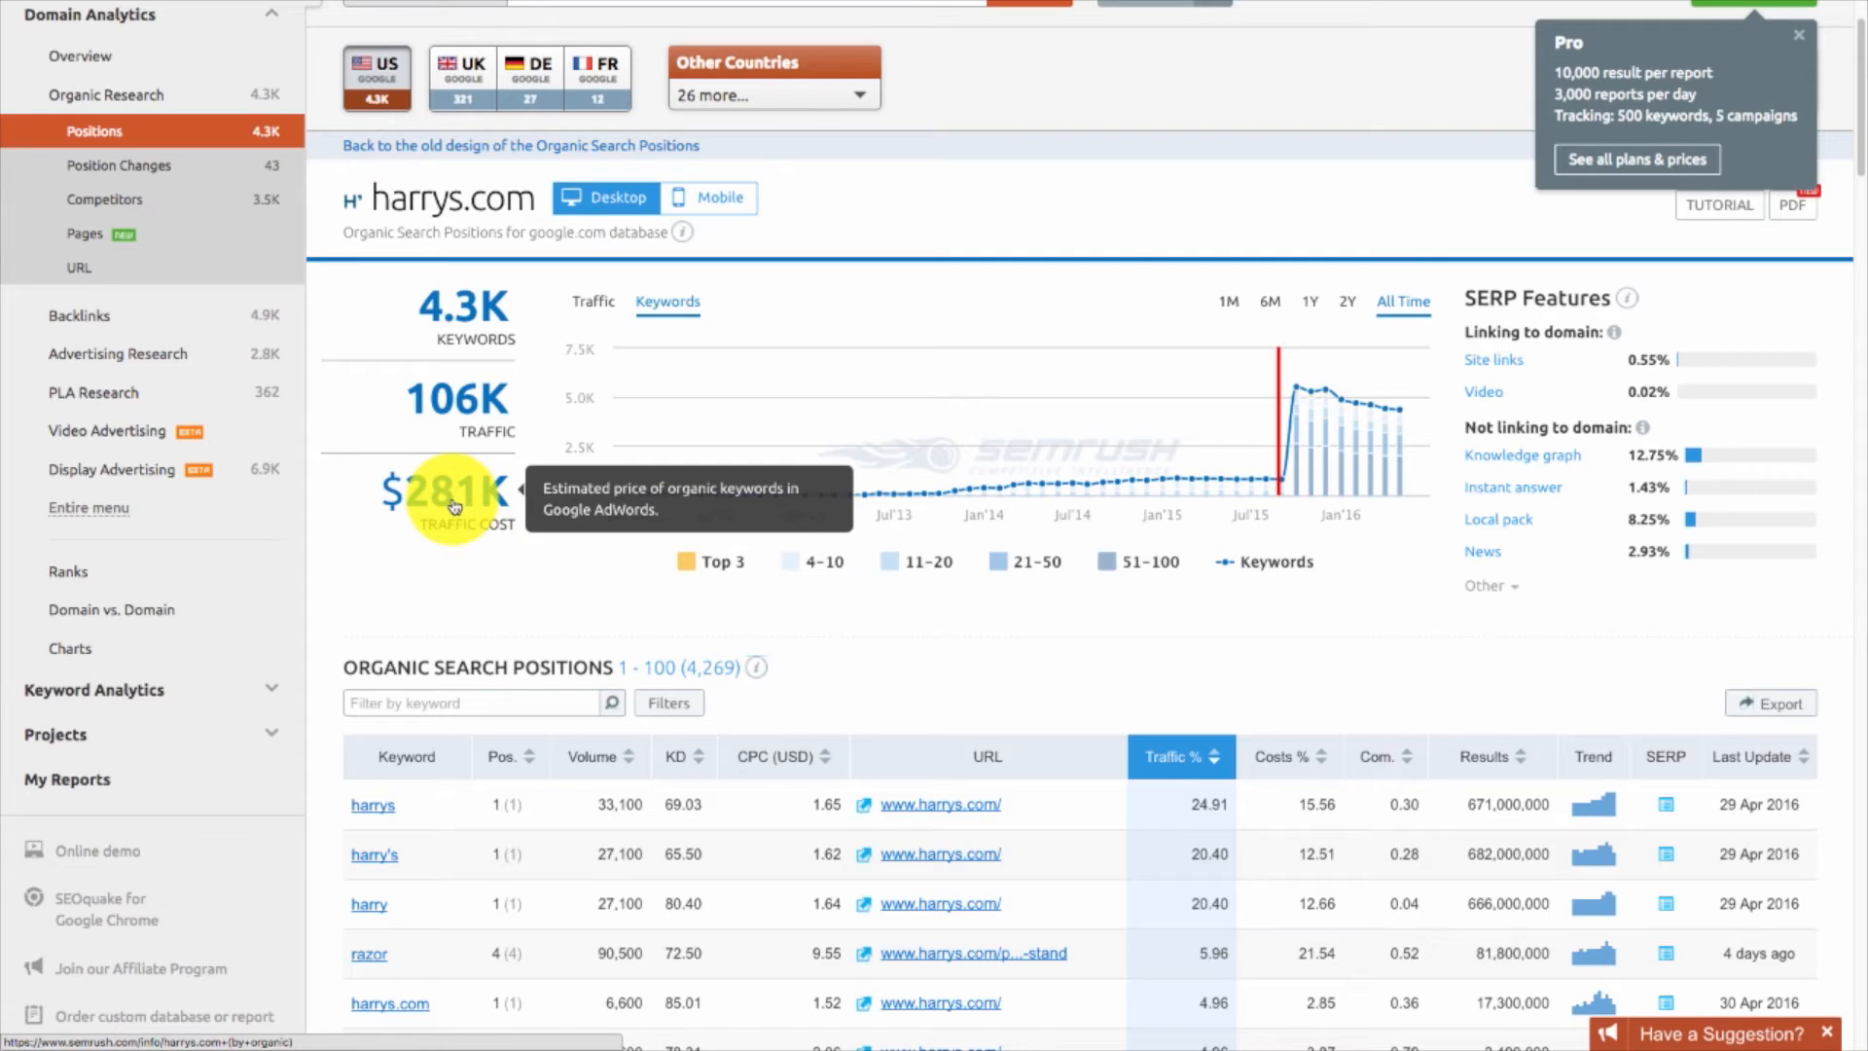
{"action": "mouse_move", "coordinate": [1162, 489]}
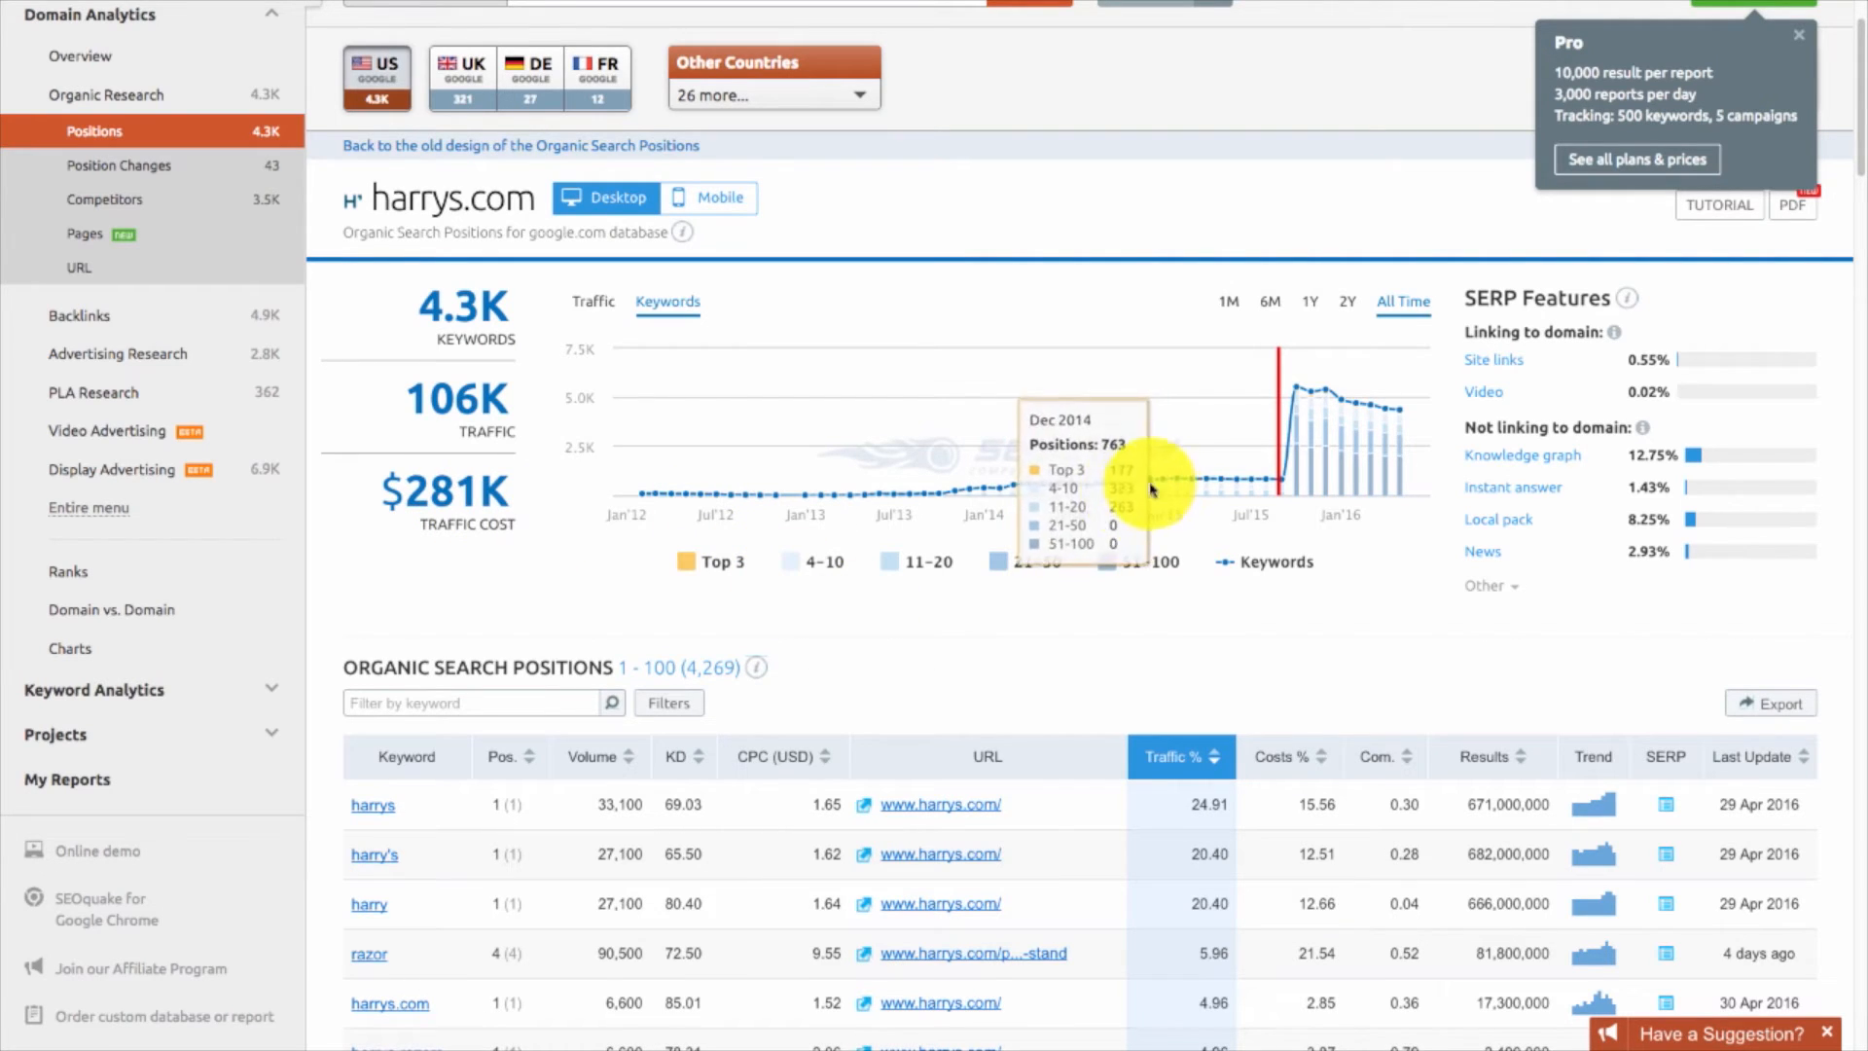
{"action": "mouse_move", "coordinate": [1258, 483]}
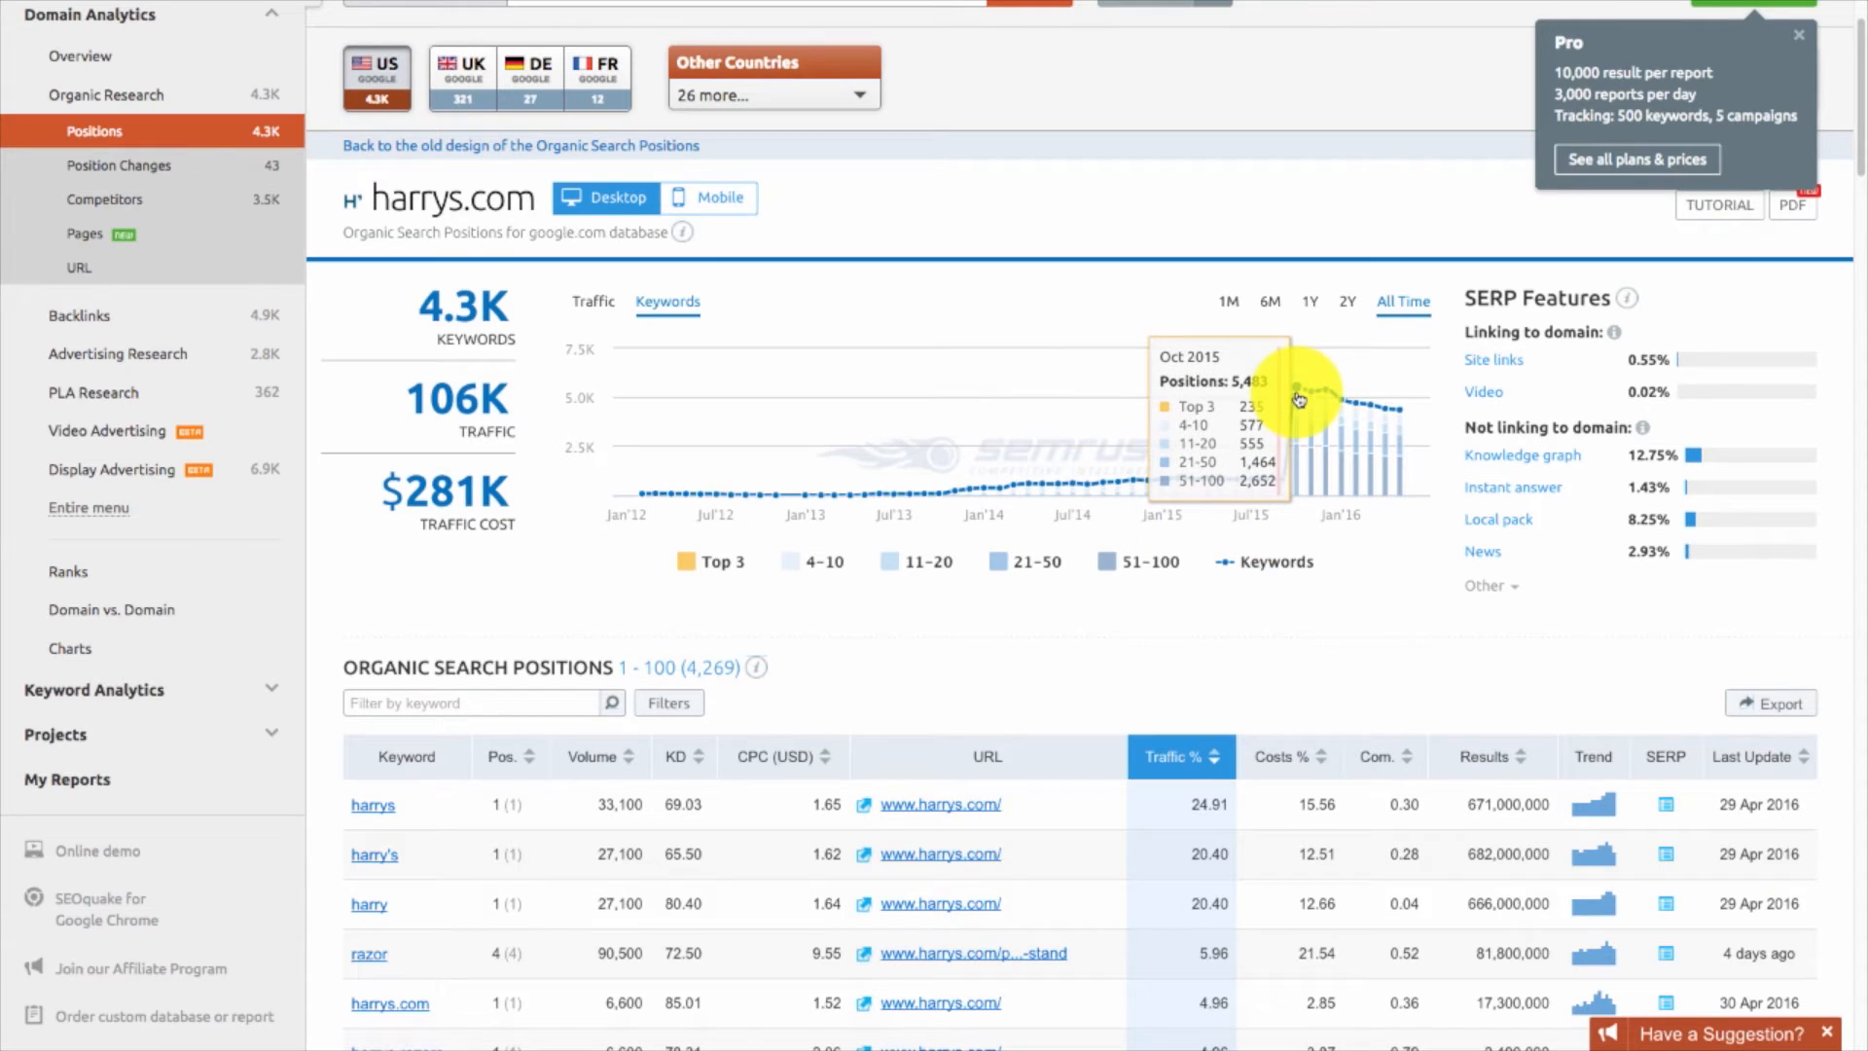
{"action": "mouse_move", "coordinate": [1305, 417]}
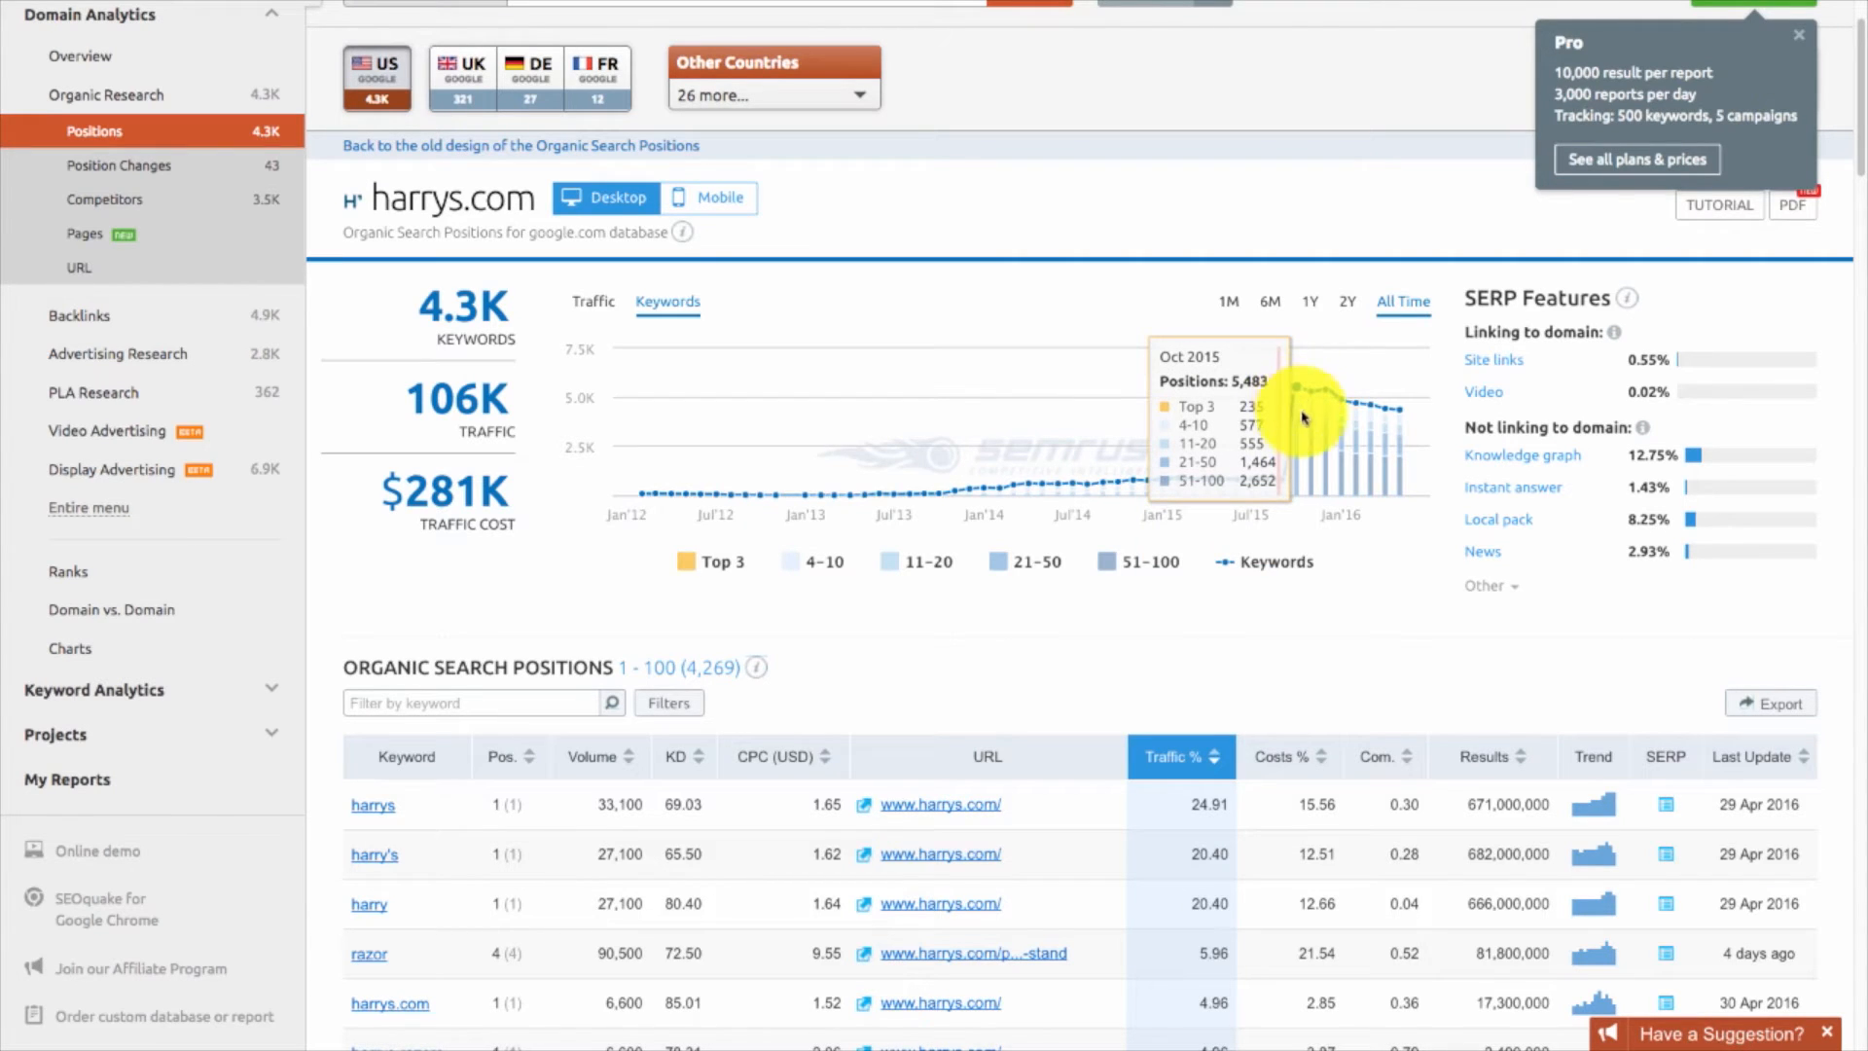
{"action": "mouse_move", "coordinate": [1334, 405]}
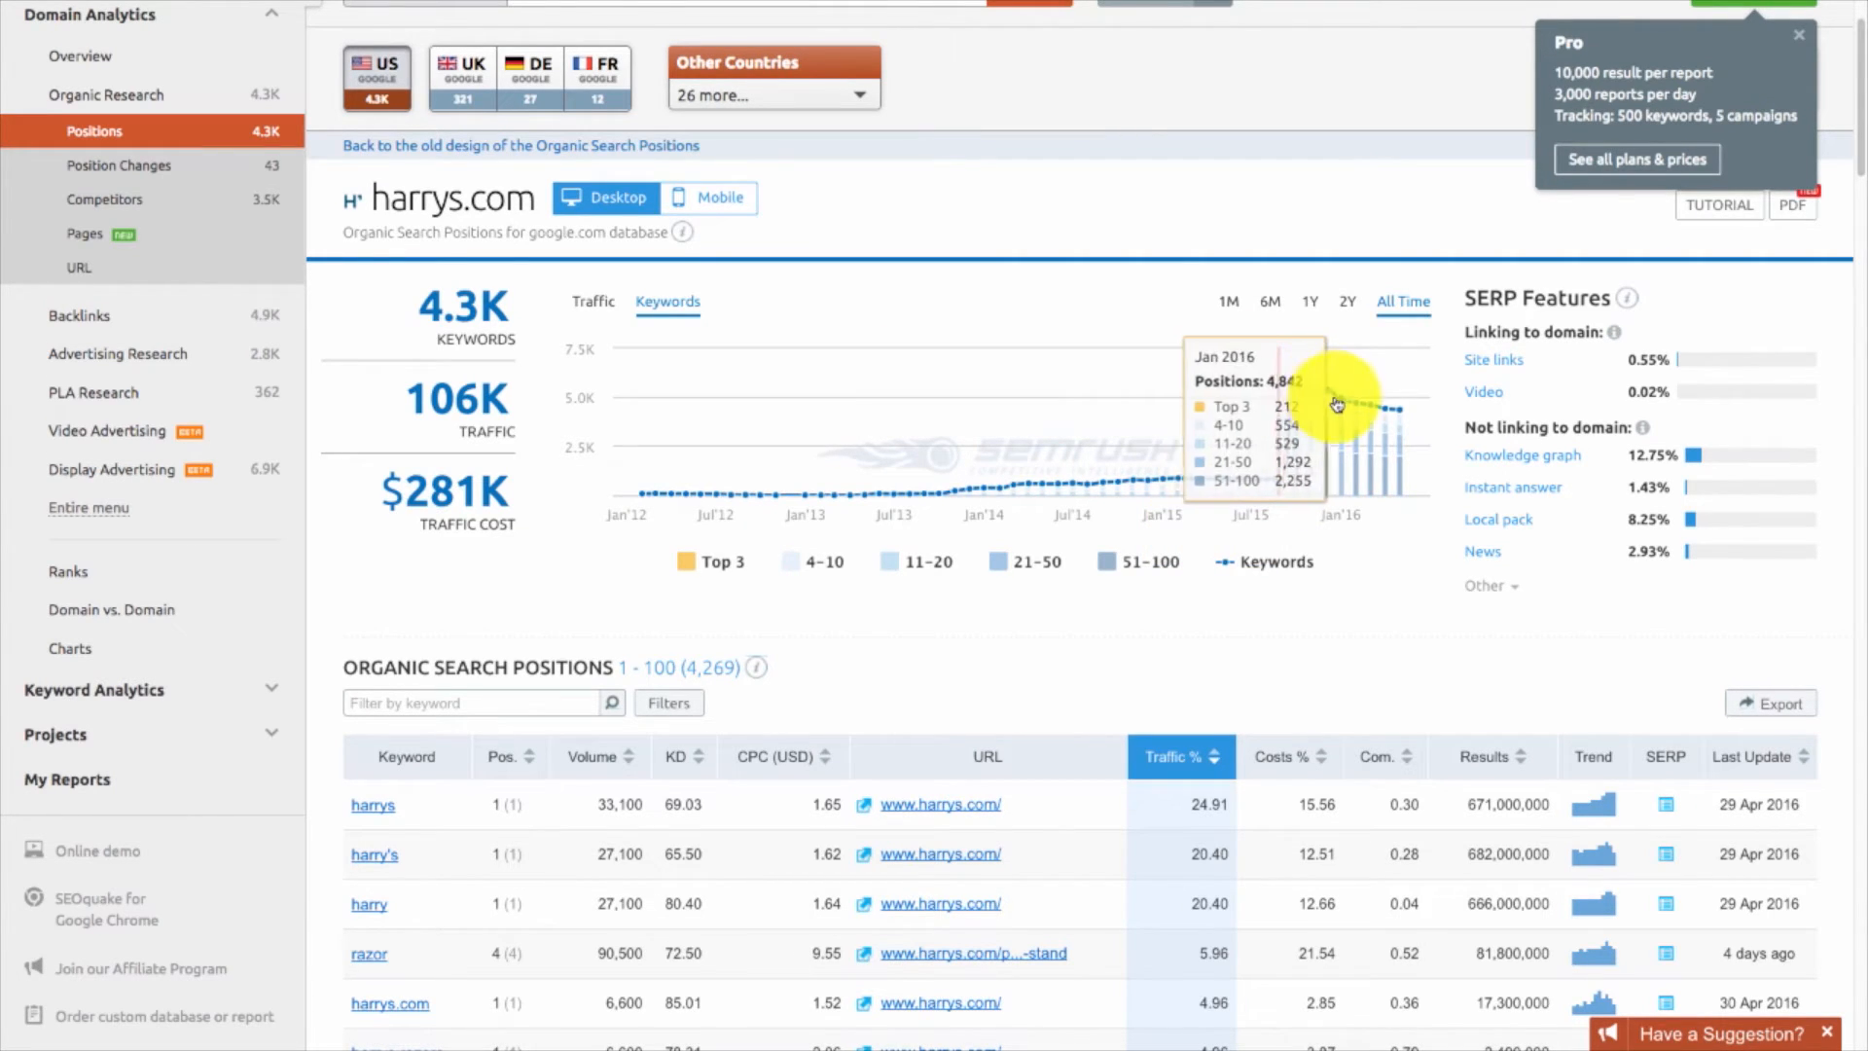
{"action": "mouse_move", "coordinate": [1304, 399]}
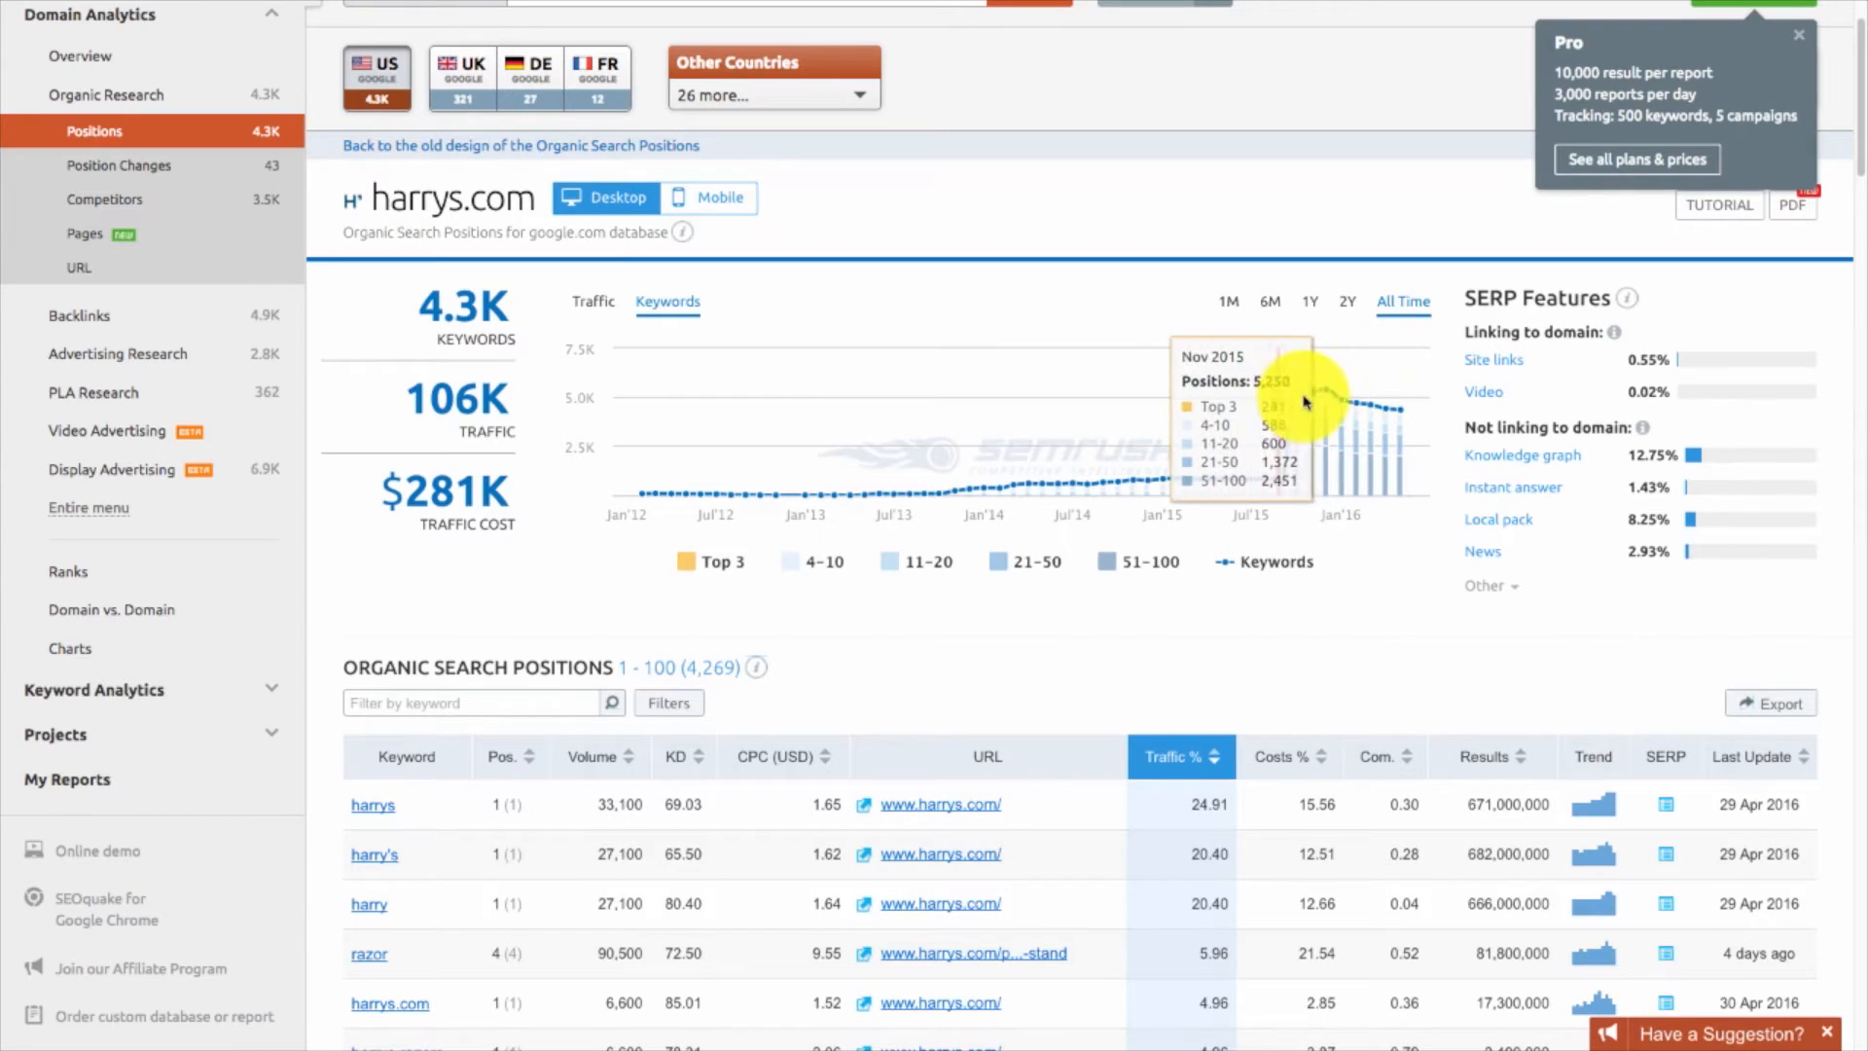
{"action": "mouse_move", "coordinate": [1296, 403]}
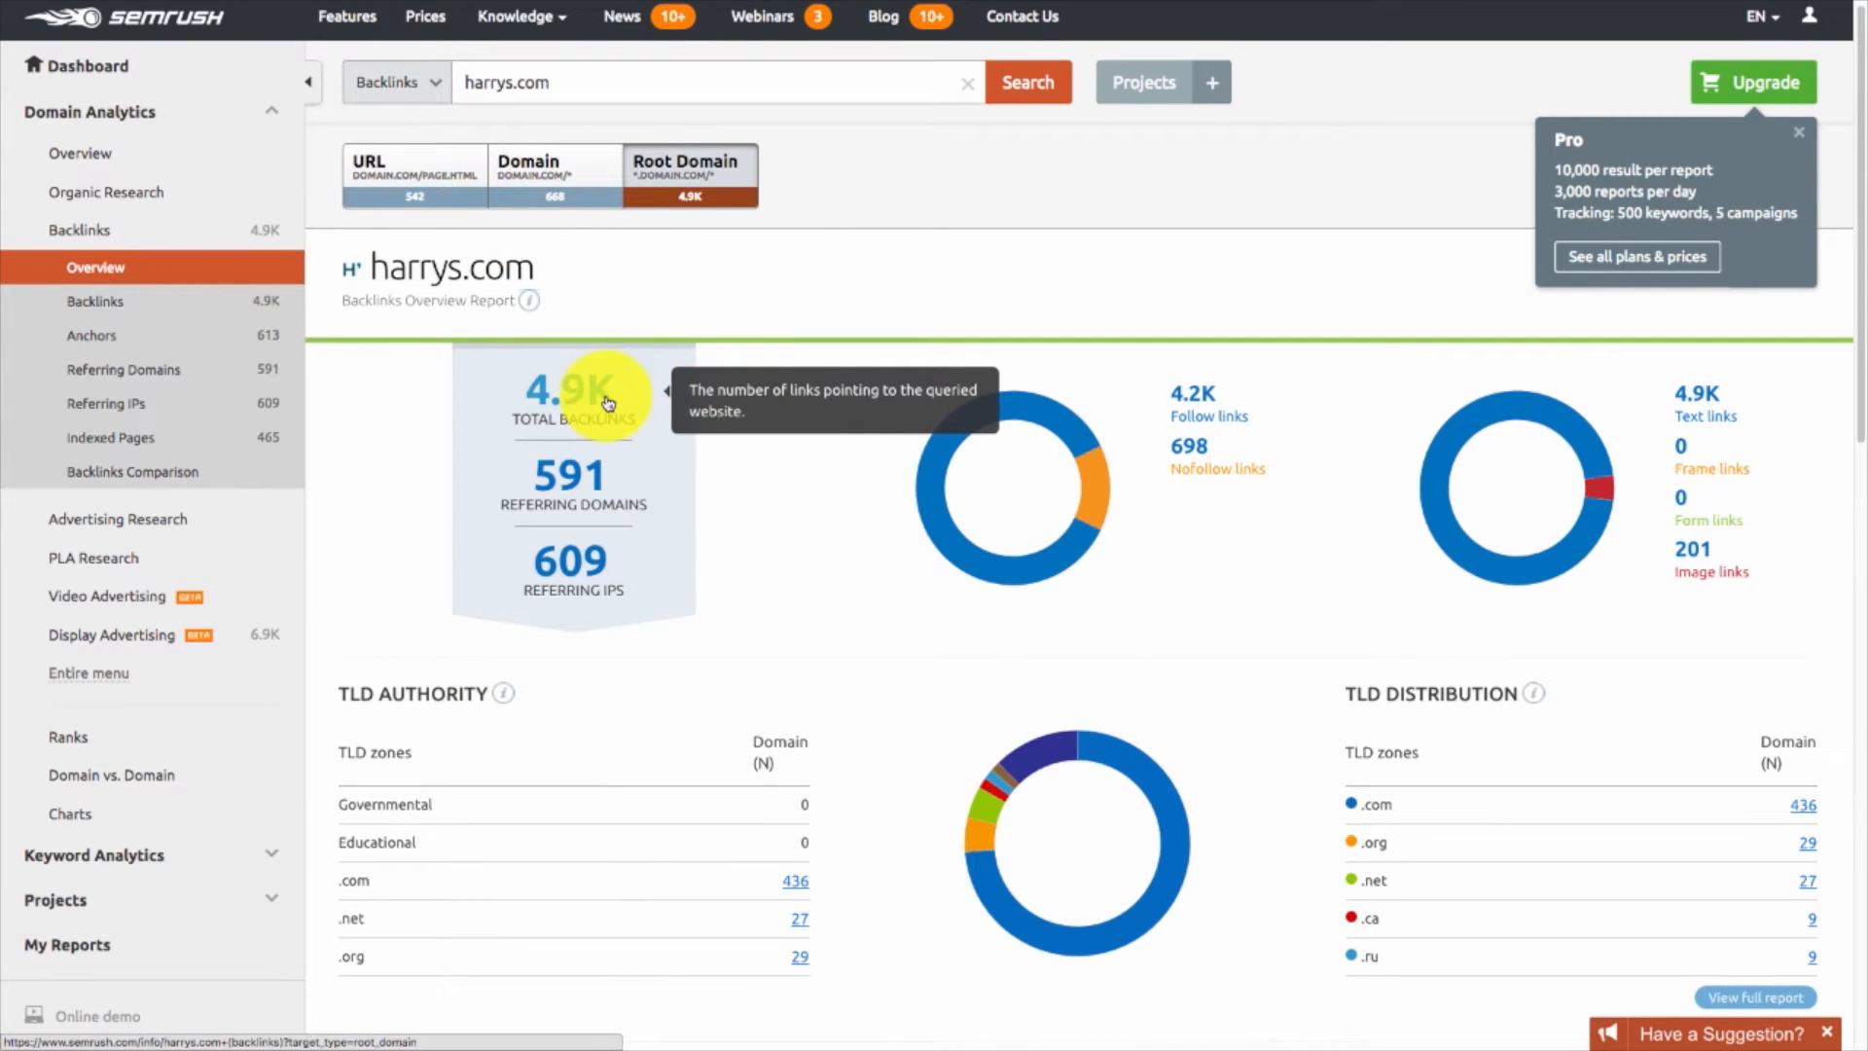
{"action": "mouse_move", "coordinate": [476, 430]}
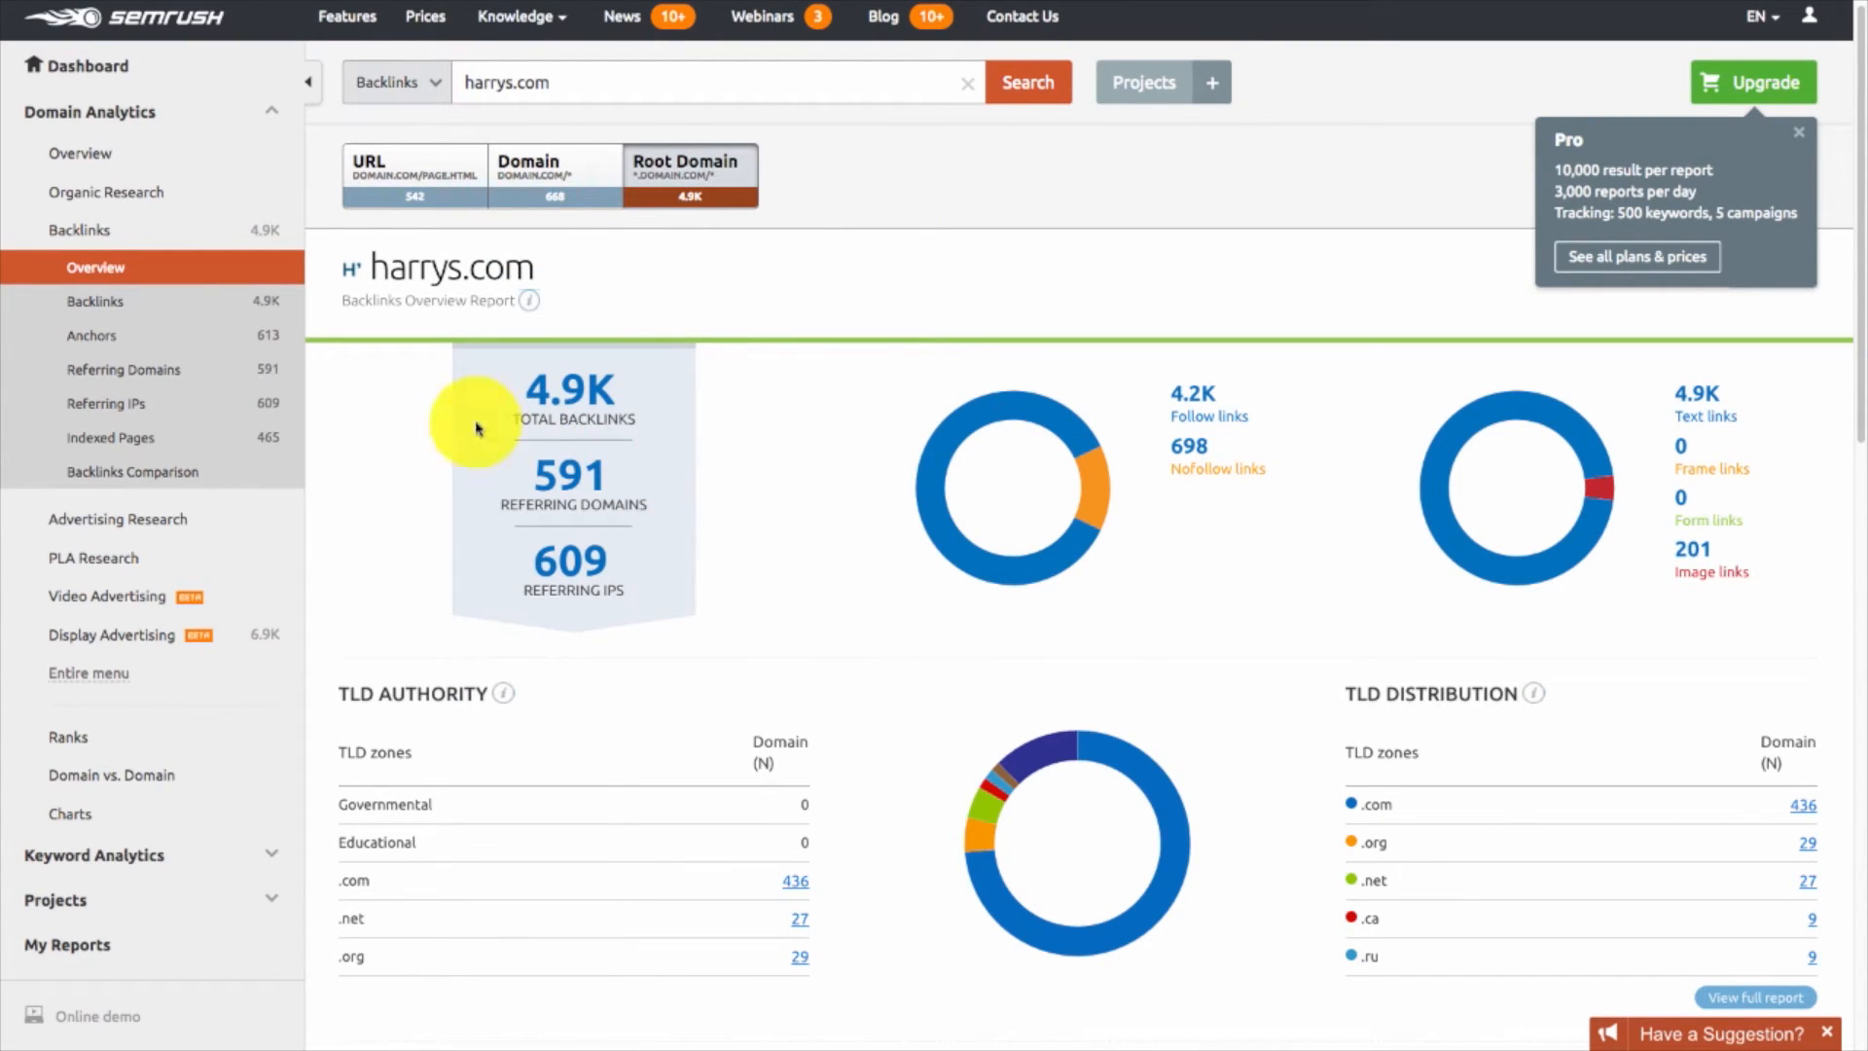
{"action": "mouse_move", "coordinate": [993, 625]}
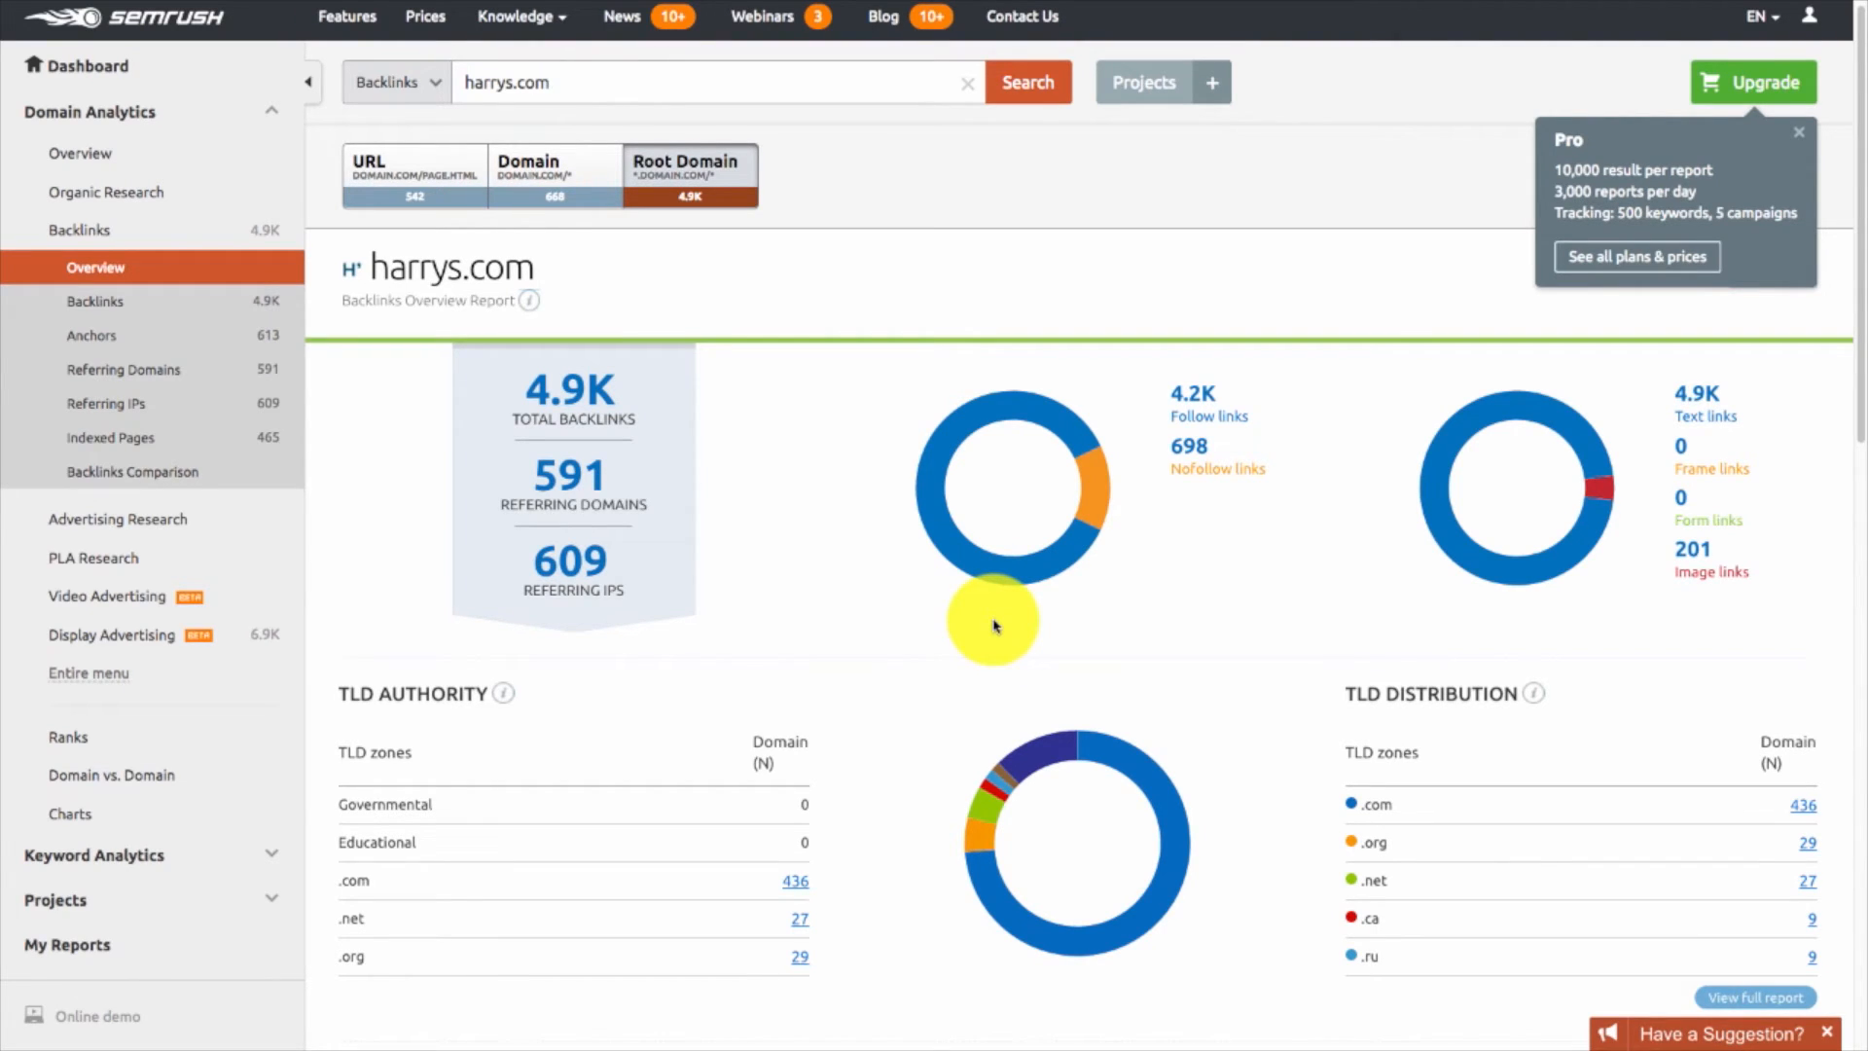
{"action": "scroll", "scroll_direction": "down", "scroll_amount": 3}
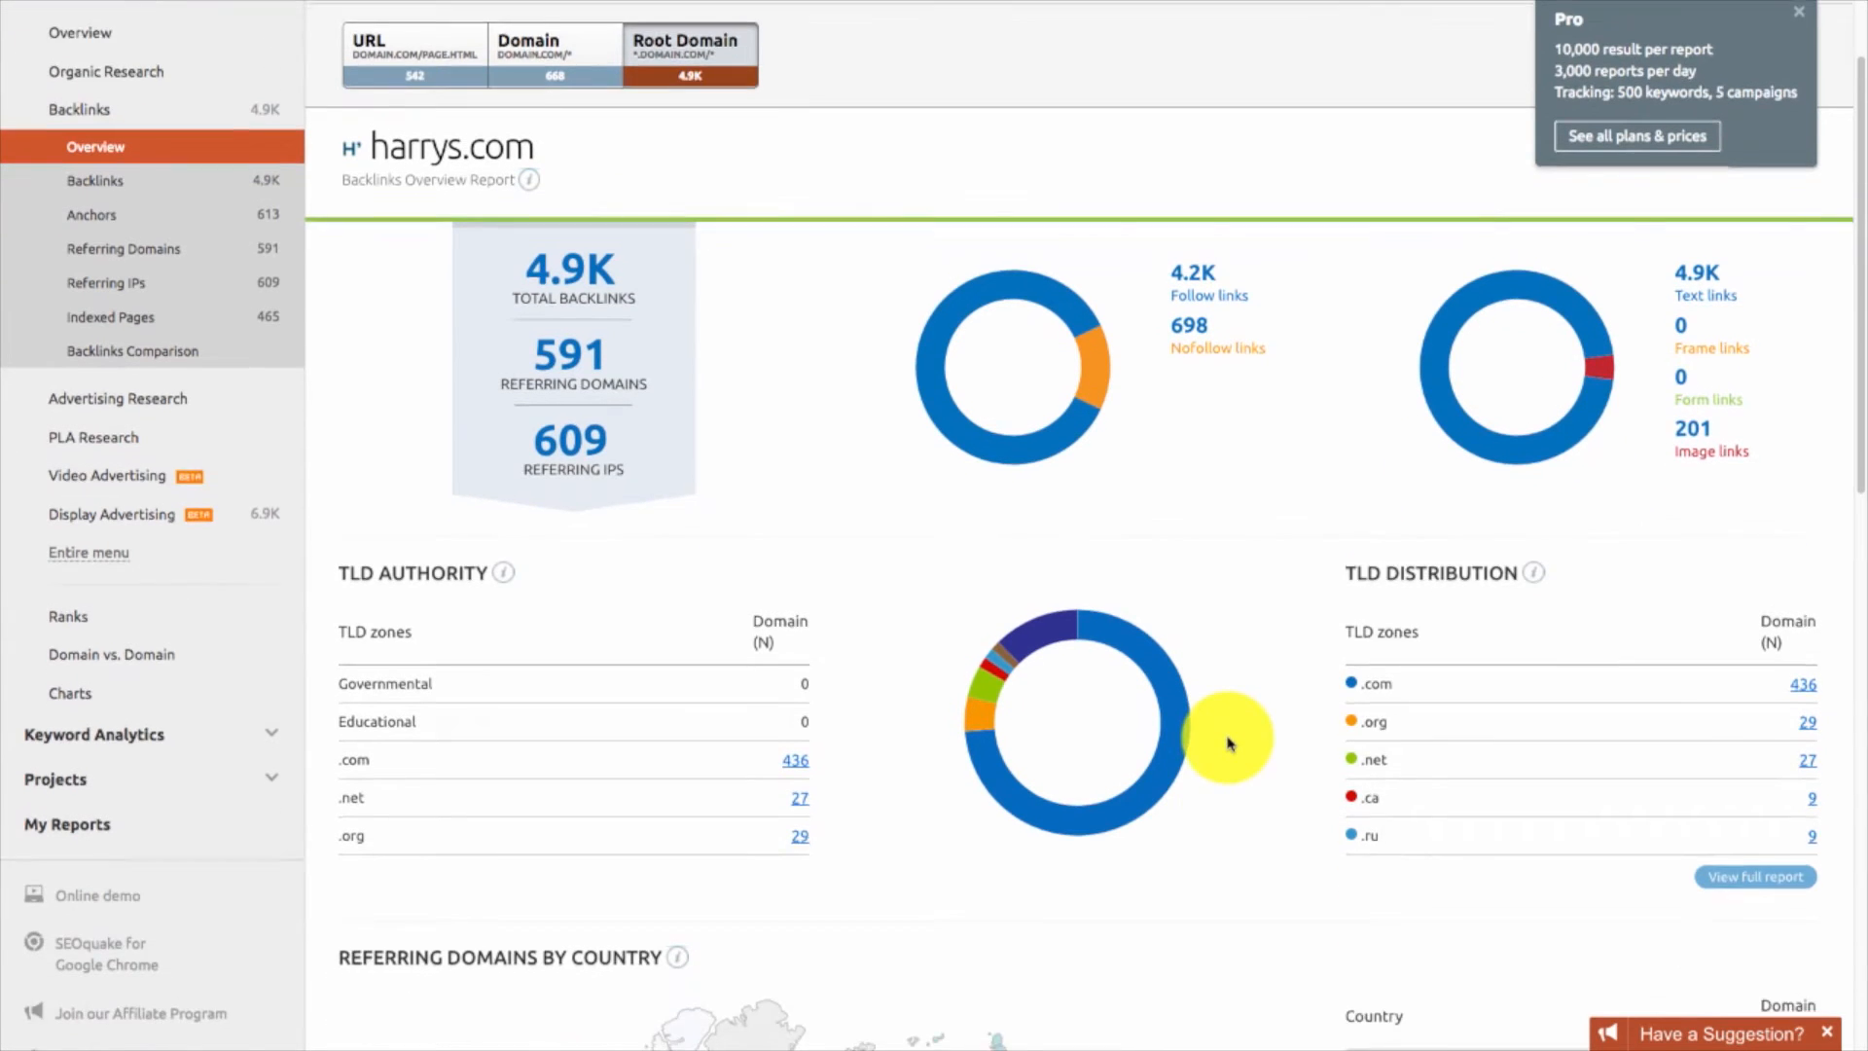
{"action": "scroll", "scroll_direction": "down", "scroll_amount": 3}
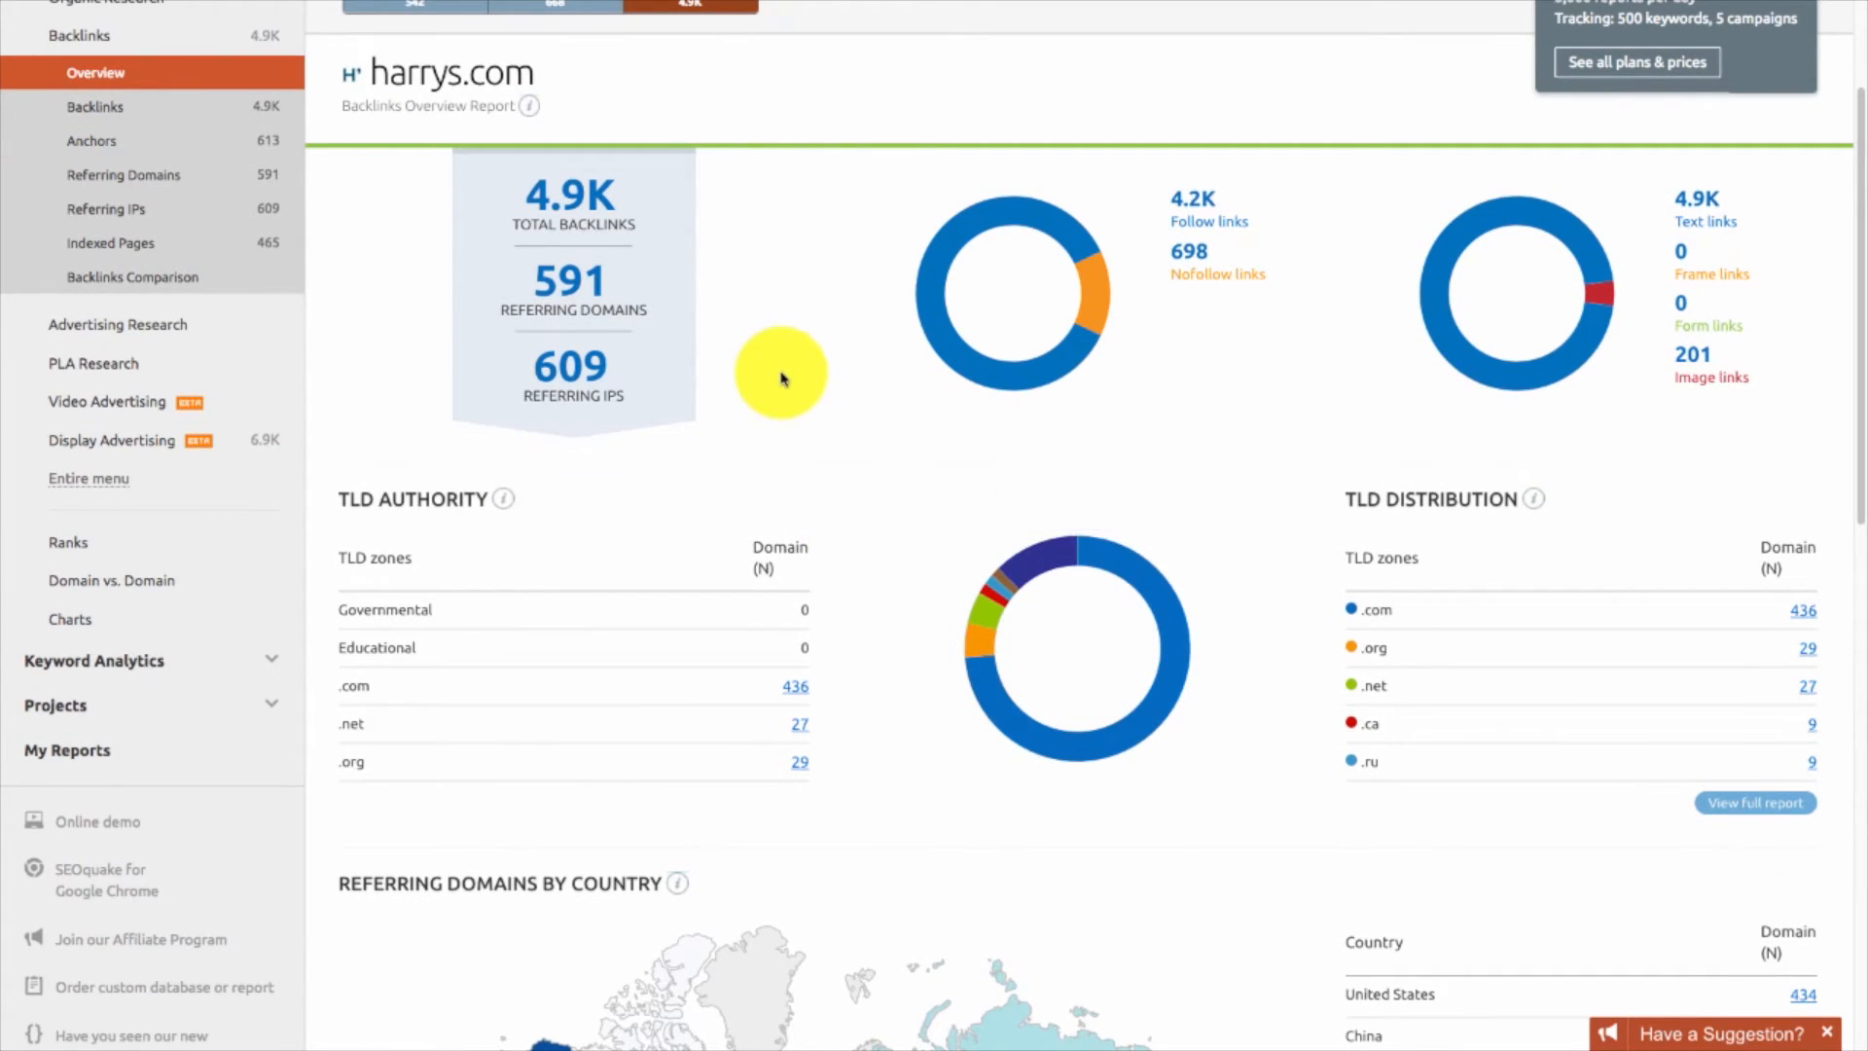
{"action": "mouse_move", "coordinate": [960, 514]}
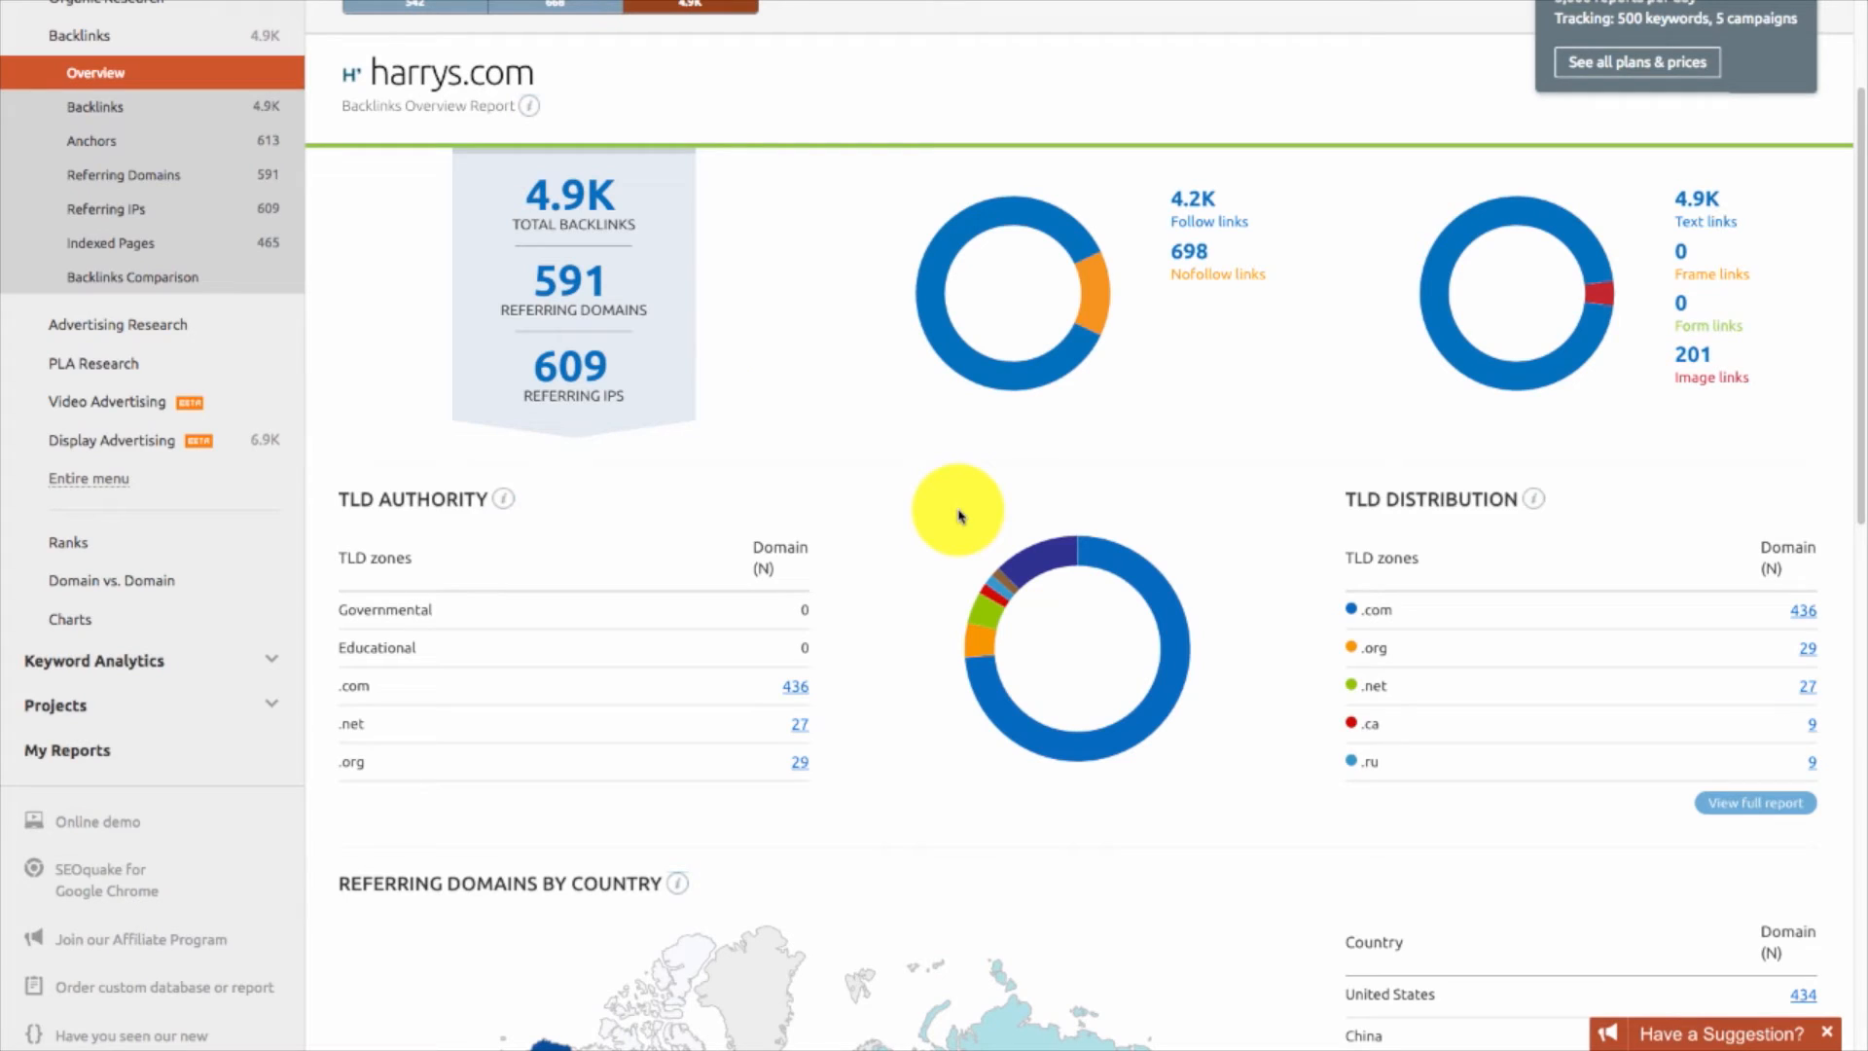
{"action": "mouse_move", "coordinate": [899, 658]}
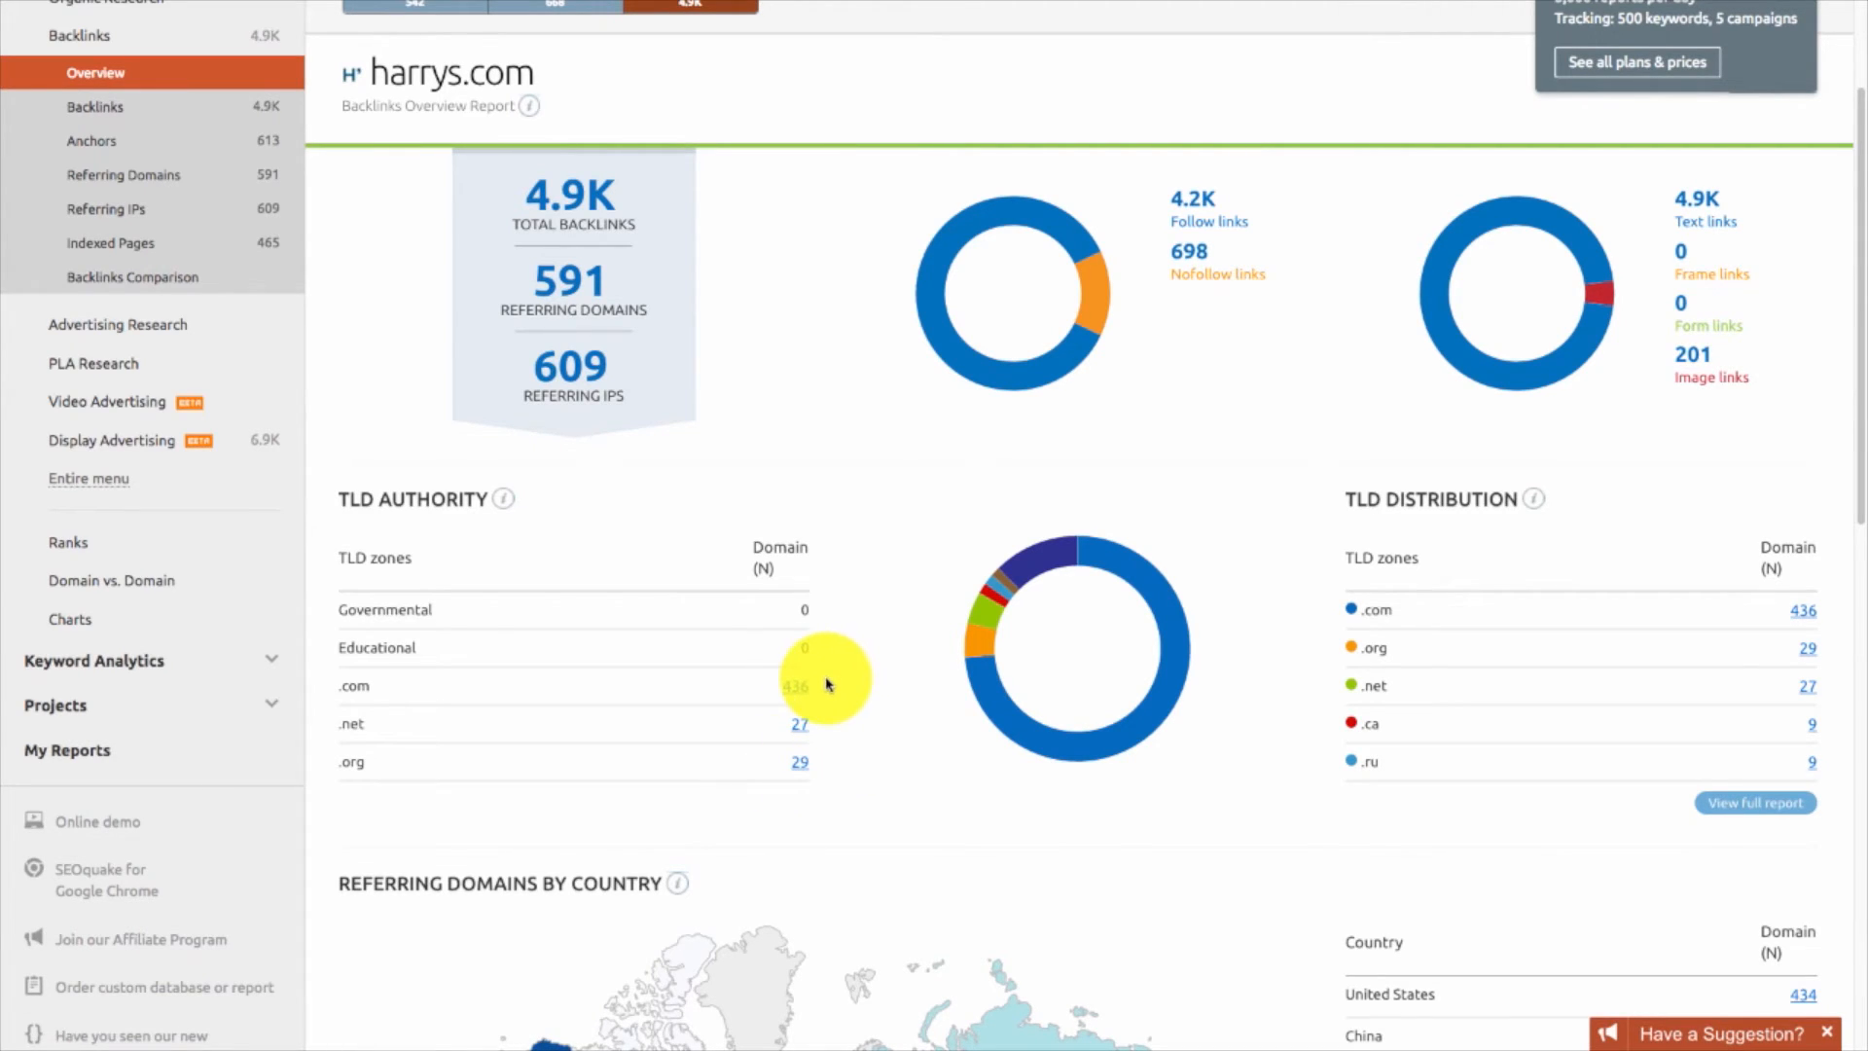
{"action": "scroll", "scroll_direction": "down", "scroll_amount": 3}
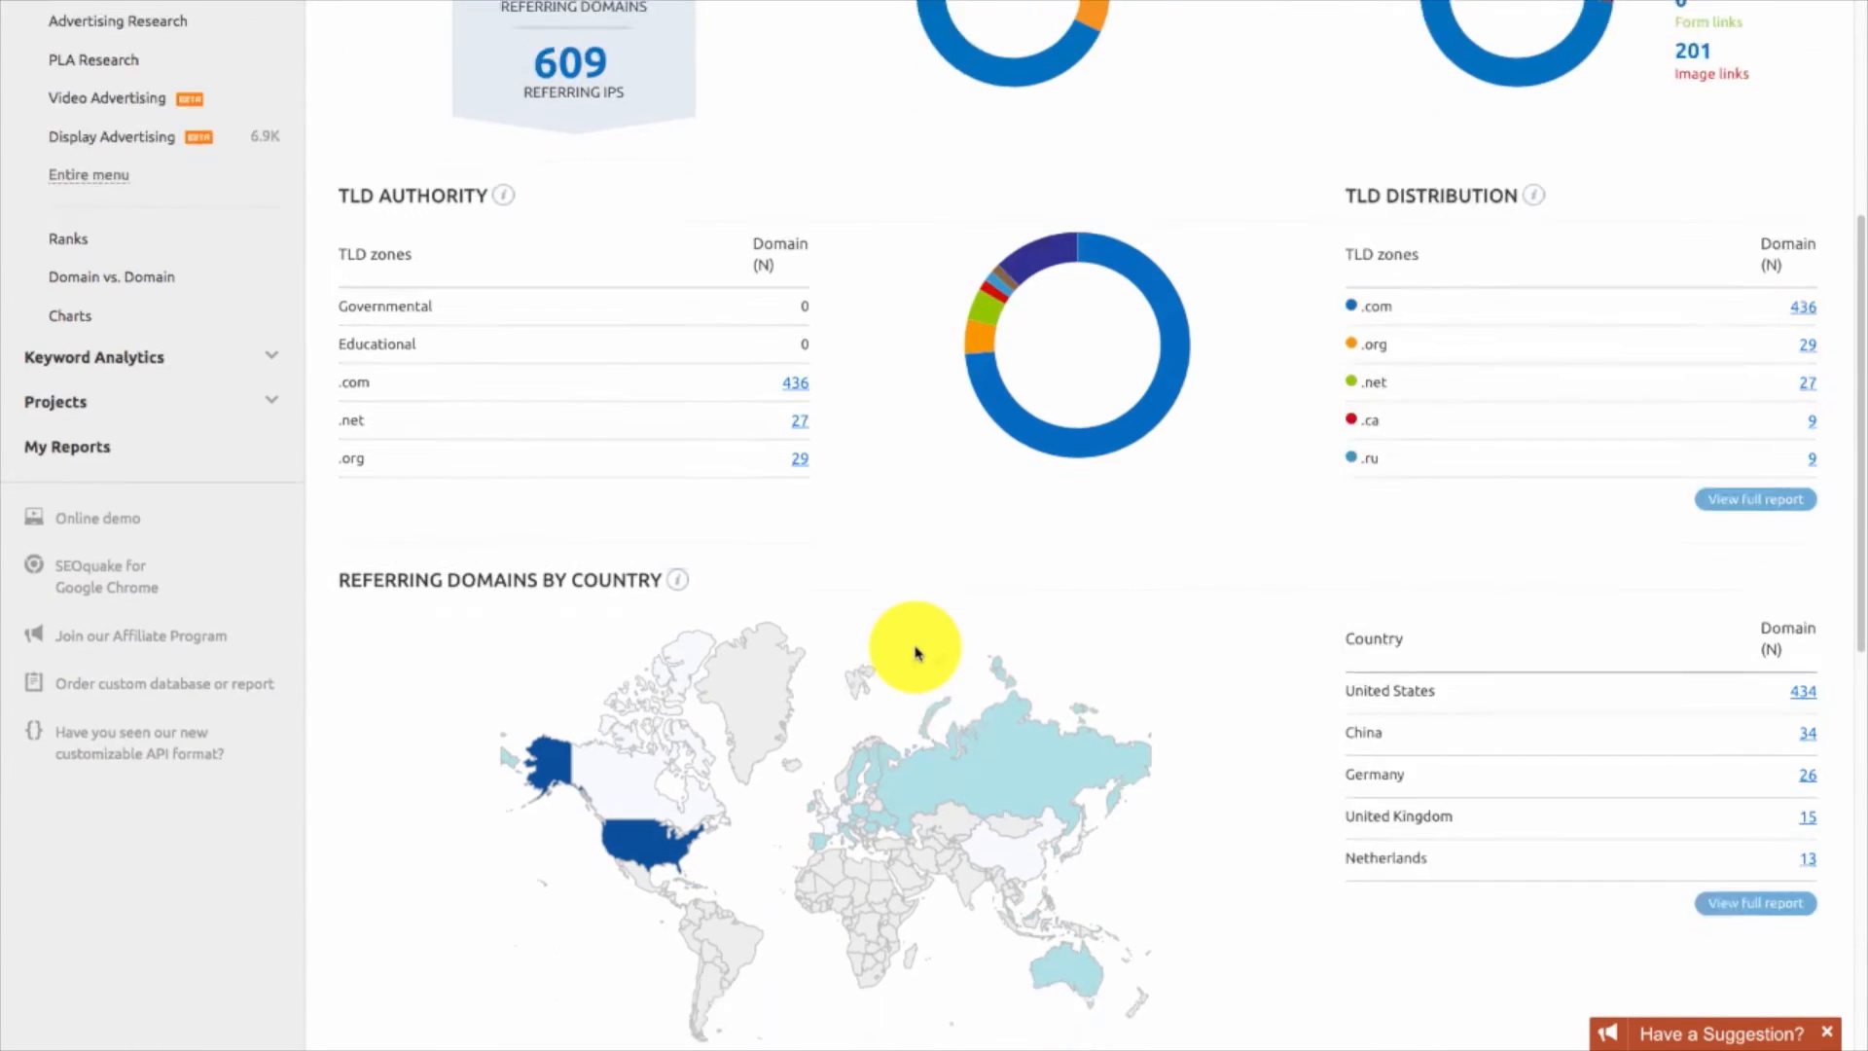
{"action": "scroll", "scroll_direction": "down", "scroll_amount": 3}
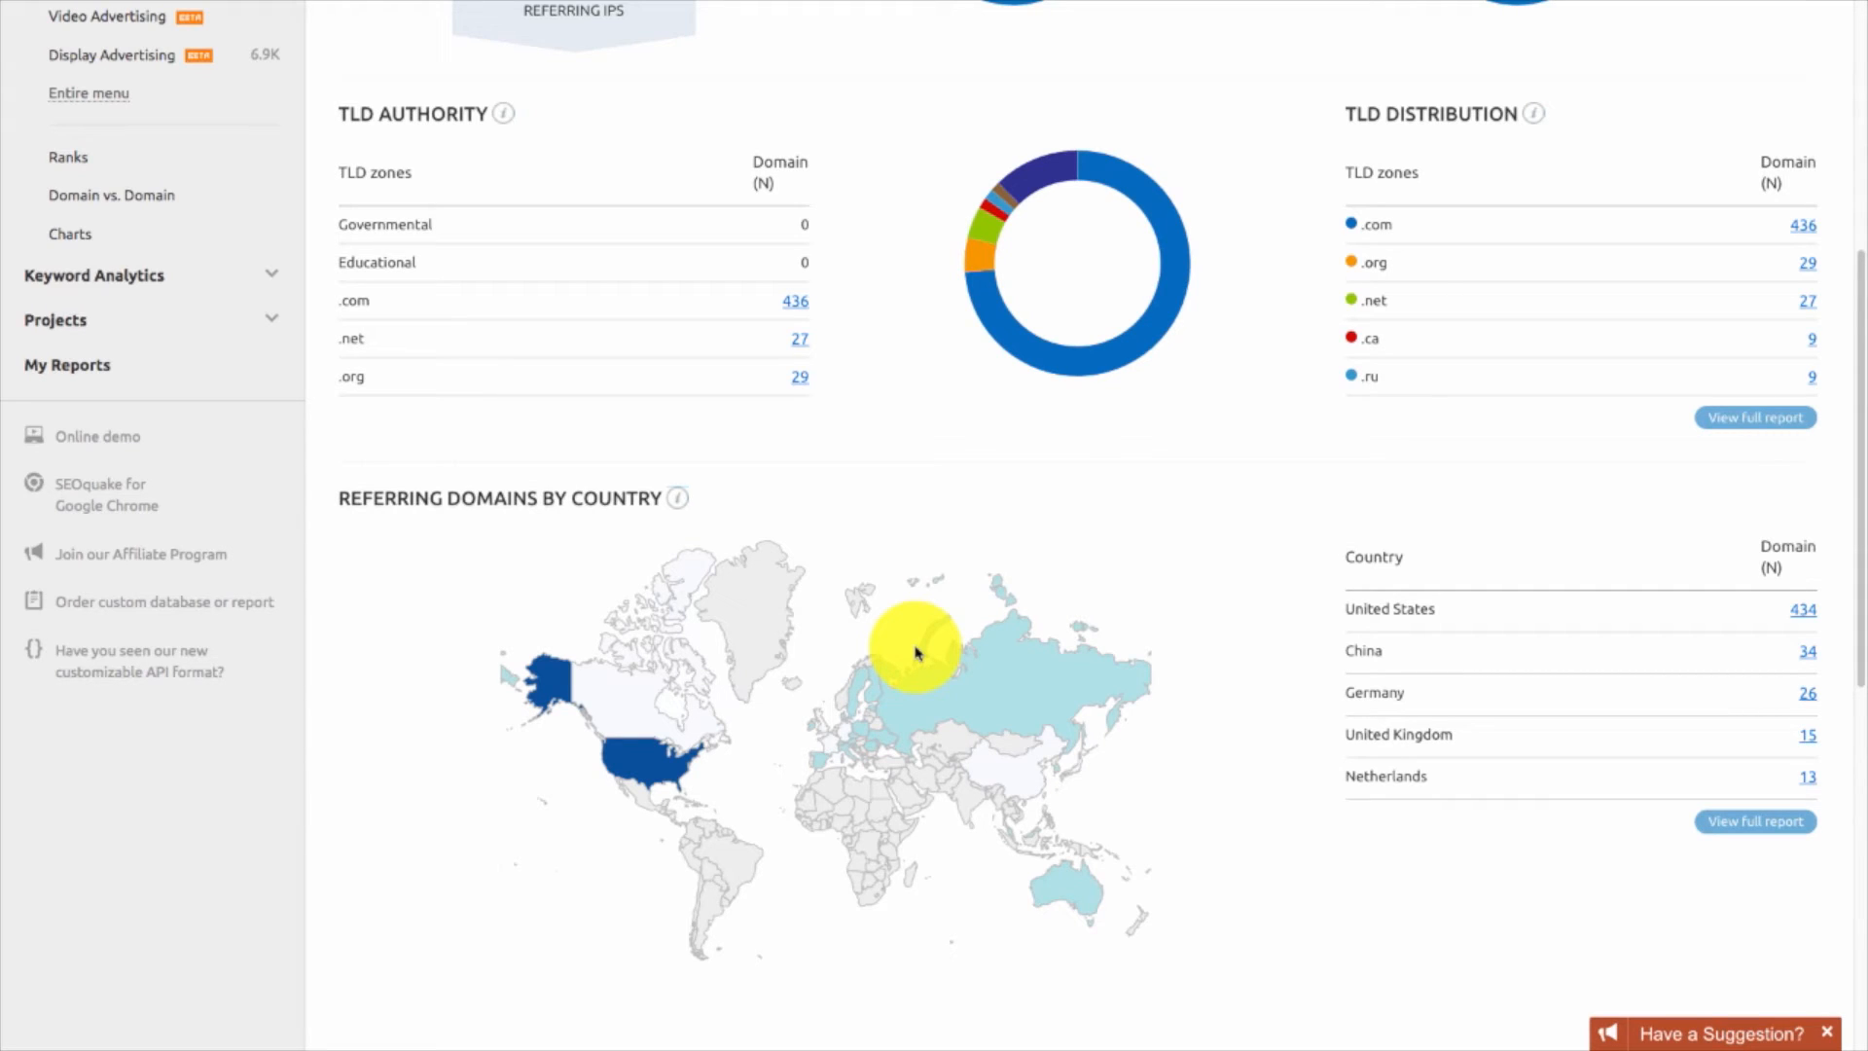
{"action": "mouse_move", "coordinate": [757, 620]}
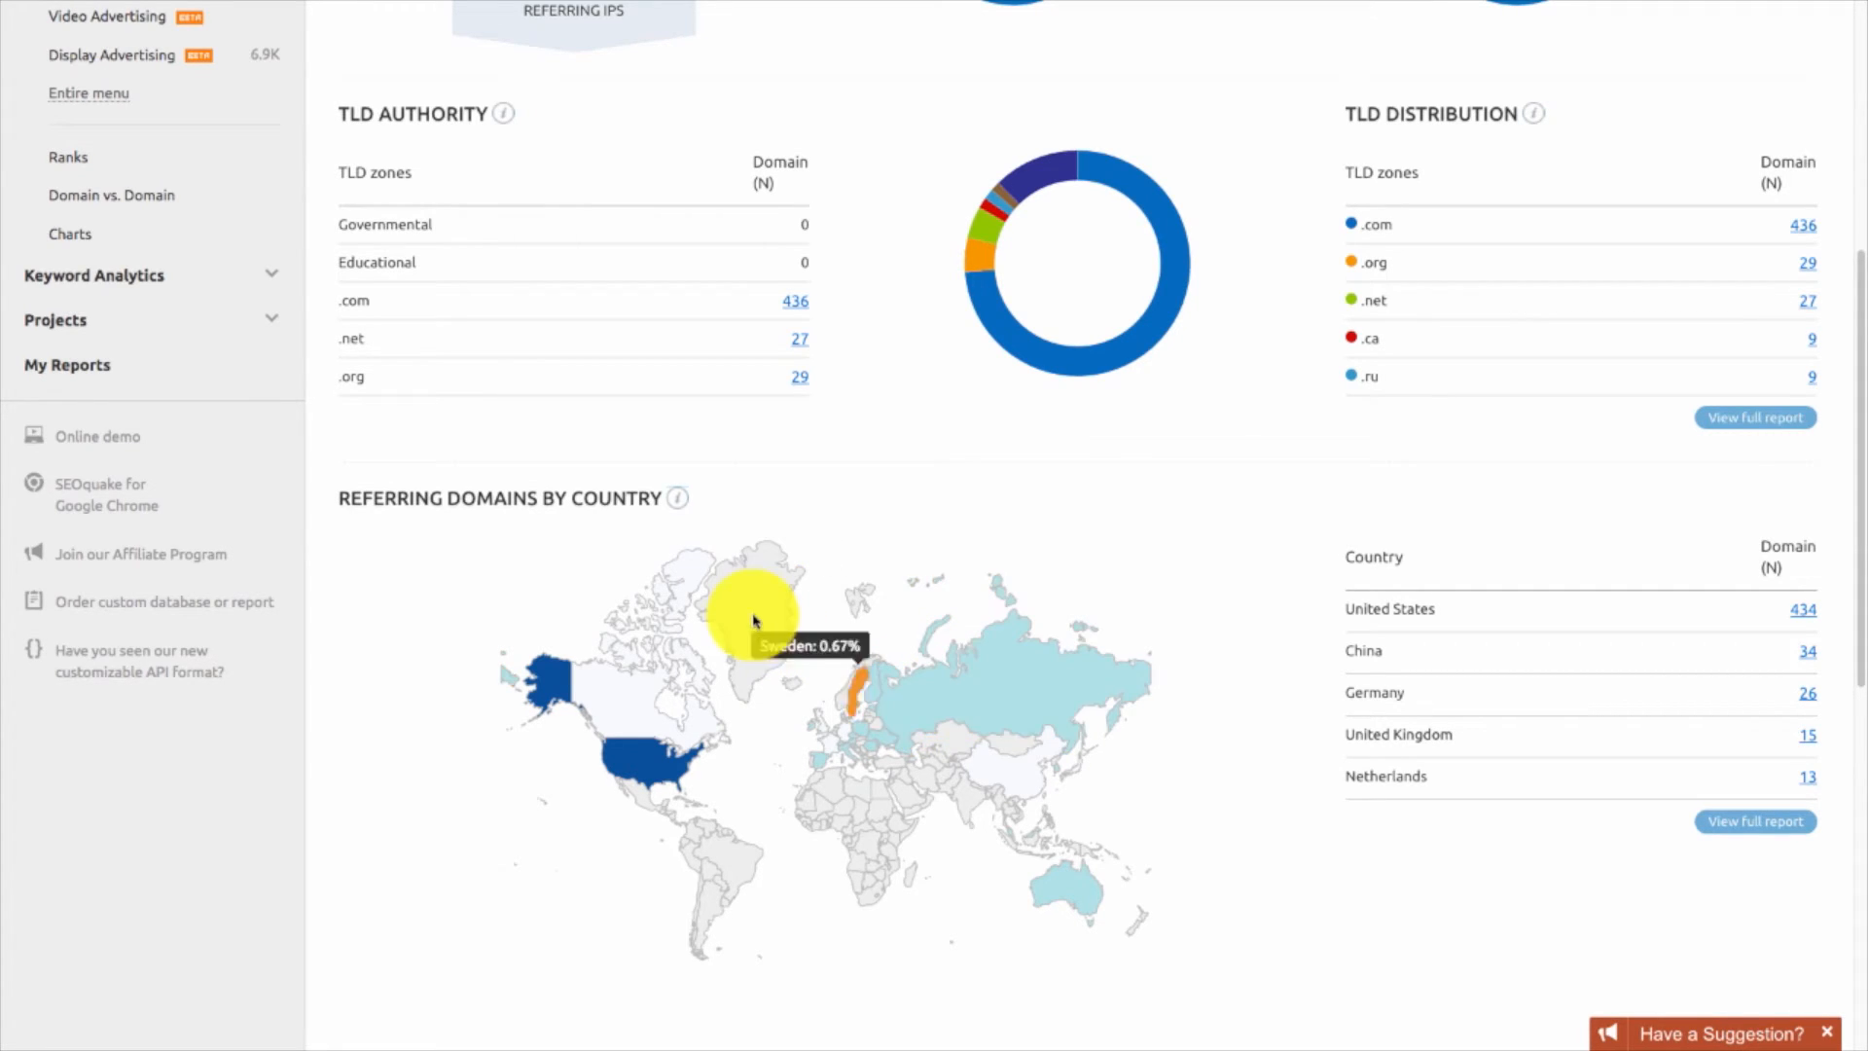
{"action": "mouse_move", "coordinate": [1261, 627]}
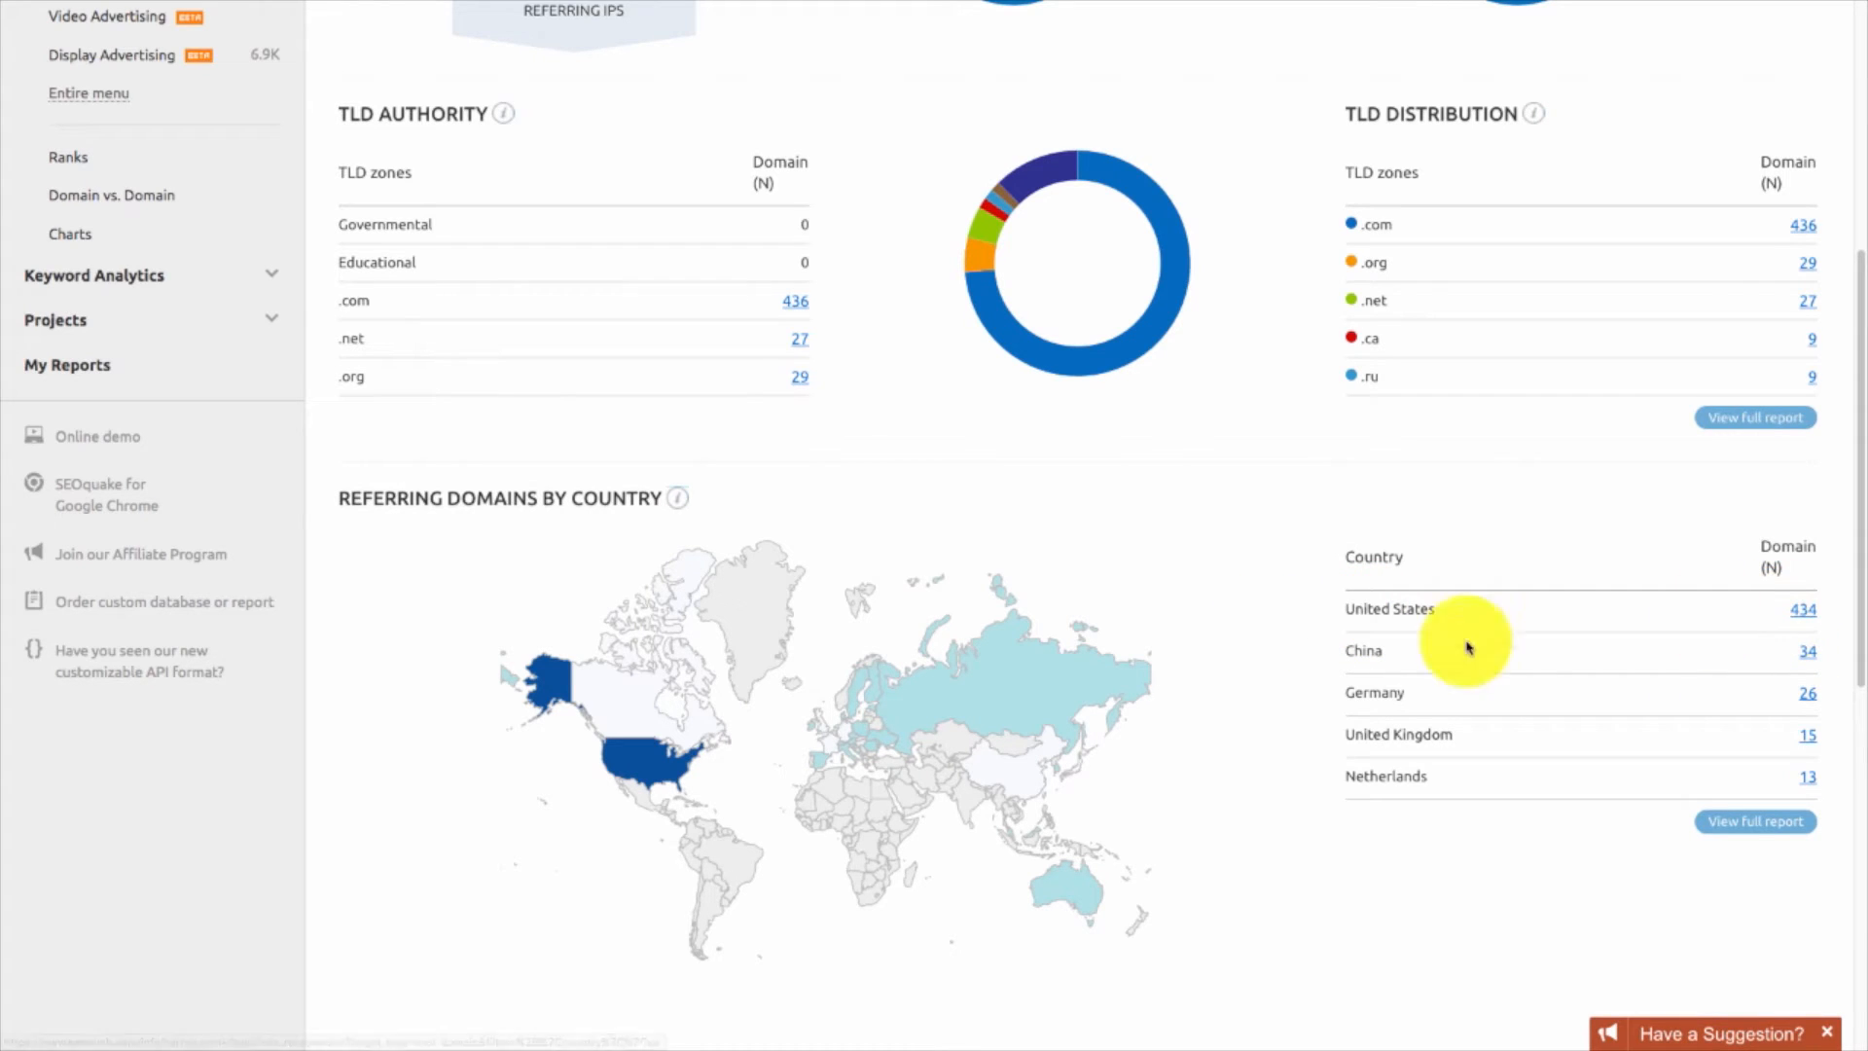
{"action": "mouse_move", "coordinate": [1231, 739]}
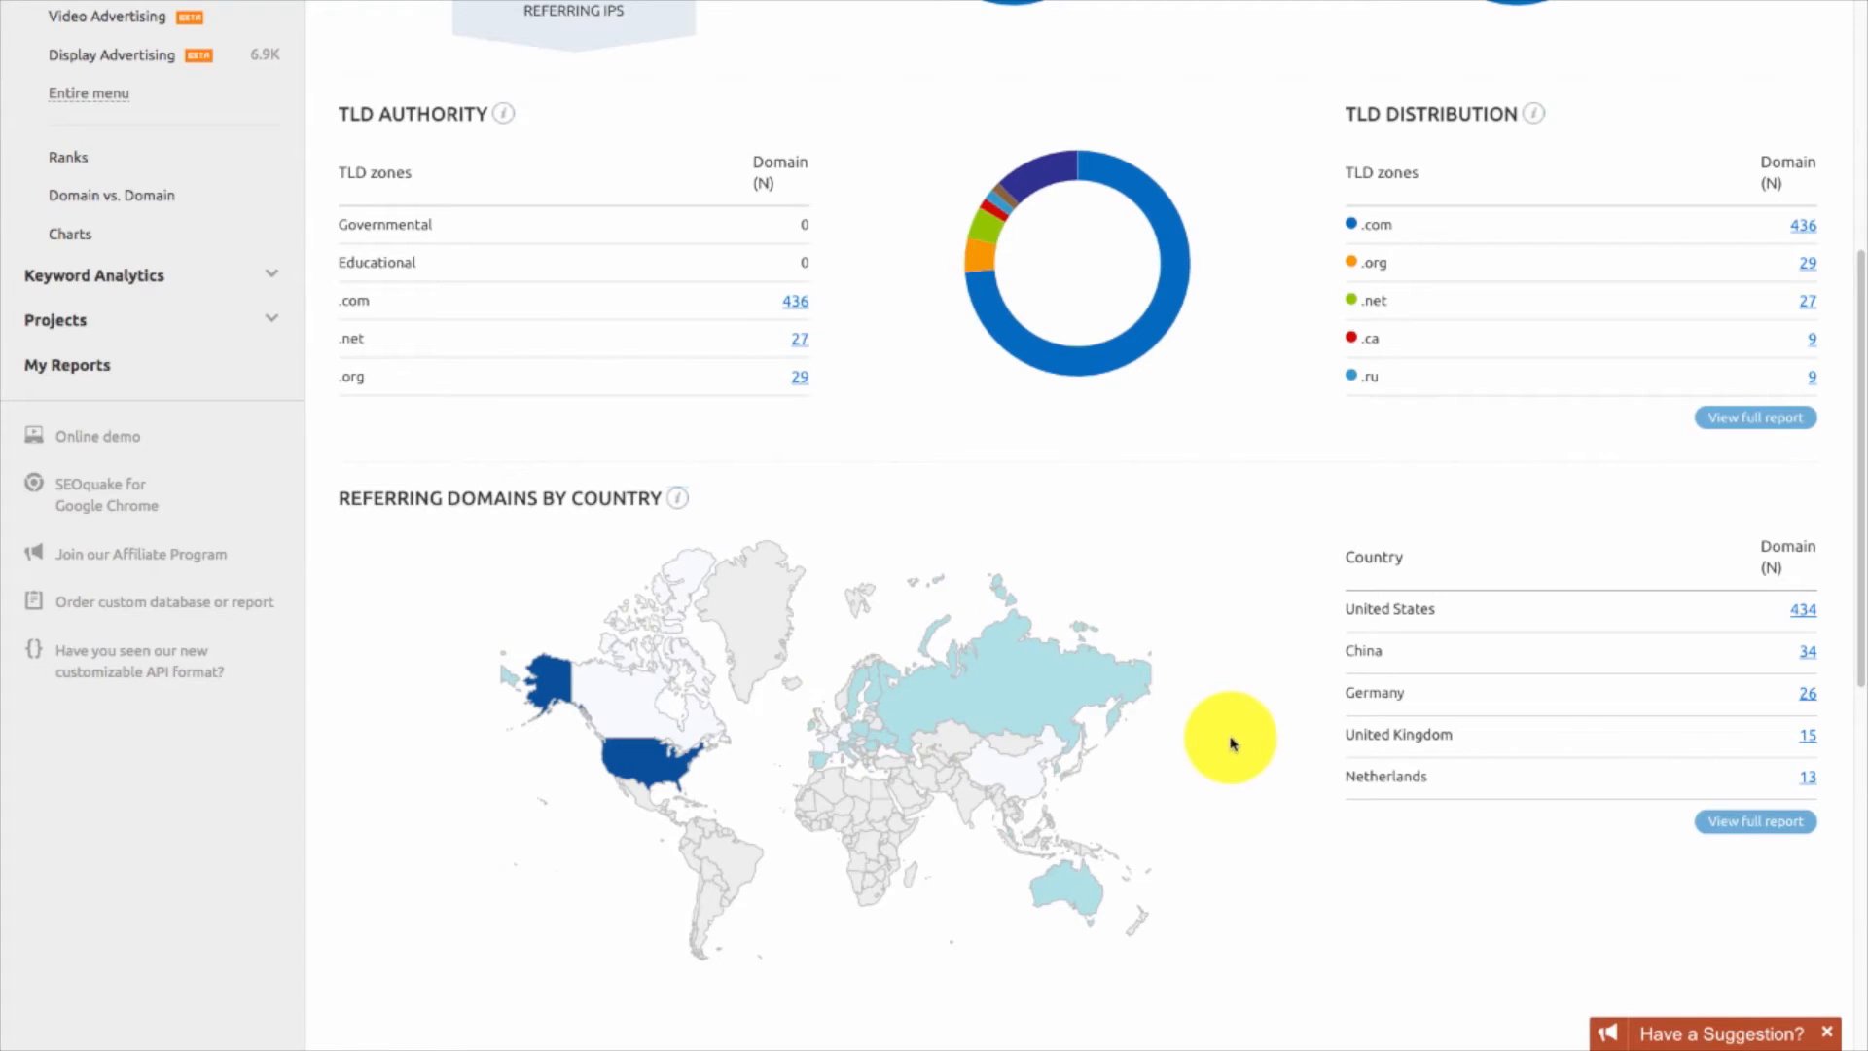
{"action": "scroll", "scroll_direction": "down", "scroll_amount": 3}
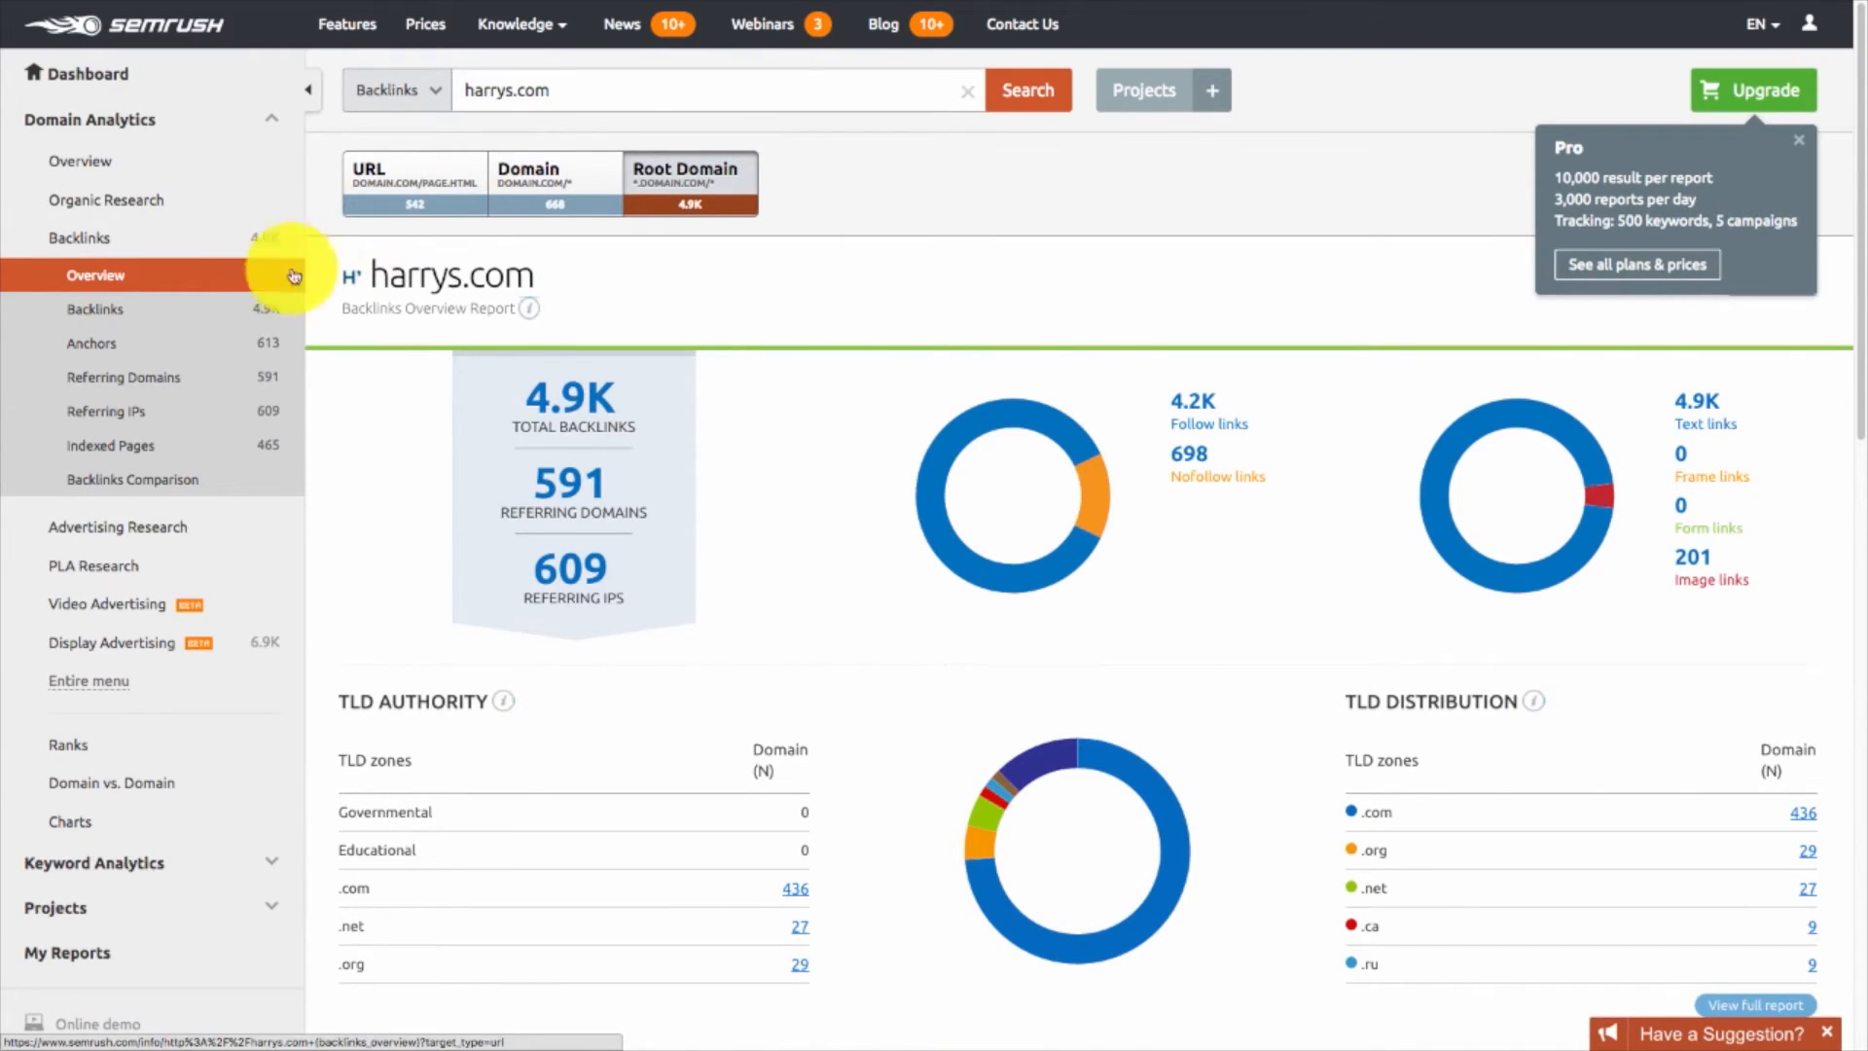
View the harrys.com Backlinks table: 4,924 links with page score, anchor text and seen dates.
{"action": "left_click", "coordinate": [95, 308]}
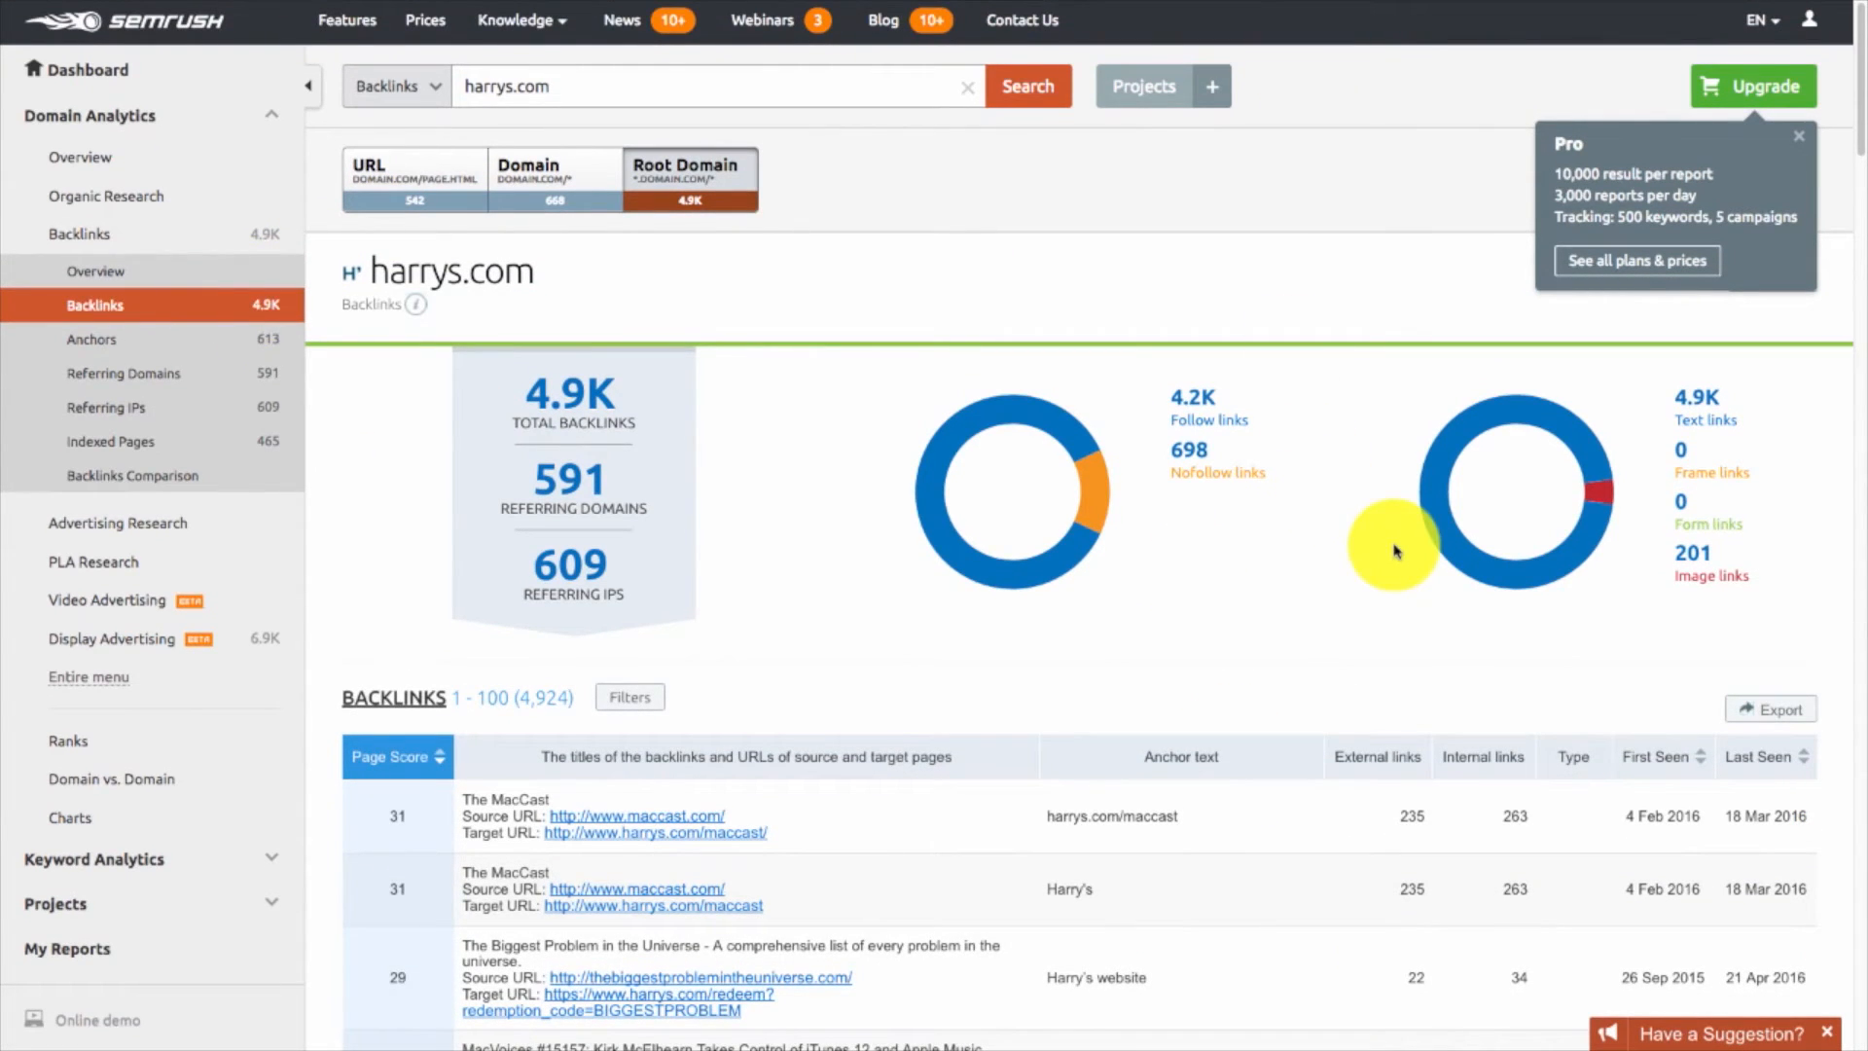
{"action": "scroll", "scroll_direction": "down", "scroll_amount": 3}
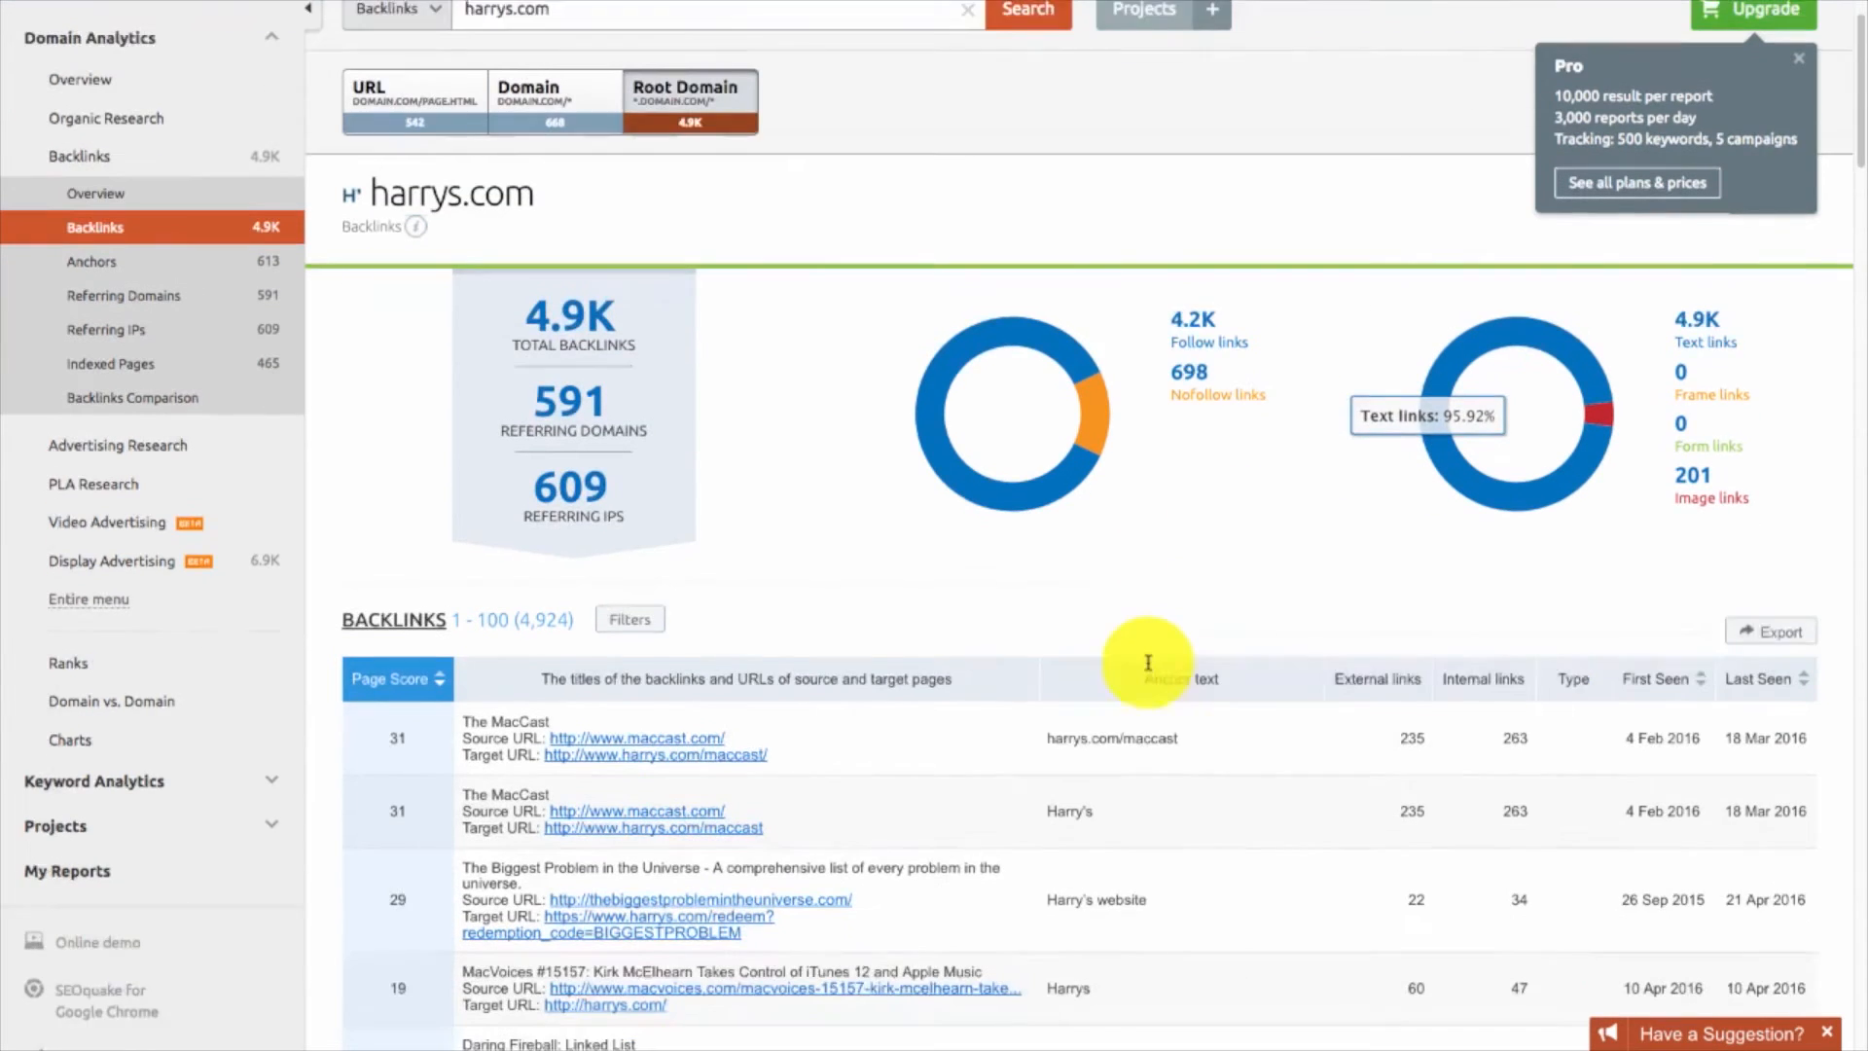
{"action": "scroll", "scroll_direction": "down", "scroll_amount": 3}
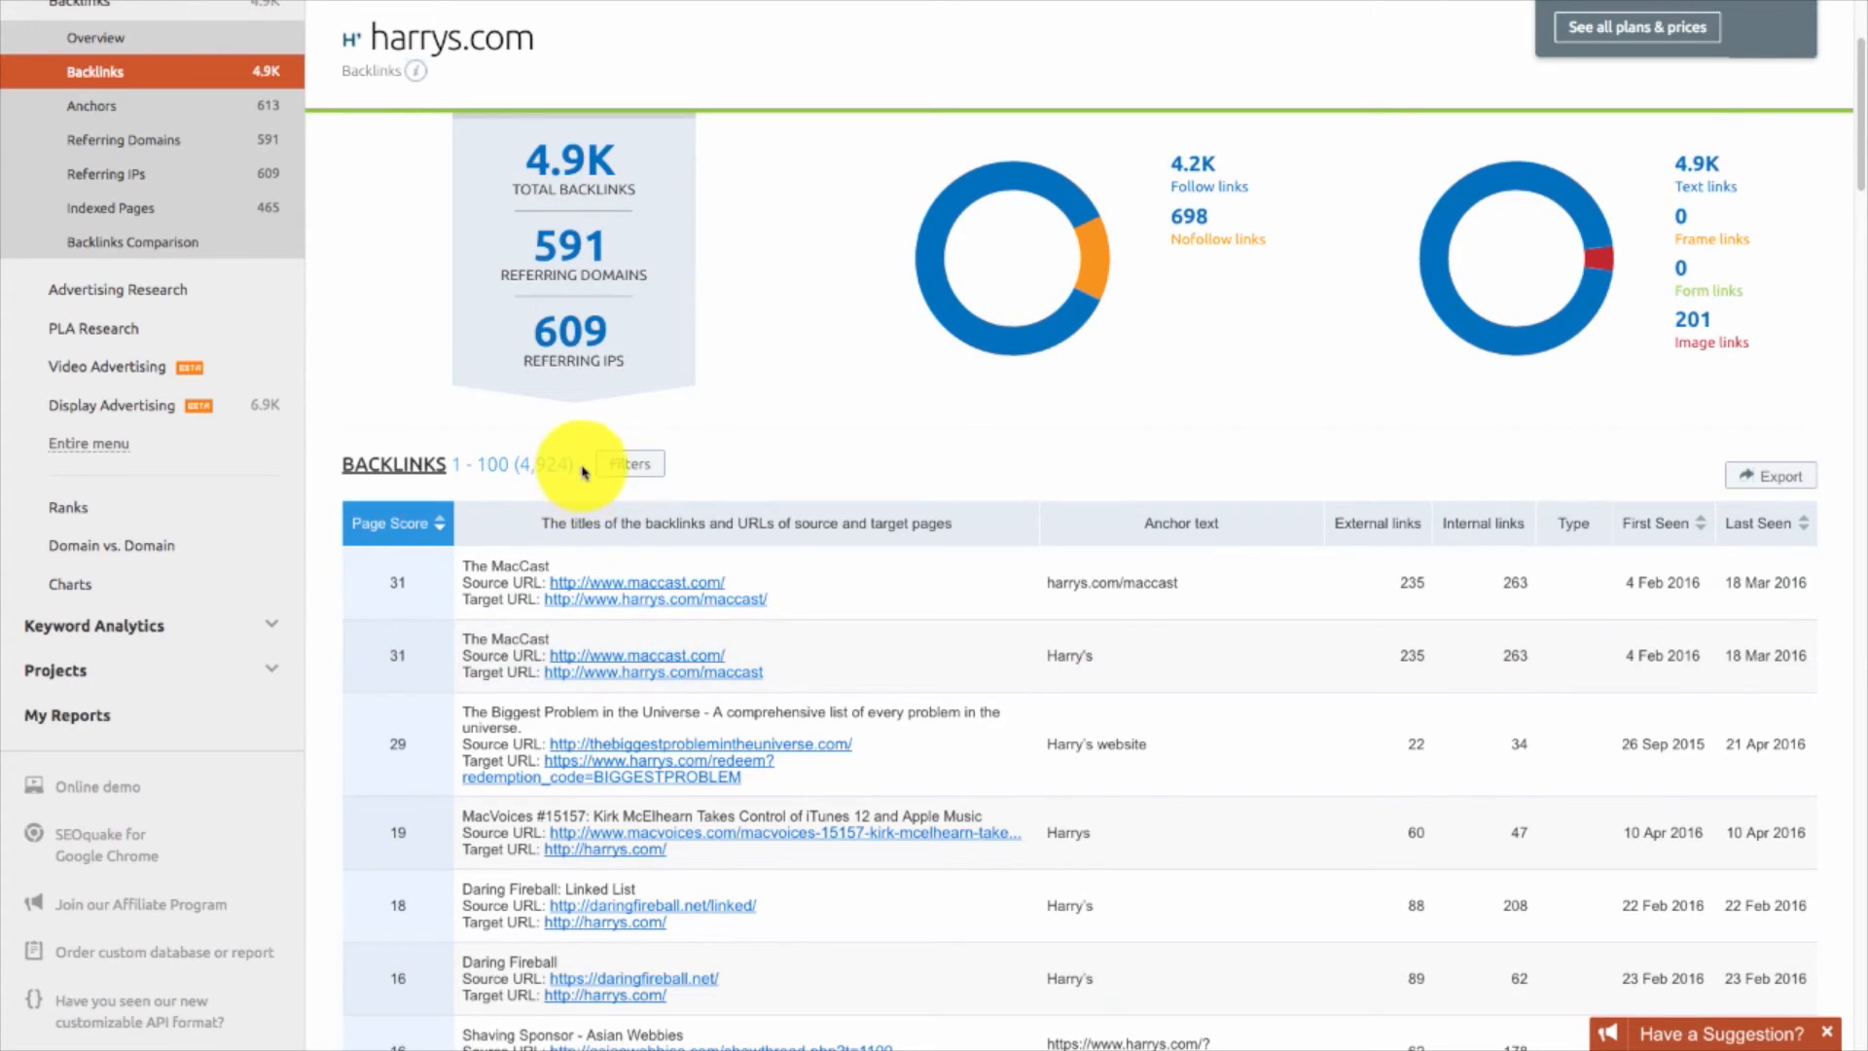
{"action": "mouse_move", "coordinate": [482, 510]}
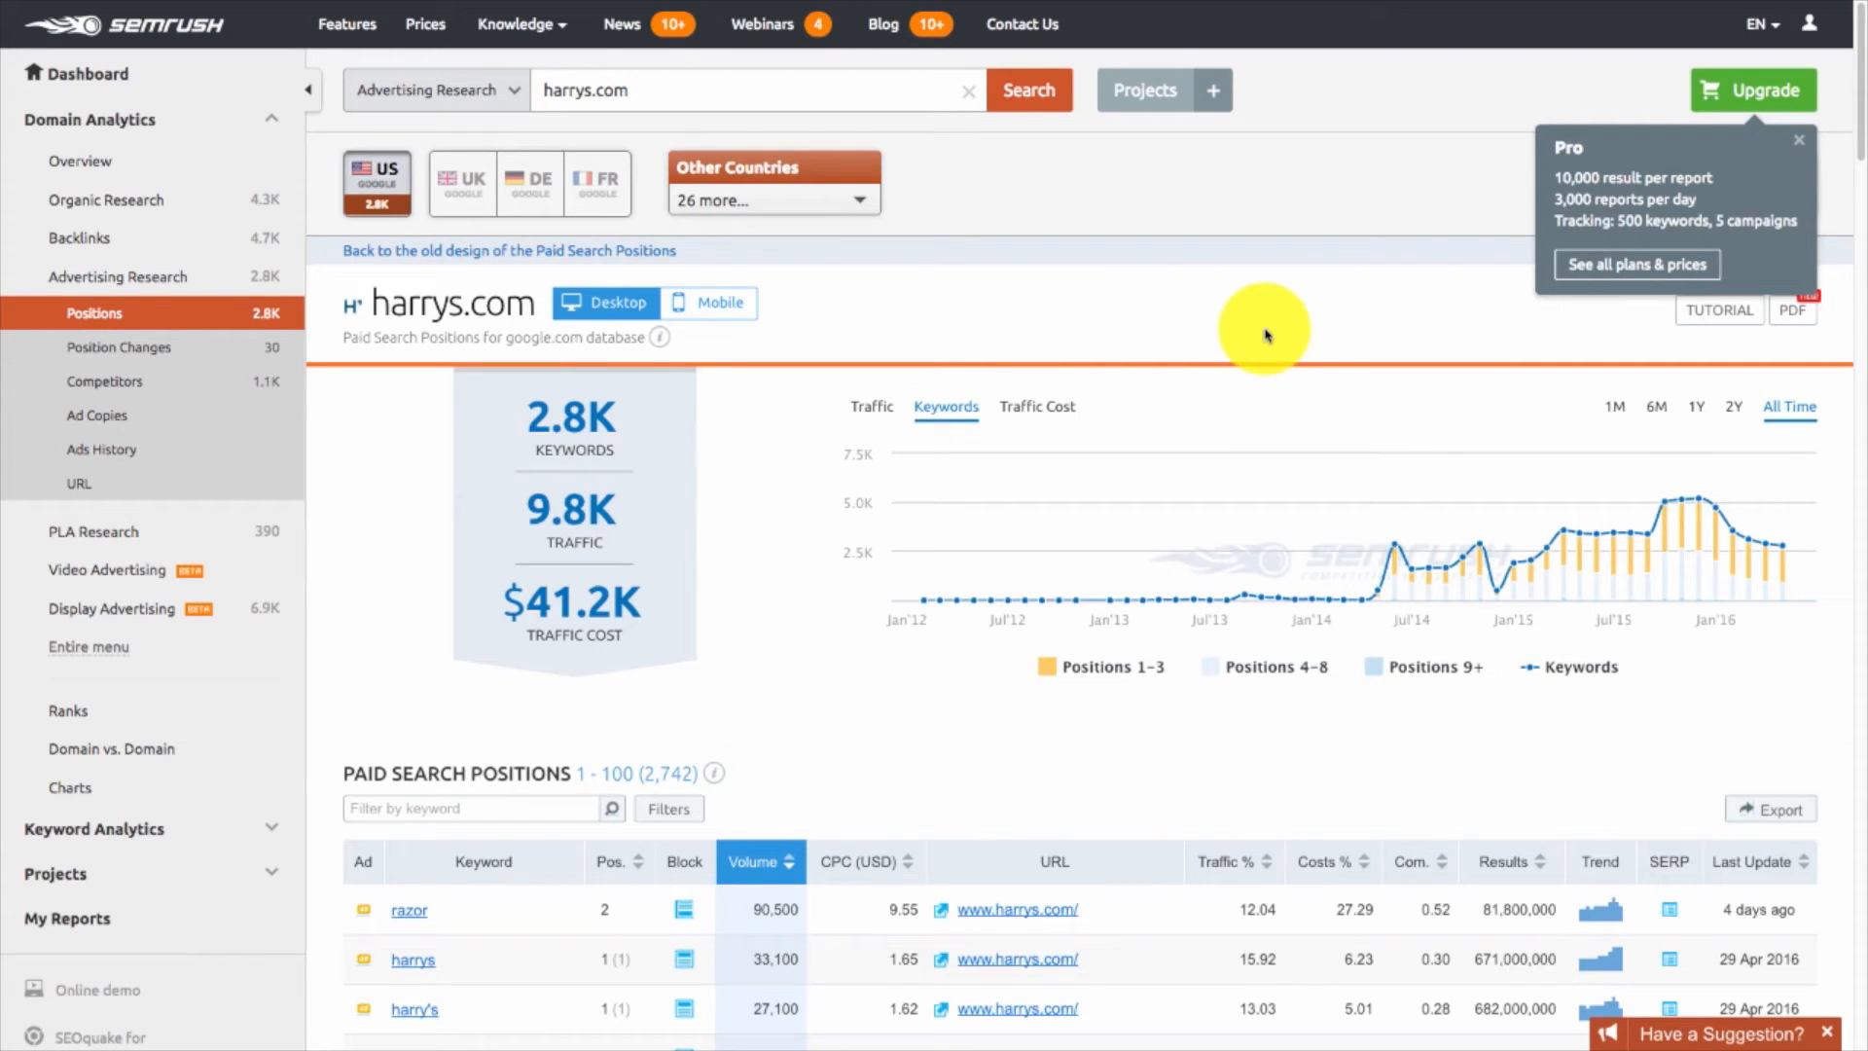
Scroll through harrys.com's Paid Search Positions: 2.8K keywords, 9.8K traffic, $41.2K cost, led by 'razor'.
{"action": "scroll", "scroll_direction": "down", "scroll_amount": 3}
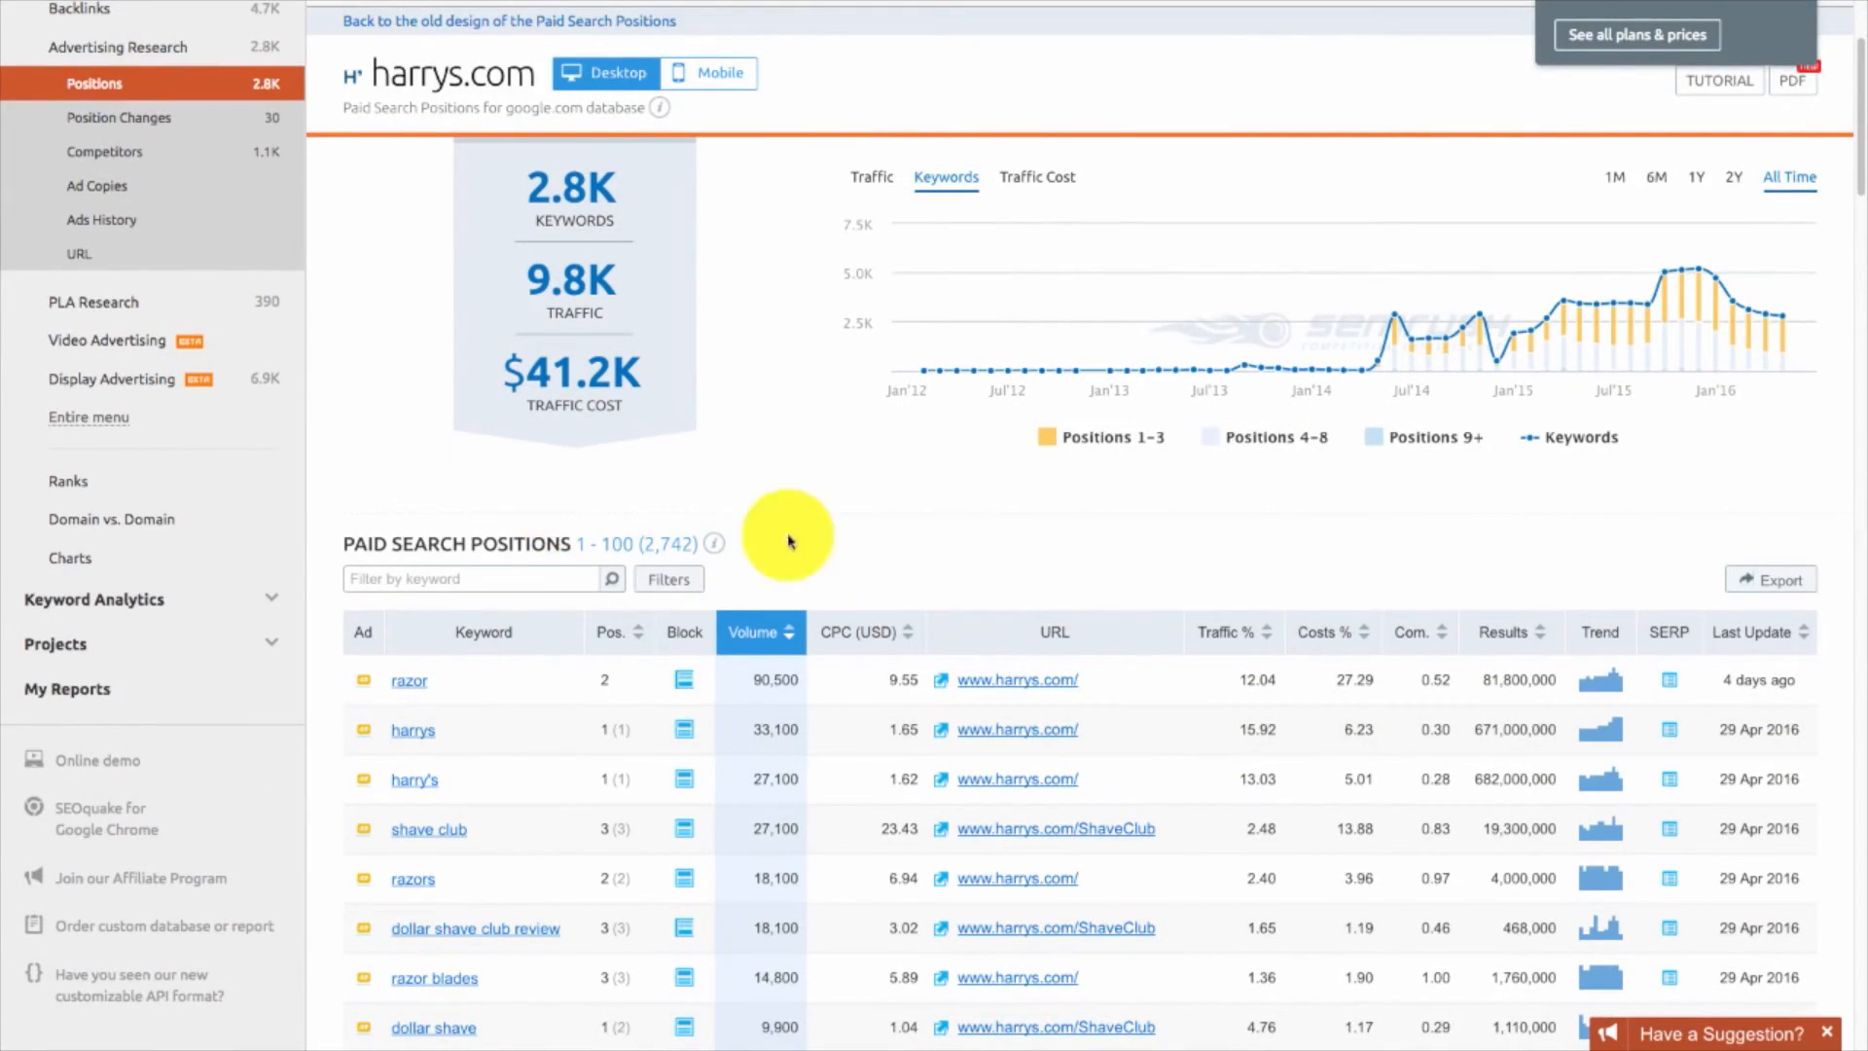
{"action": "scroll", "scroll_direction": "down", "scroll_amount": 3}
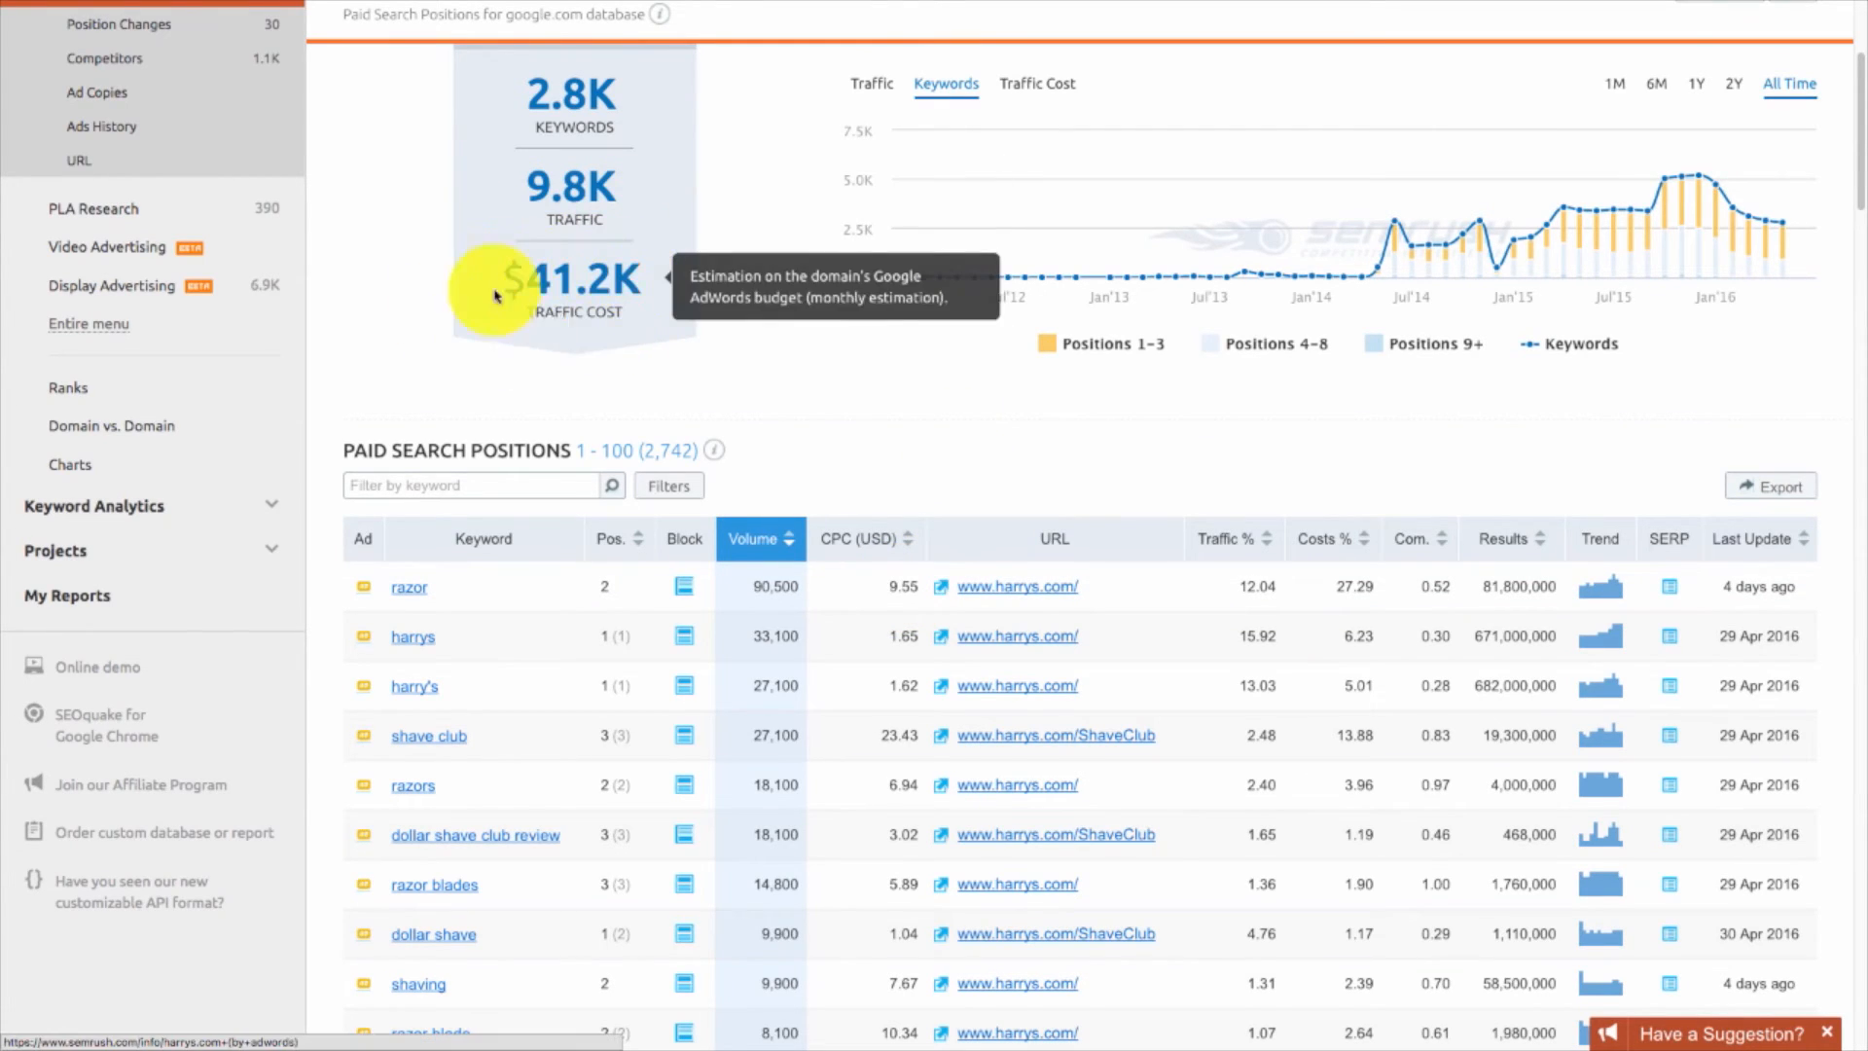
{"action": "mouse_move", "coordinate": [906, 585]}
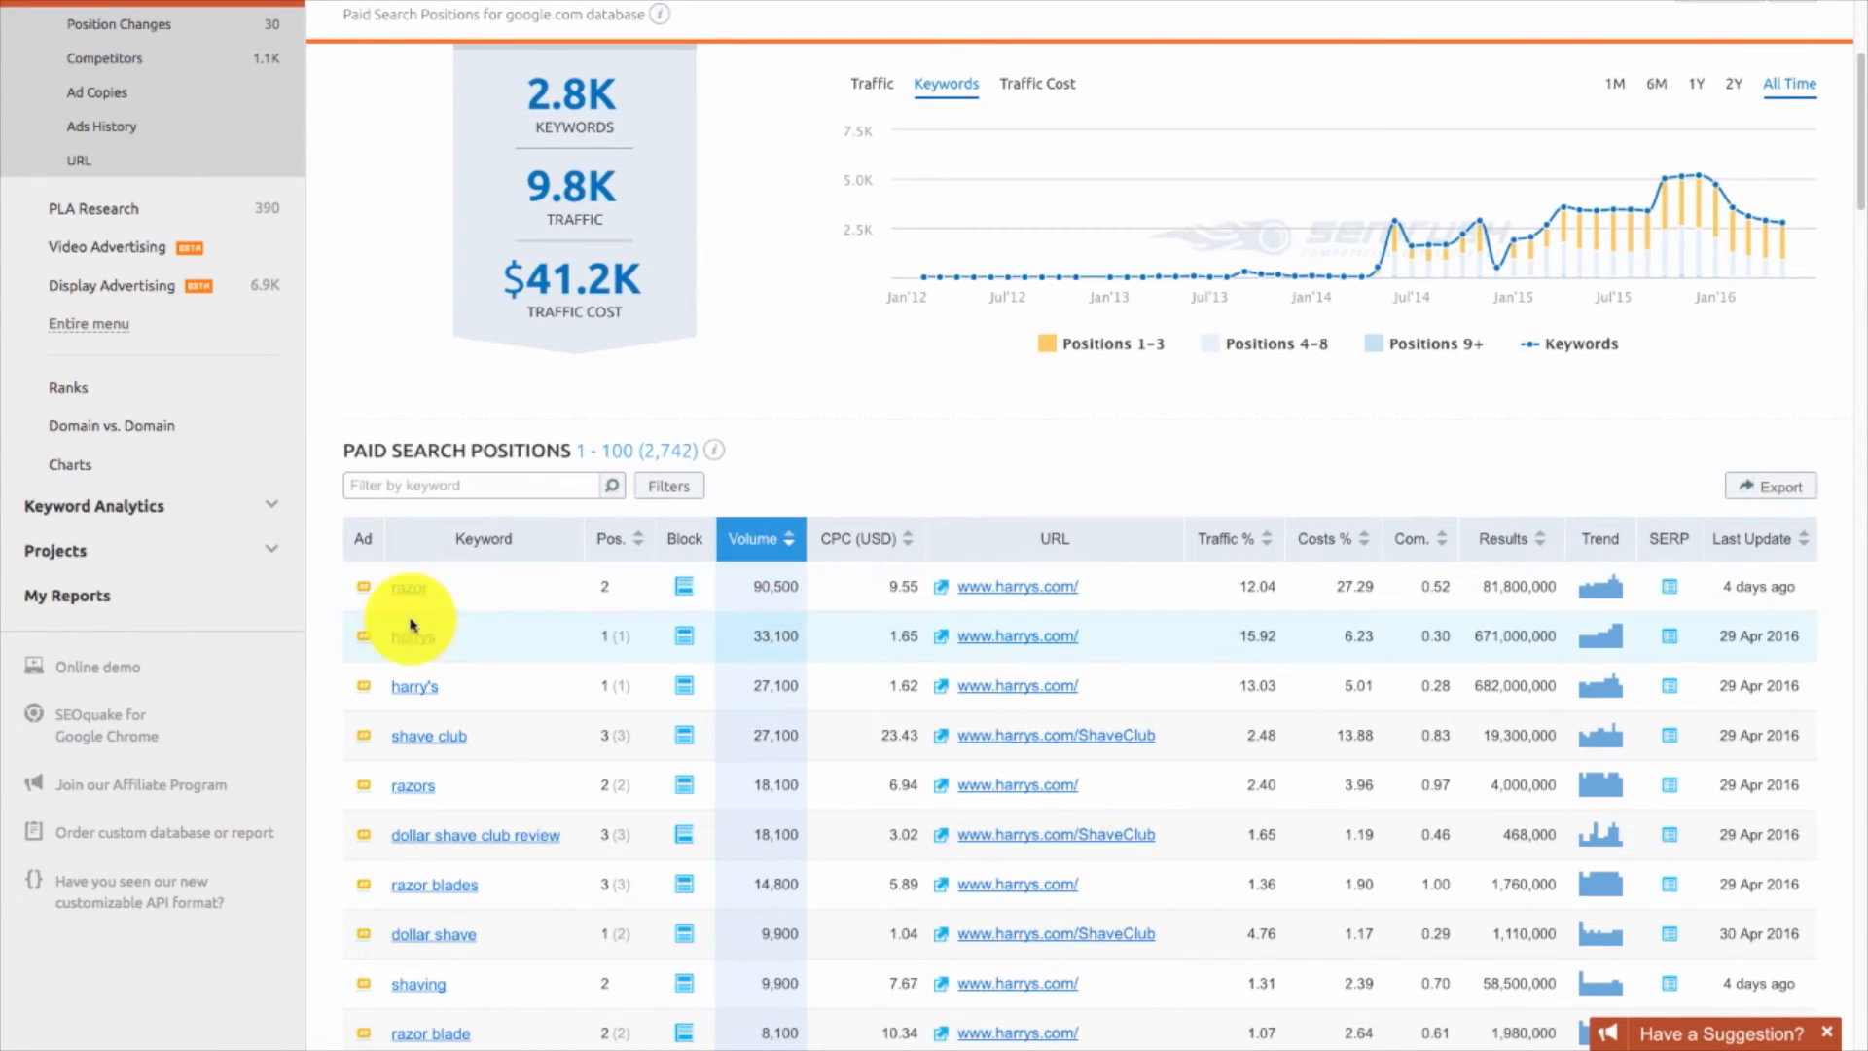
{"action": "mouse_move", "coordinate": [414, 641]}
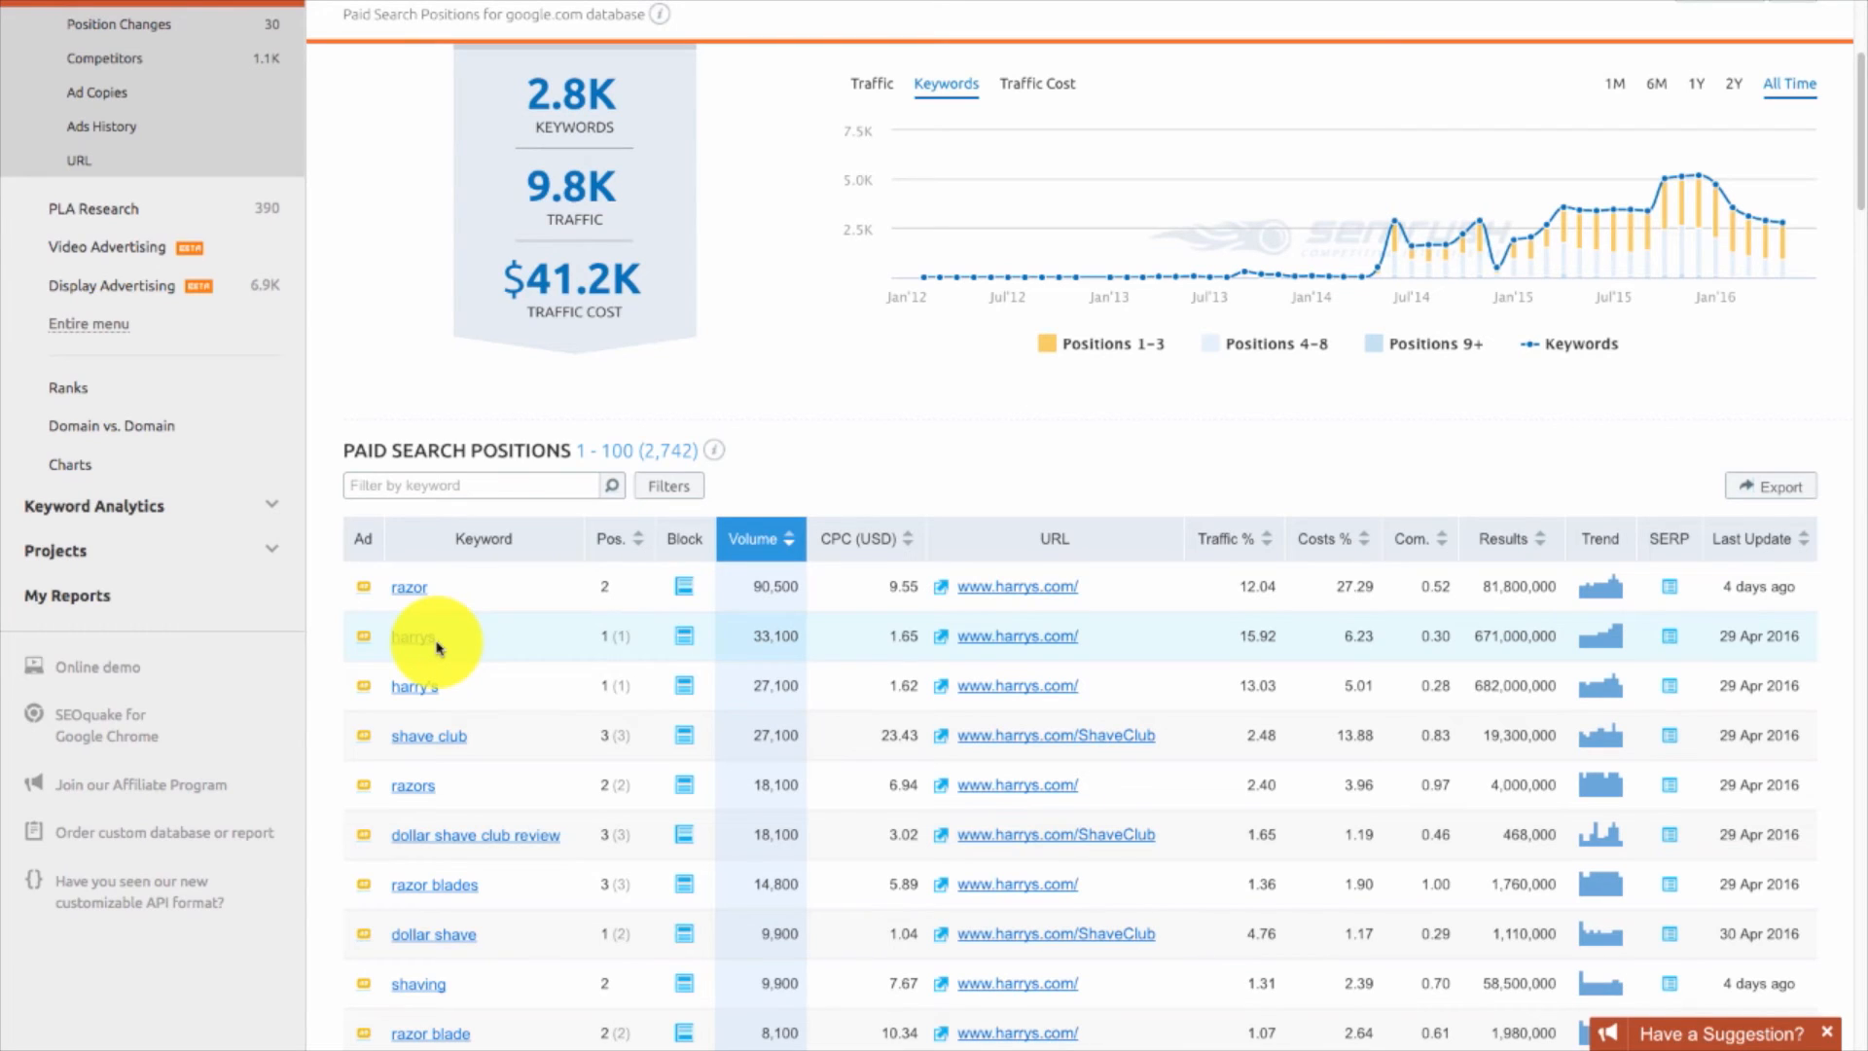
{"action": "mouse_move", "coordinate": [459, 649]}
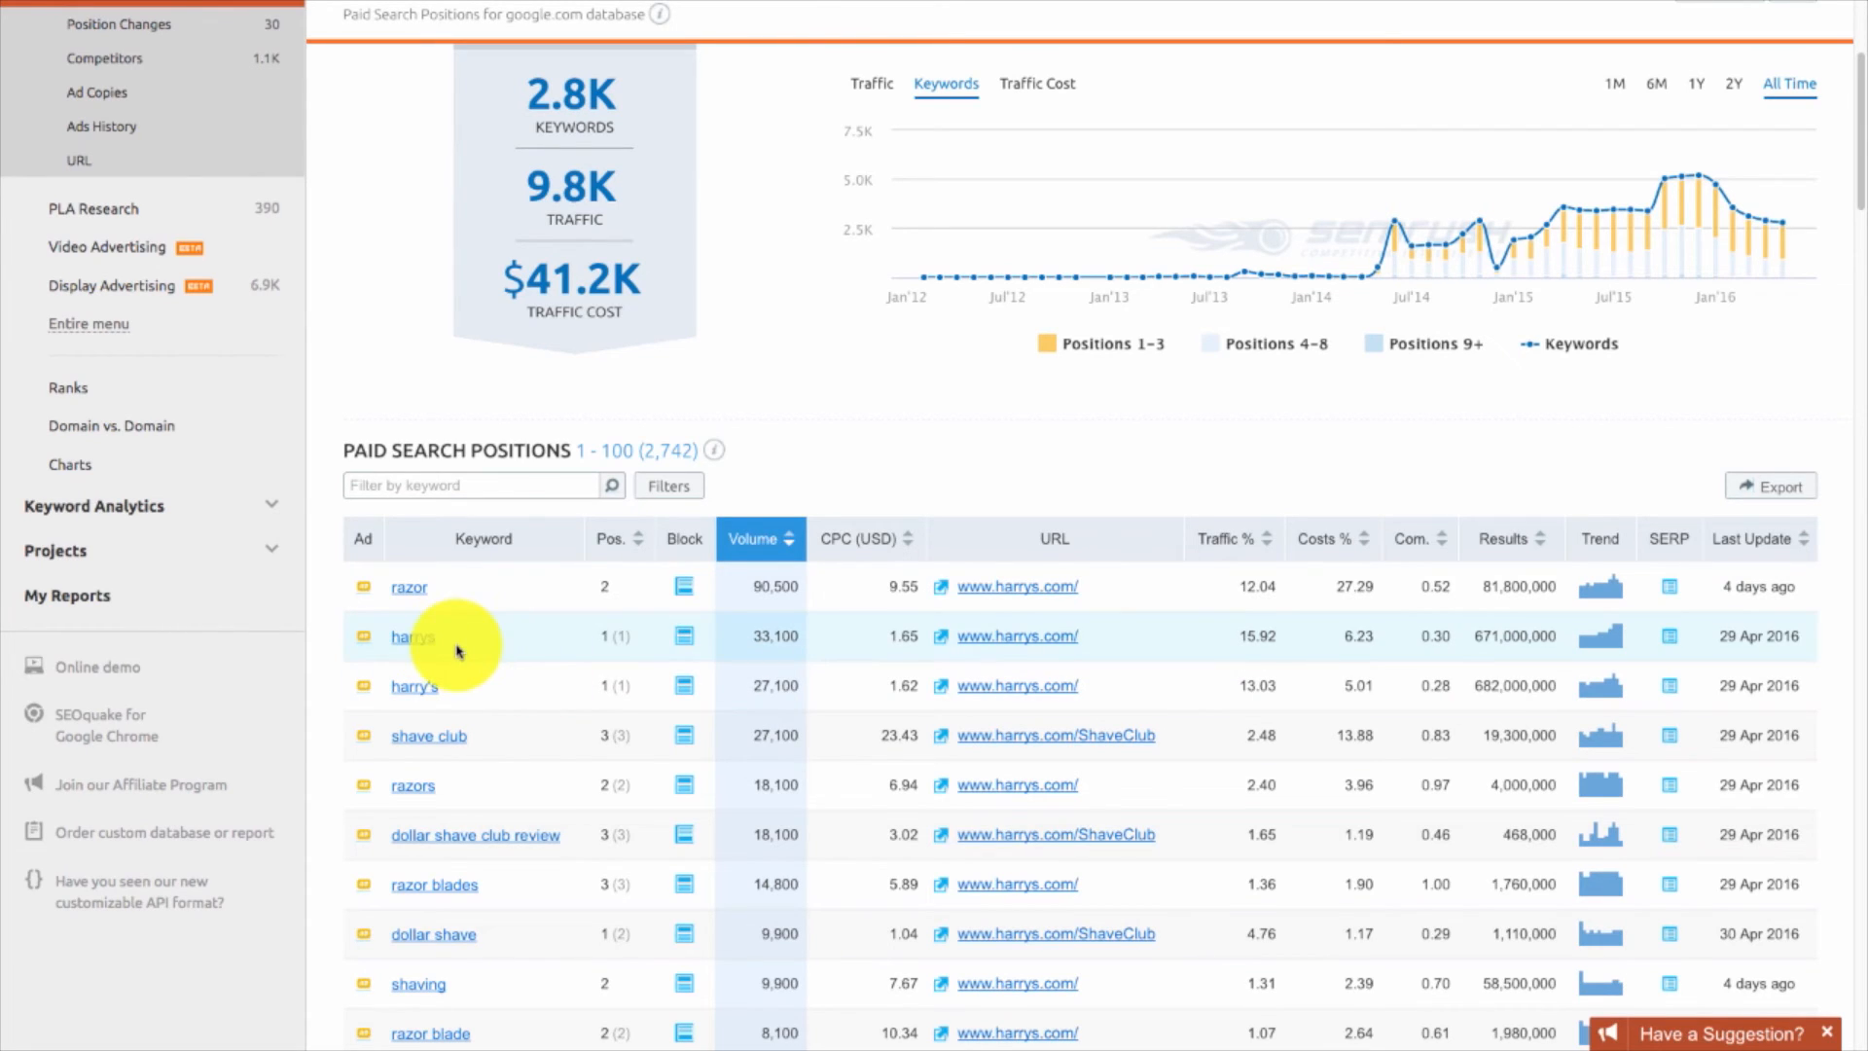
{"action": "mouse_move", "coordinate": [414, 635]}
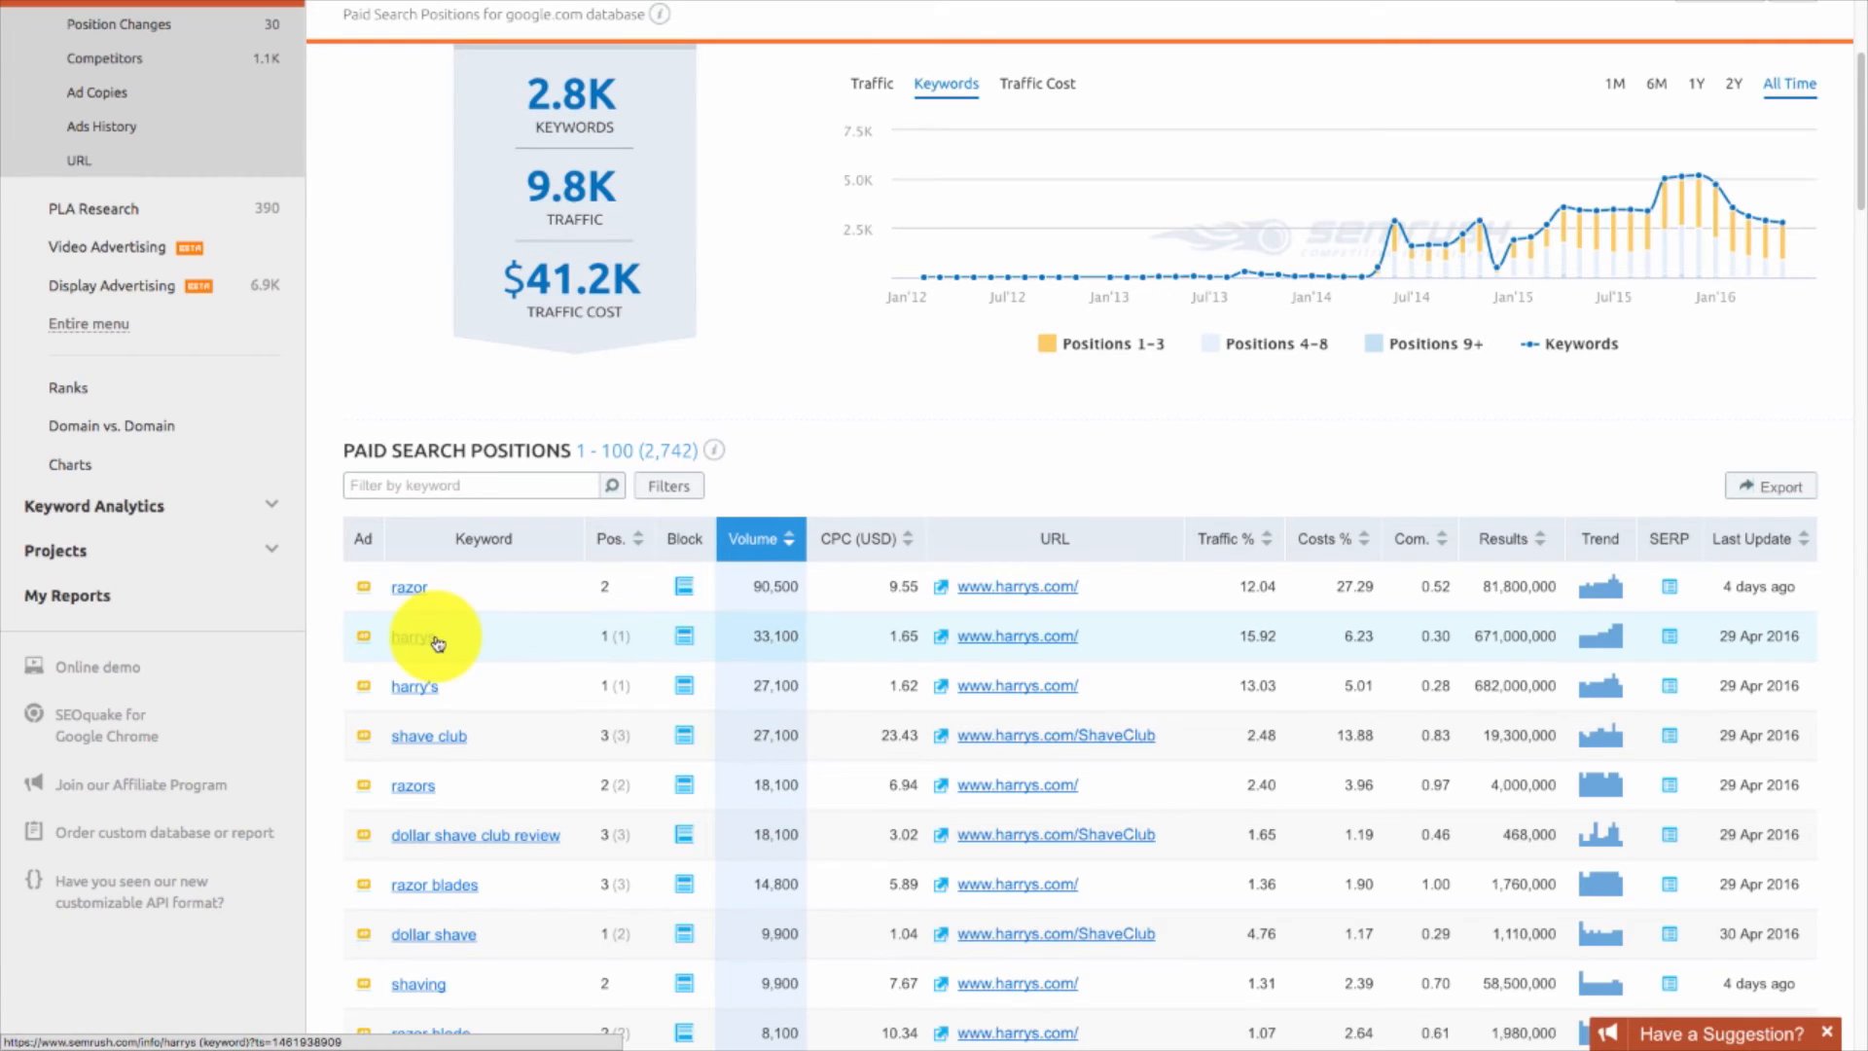
{"action": "scroll", "scroll_direction": "down", "scroll_amount": 3}
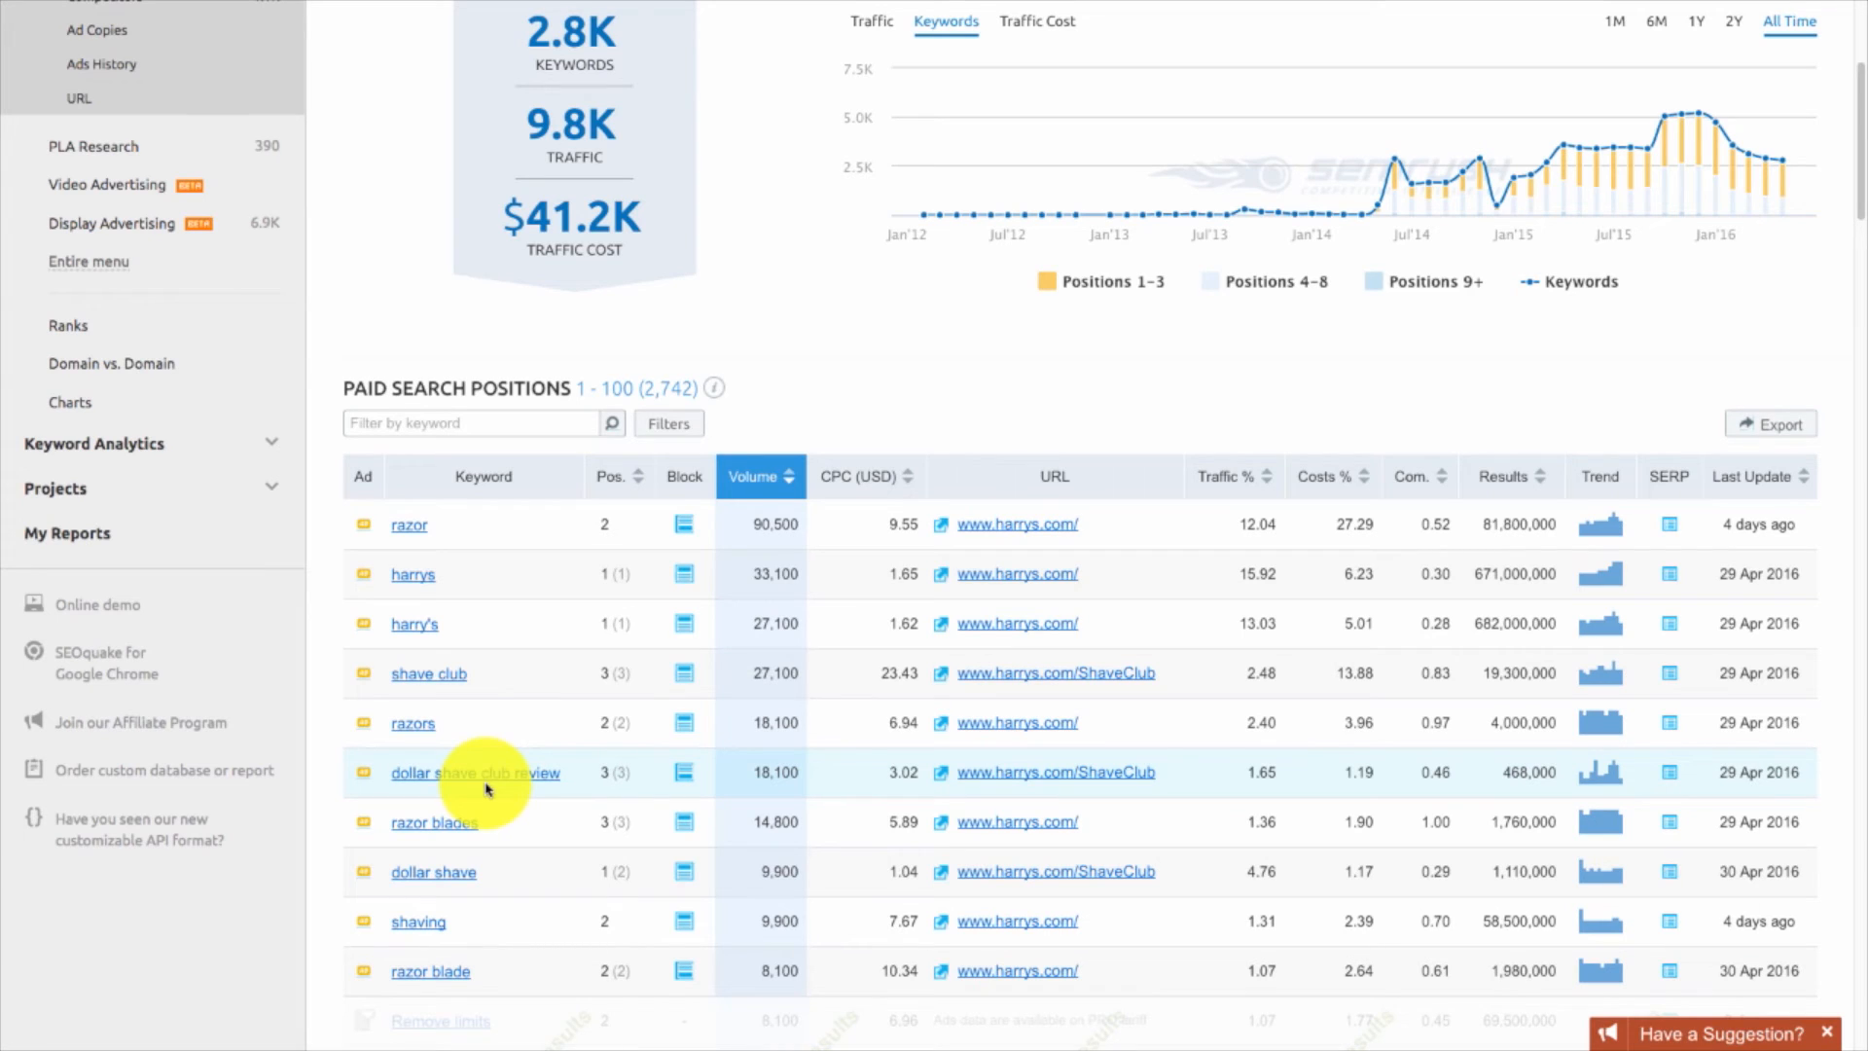
{"action": "mouse_move", "coordinate": [880, 483]}
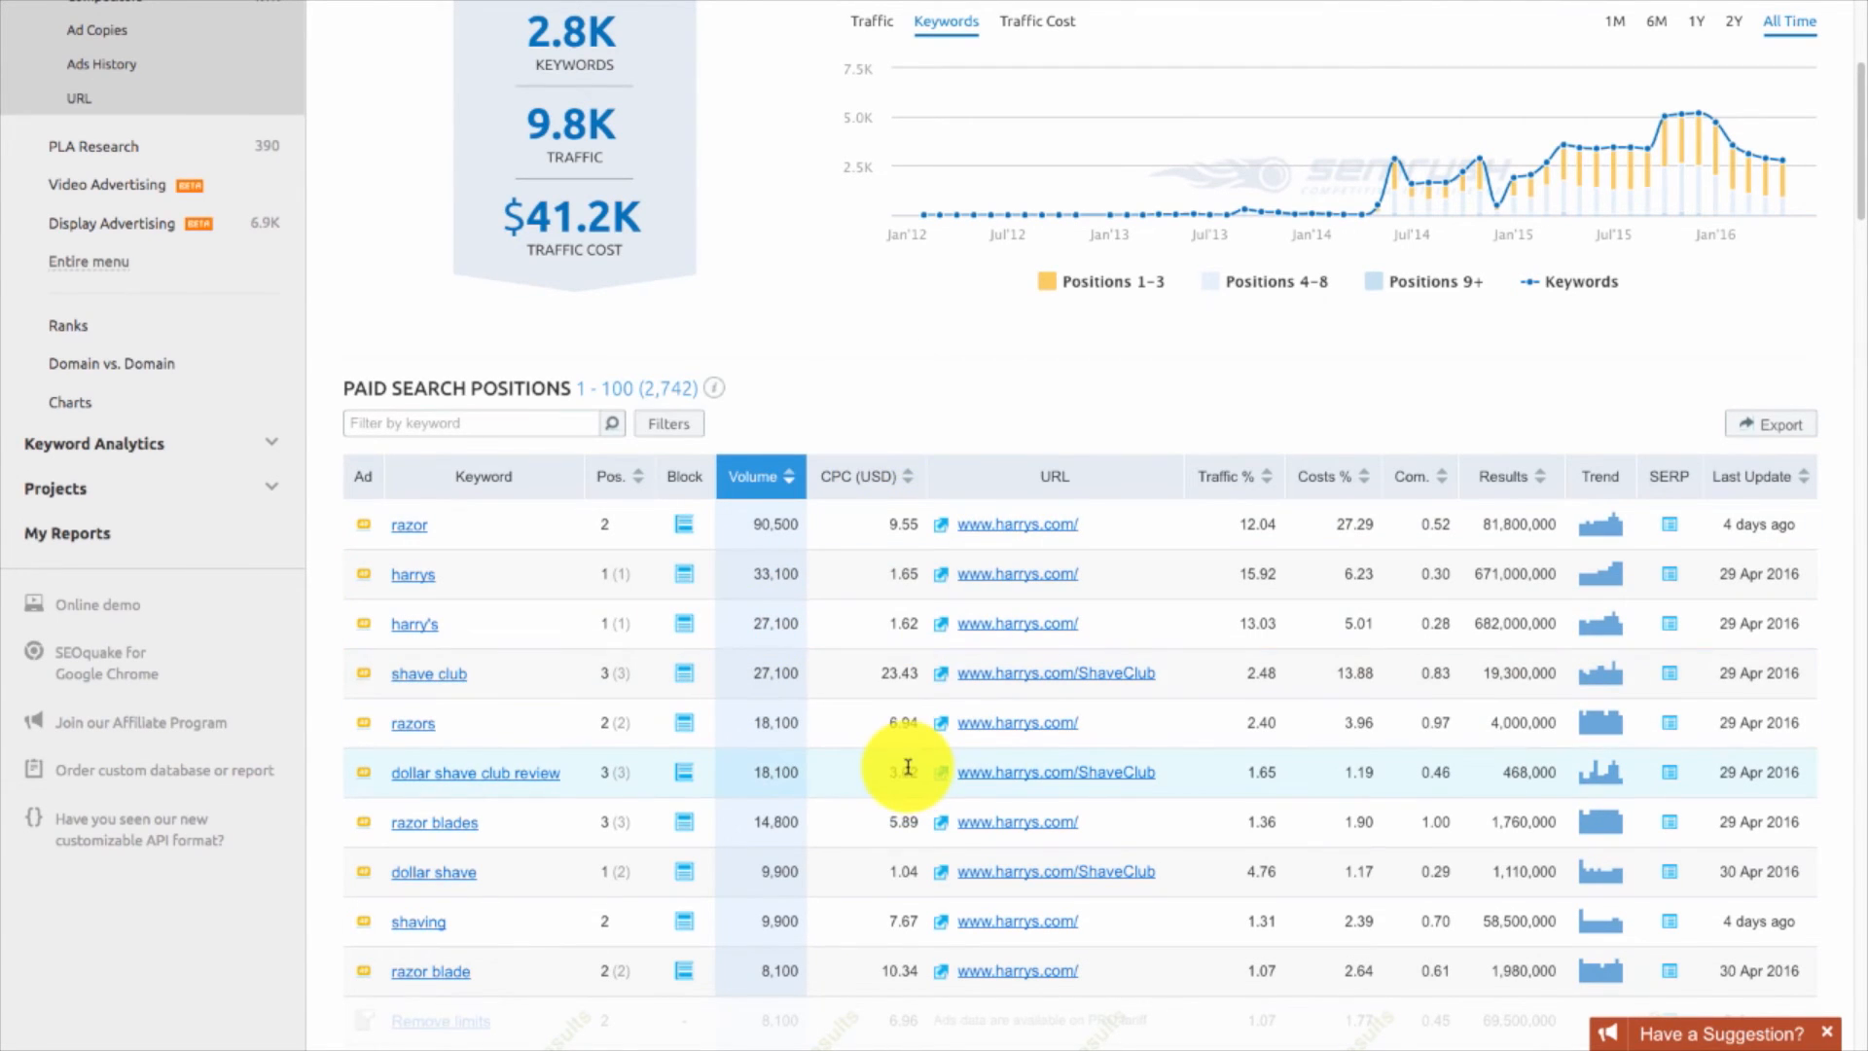
{"action": "mouse_move", "coordinate": [1267, 763]}
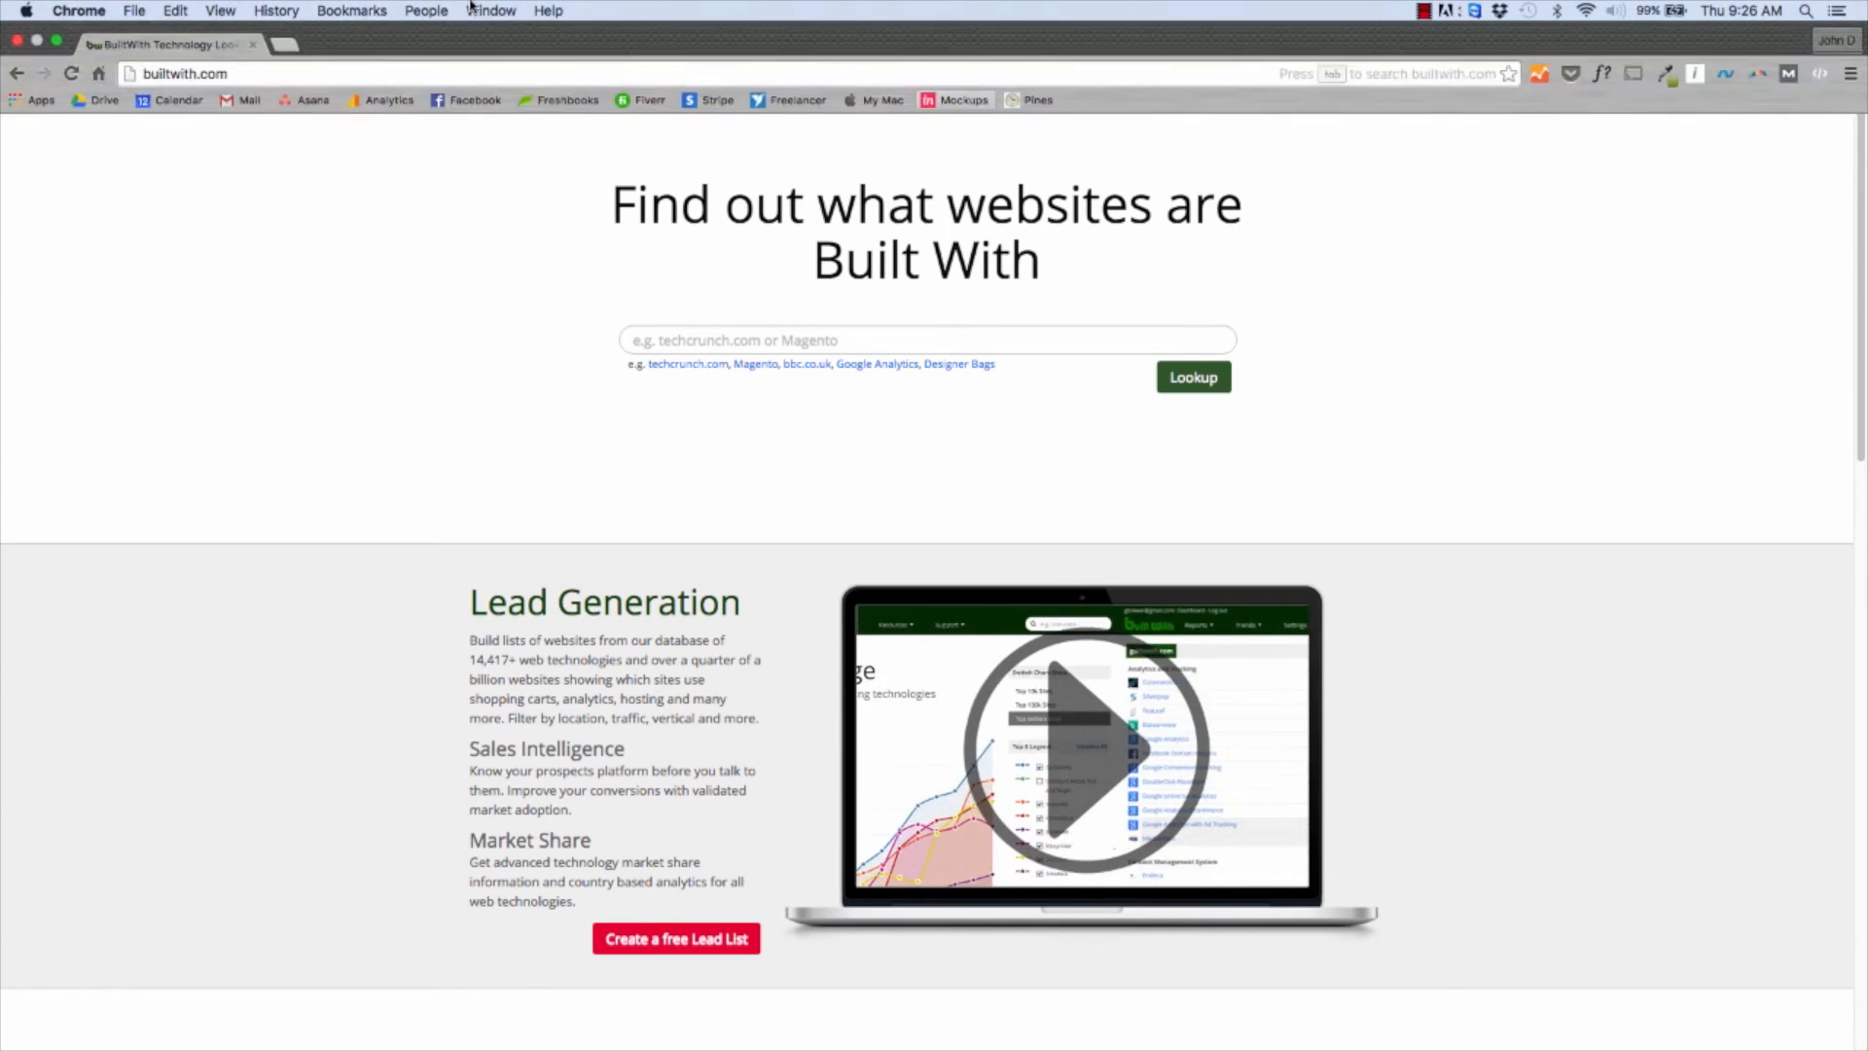
Navigate to neilpatel.com, landing on the Advanced Customer Acquisition Webinar page.
{"action": "type", "text": "neilpatel.com"}
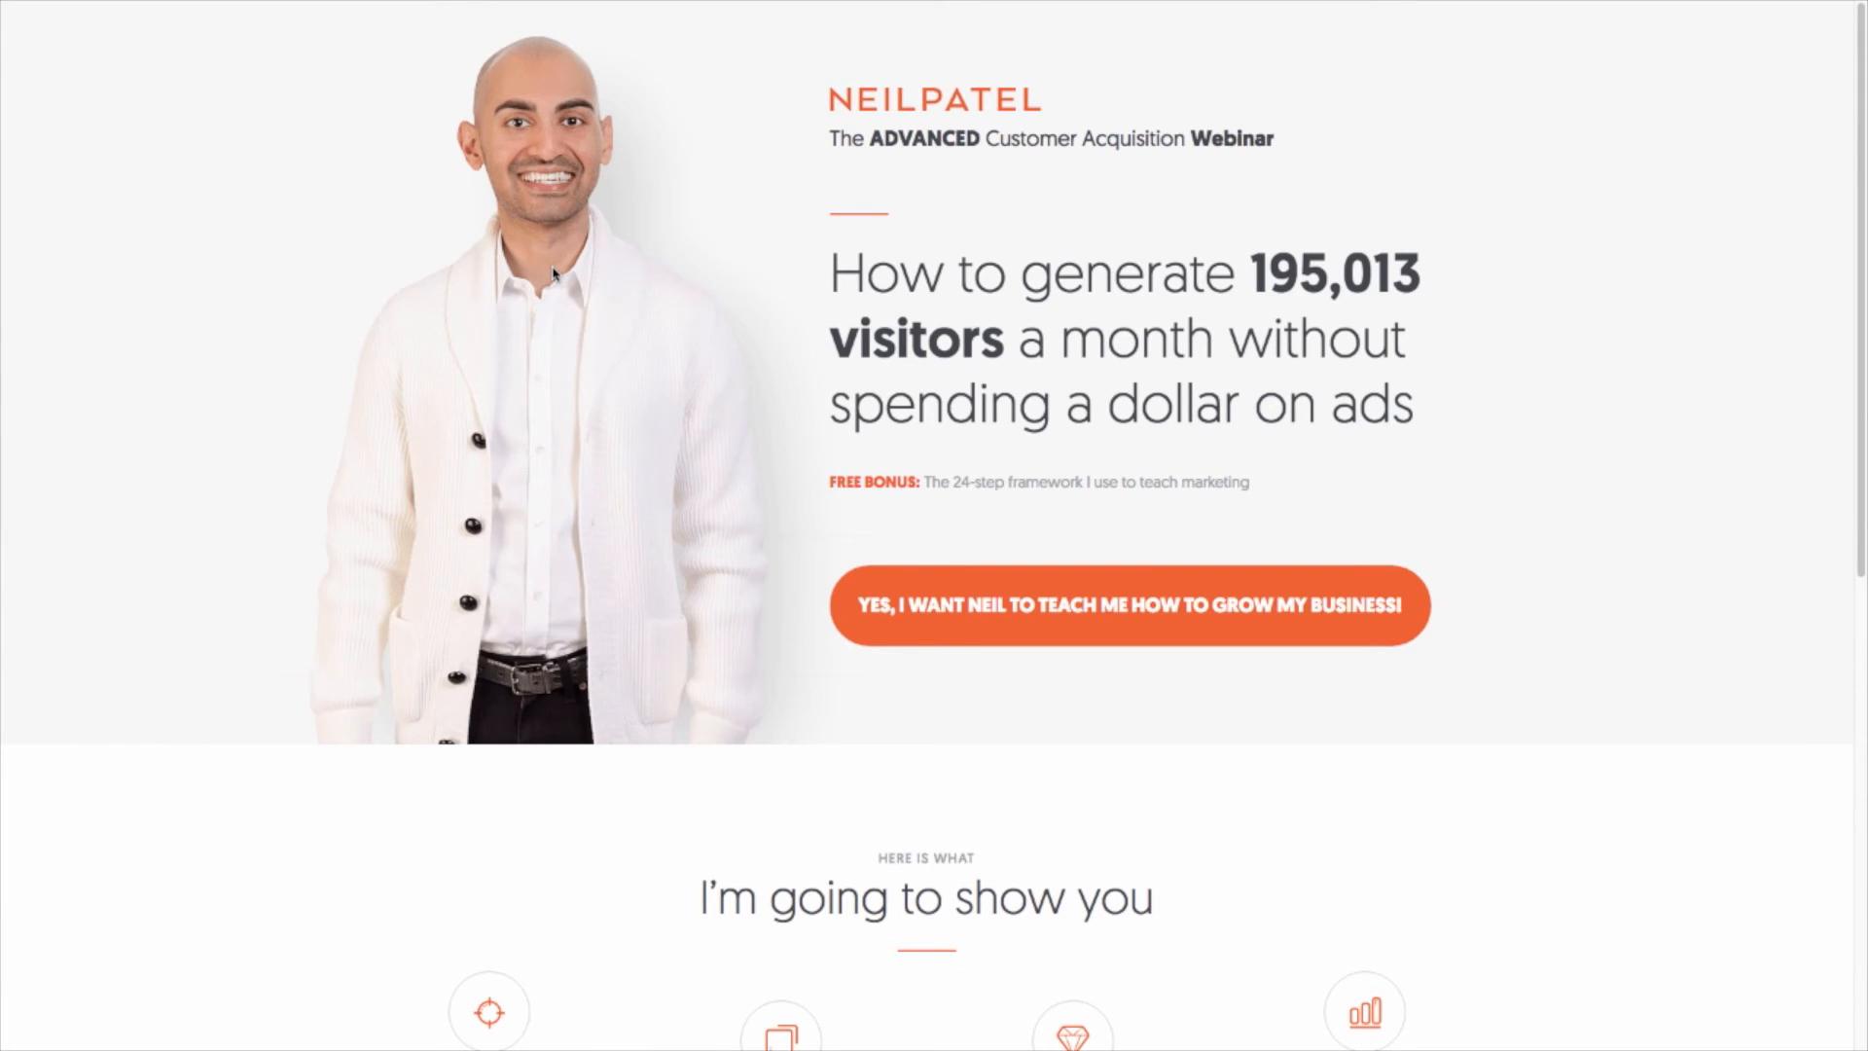
Reach the neilpatel.com blog via the footer link and browse its recent articles.
{"action": "scroll", "scroll_direction": "down", "scroll_amount": 3}
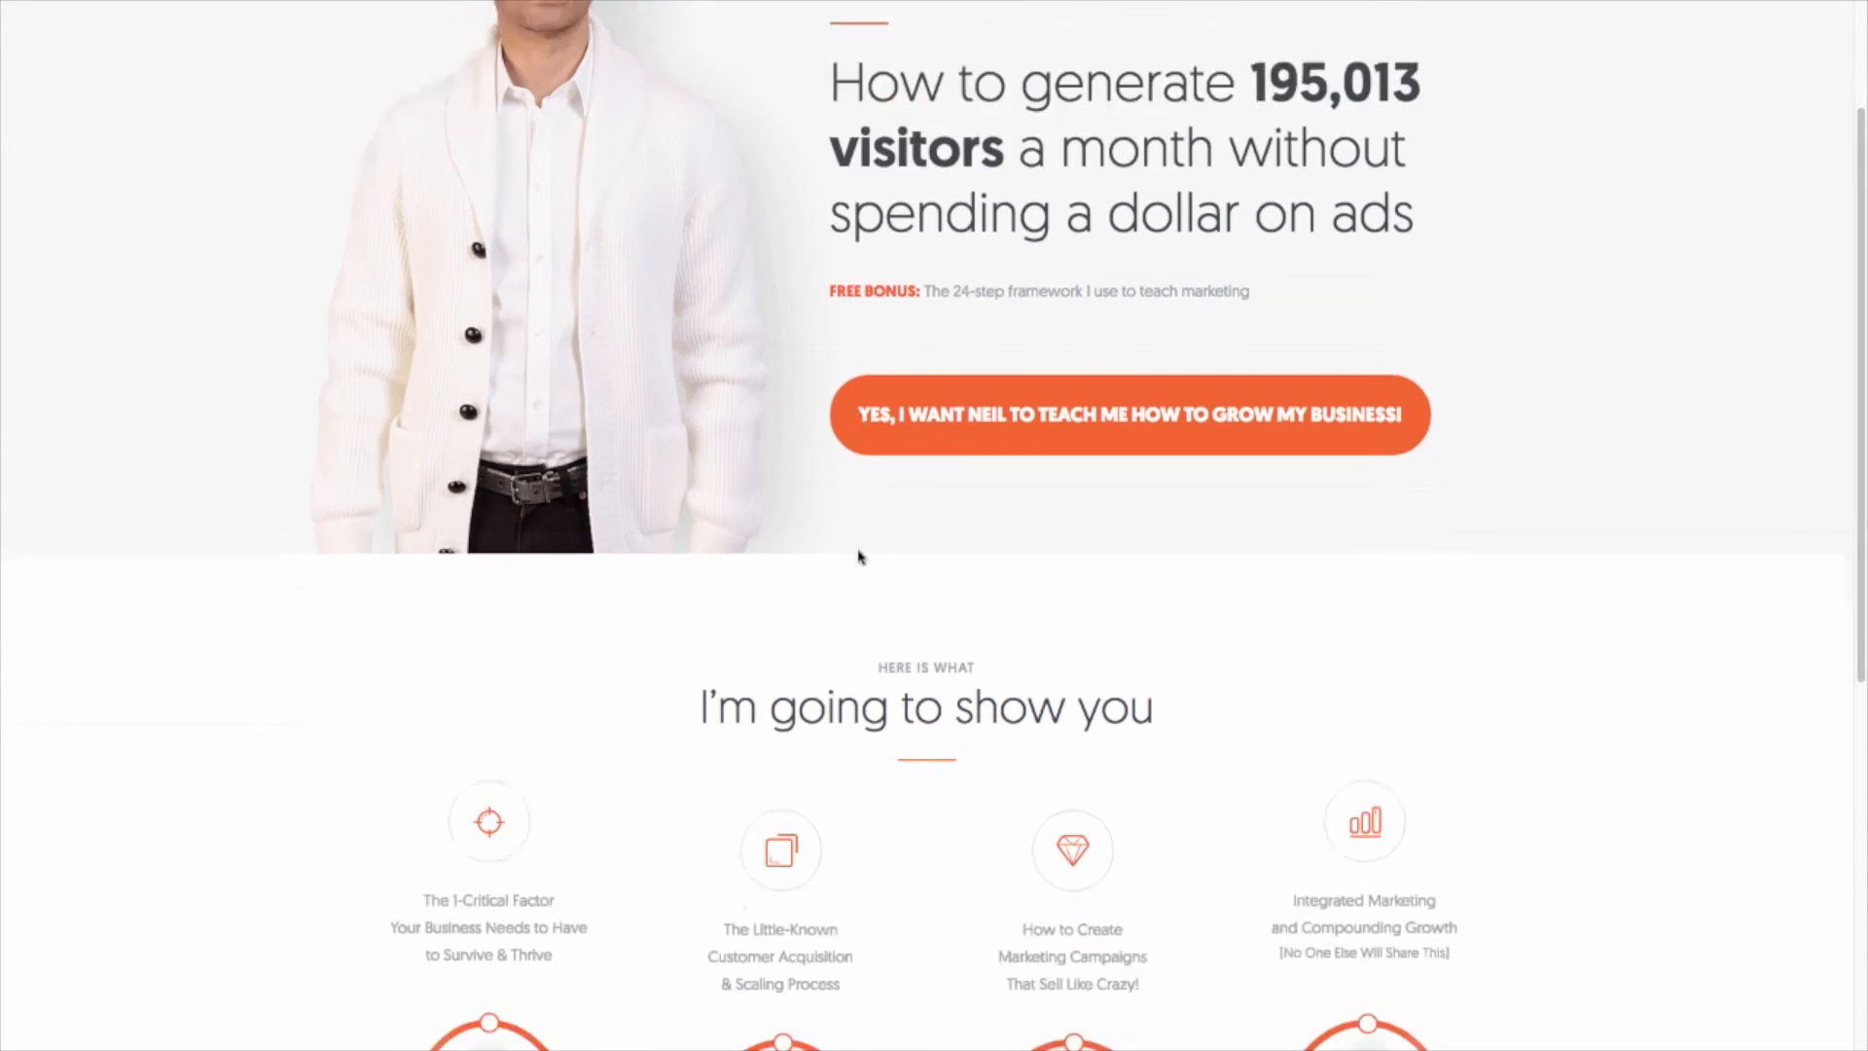
{"action": "scroll", "scroll_direction": "down", "scroll_amount": 3}
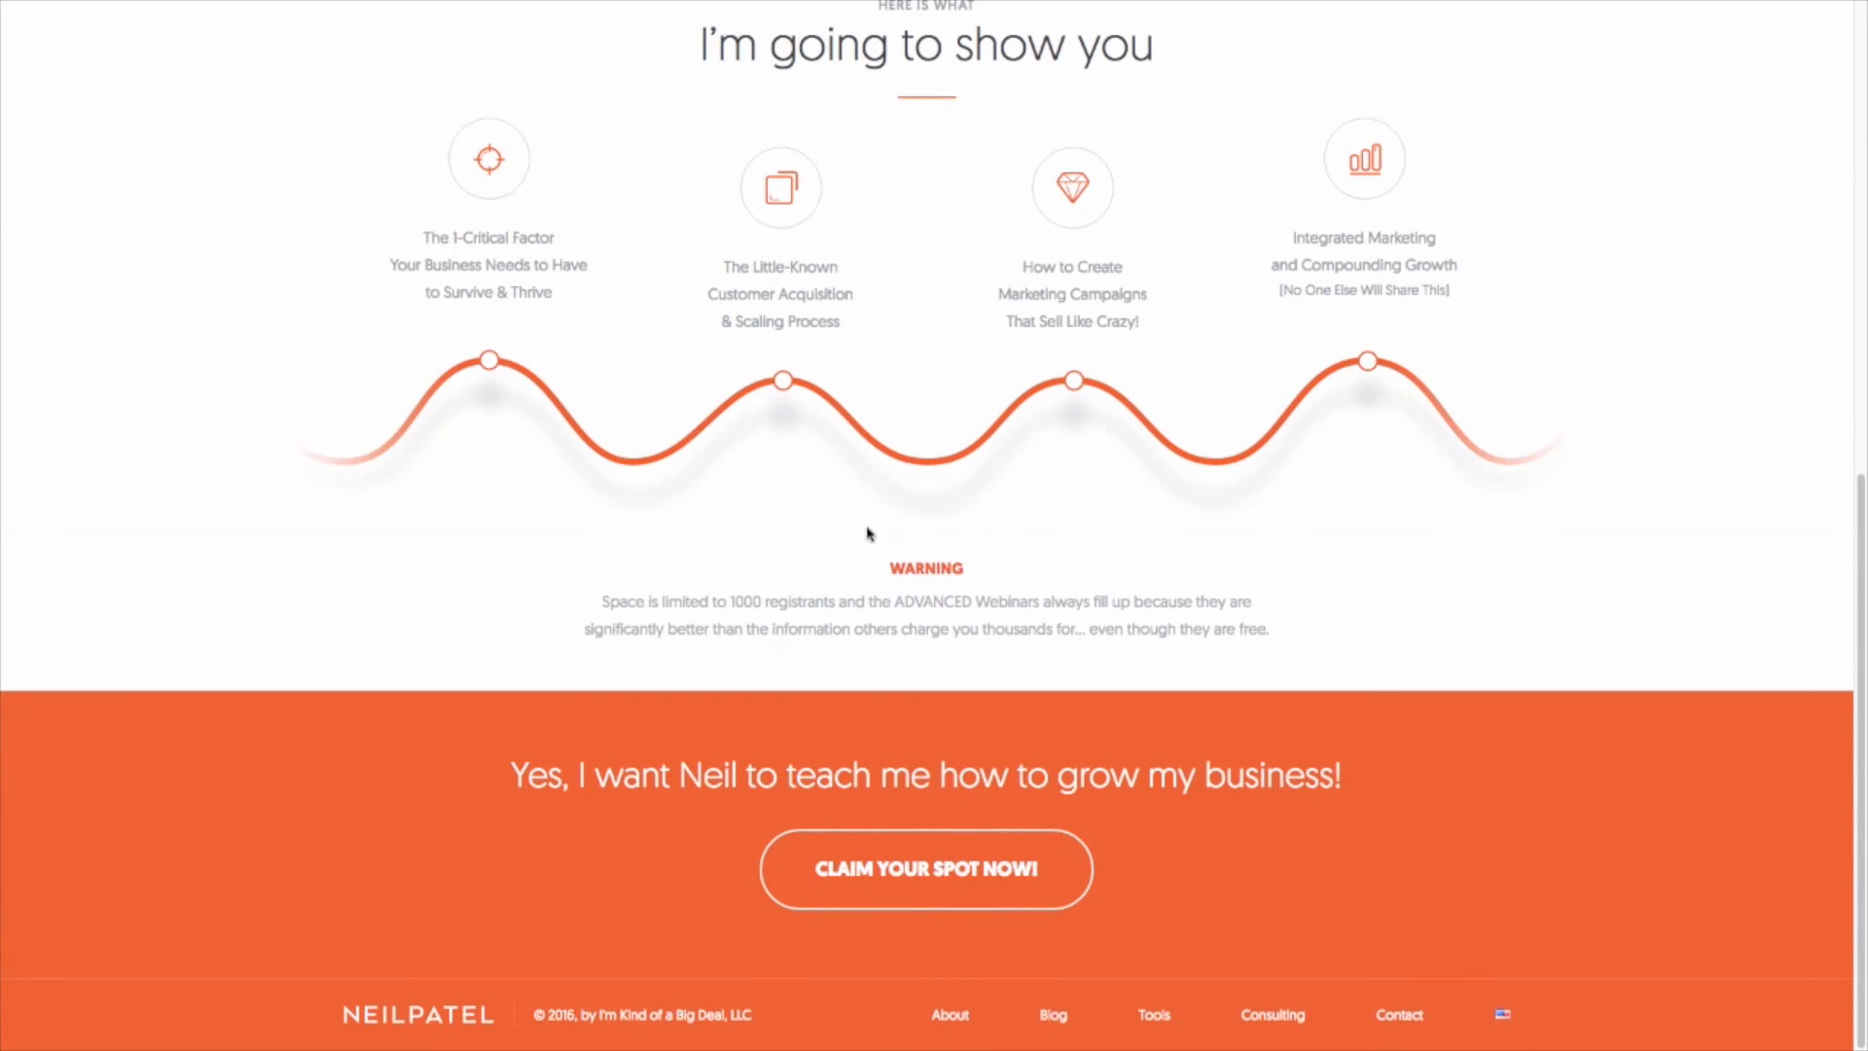
{"action": "mouse_move", "coordinate": [1052, 1014]}
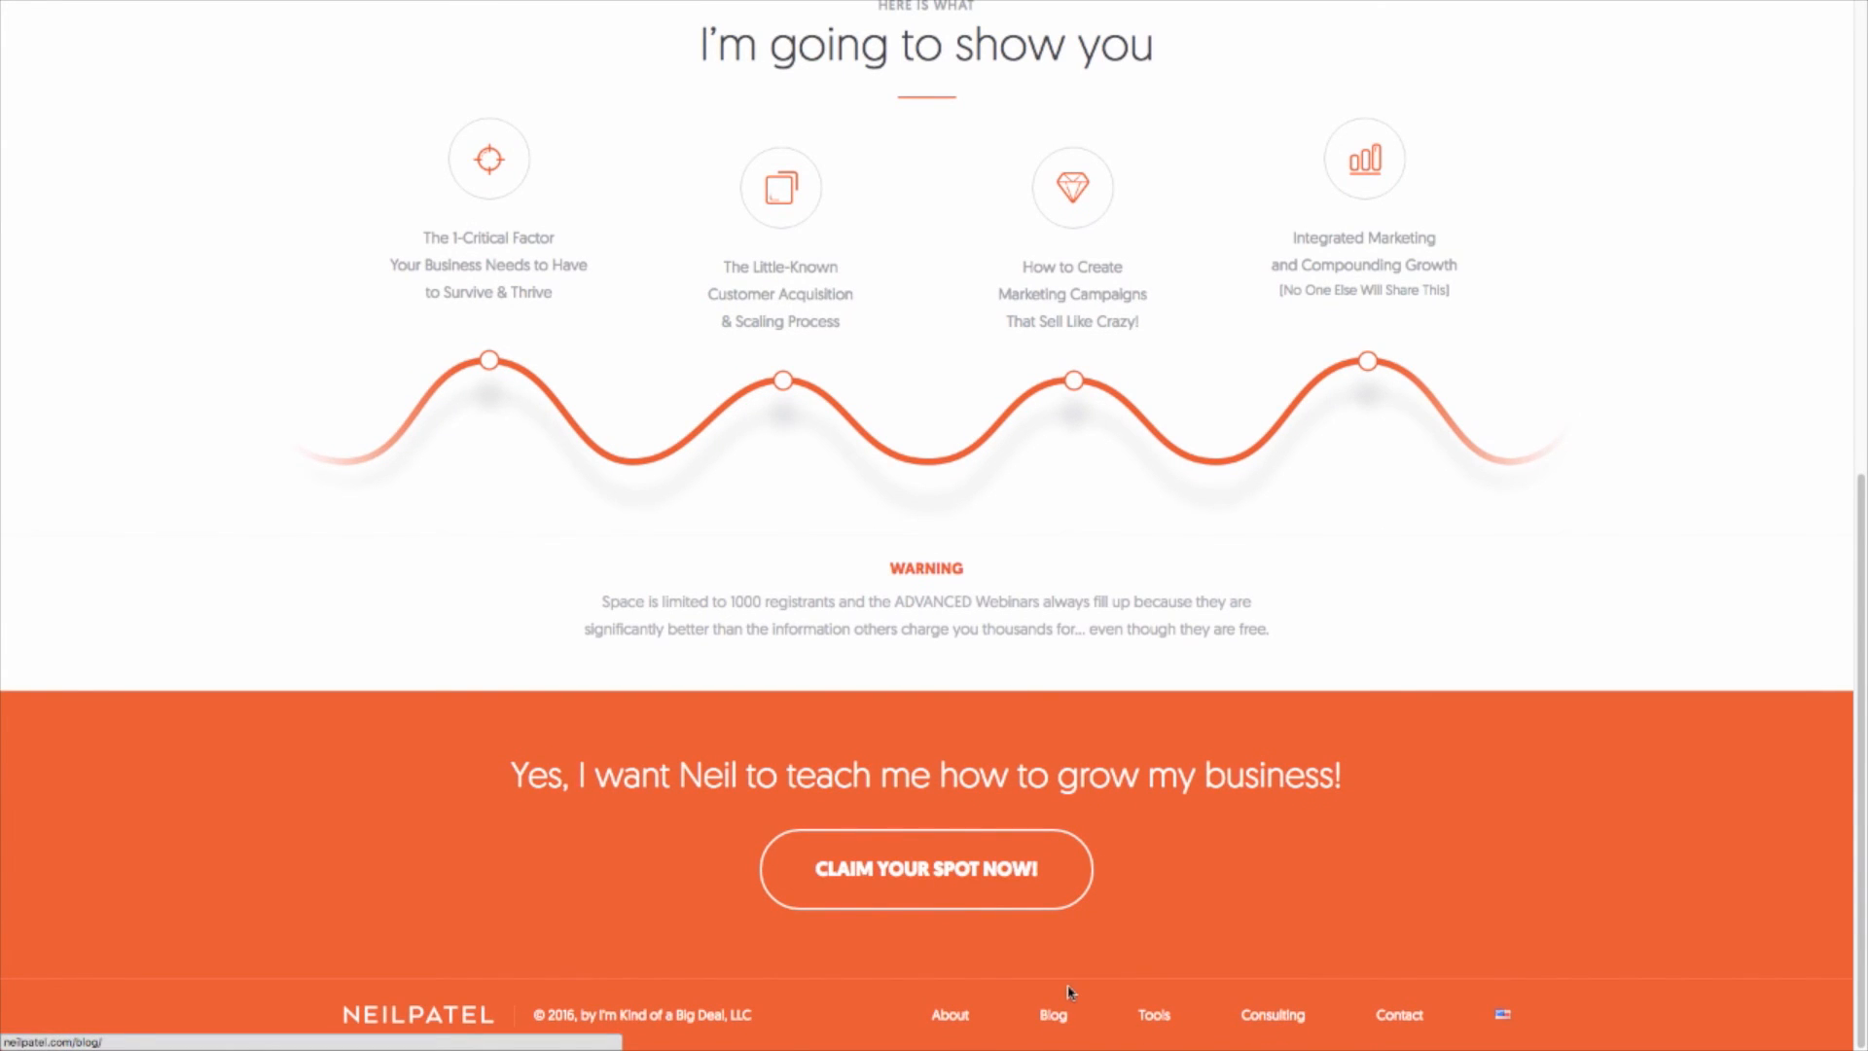
{"action": "left_click", "coordinate": [1051, 1015]}
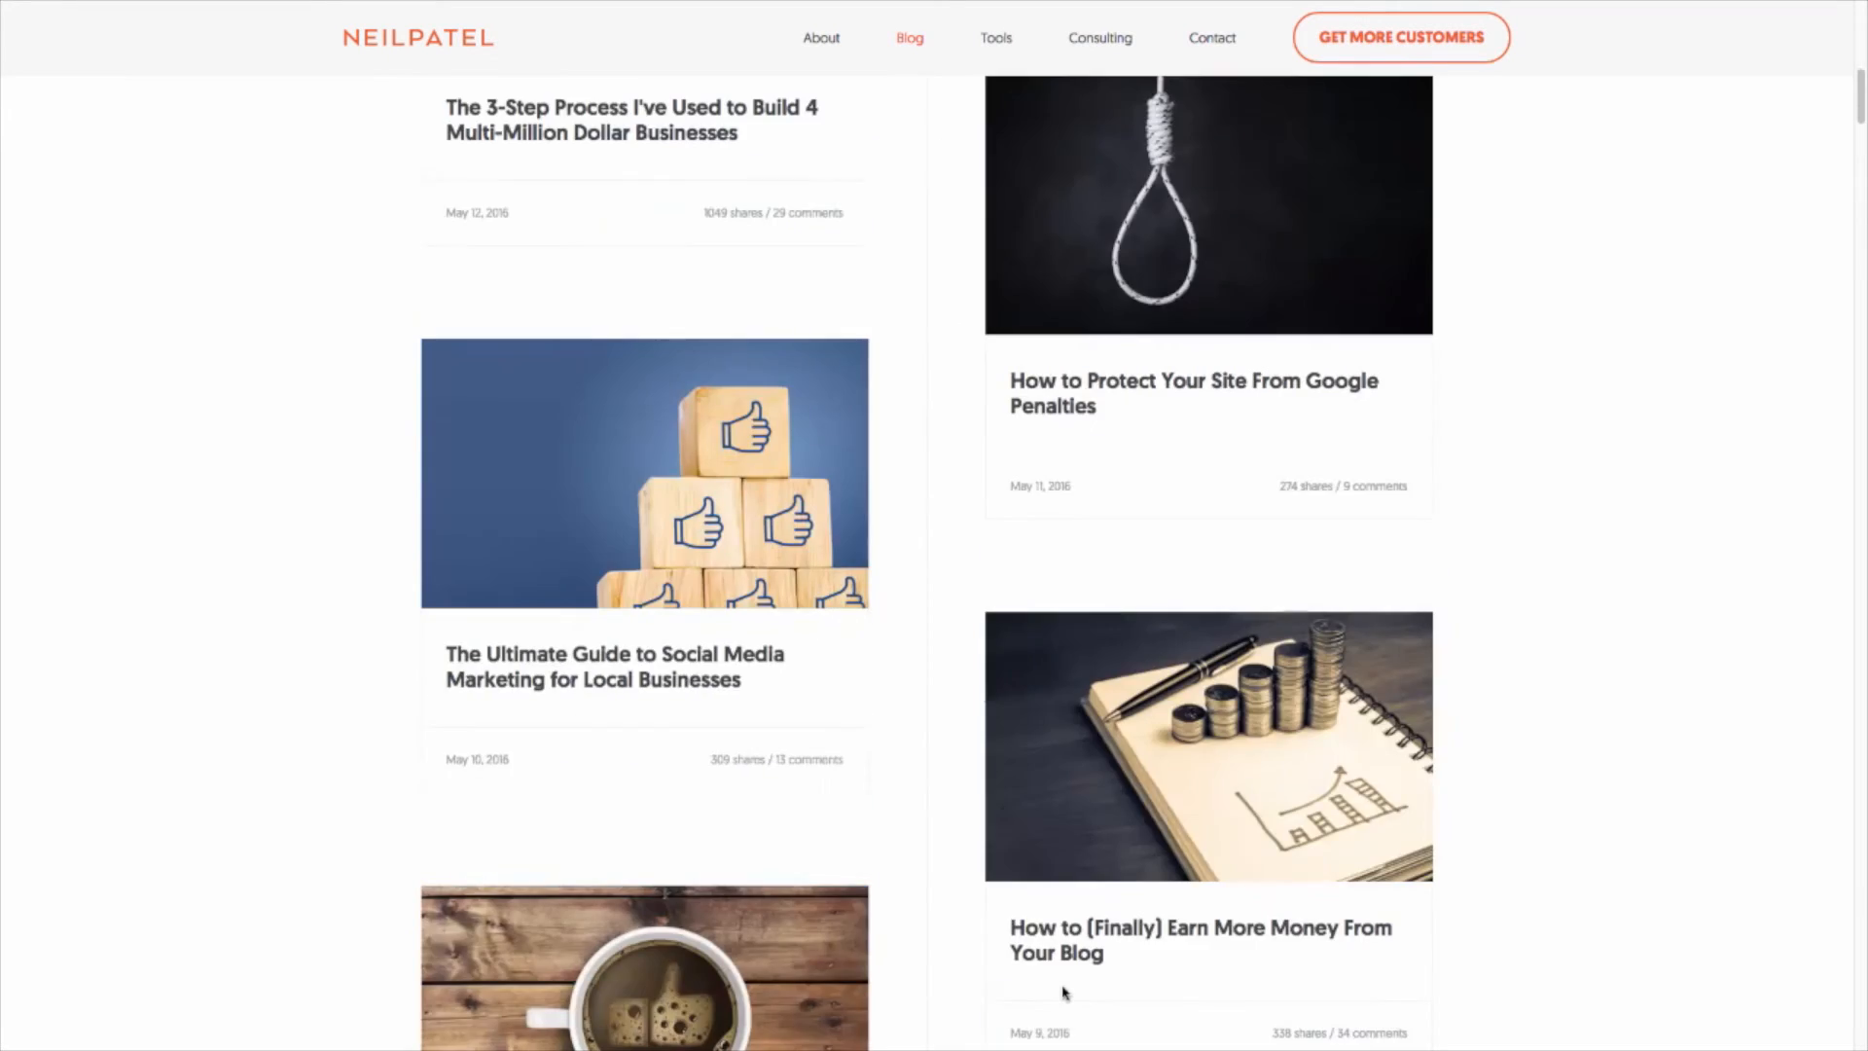
{"action": "scroll", "scroll_direction": "down", "scroll_amount": 3}
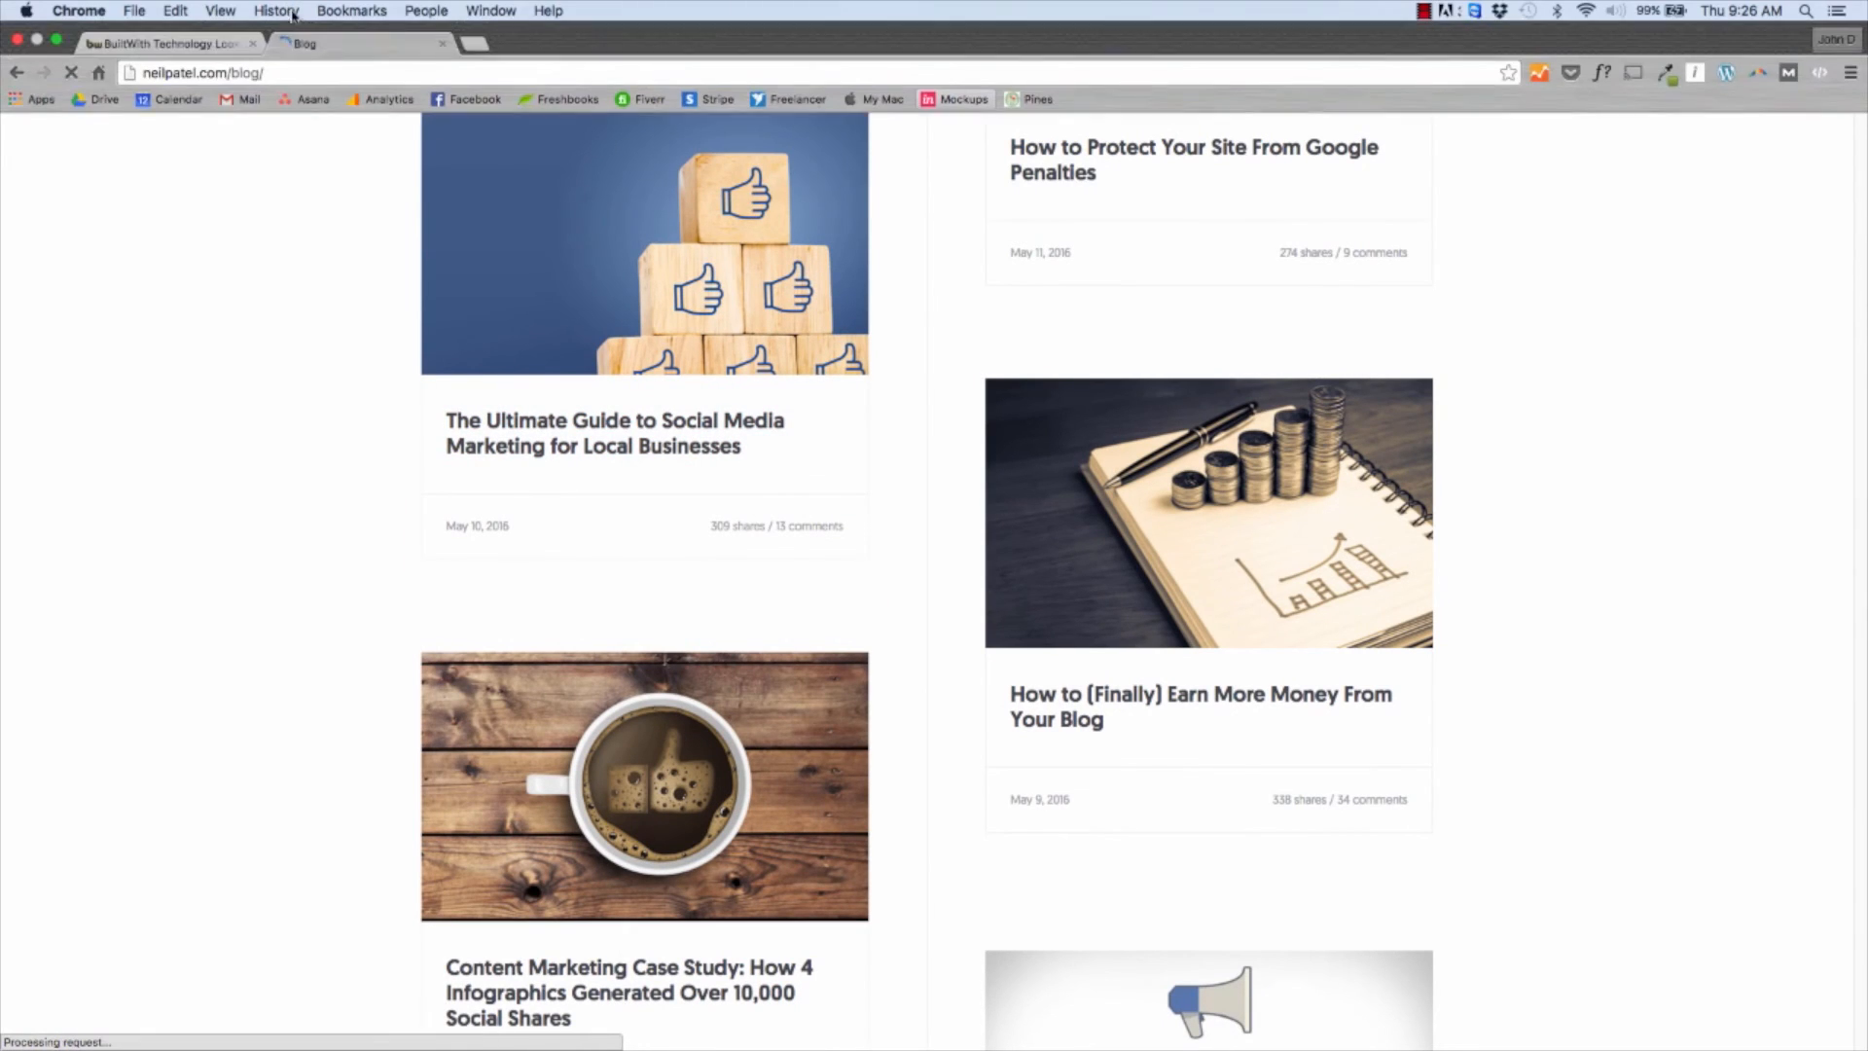
{"action": "left_click", "coordinate": [246, 79]}
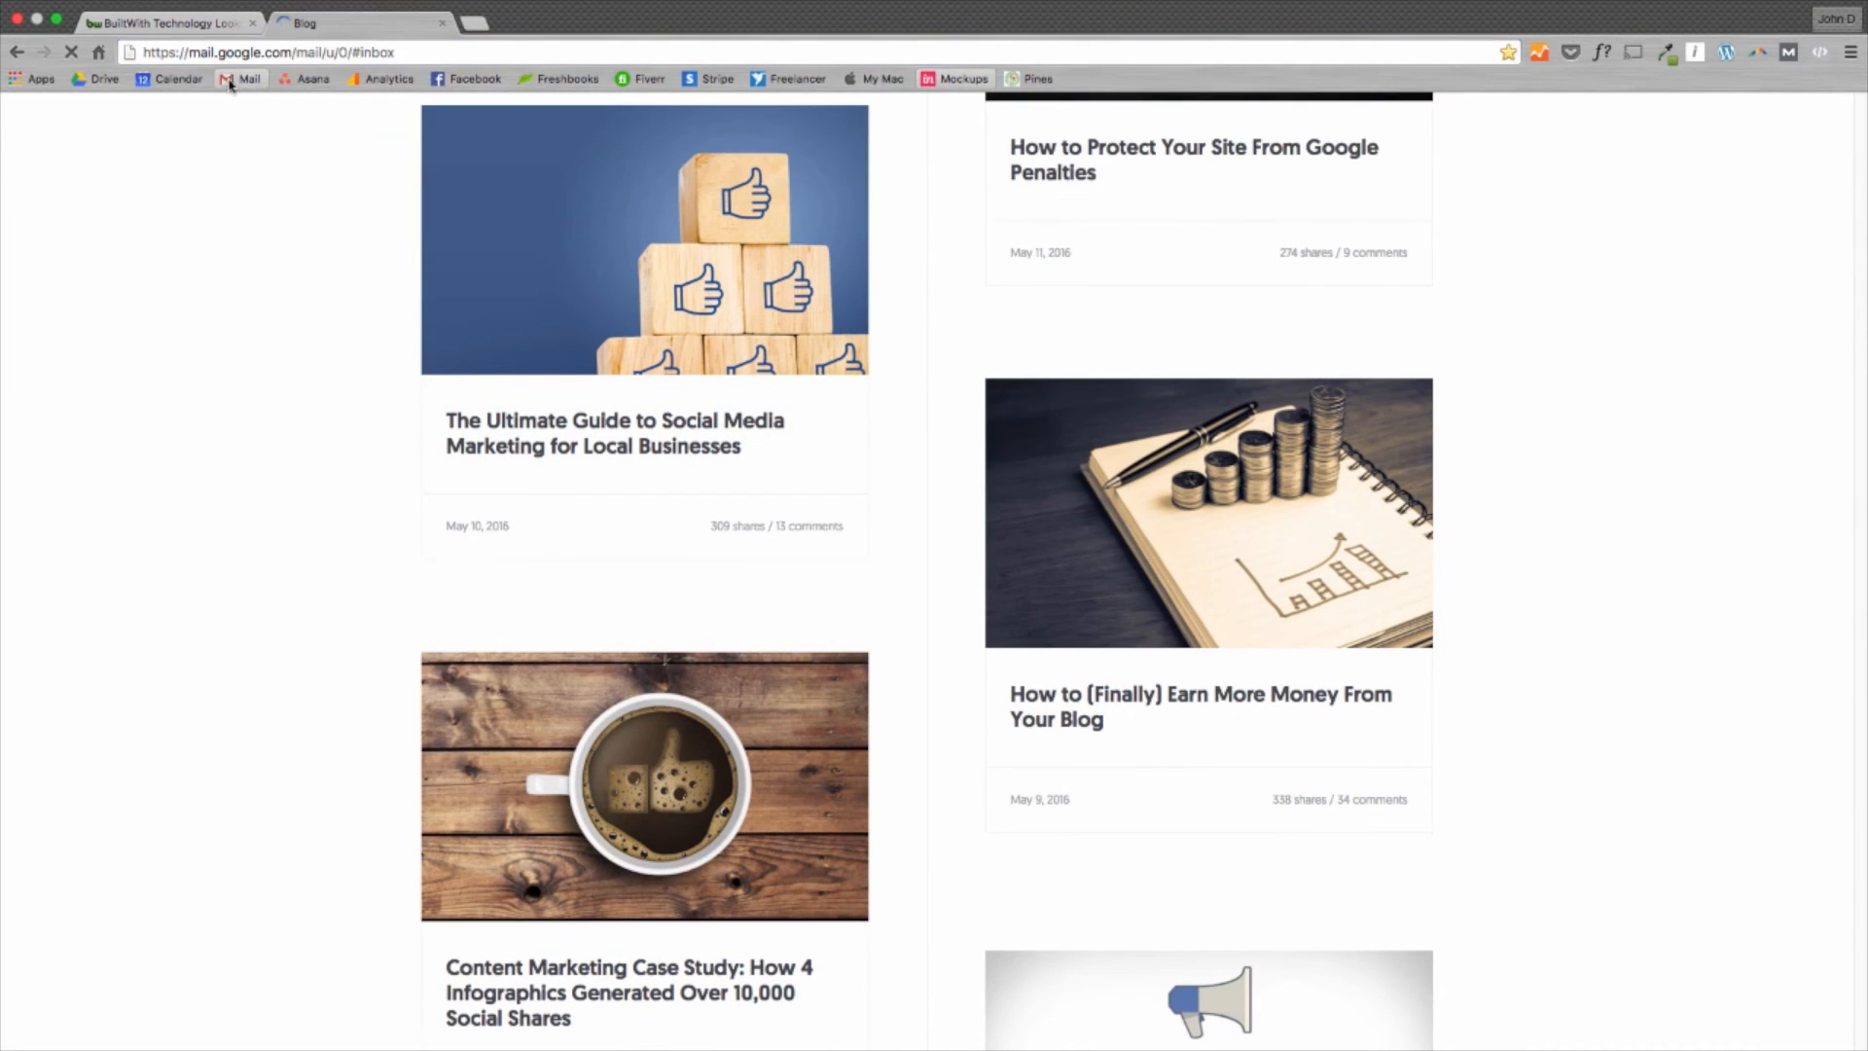
Return to BuiltWith's neilpatel.com profile and view hosting (Linode, Rackspace), WordPress CMS and DoubleClick advertising.
{"action": "left_click", "coordinate": [167, 22]}
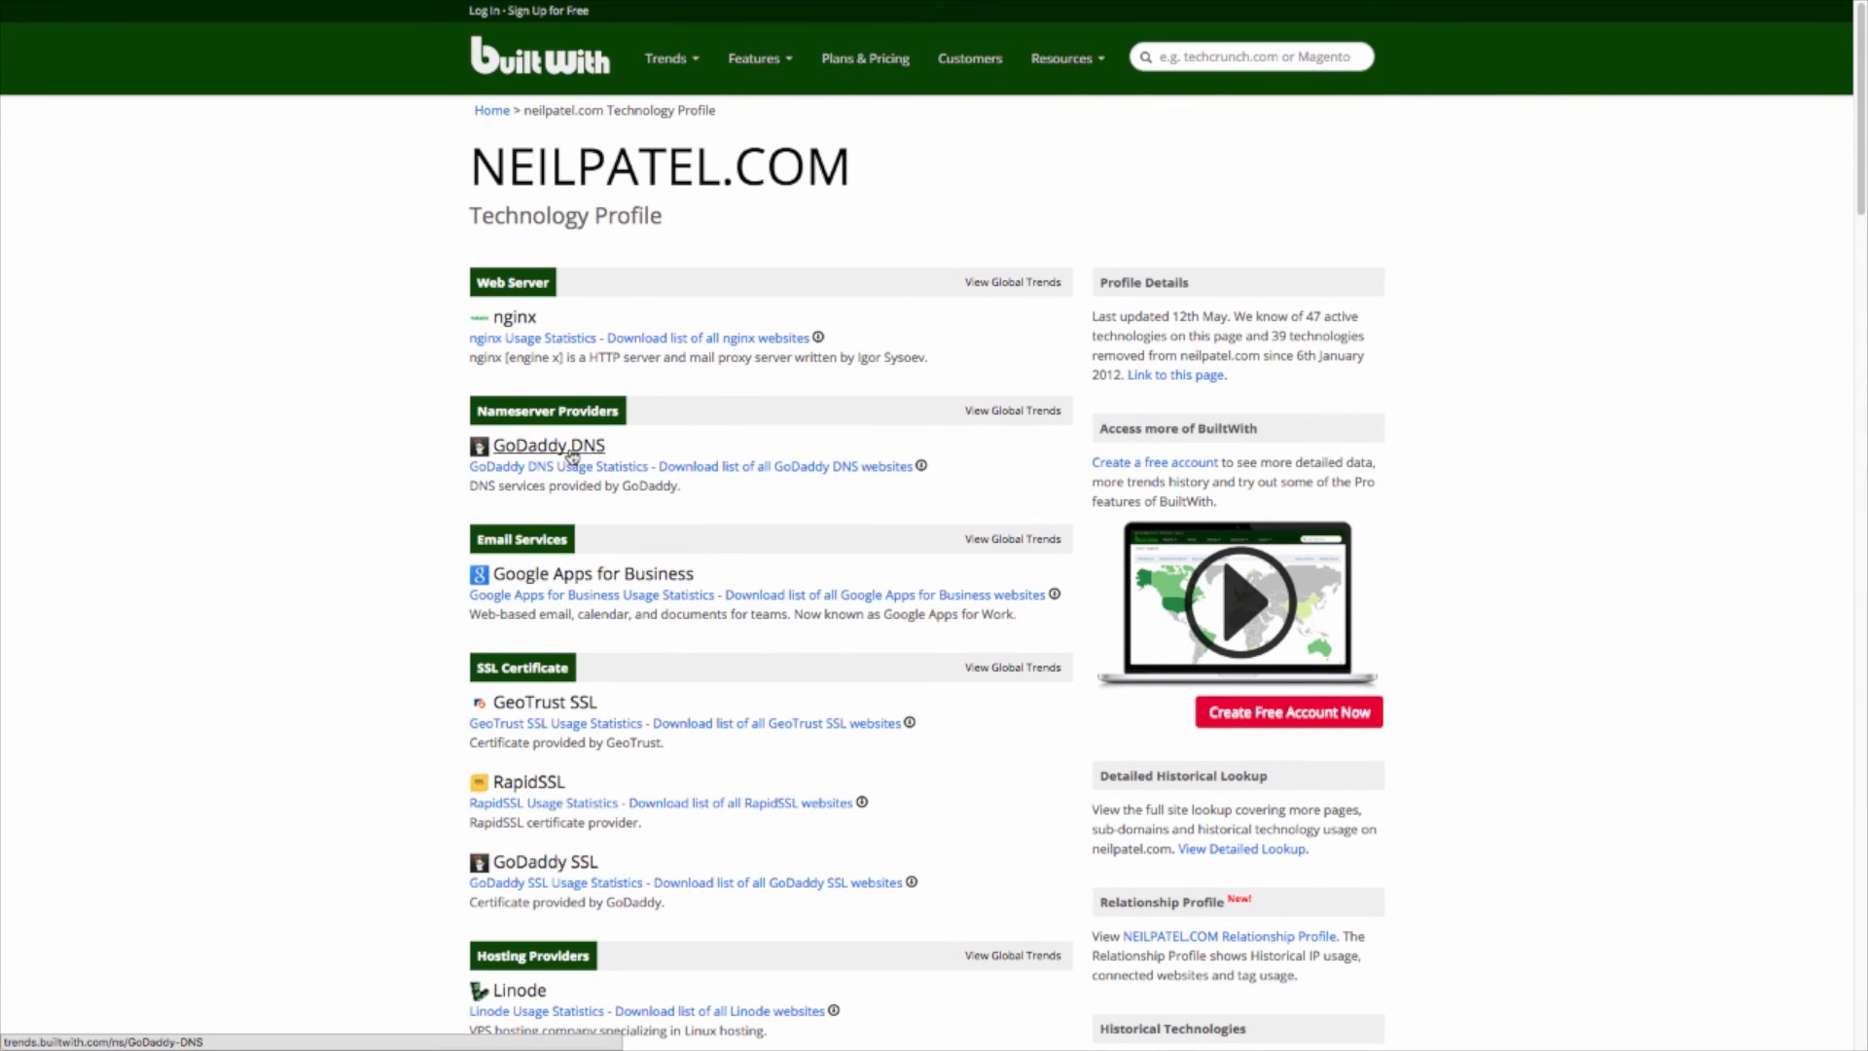
{"action": "scroll", "scroll_direction": "down", "scroll_amount": 3}
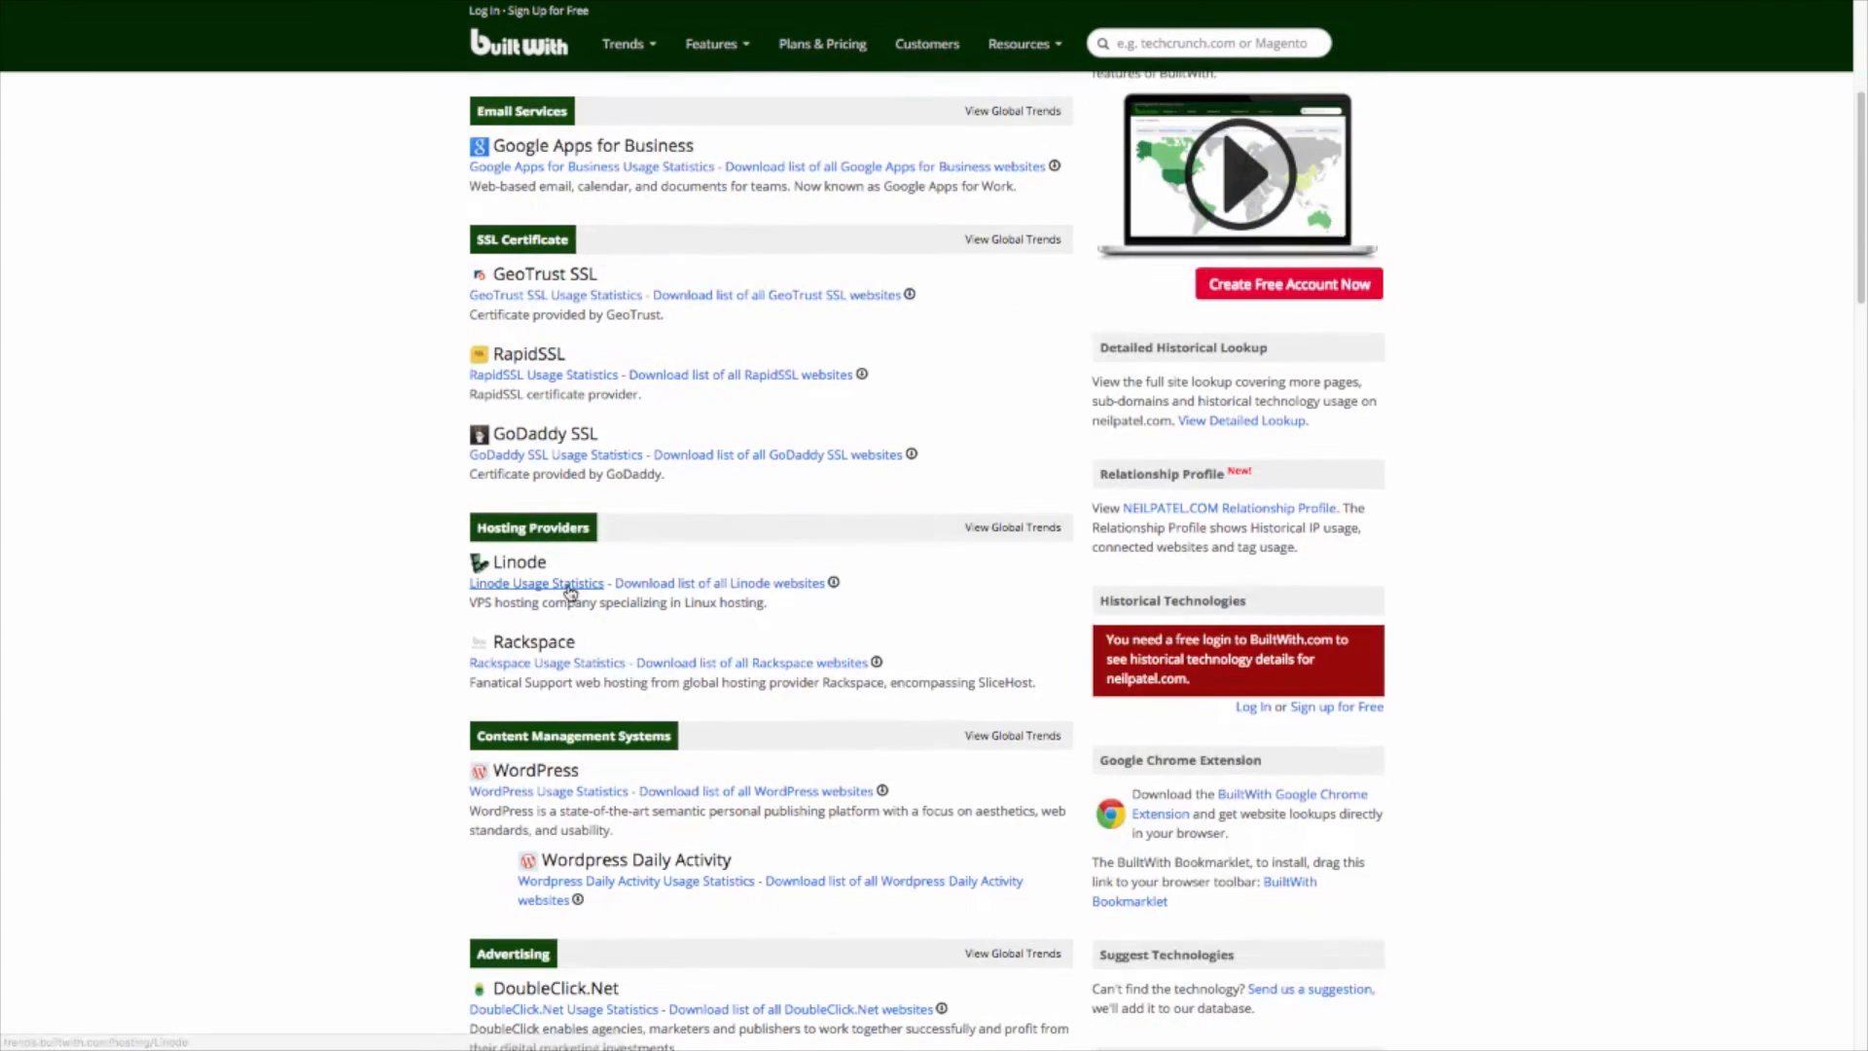
{"action": "scroll", "scroll_direction": "down", "scroll_amount": 3}
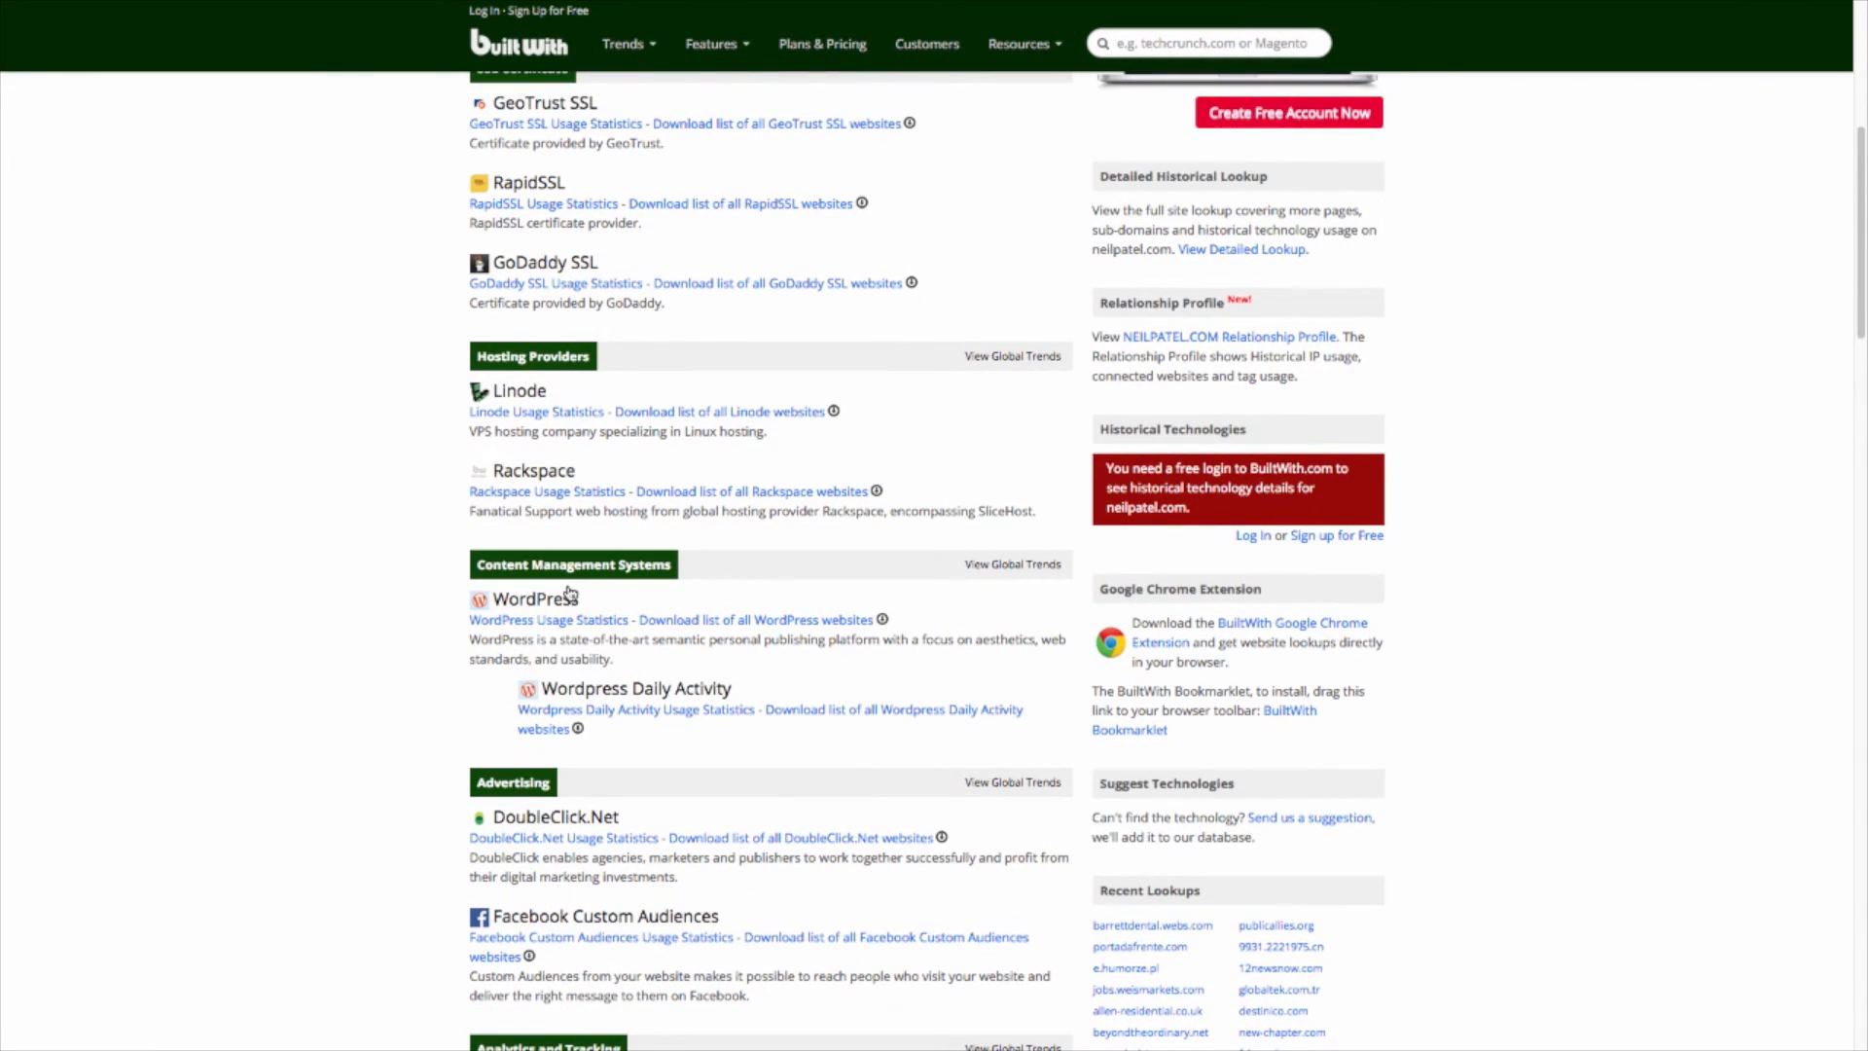
{"action": "mouse_move", "coordinate": [569, 593]}
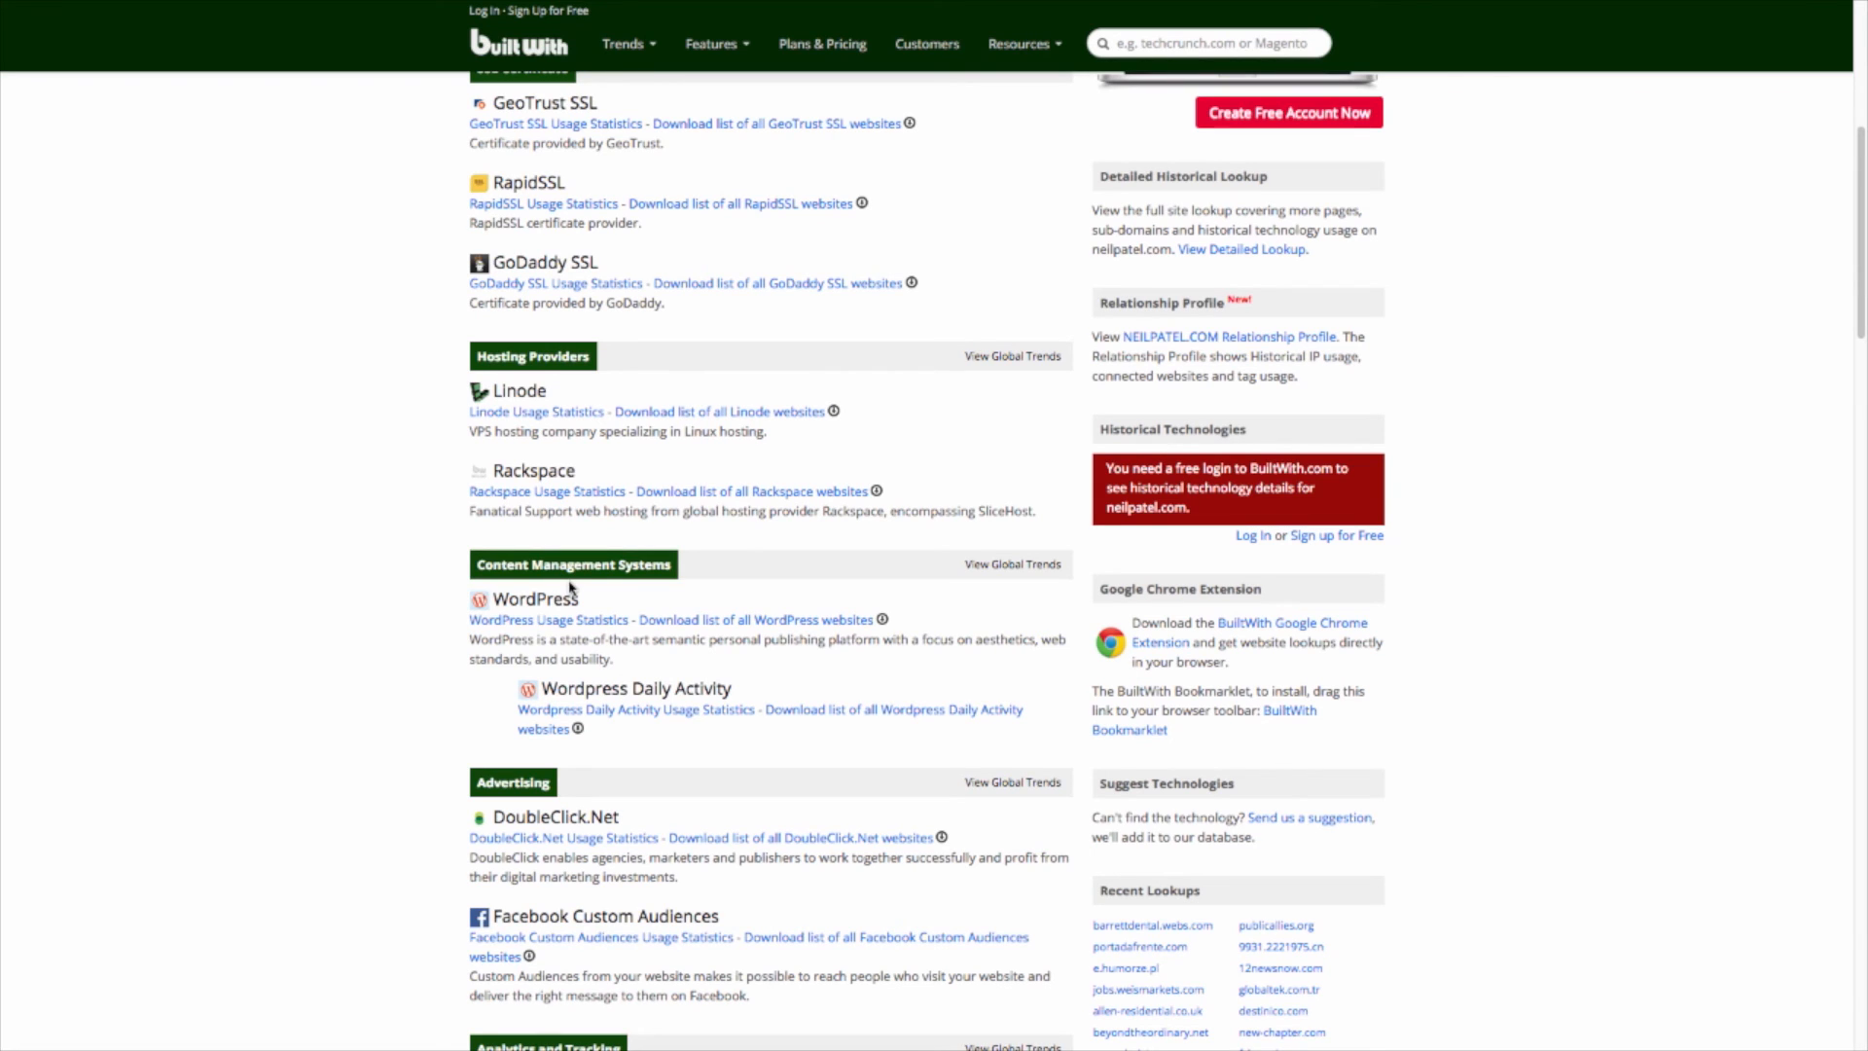
{"action": "scroll", "scroll_direction": "down", "scroll_amount": 3}
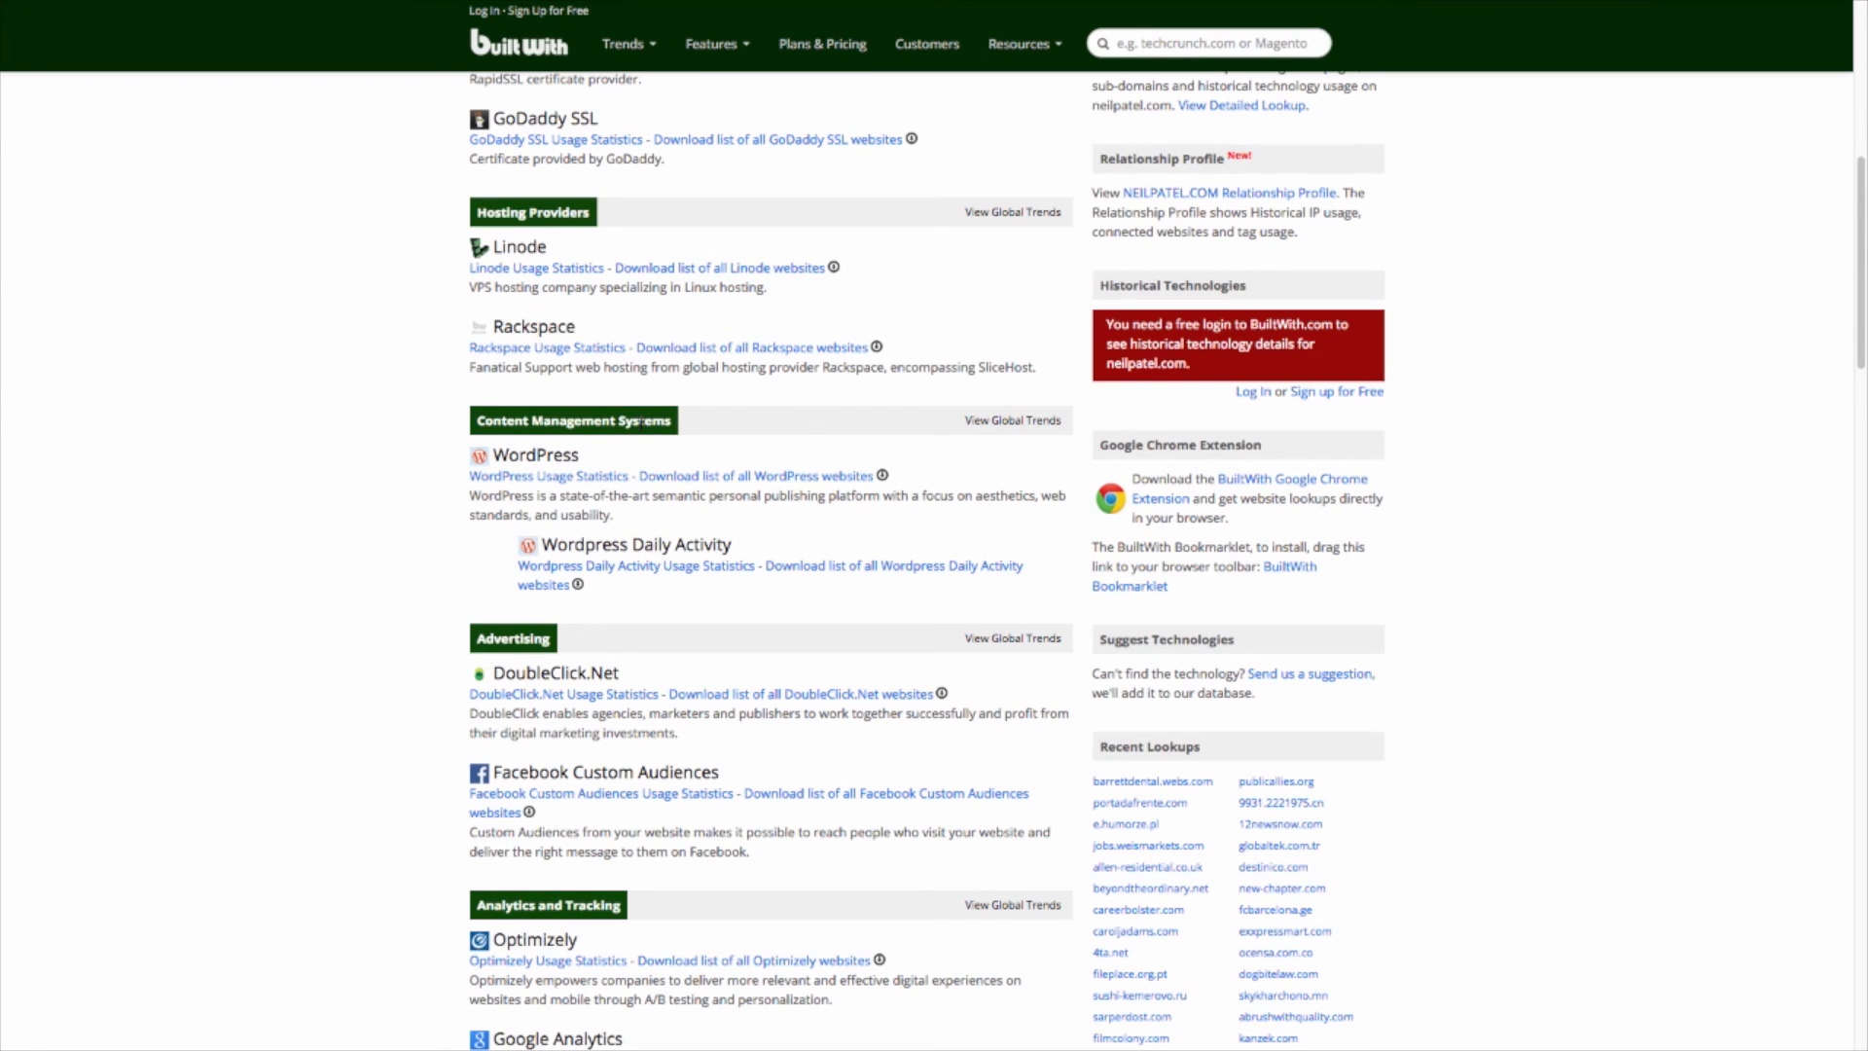
{"action": "mouse_move", "coordinate": [701, 395]}
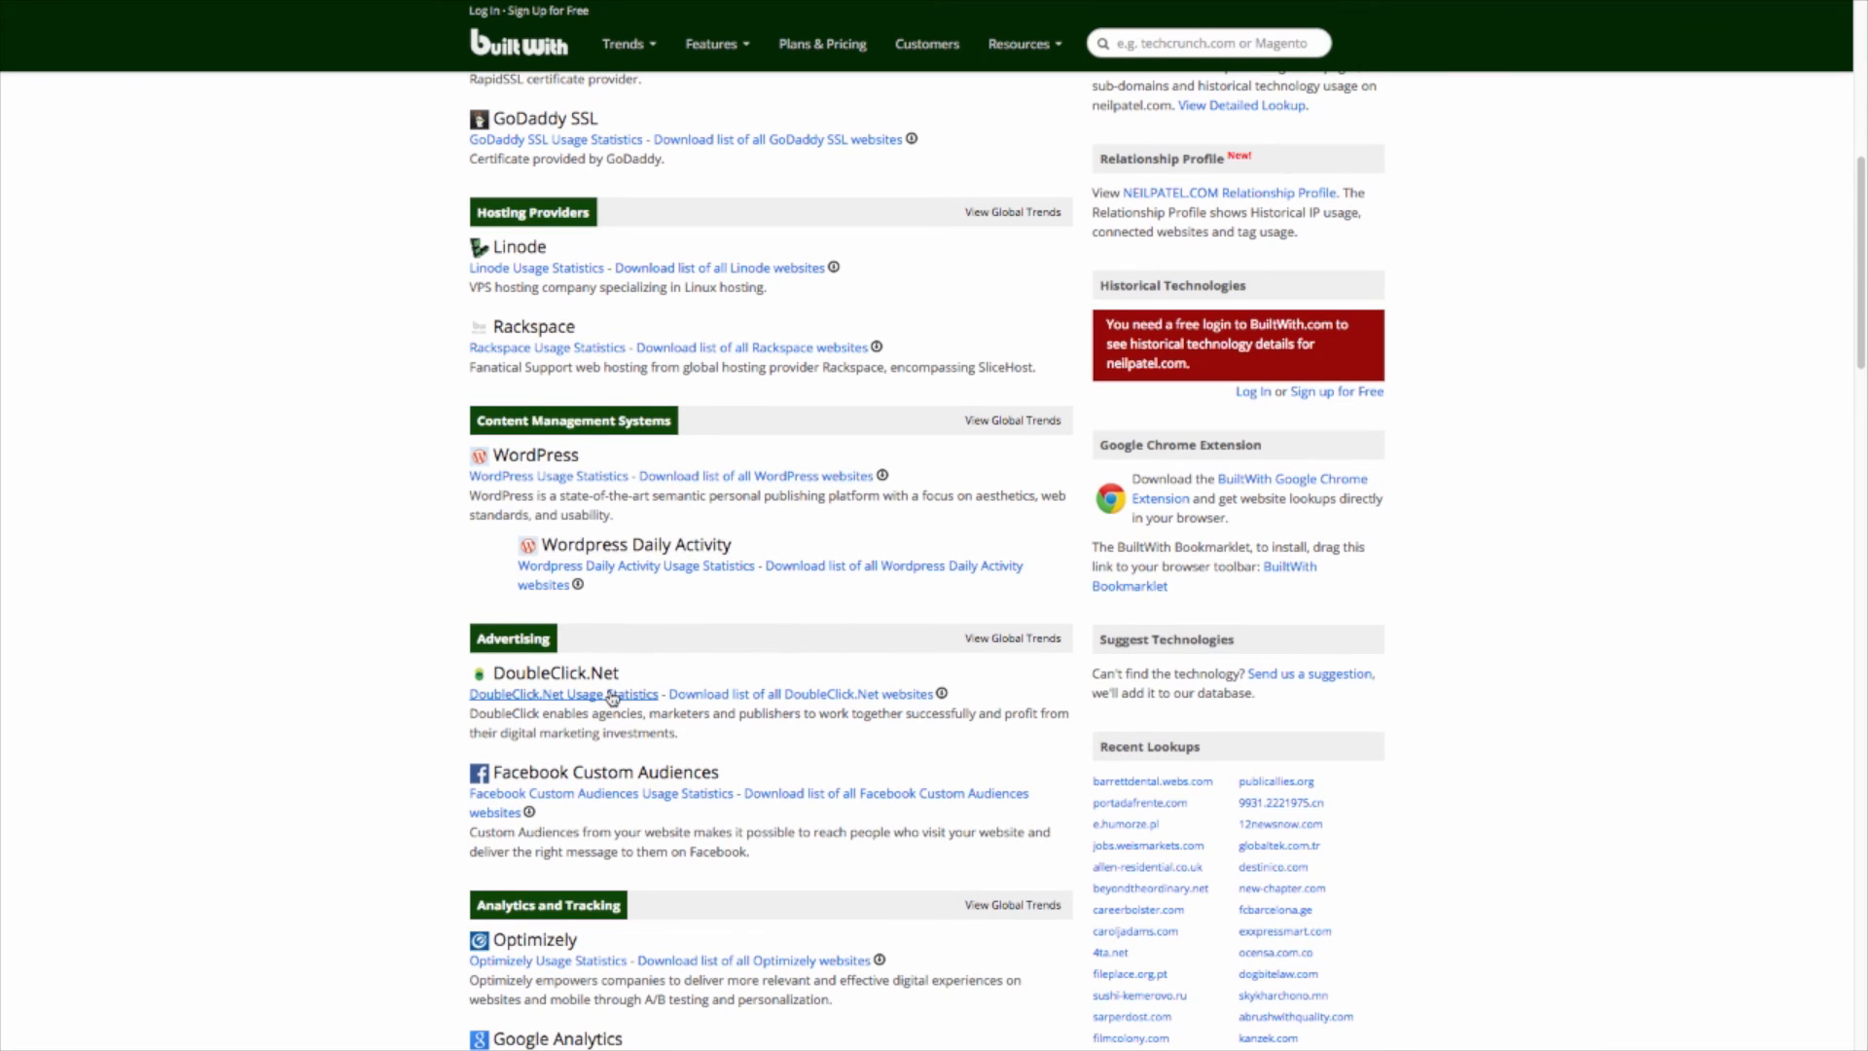
Scroll to Facebook Custom Audiences, Optimizely, Google Analytics and Omniture SiteCatalyst entries.
{"action": "scroll", "scroll_direction": "down", "scroll_amount": 3}
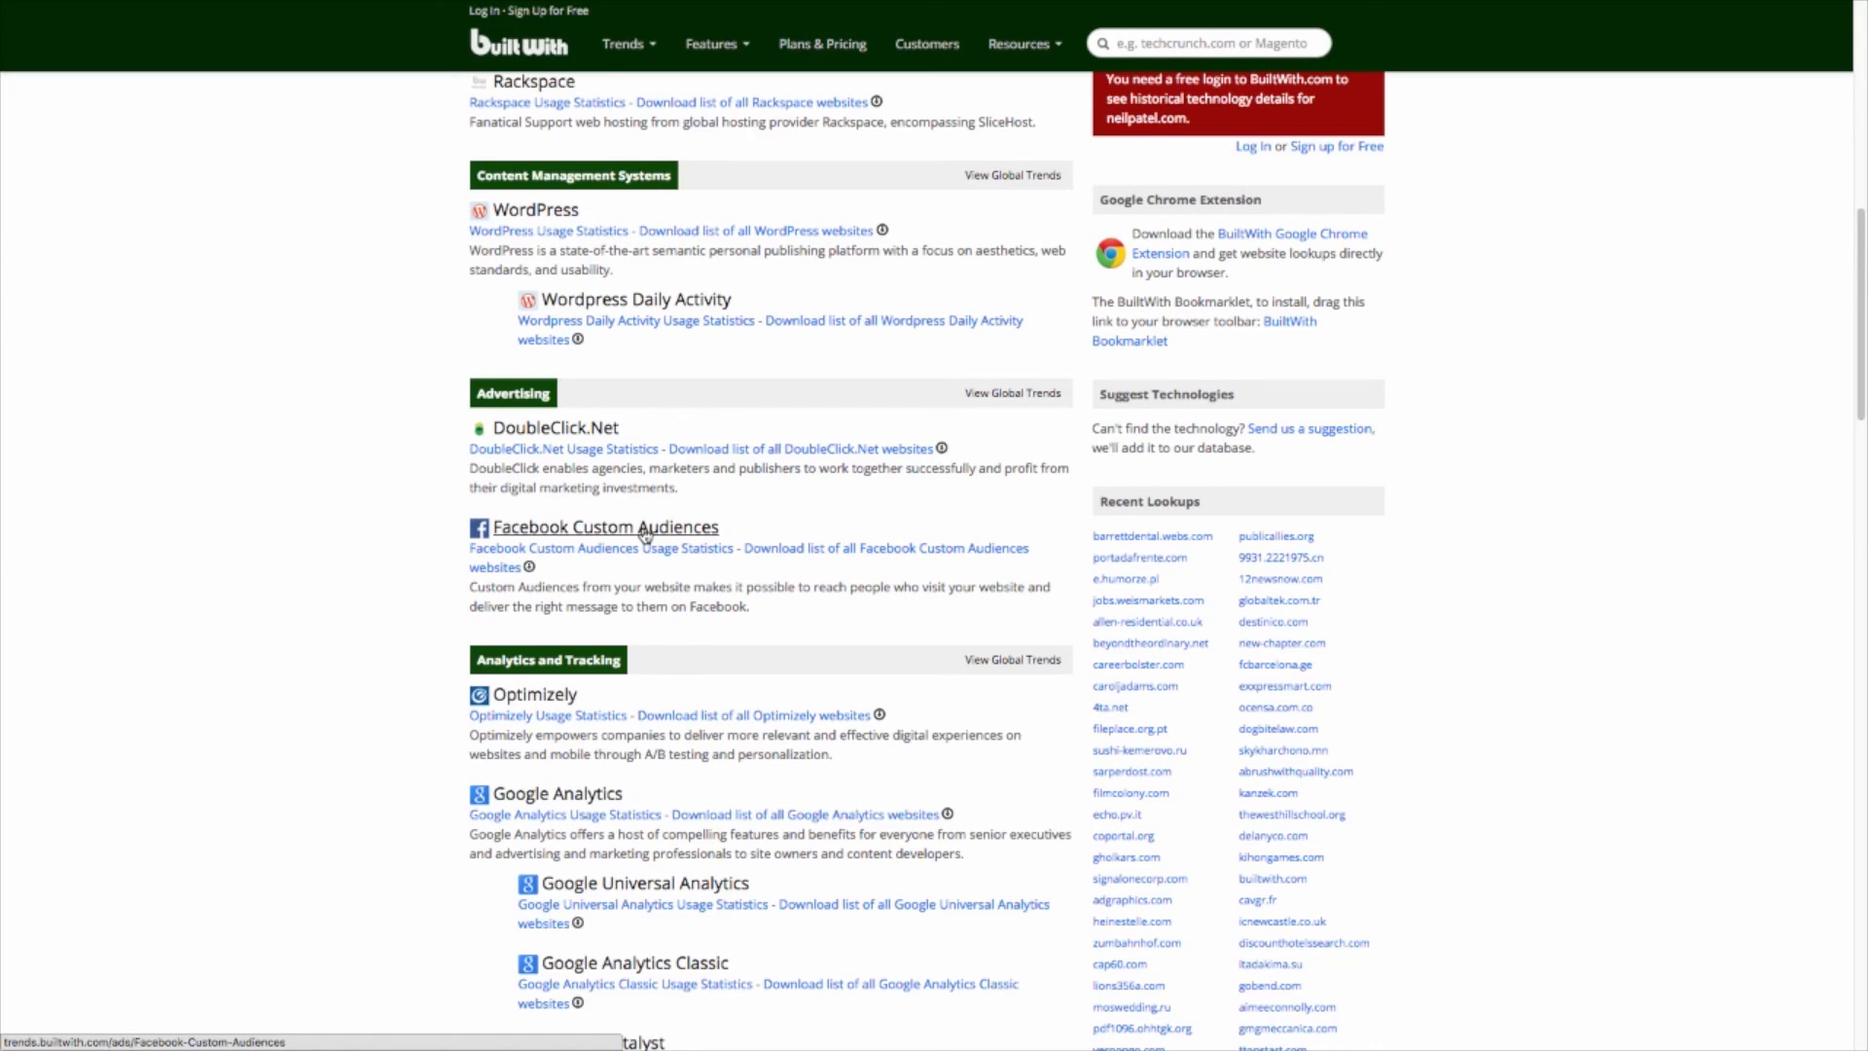
{"action": "scroll", "scroll_direction": "down", "scroll_amount": 3}
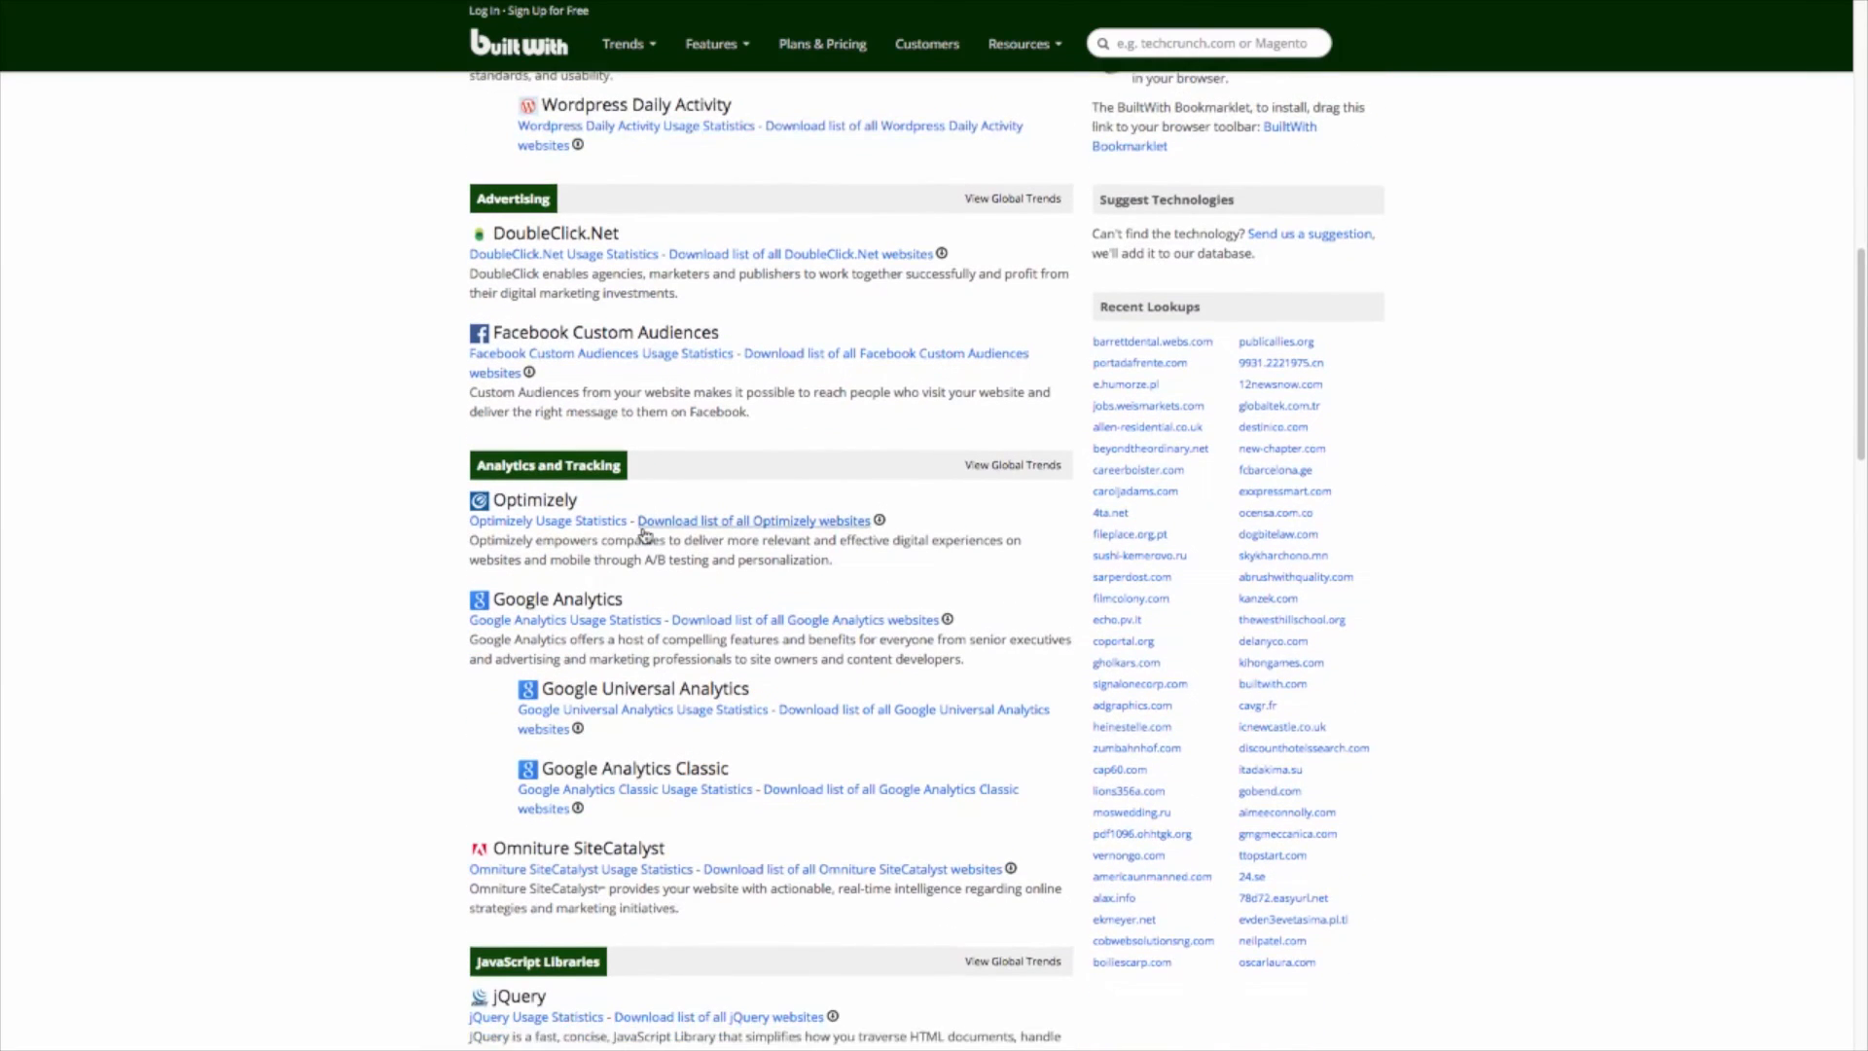
{"action": "scroll", "scroll_direction": "down", "scroll_amount": 3}
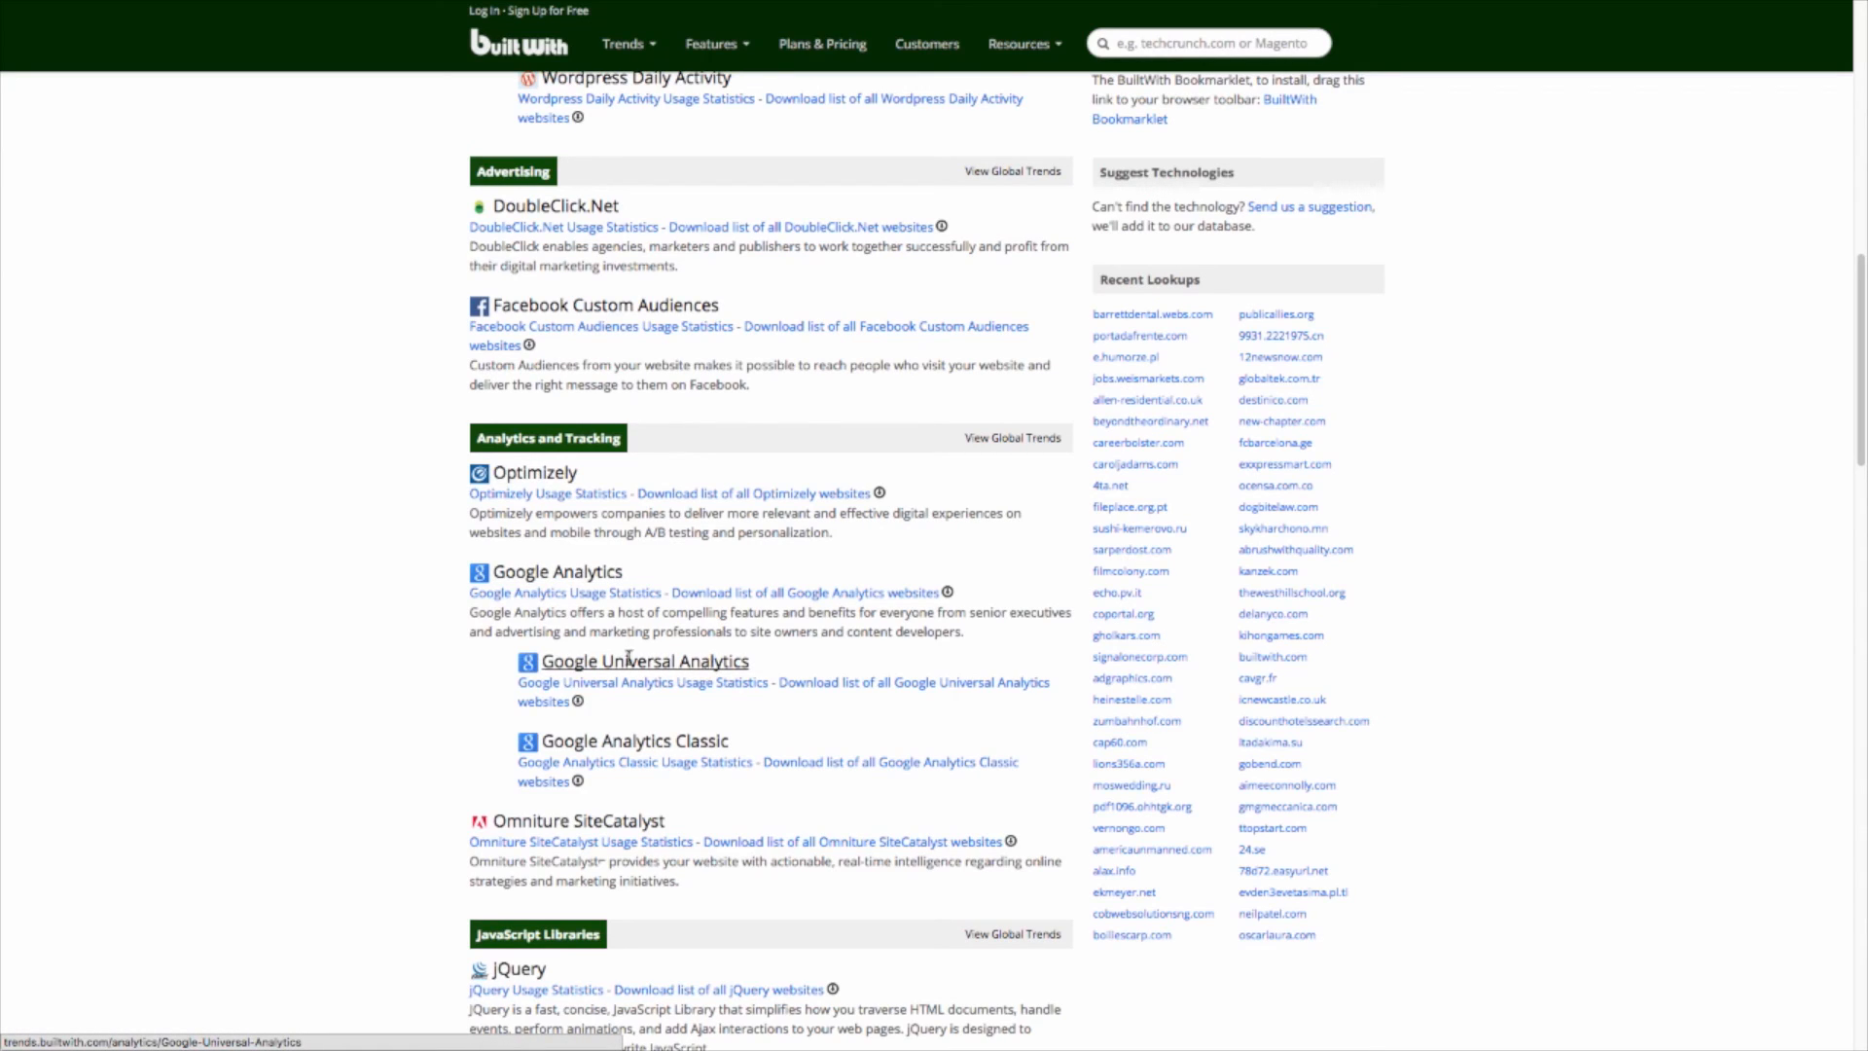
{"action": "mouse_move", "coordinate": [514, 472]}
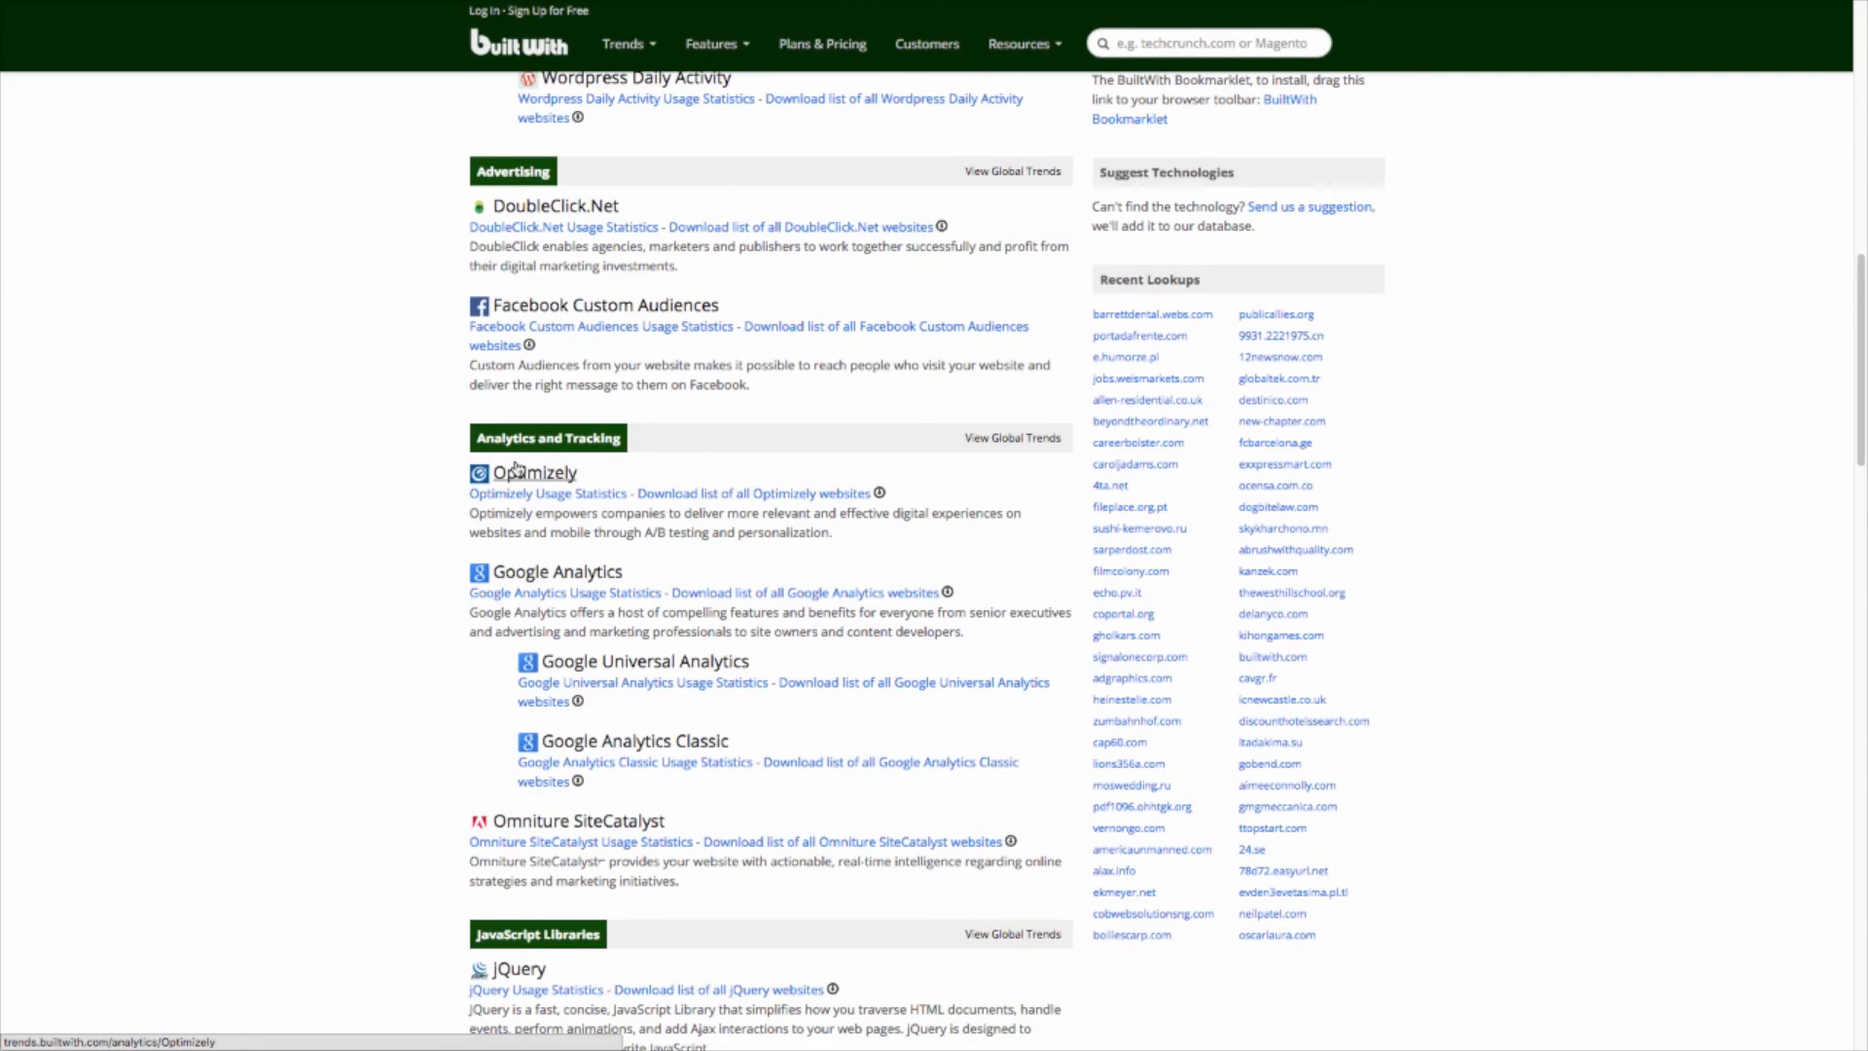
{"action": "mouse_move", "coordinate": [524, 479]}
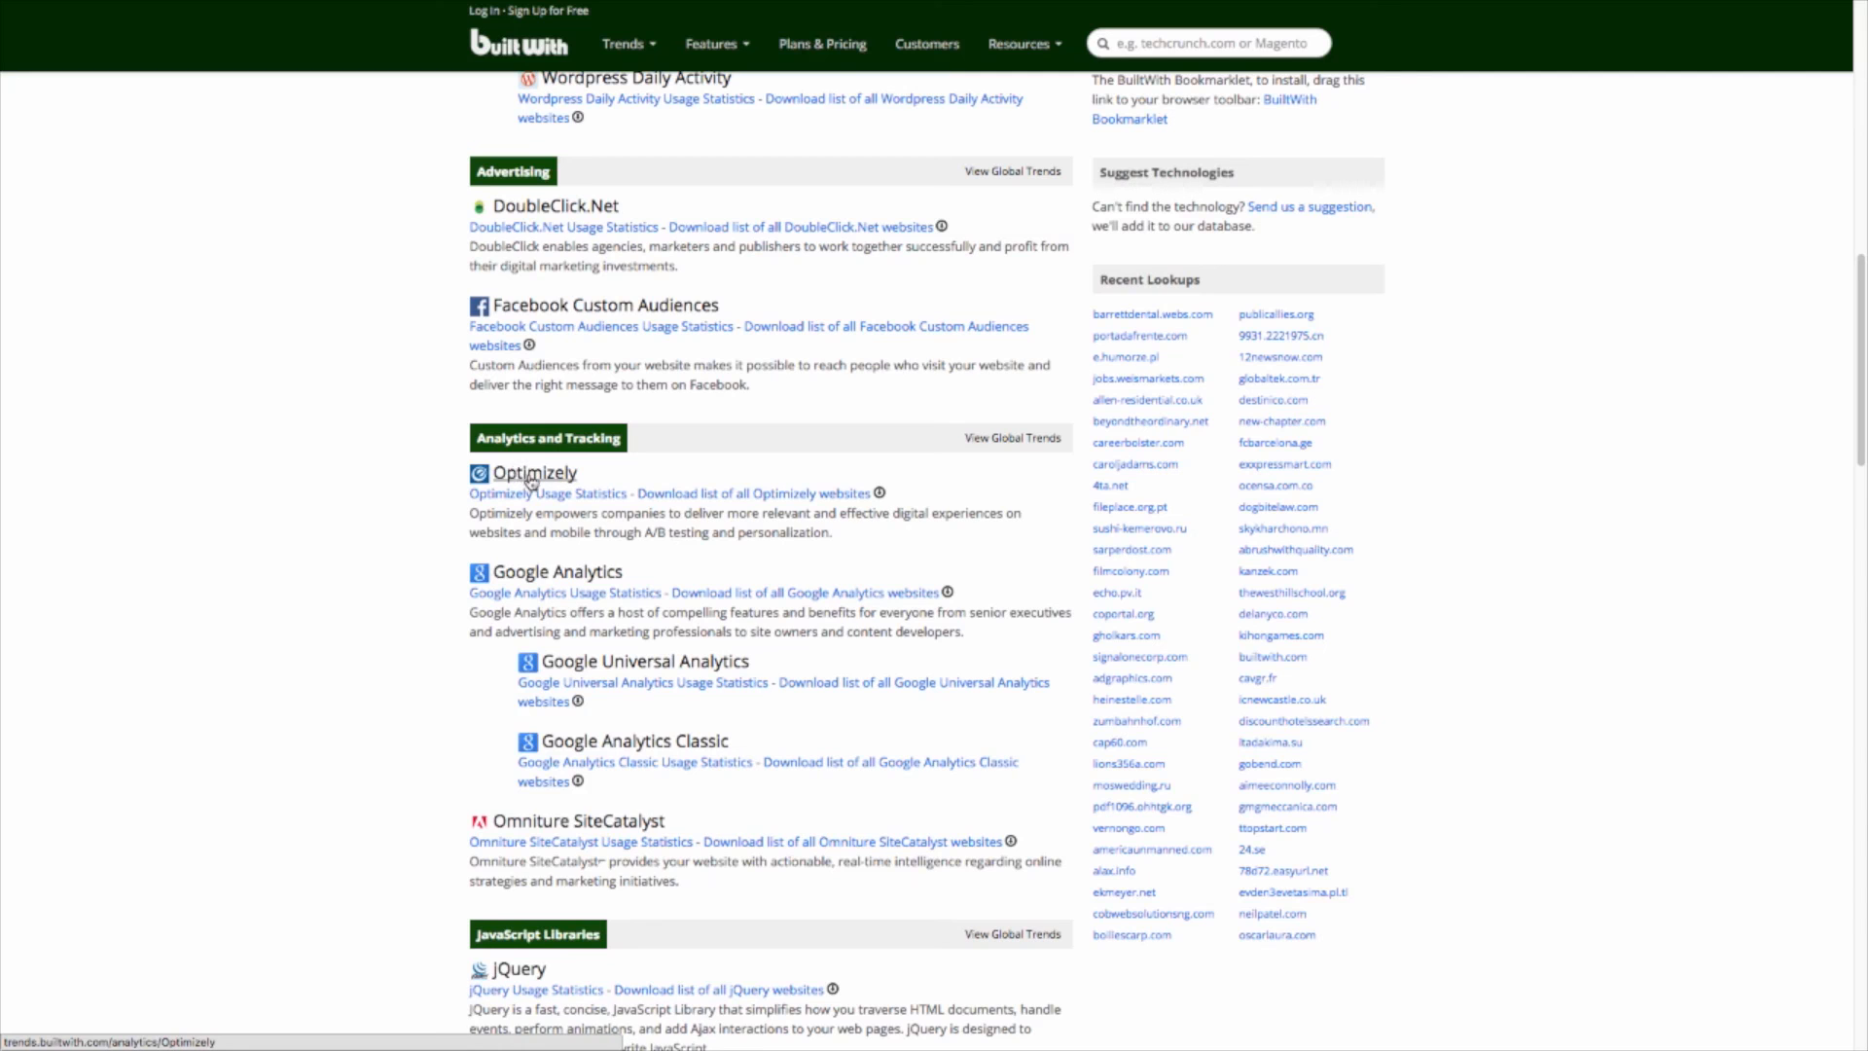
Scroll through JavaScript libraries, Mobile, MaxCDN content delivery and widgets like Twemoji and Polylang.
{"action": "scroll", "scroll_direction": "down", "scroll_amount": 3}
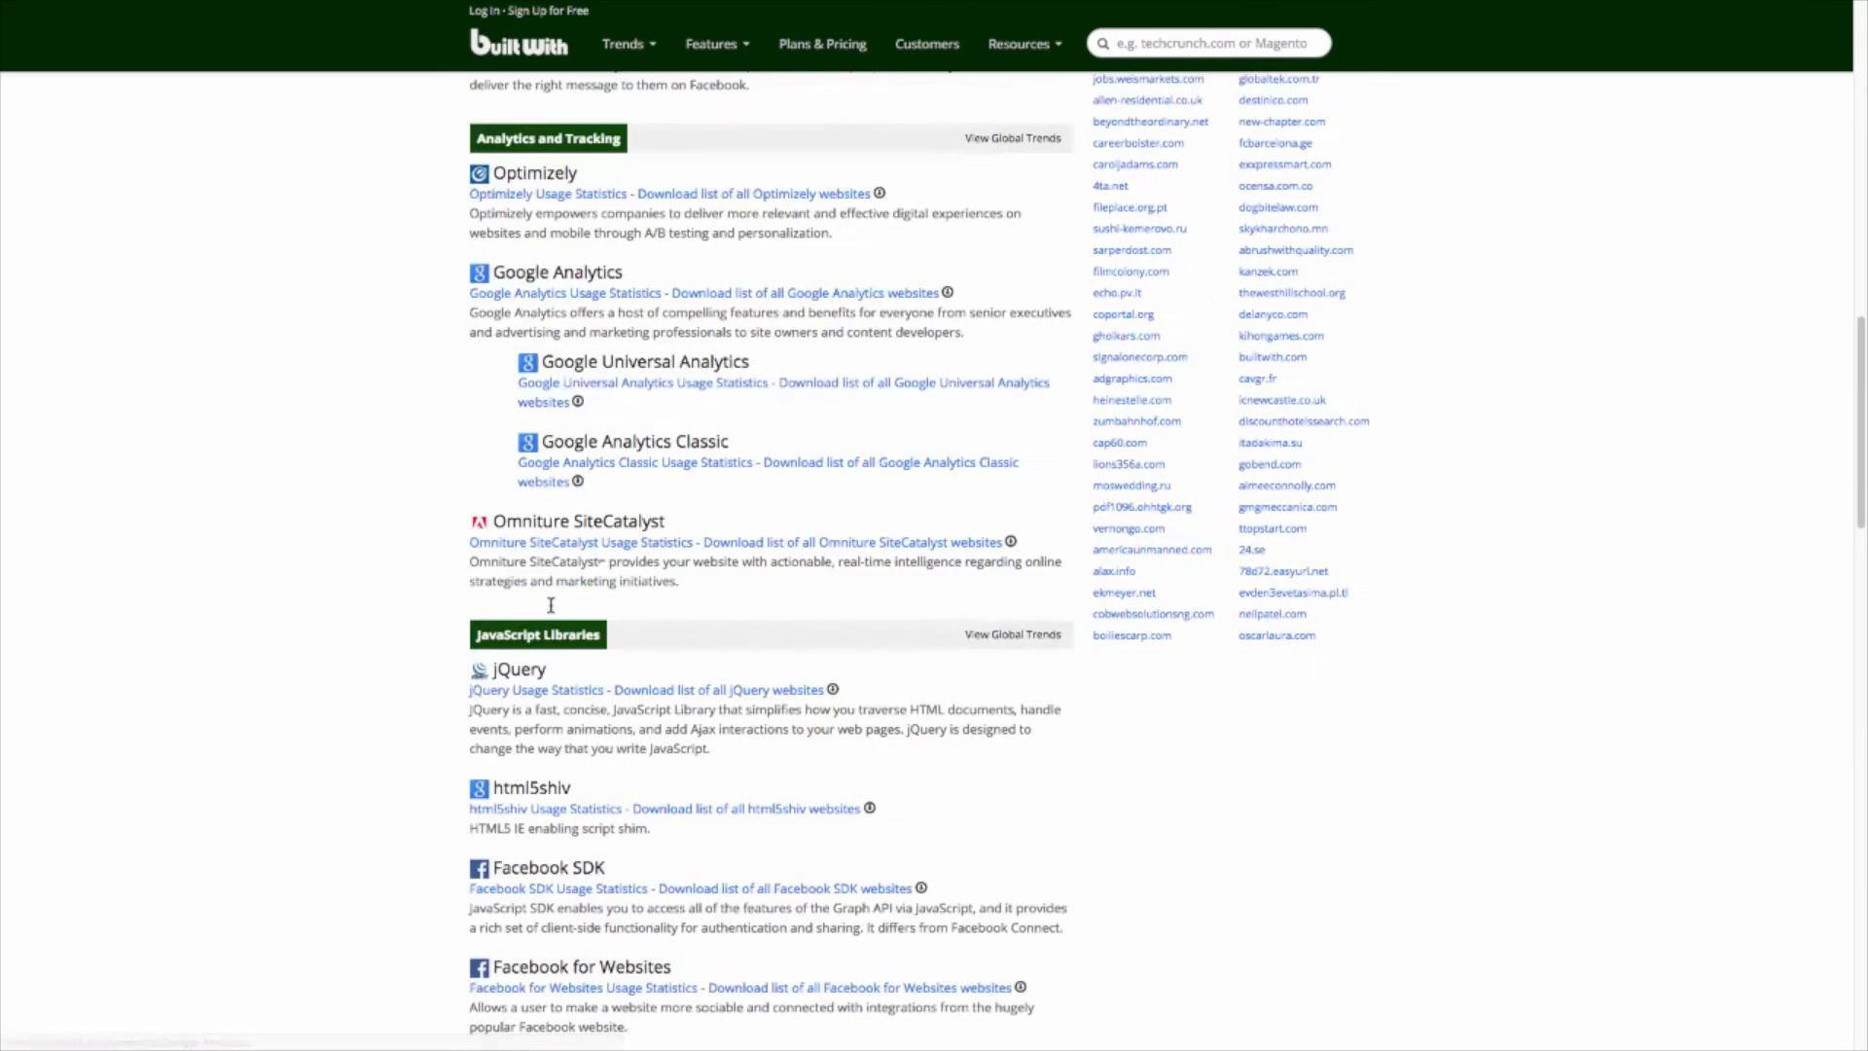
{"action": "scroll", "scroll_direction": "down", "scroll_amount": 3}
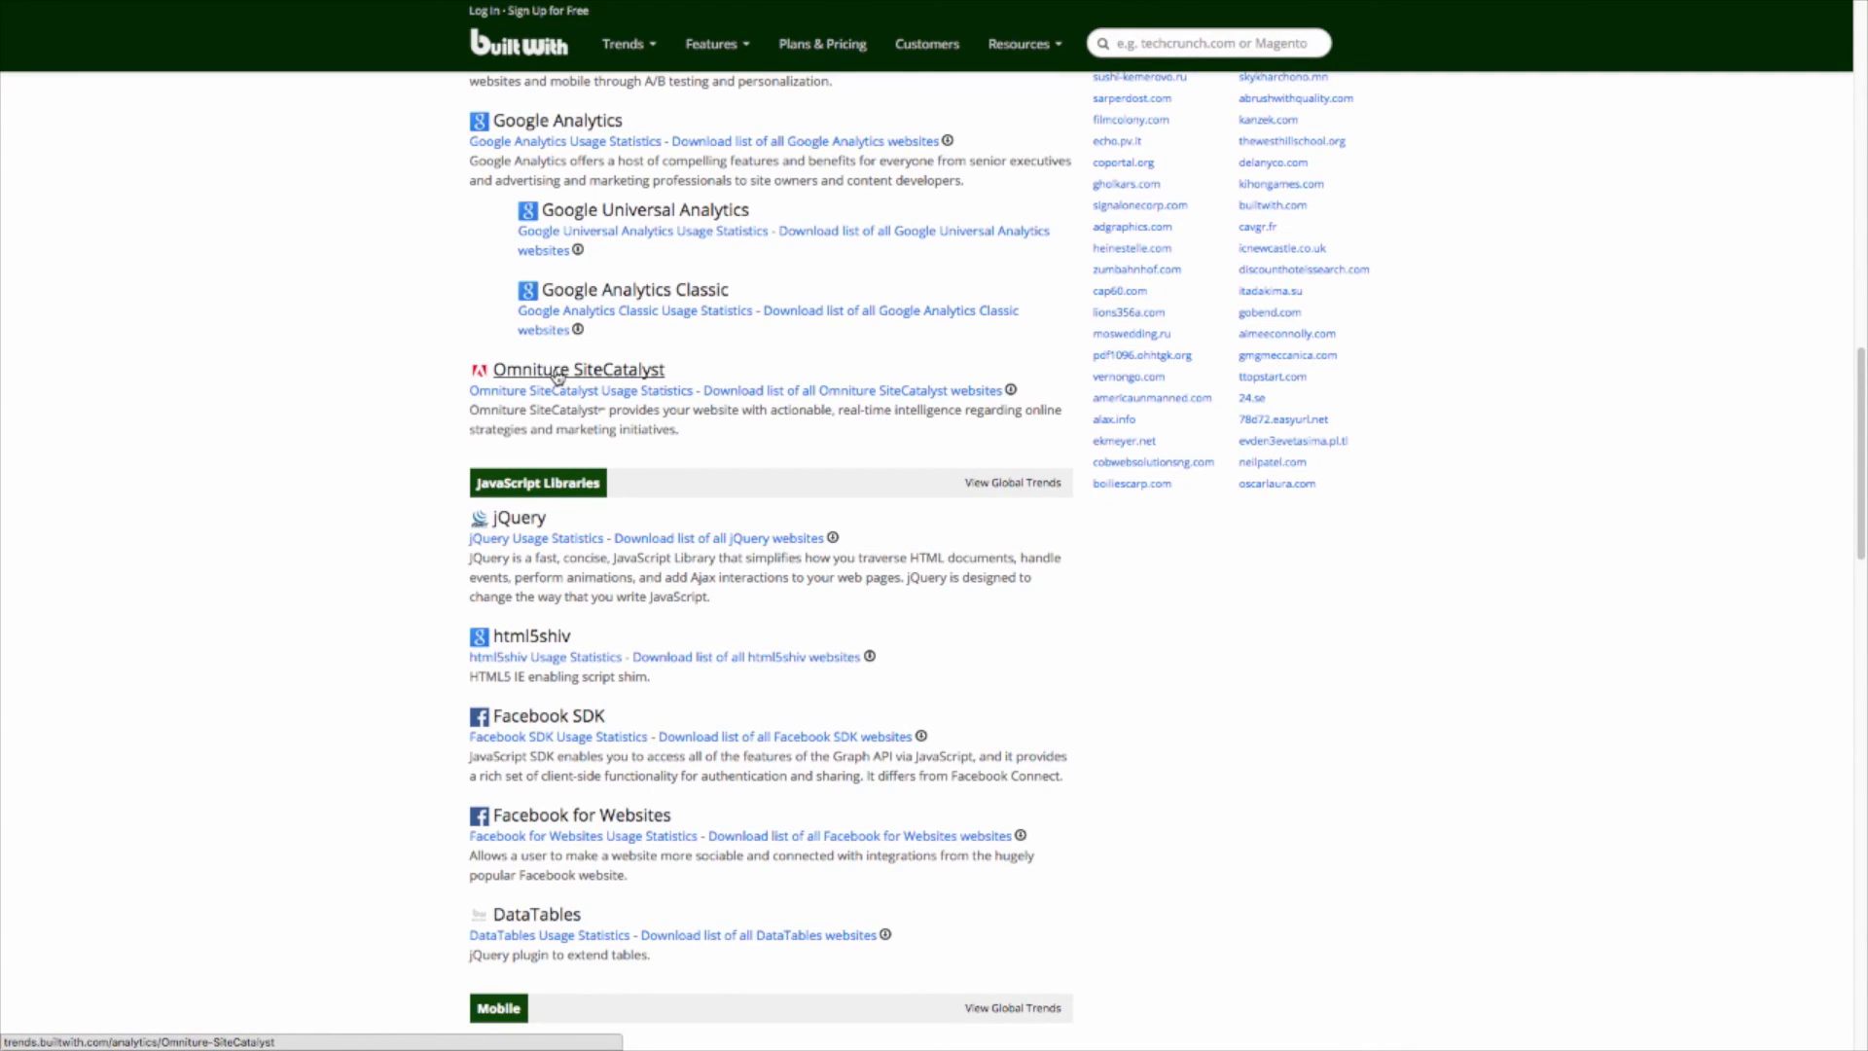
{"action": "scroll", "scroll_direction": "down", "scroll_amount": 3}
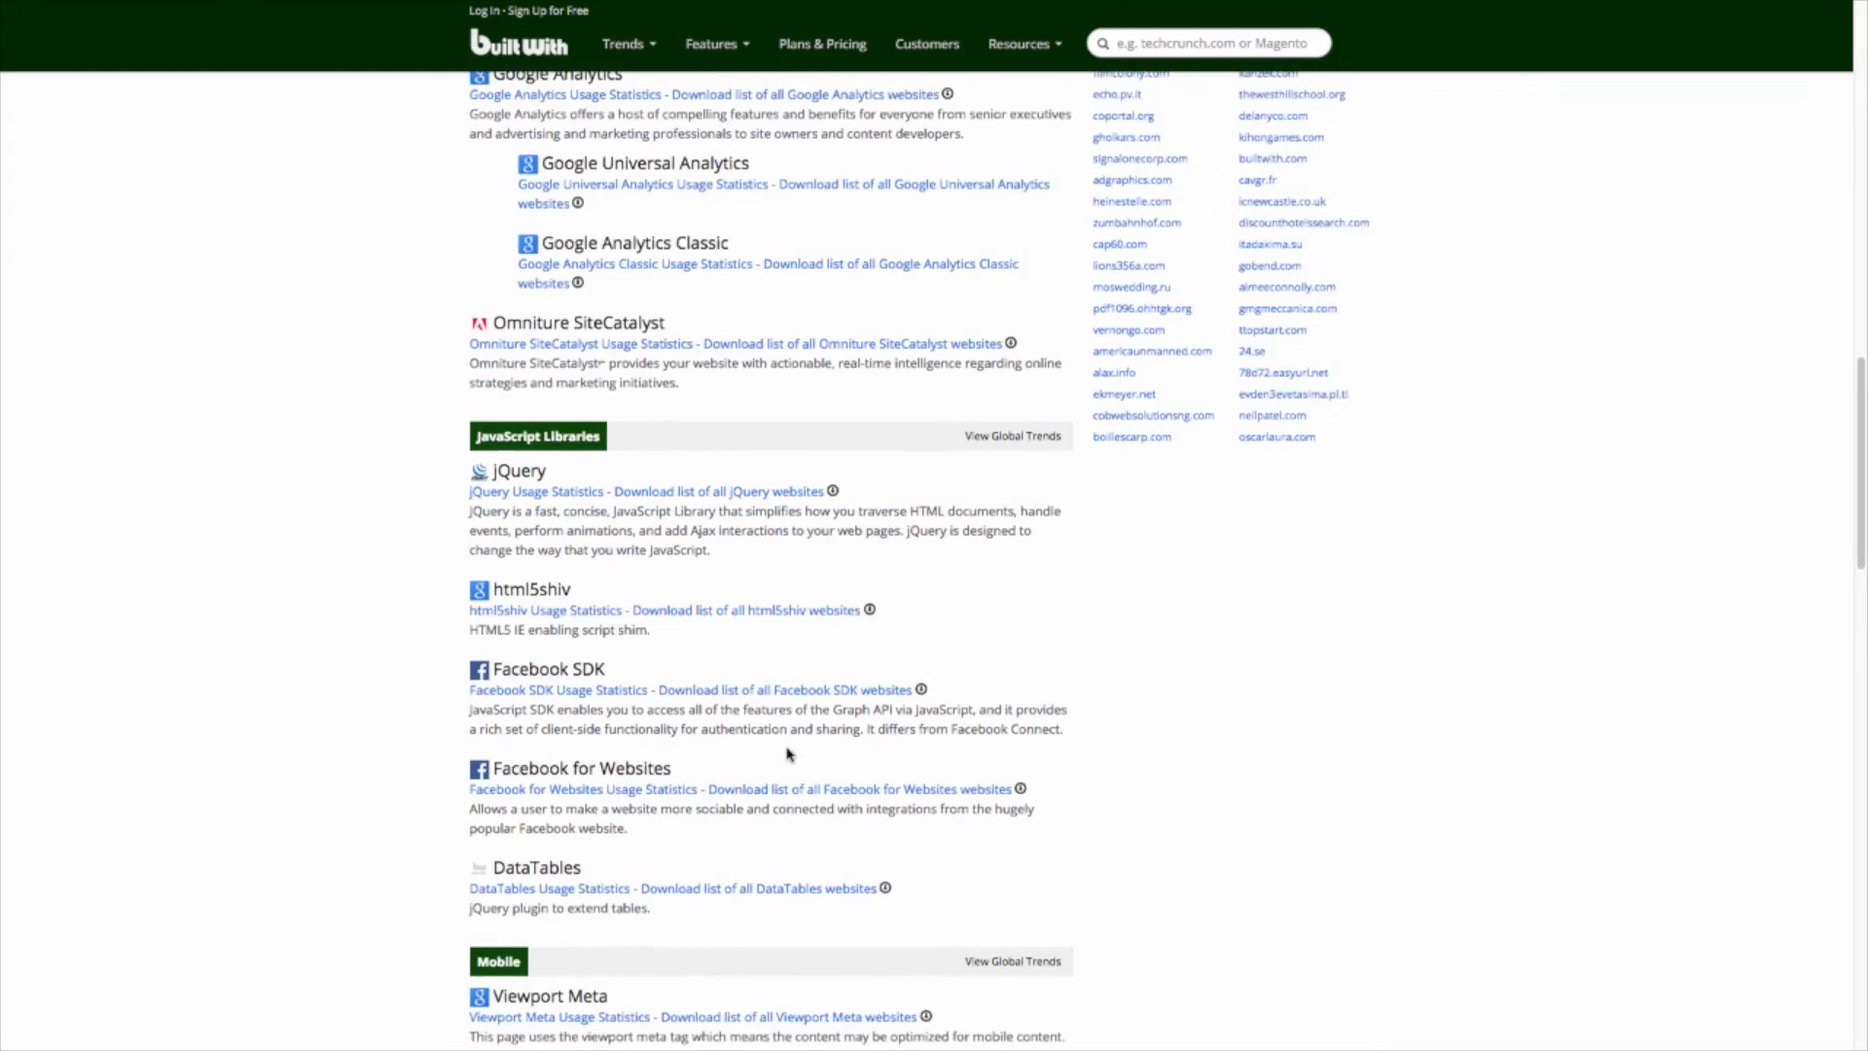
{"action": "scroll", "scroll_direction": "down", "scroll_amount": 3}
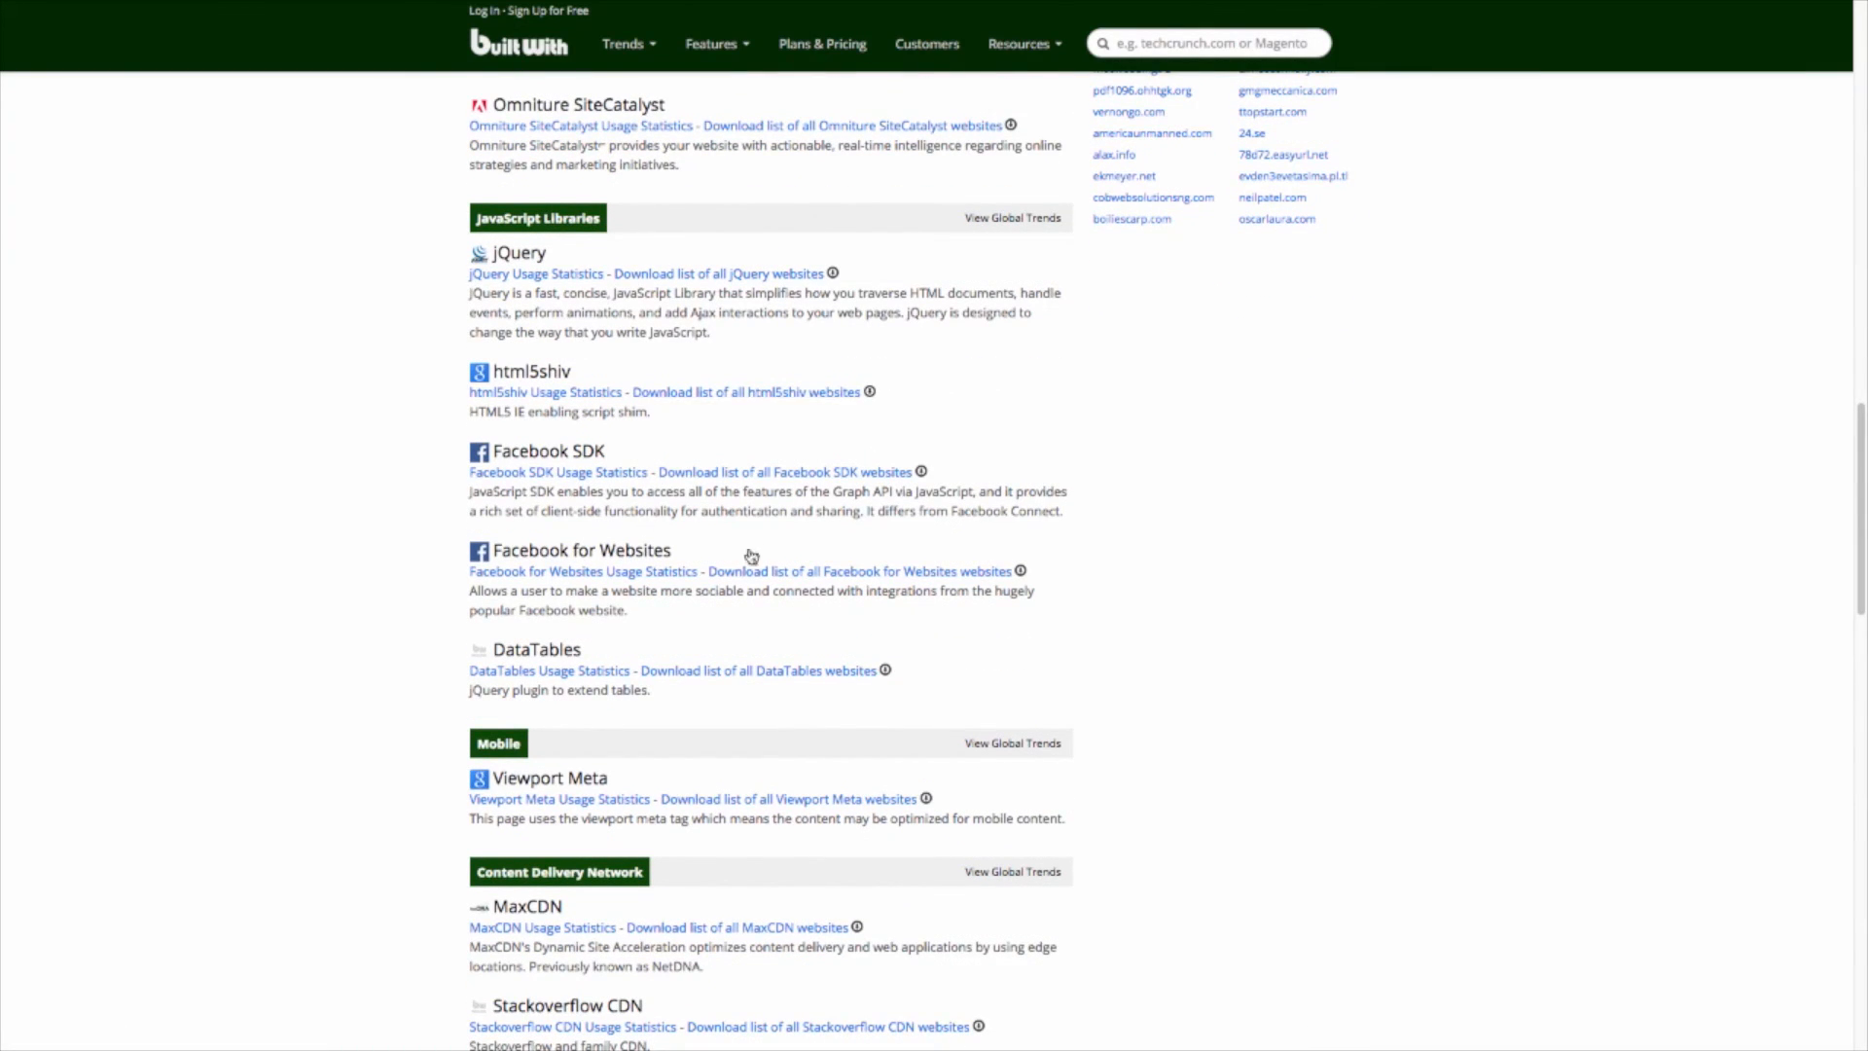
{"action": "scroll", "scroll_direction": "down", "scroll_amount": 3}
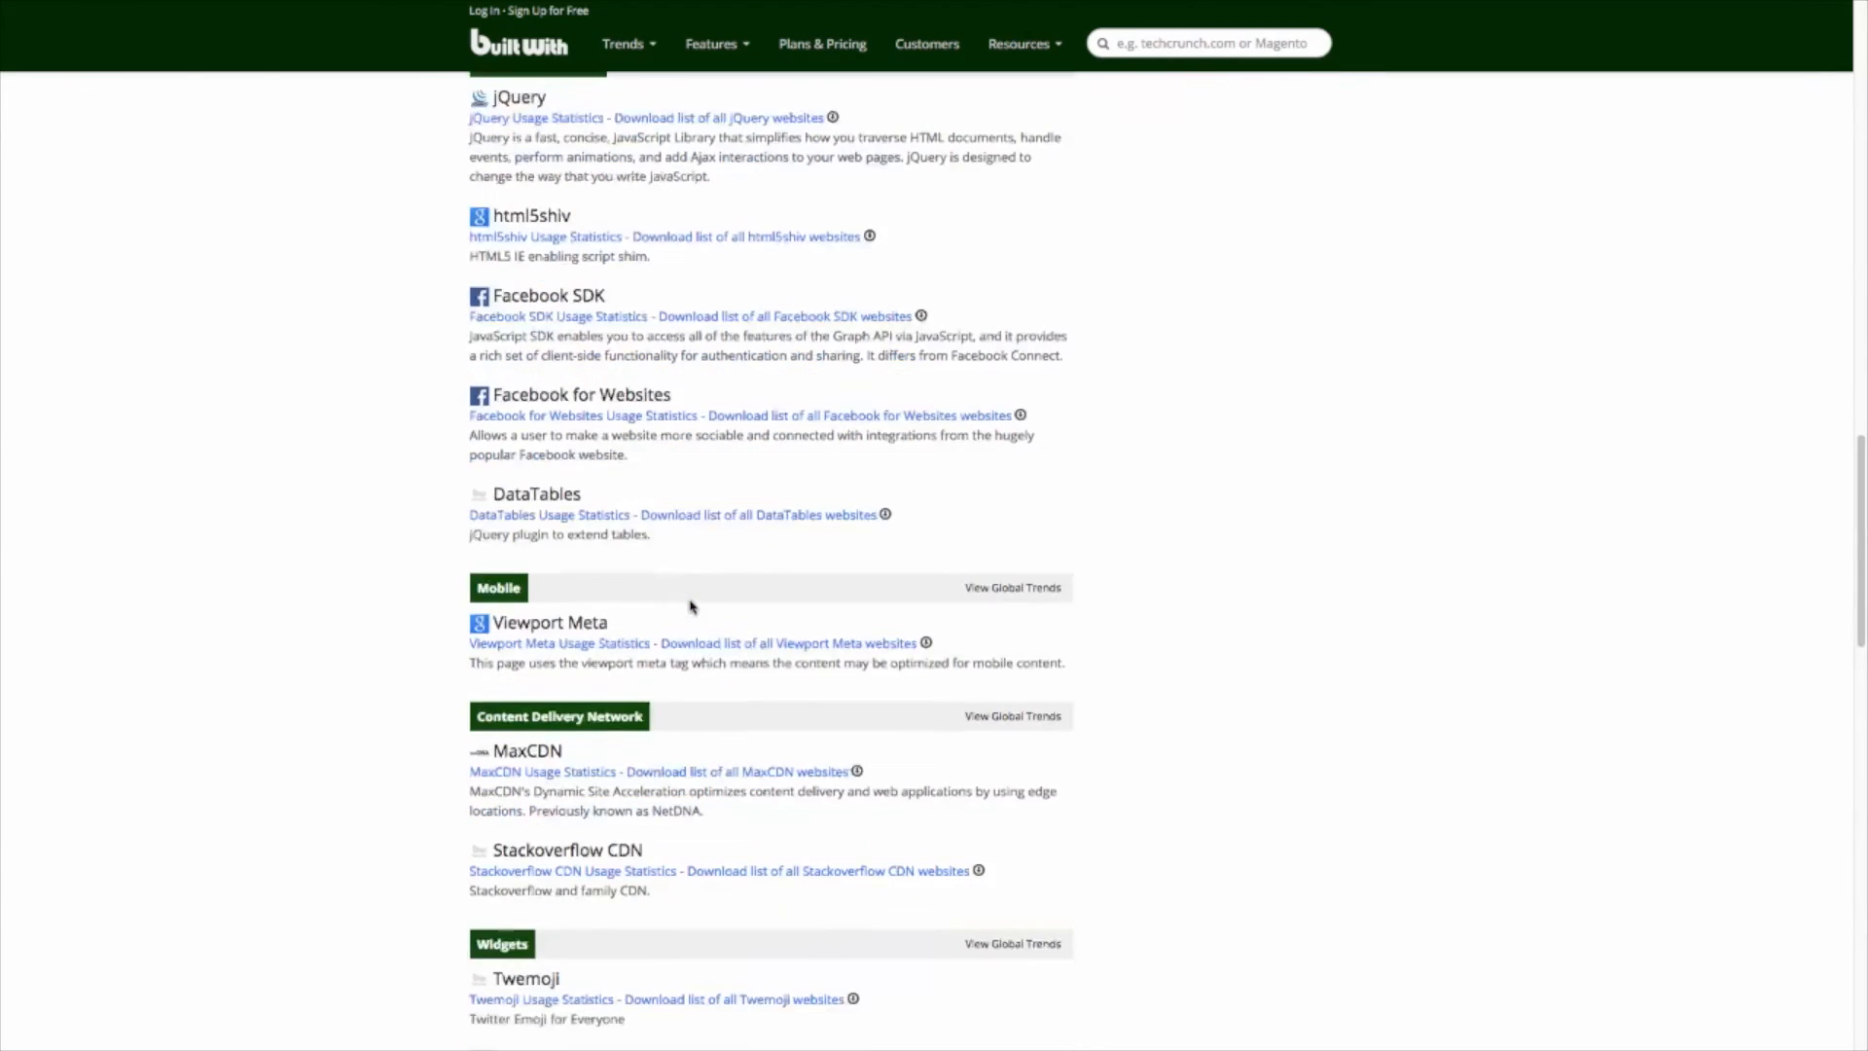
{"action": "scroll", "scroll_direction": "down", "scroll_amount": 3}
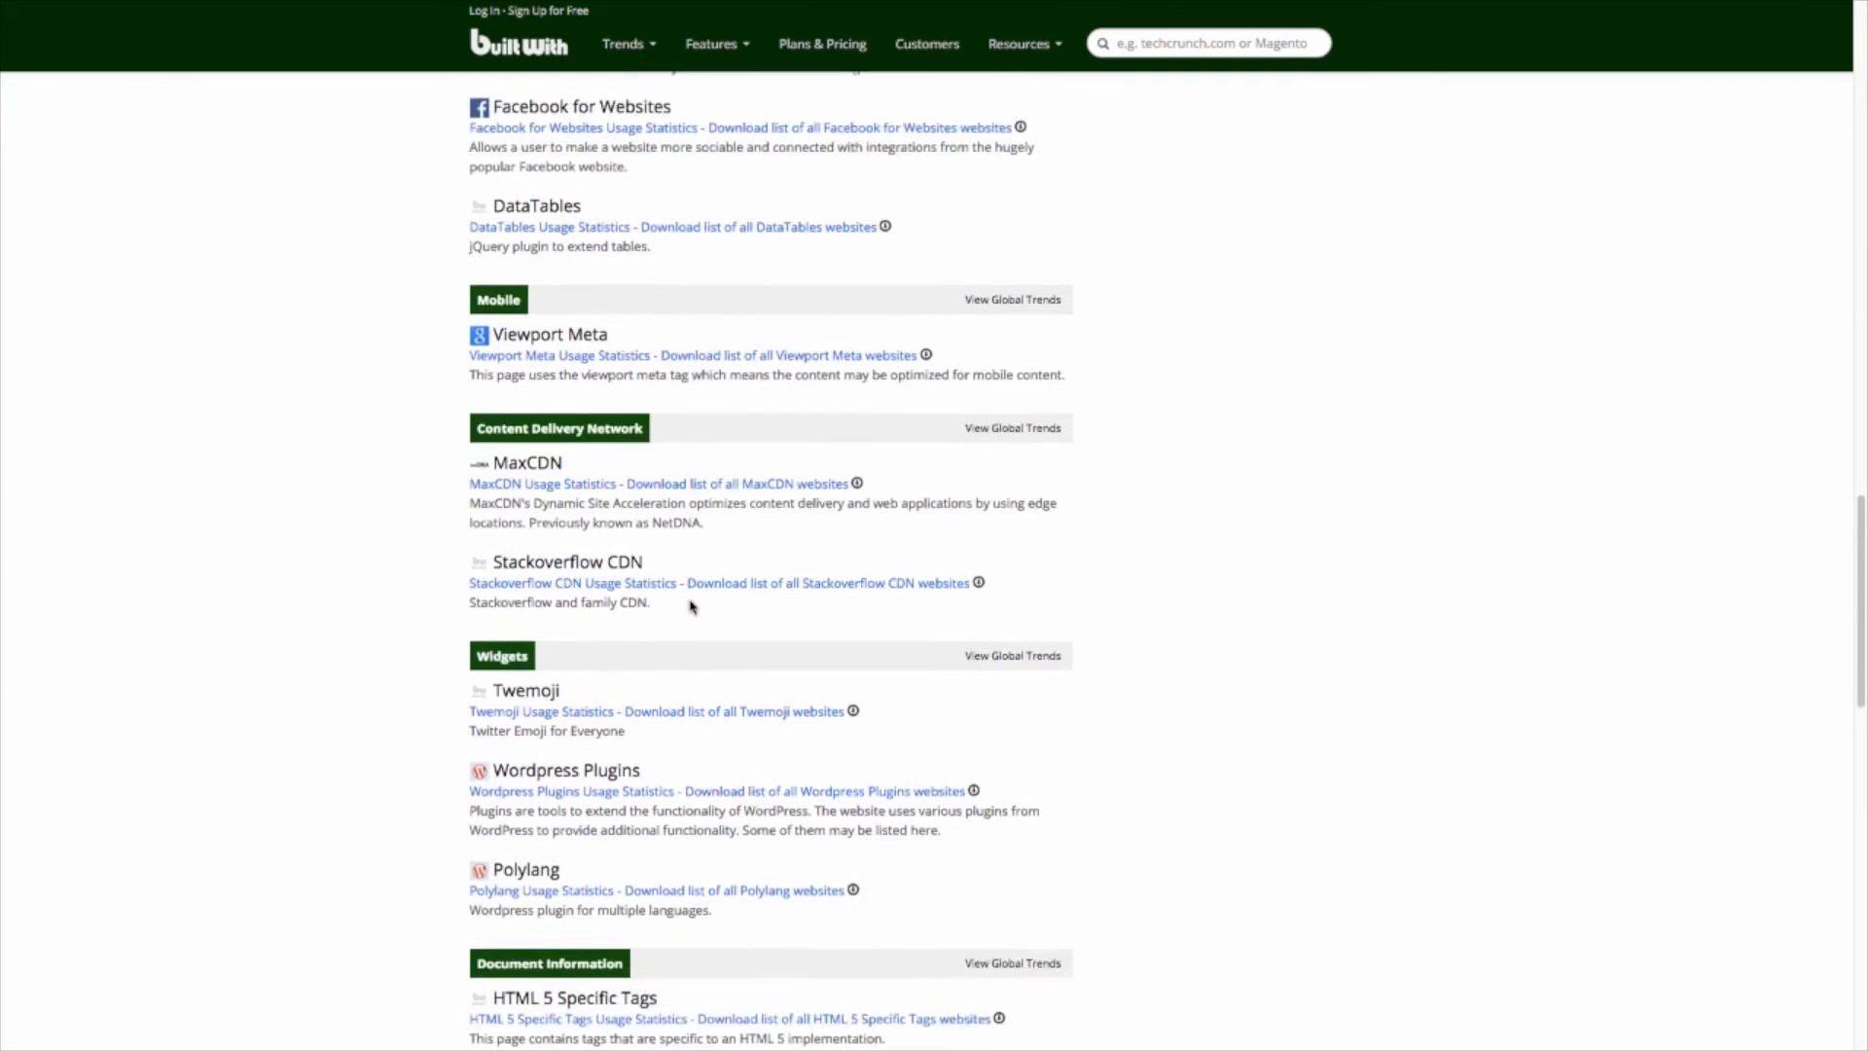
{"action": "scroll", "scroll_direction": "down", "scroll_amount": 3}
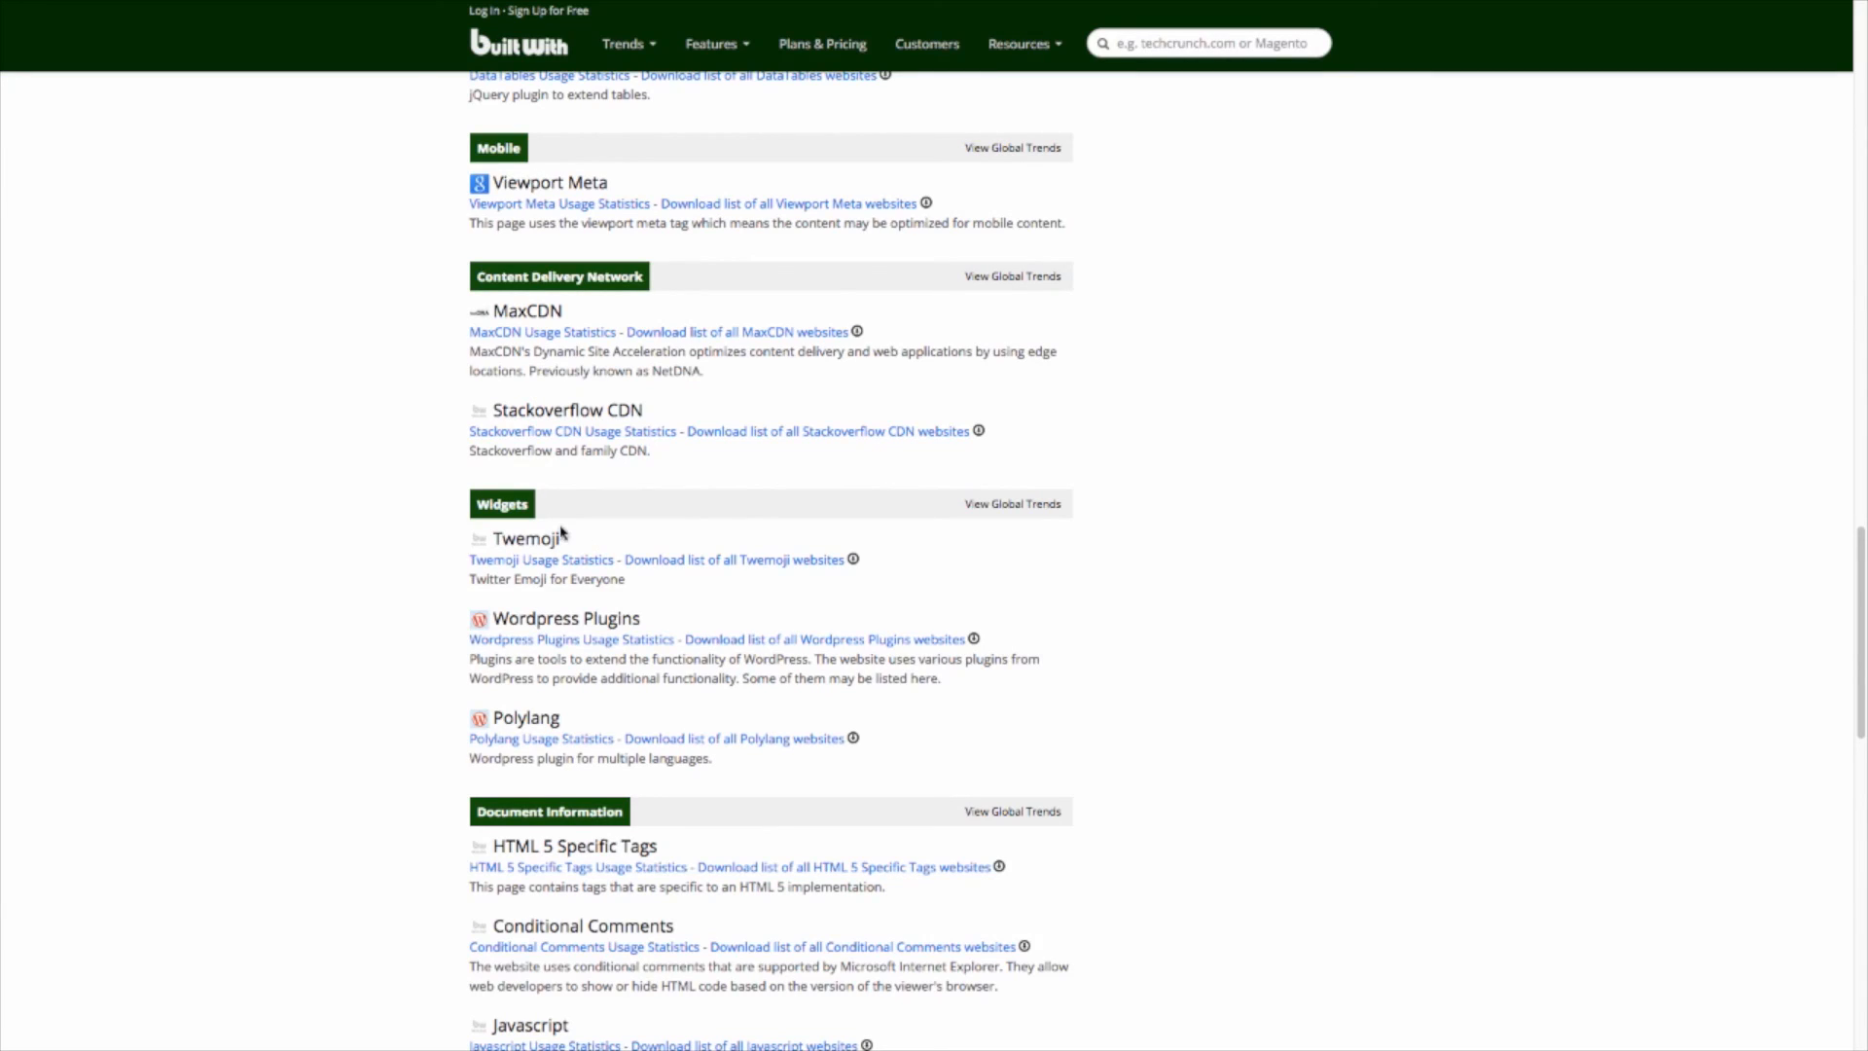
{"action": "mouse_move", "coordinate": [571, 595]}
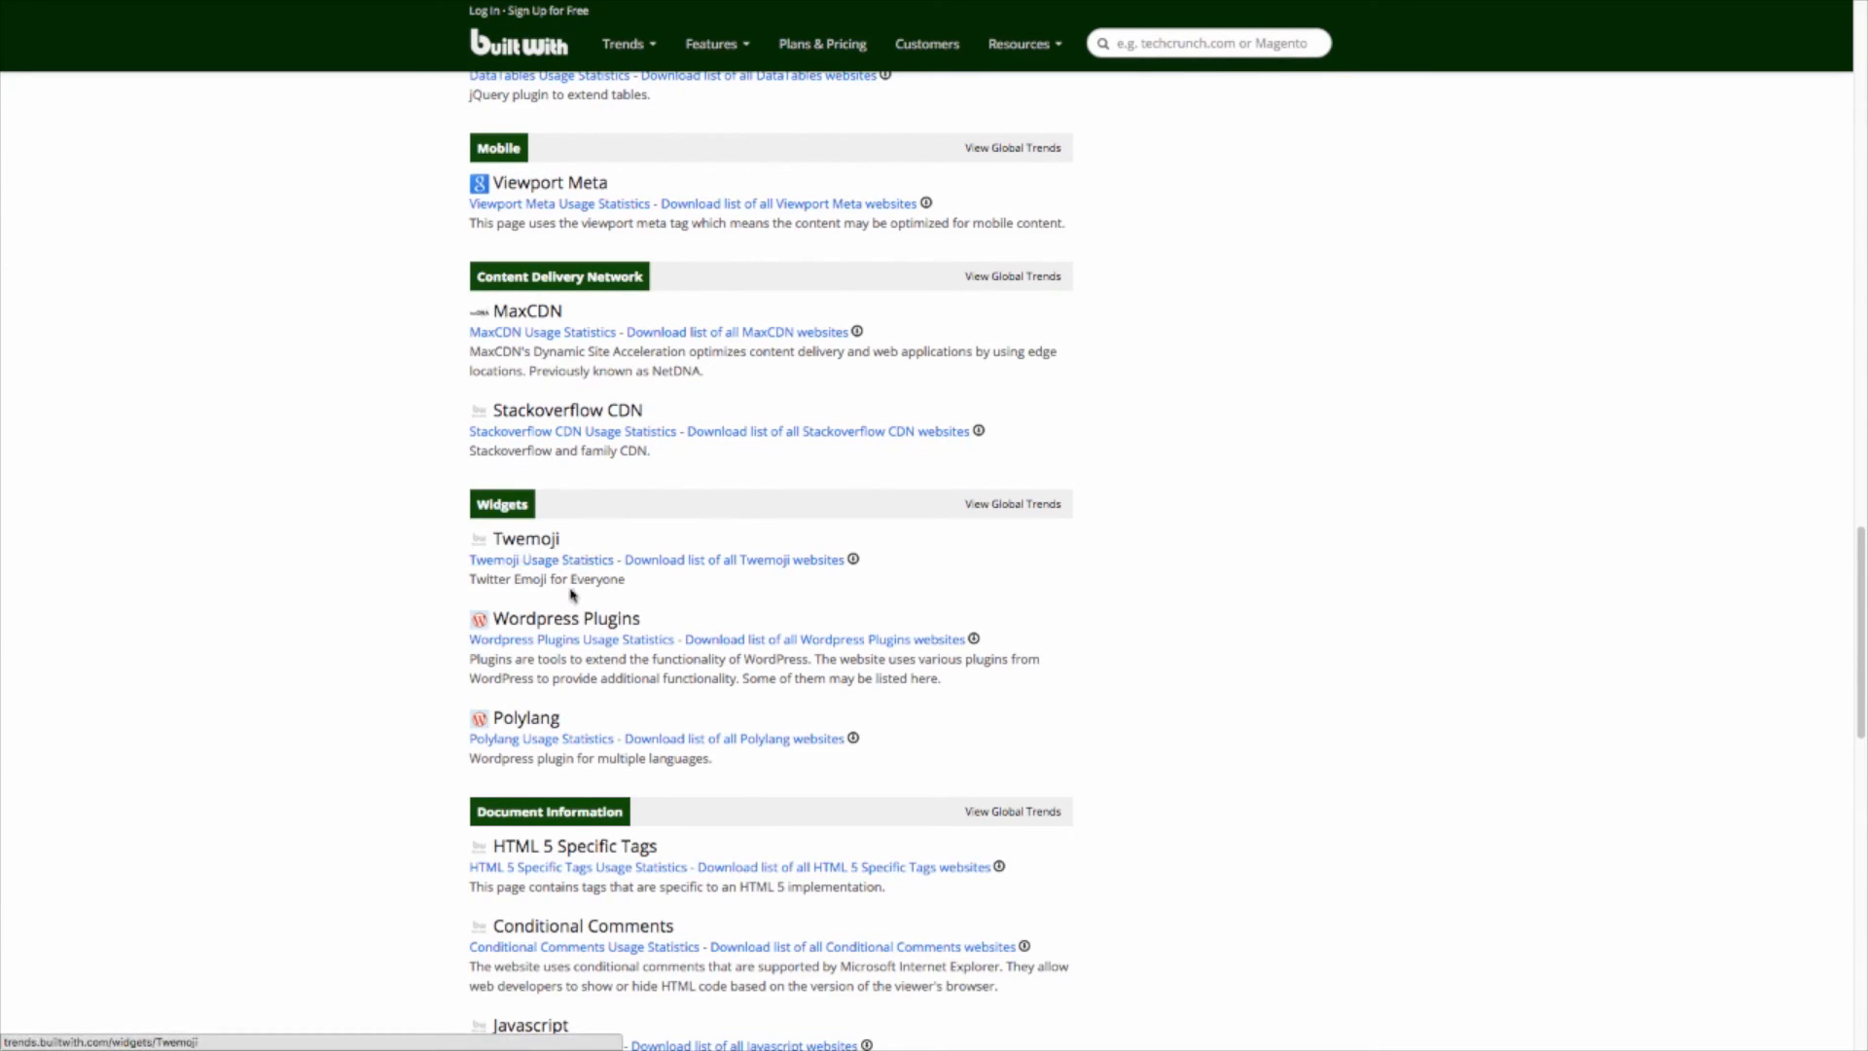
{"action": "mouse_move", "coordinate": [525, 718]}
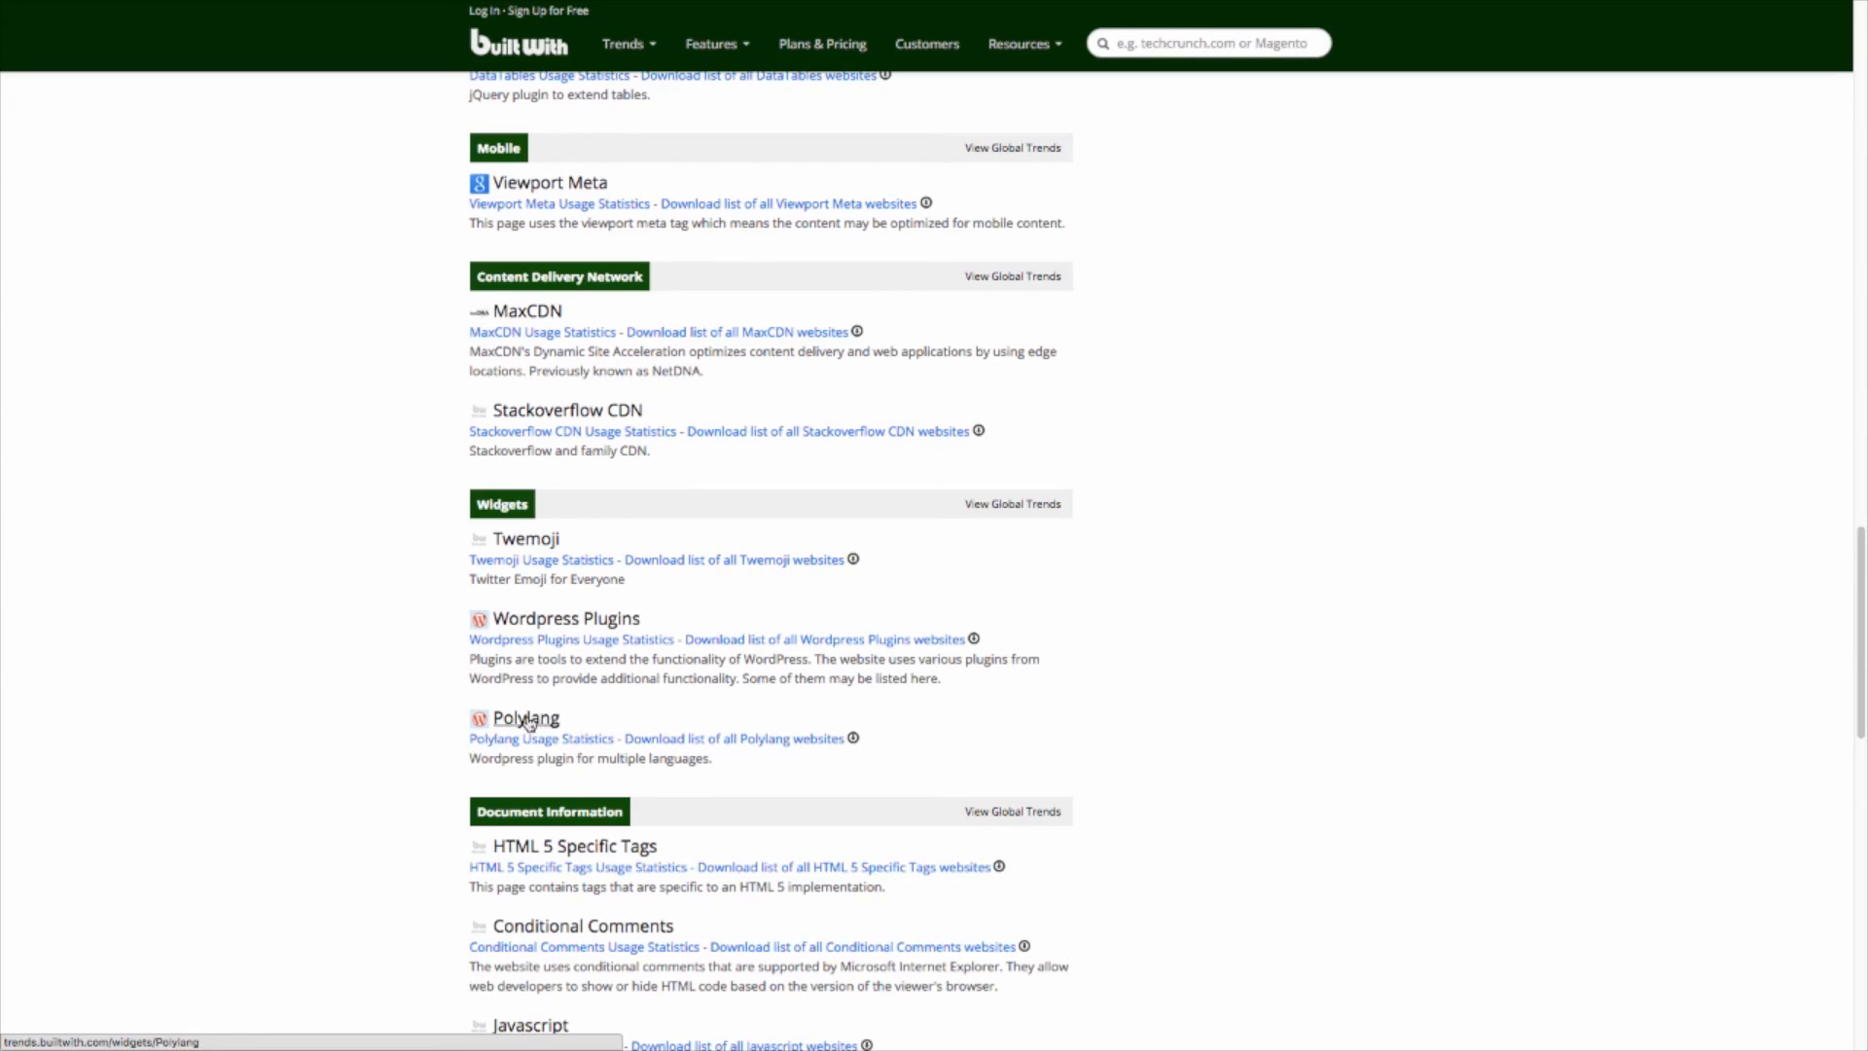
{"action": "mouse_move", "coordinate": [664, 695]}
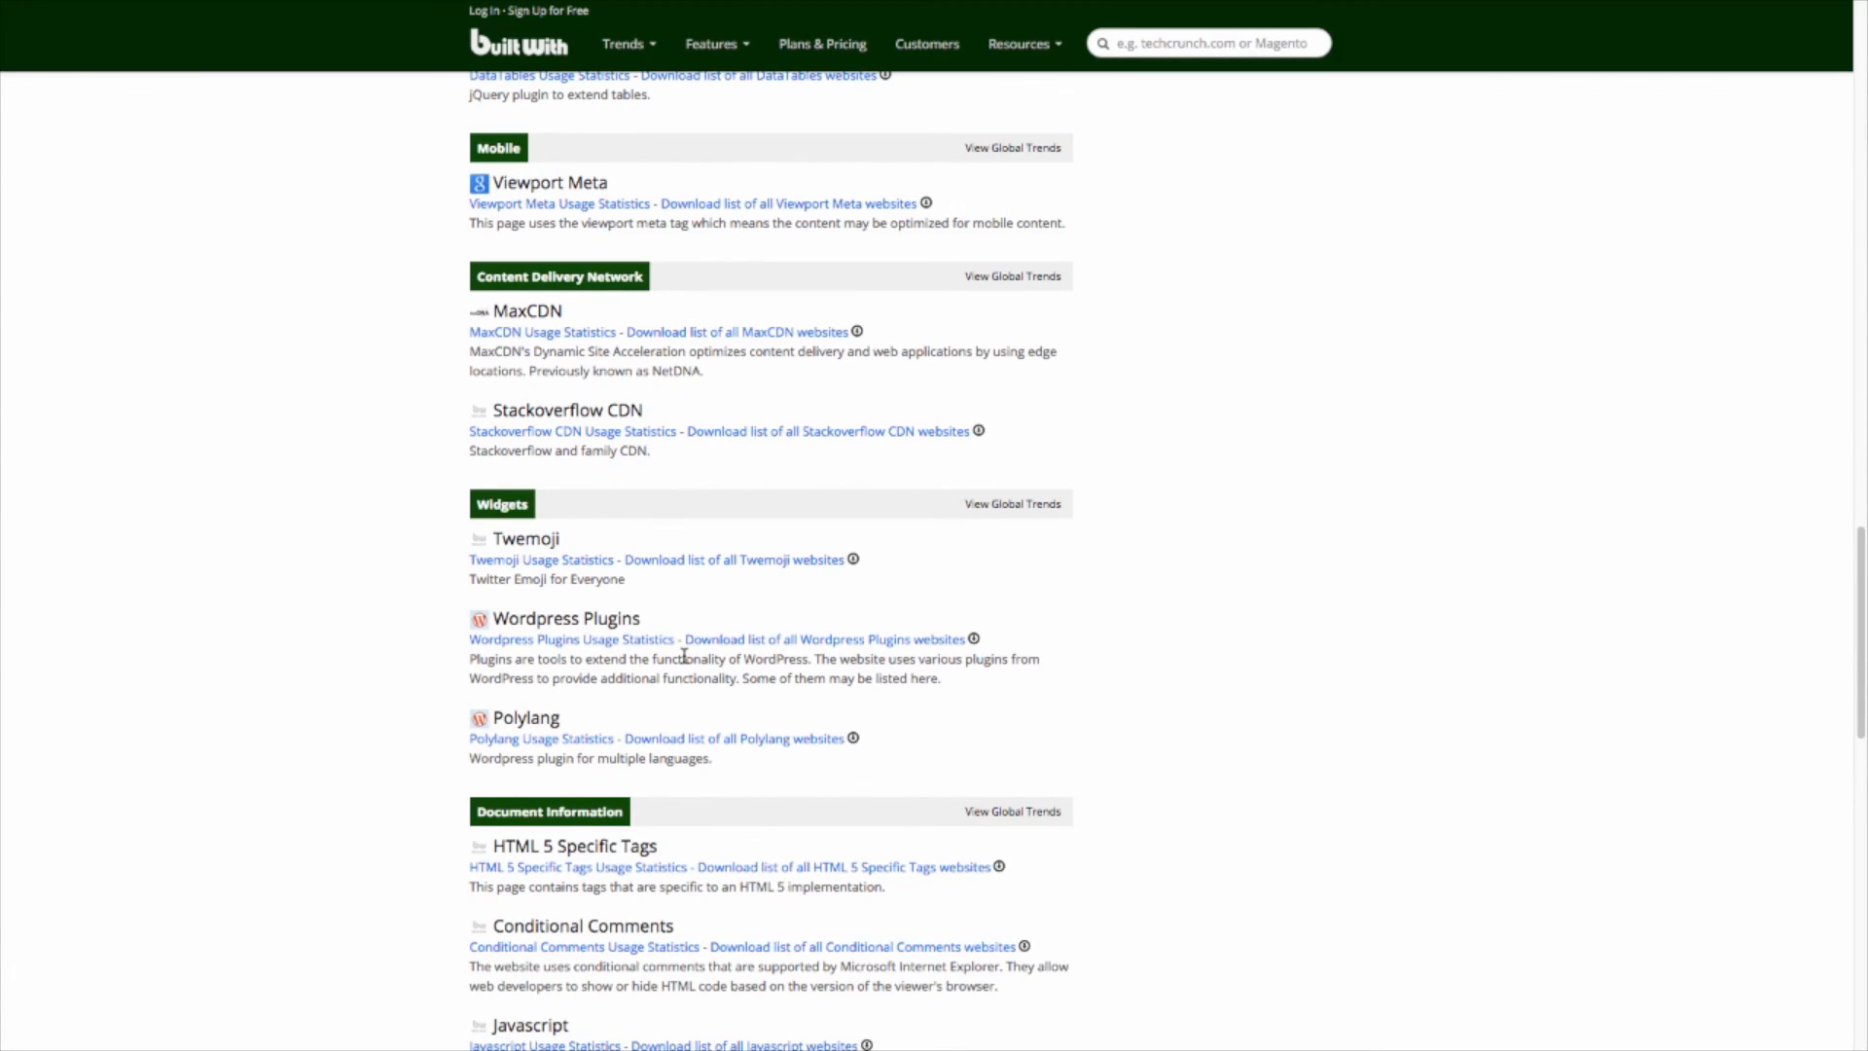
Continue to the profile's end: HTML5 document tags, UTF-8 encoding and hreflang language entries.
{"action": "scroll", "scroll_direction": "down", "scroll_amount": 3}
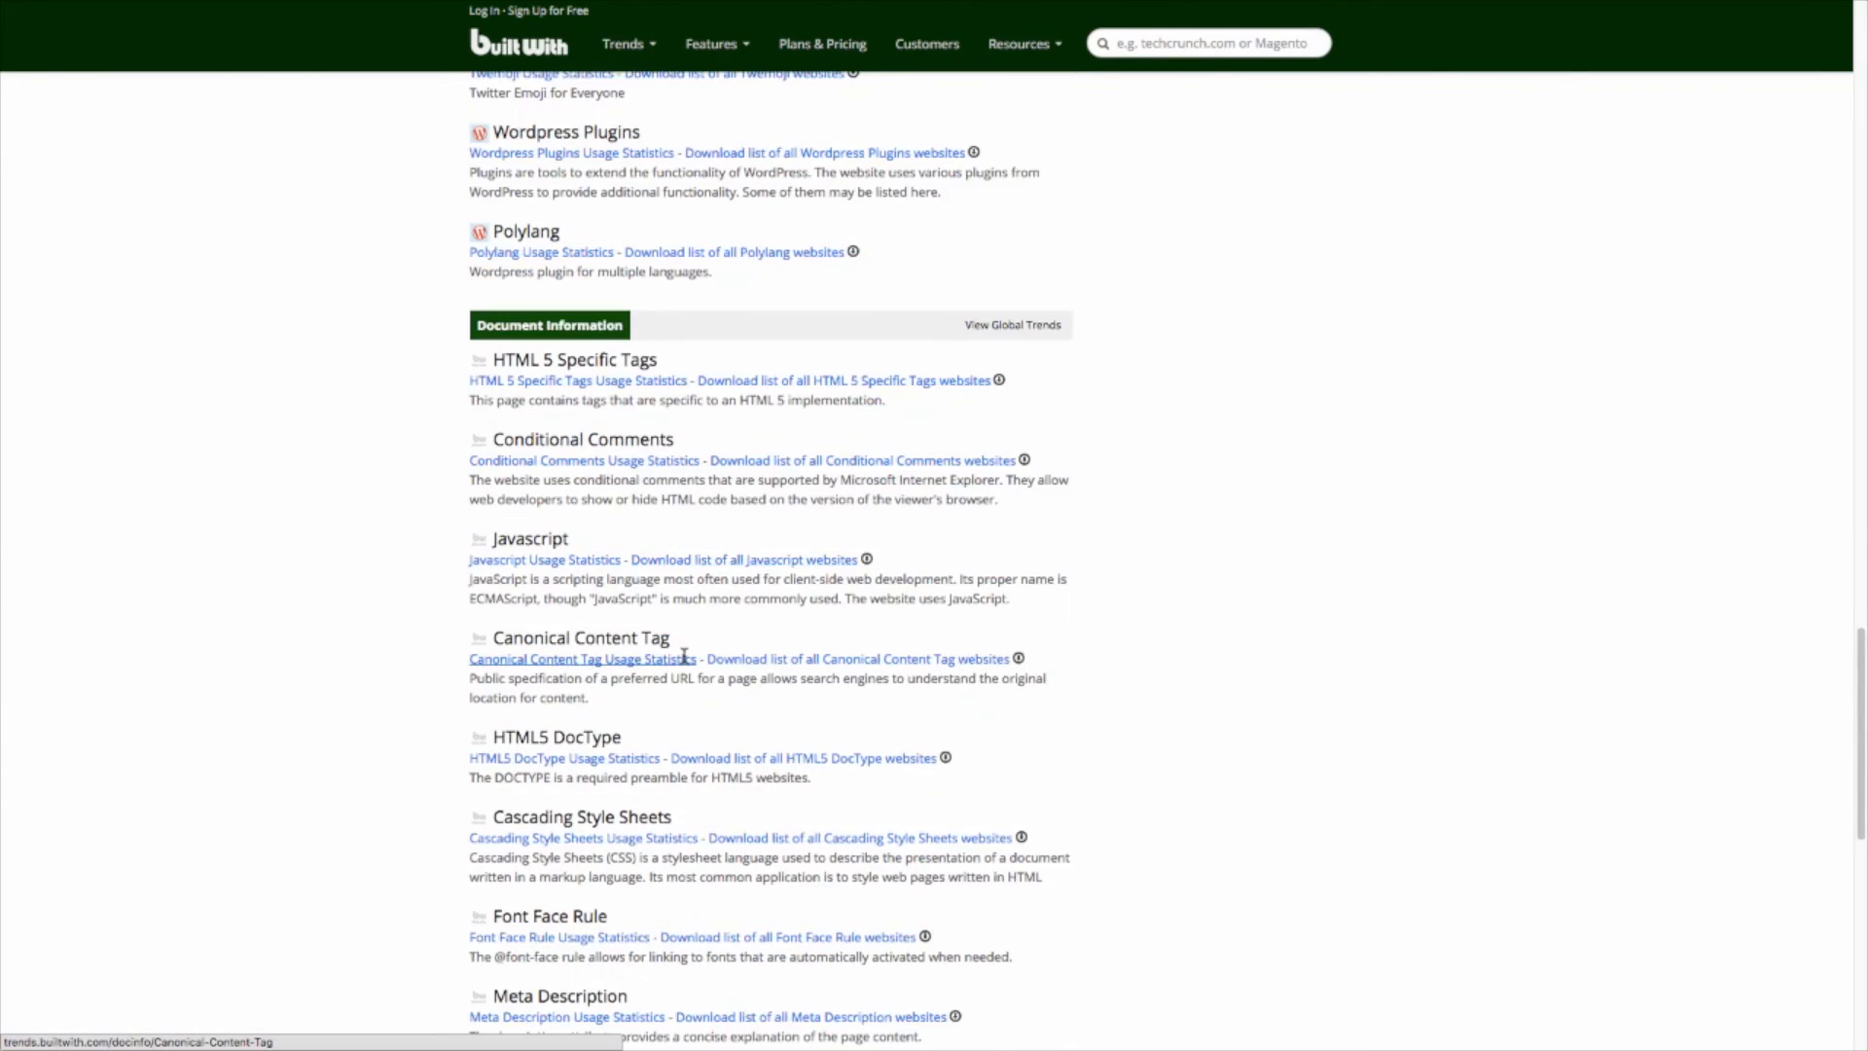
{"action": "scroll", "scroll_direction": "down", "scroll_amount": 3}
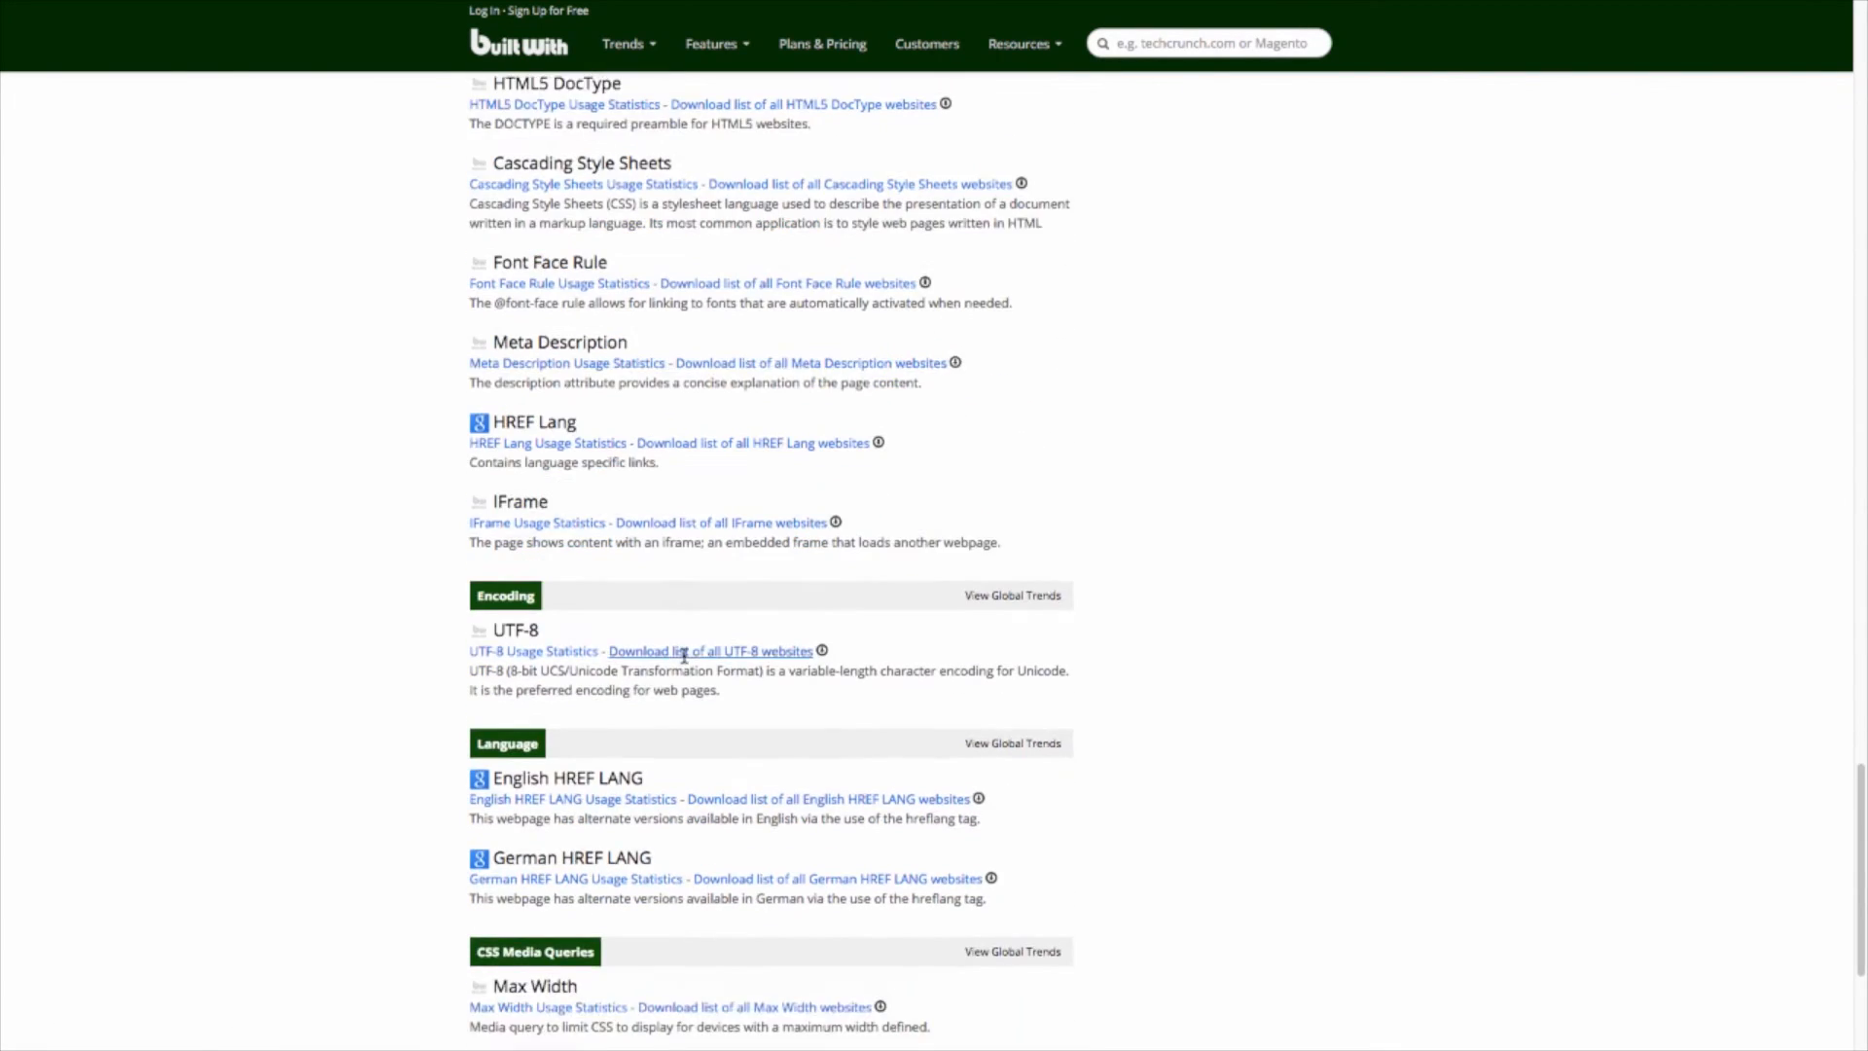
{"action": "scroll", "scroll_direction": "down", "scroll_amount": 3}
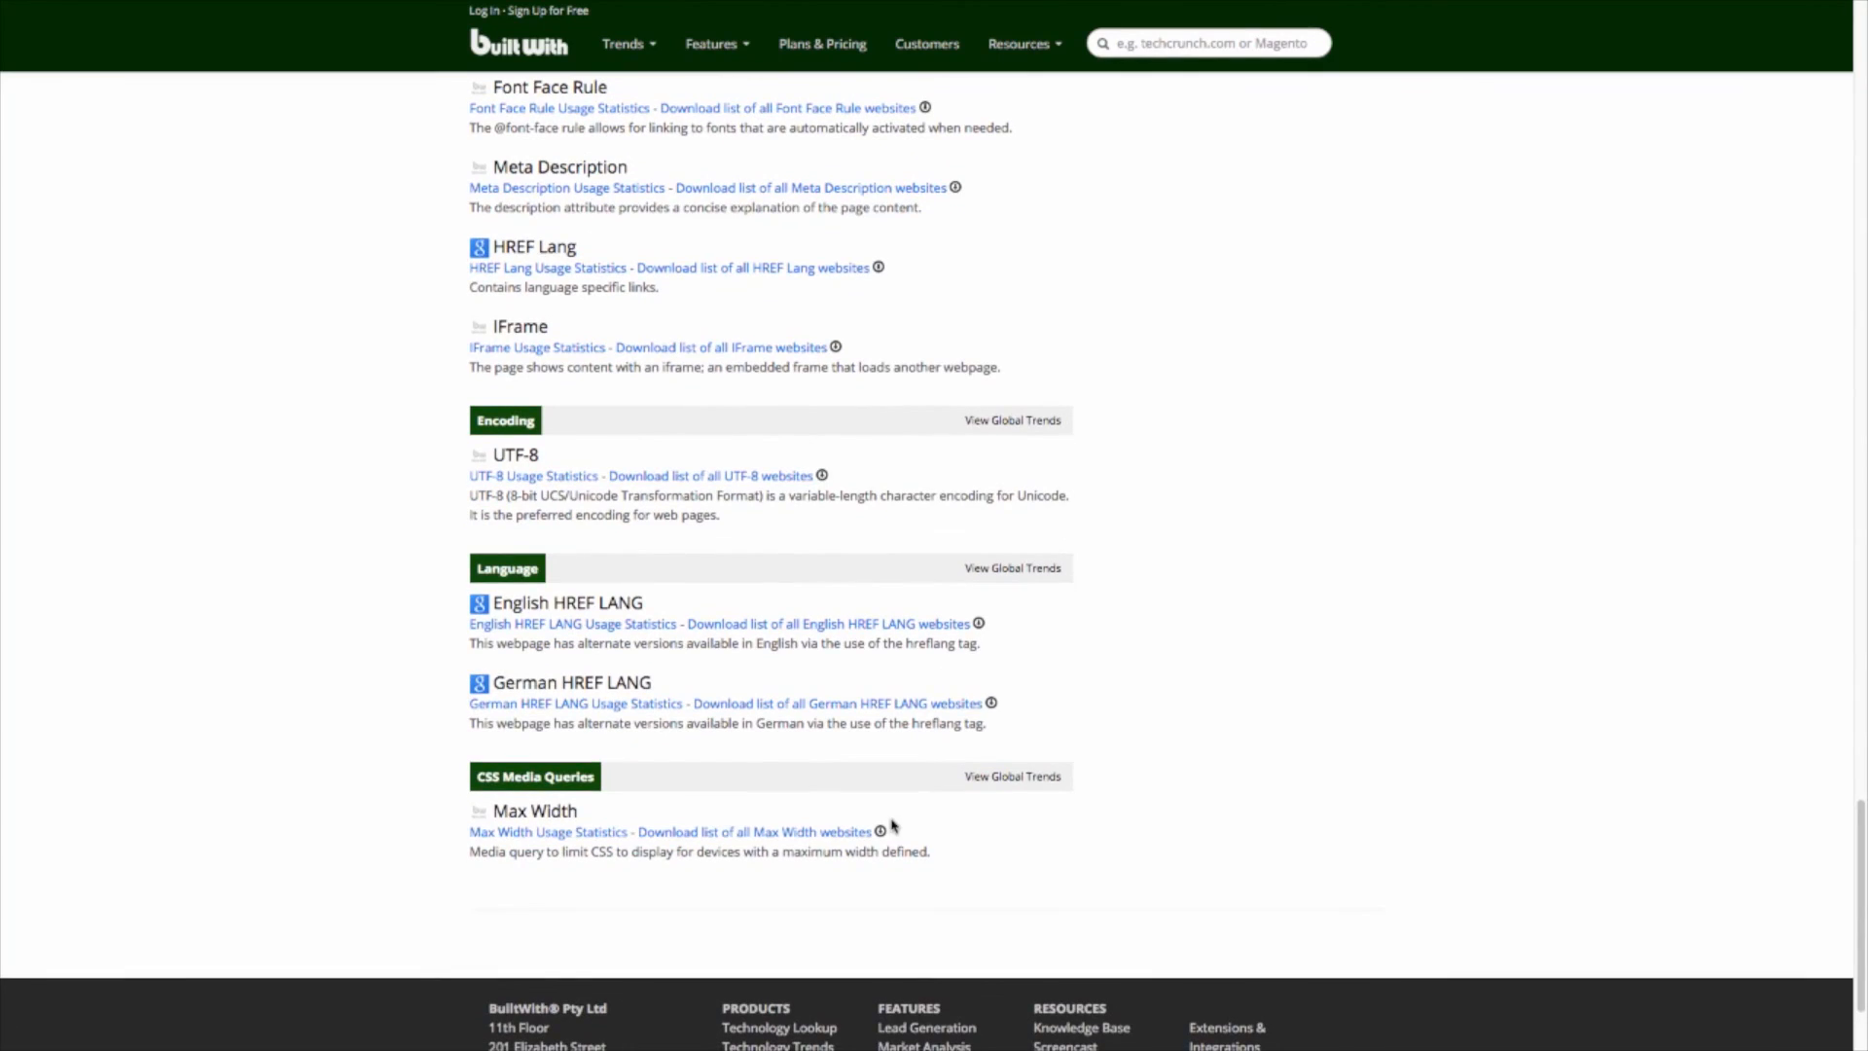
{"action": "scroll", "scroll_direction": "down", "scroll_amount": 3}
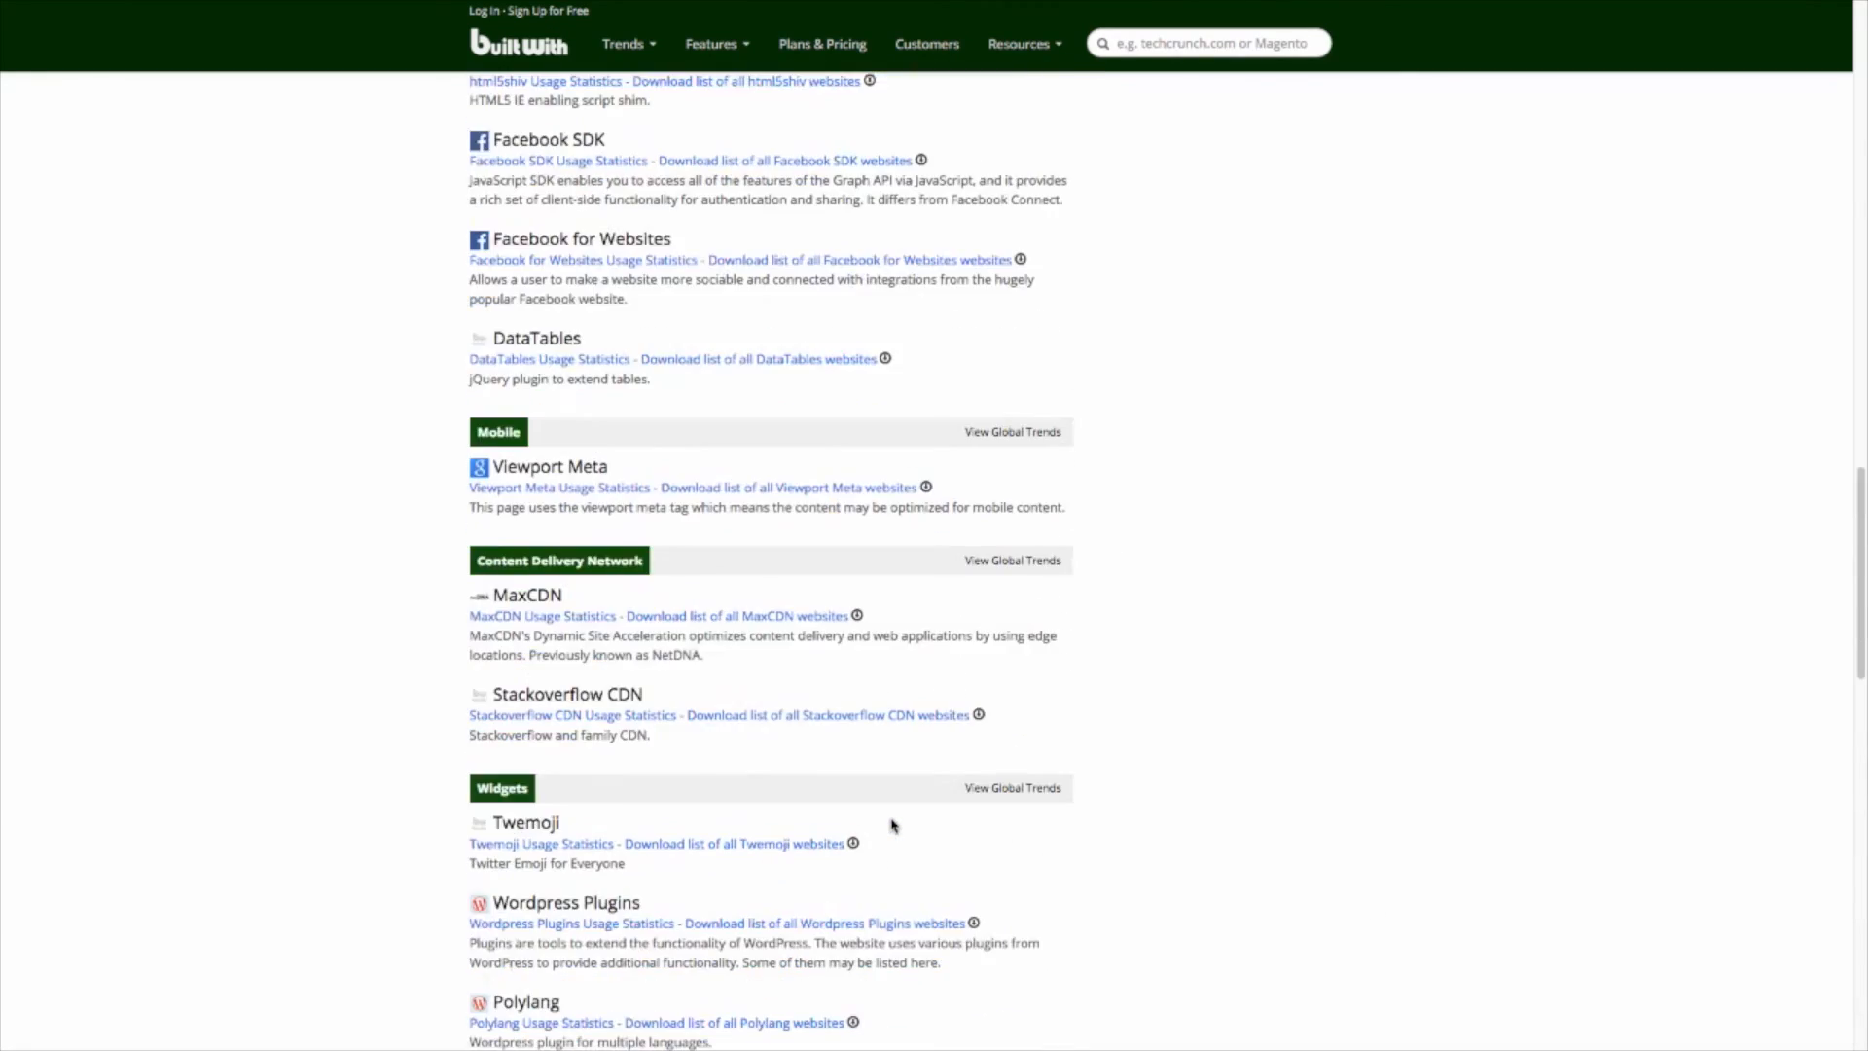